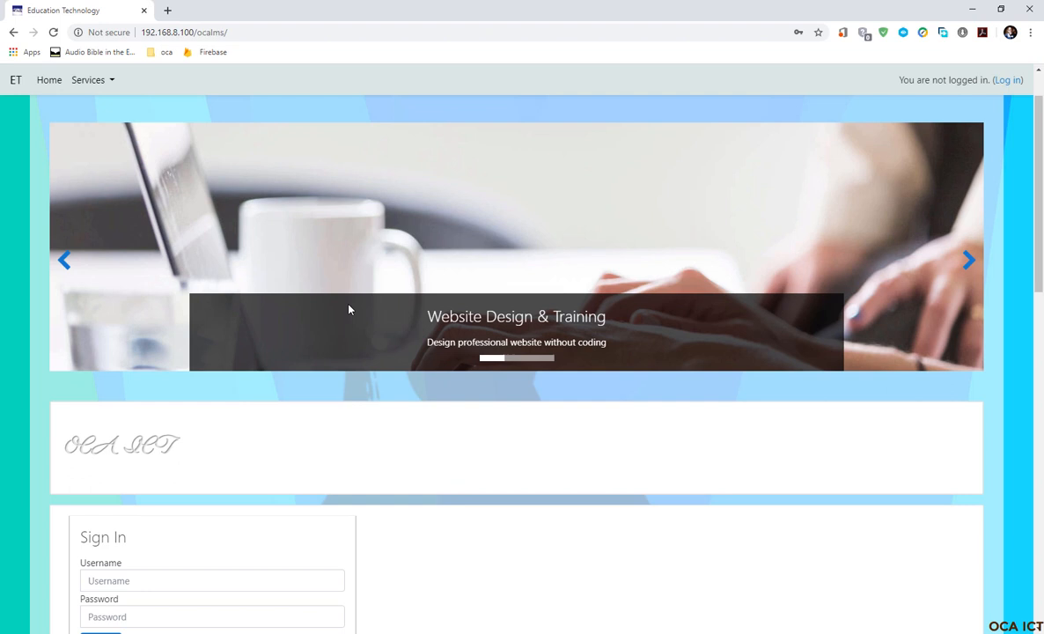
scroll(up, 3)
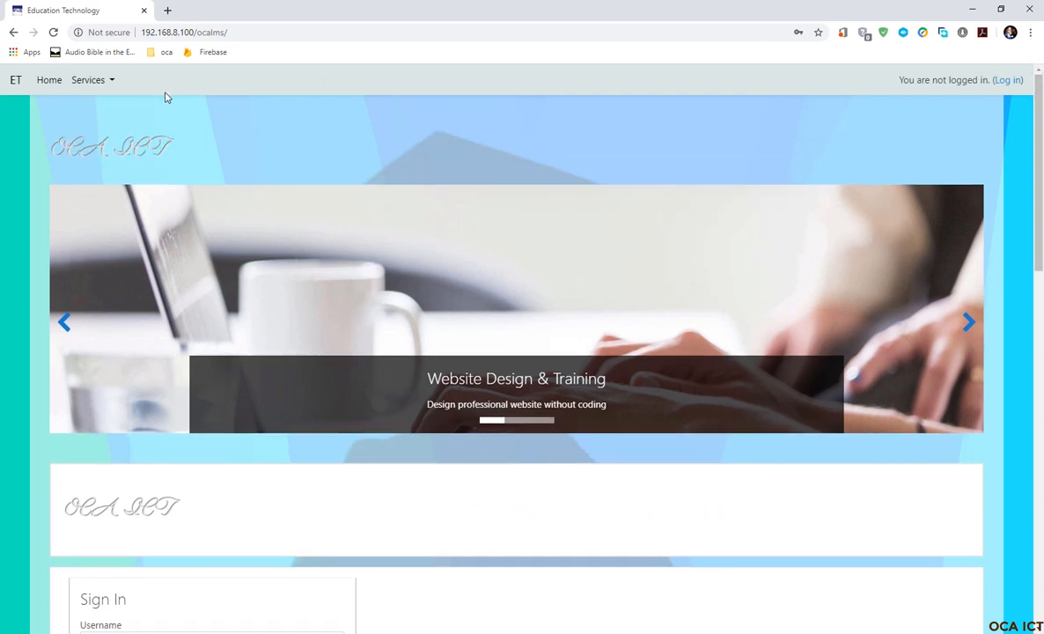
mouse_move(149, 61)
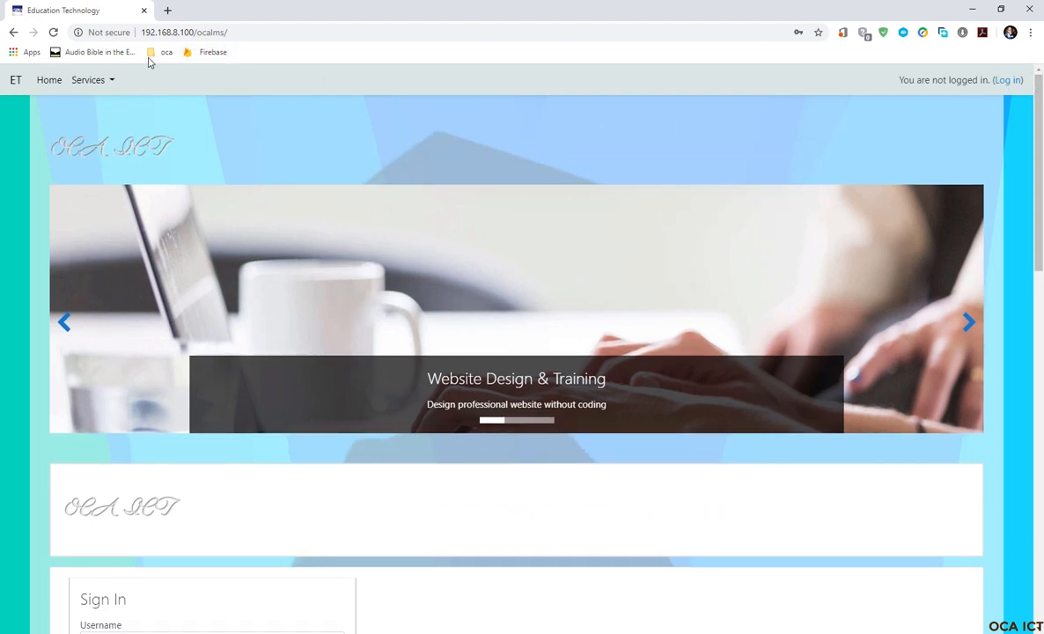
click(184, 32)
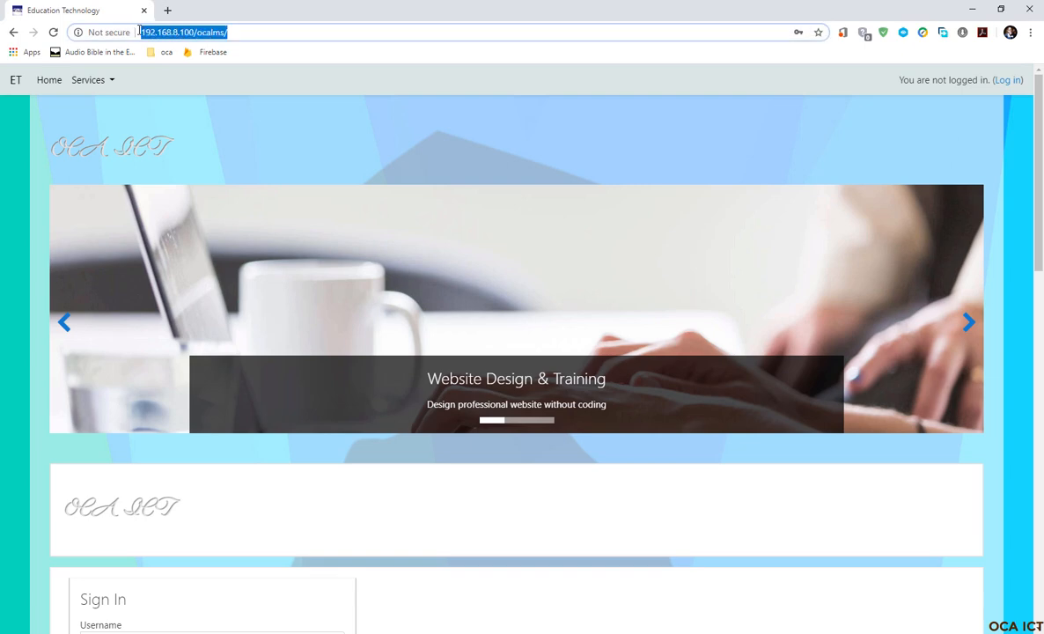
mouse_move(752, 130)
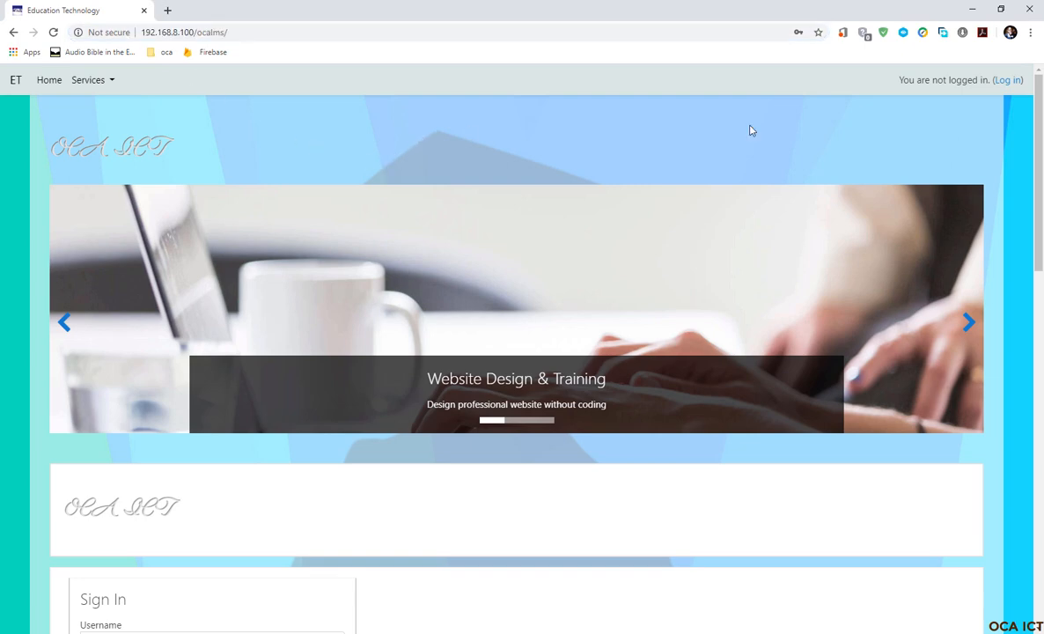
mouse_move(526, 155)
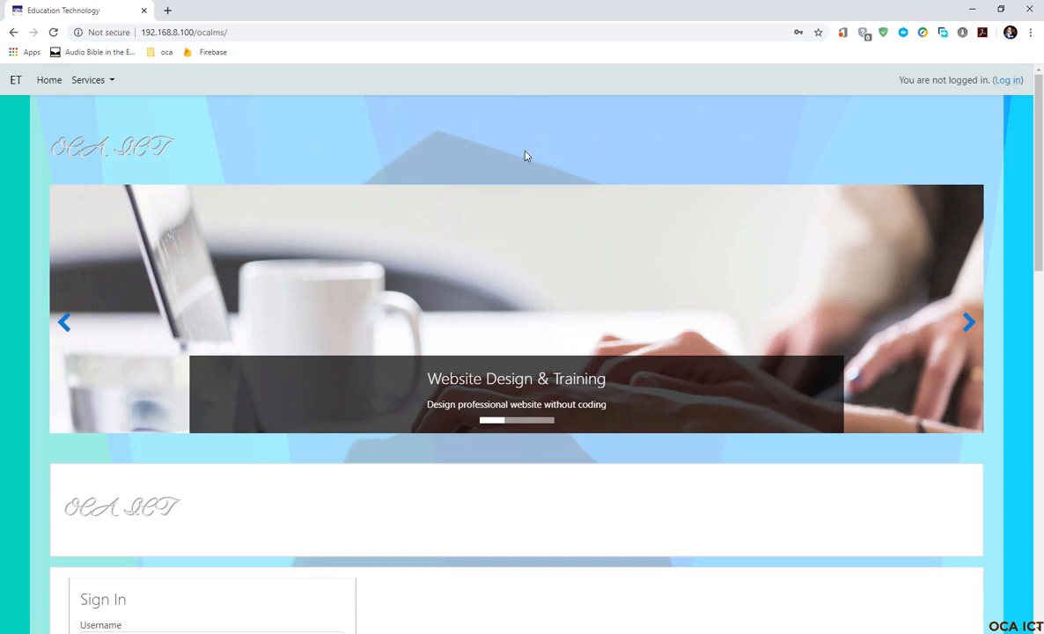
mouse_move(456, 156)
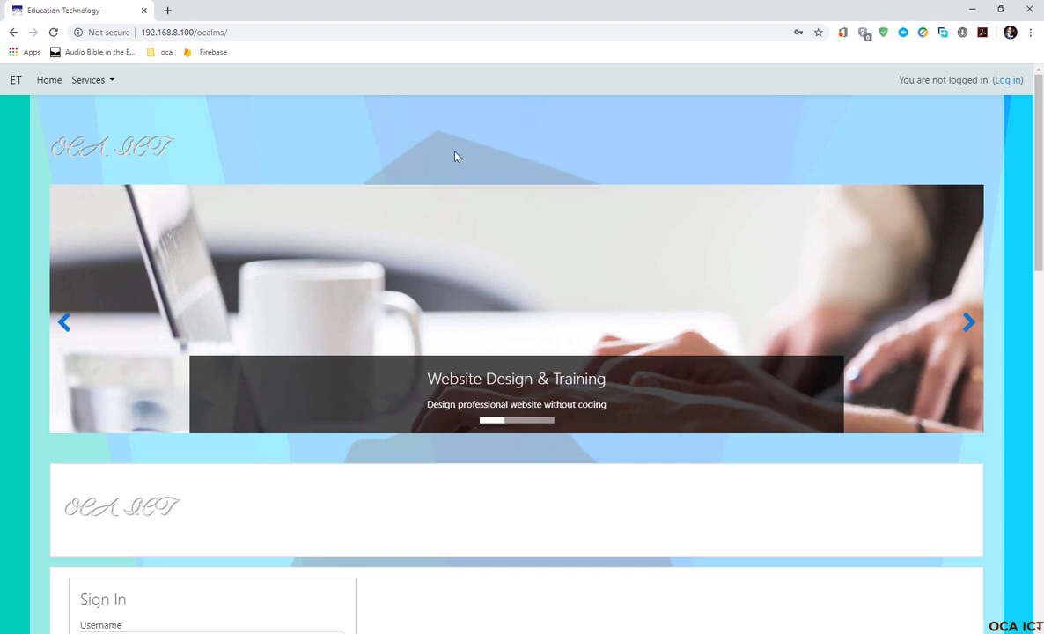
mouse_move(929, 100)
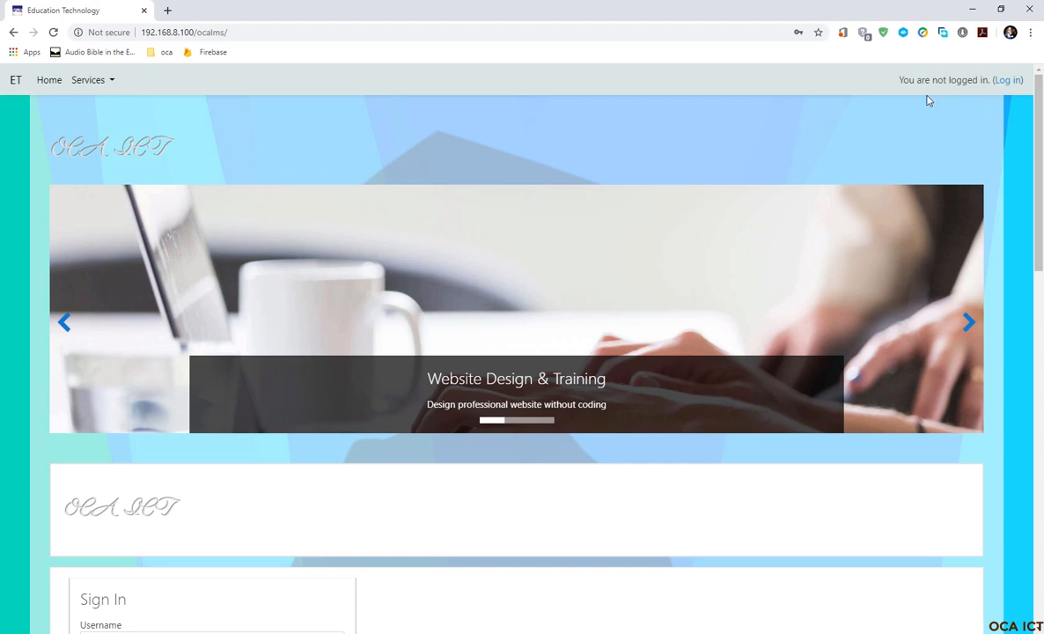
mouse_move(677, 159)
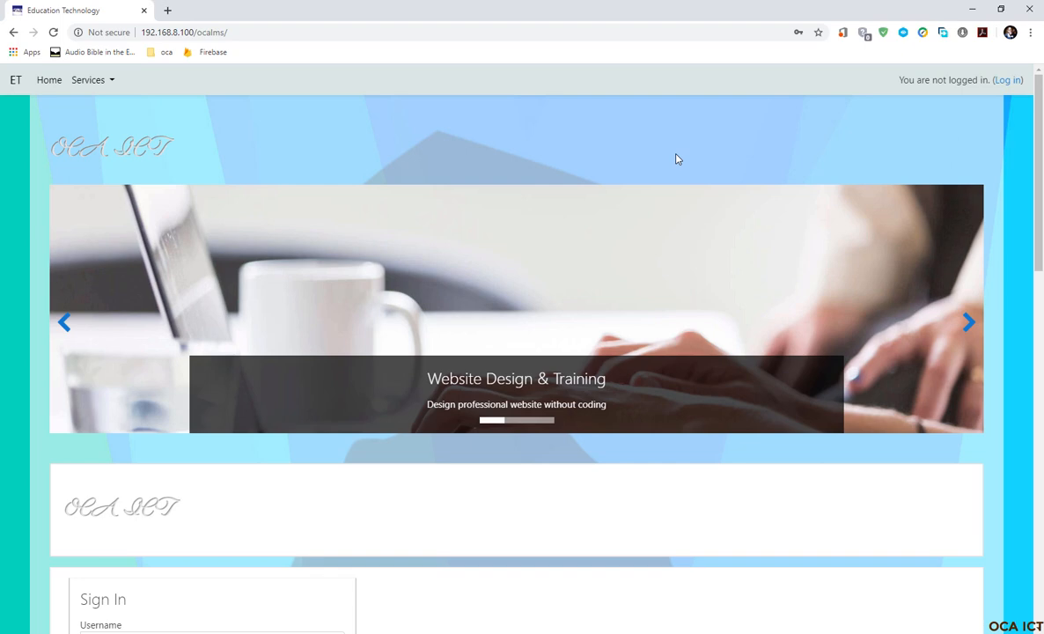
mouse_move(709, 231)
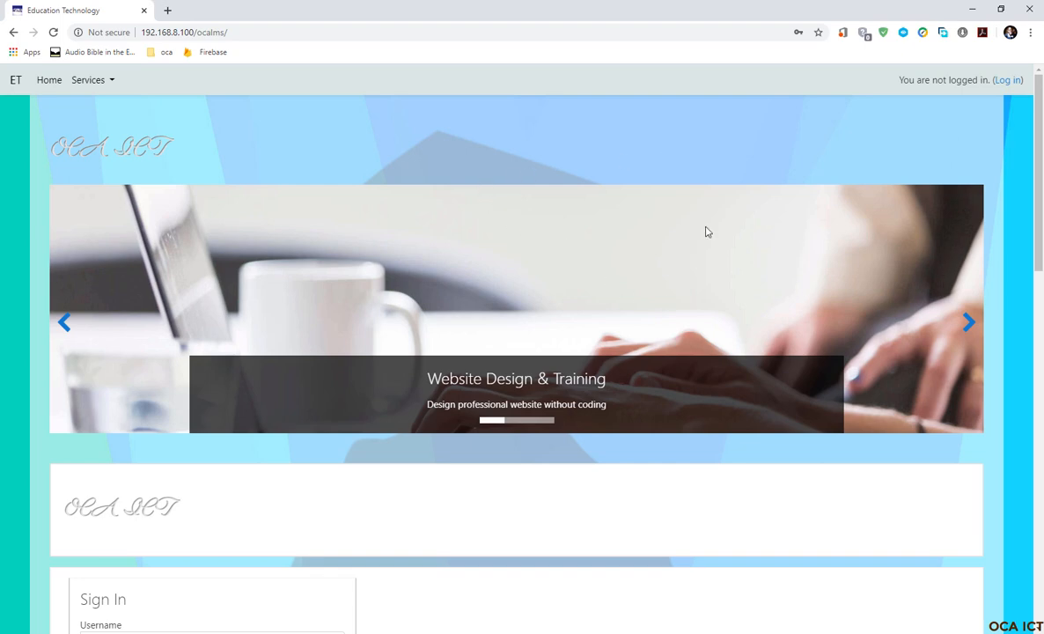
mouse_move(357, 210)
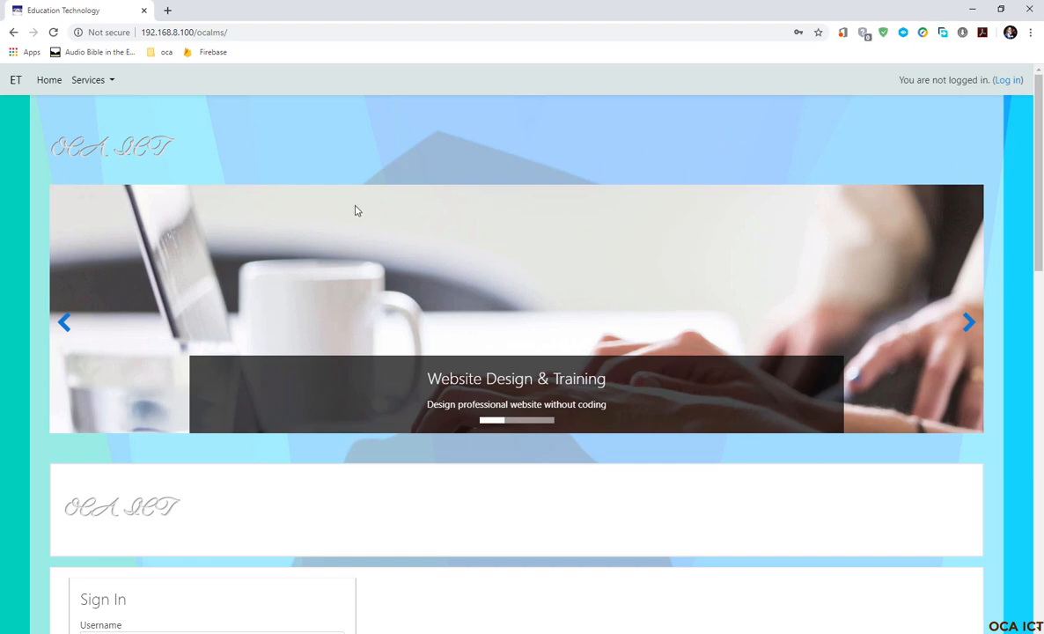
mouse_move(352, 278)
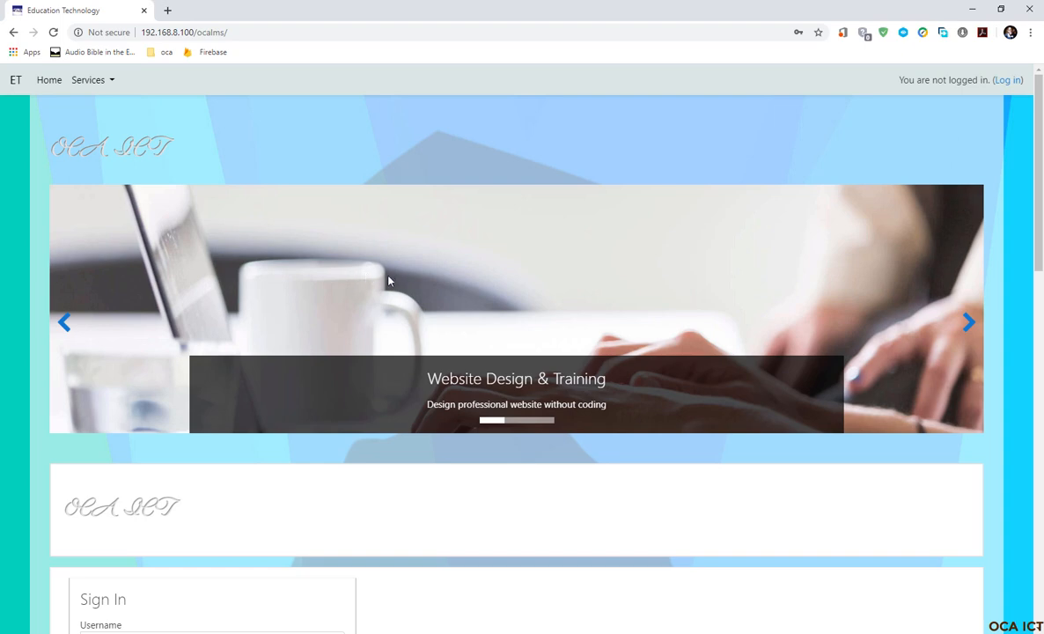
mouse_move(1011, 91)
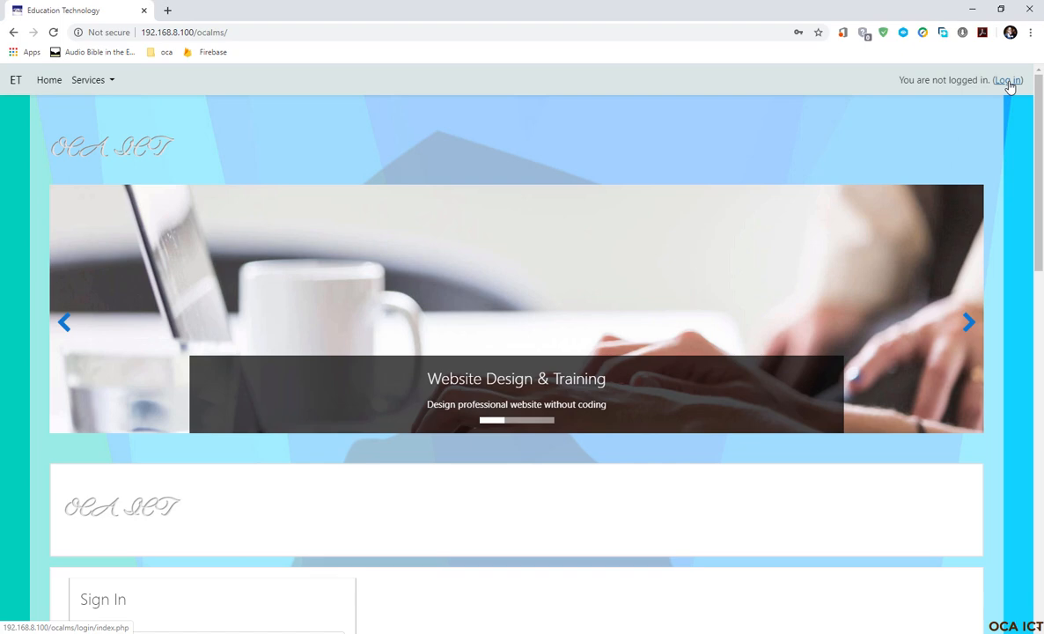
scroll(down, 3)
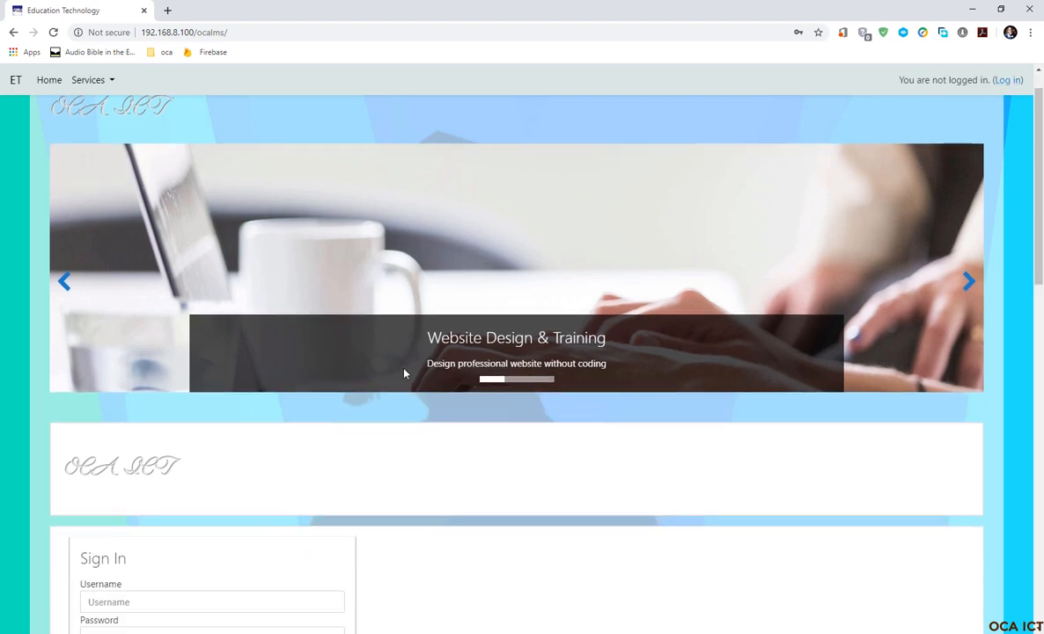
scroll(down, 3)
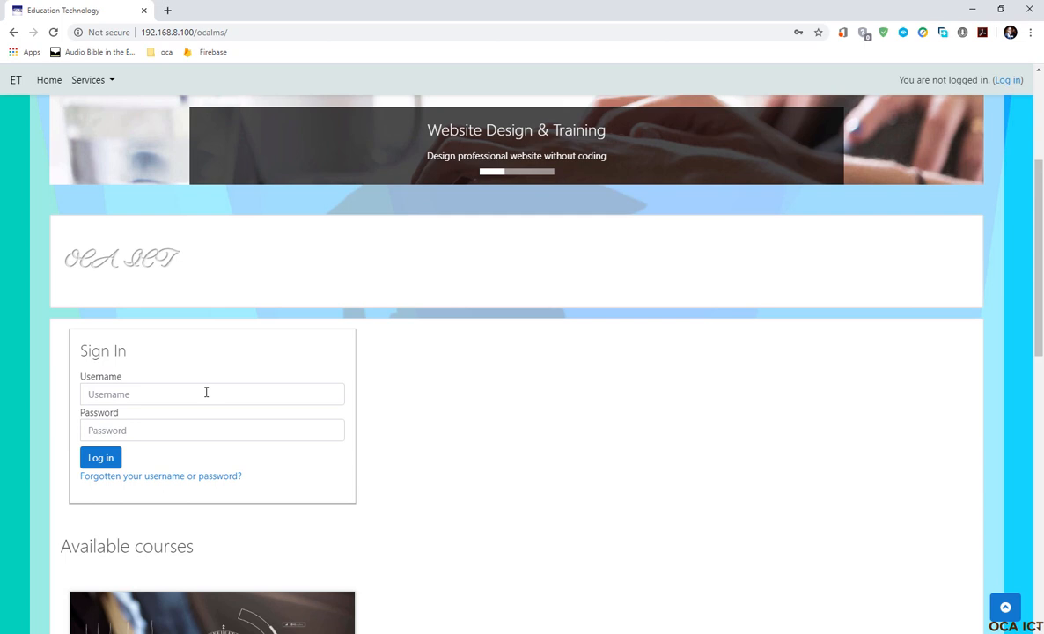
scroll(down, 3)
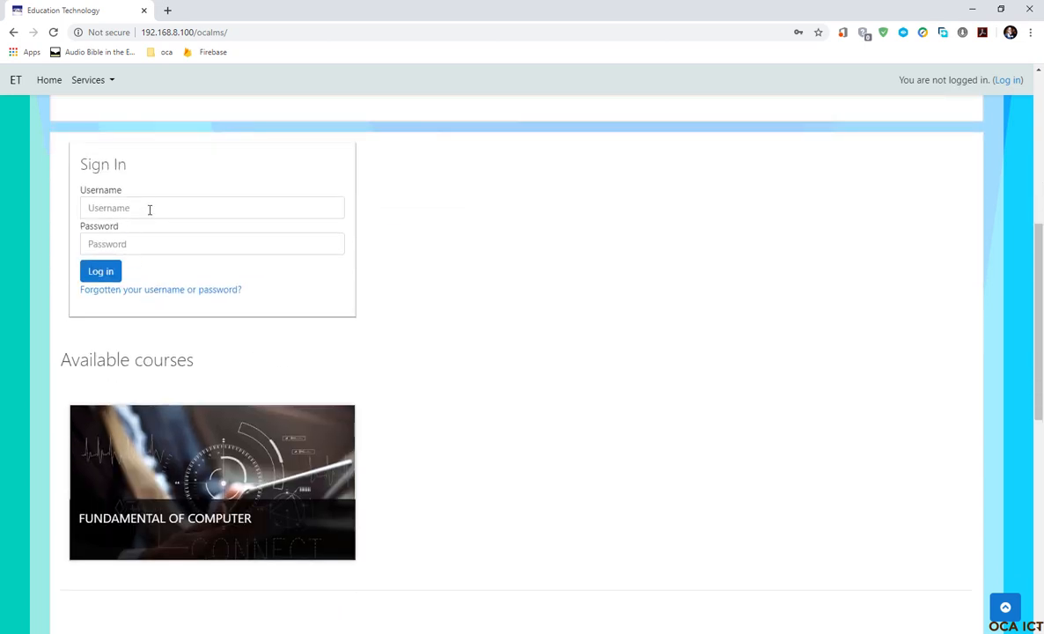
click(100, 270)
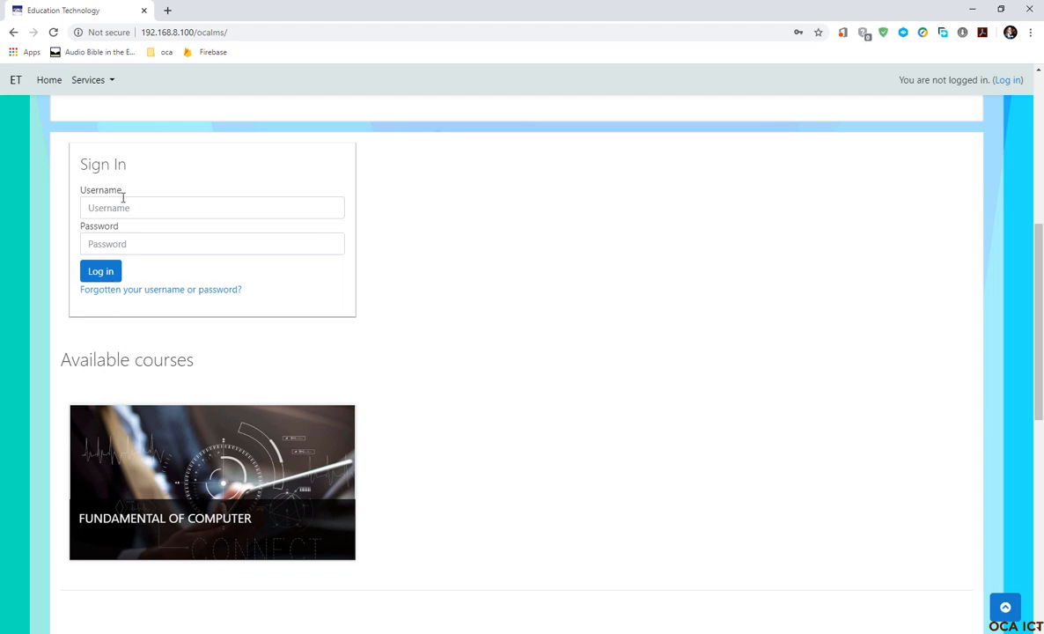
mouse_move(340, 354)
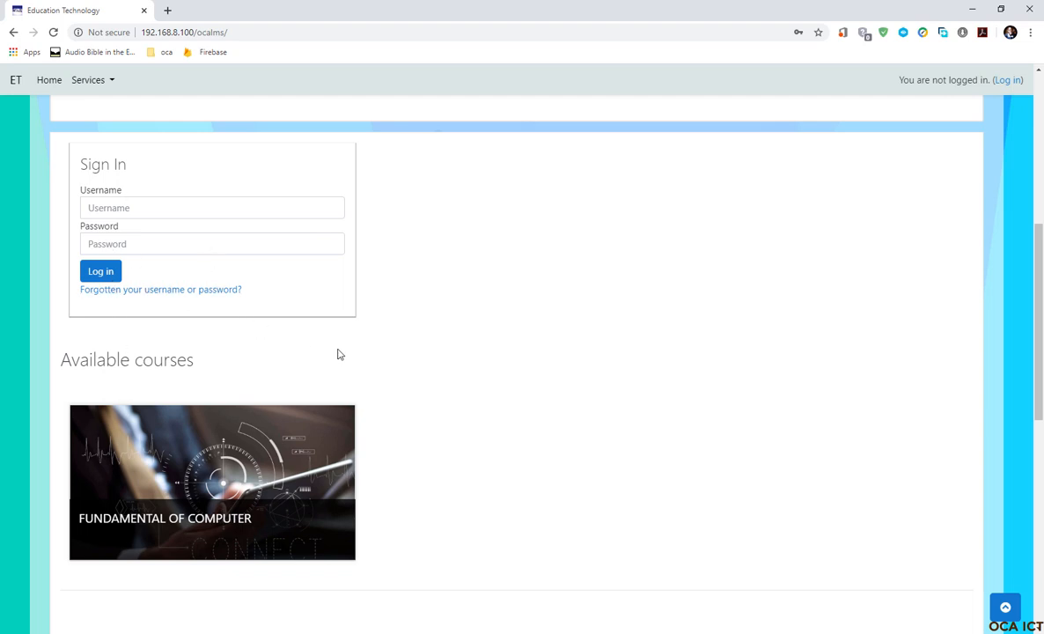
scroll(up, 3)
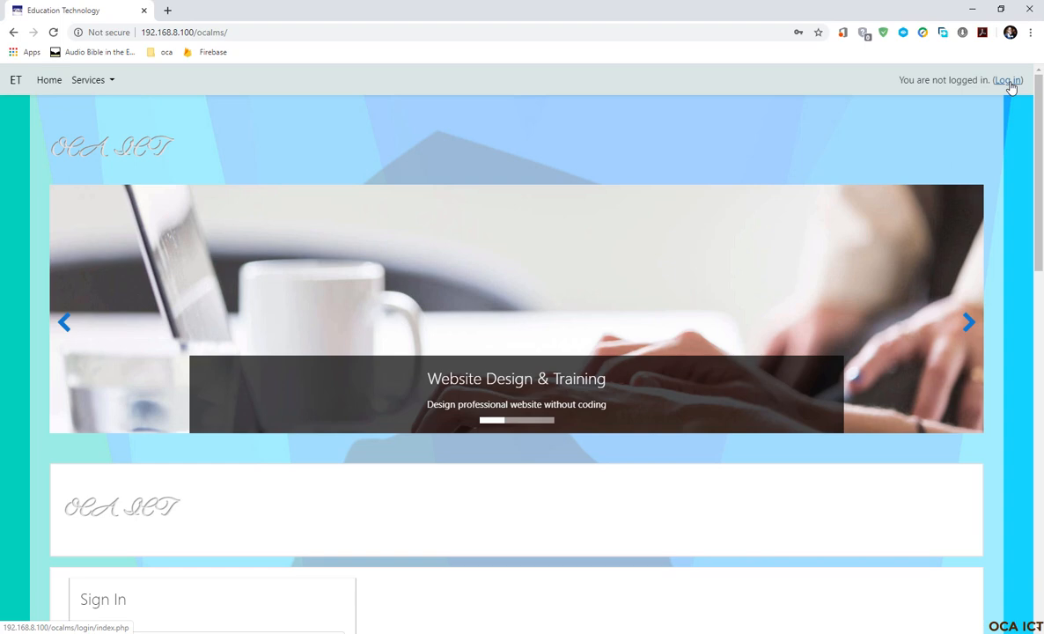
scroll(down, 3)
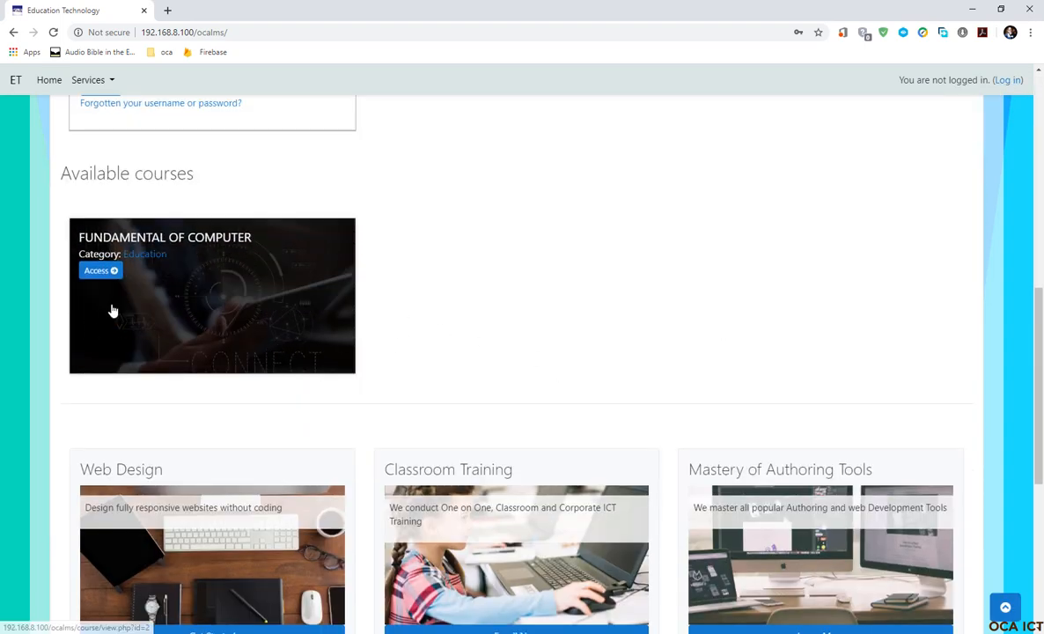
mouse_move(197, 303)
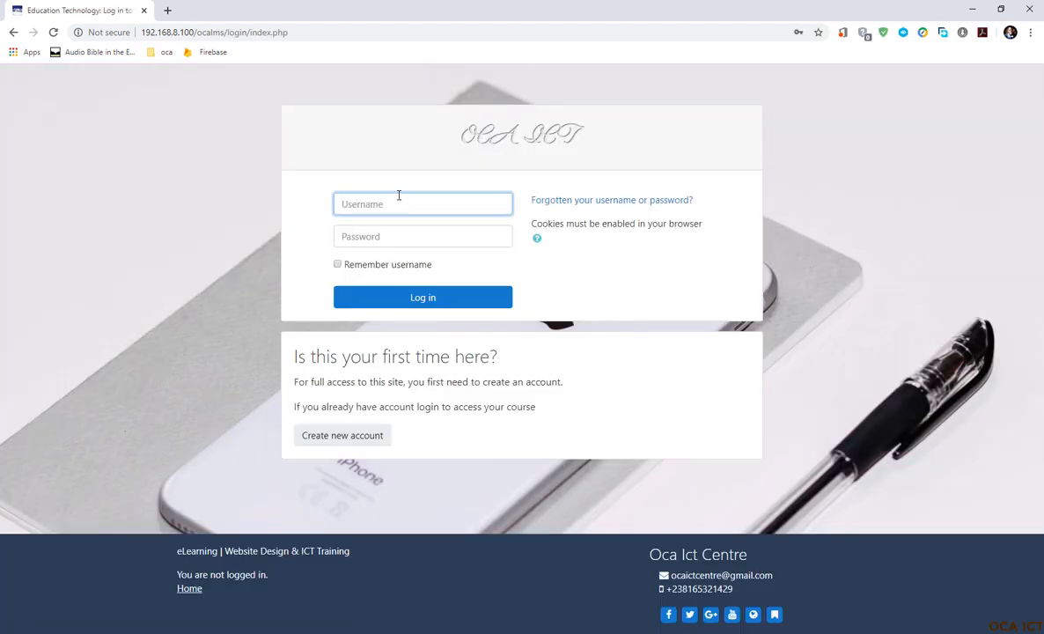
mouse_move(390, 226)
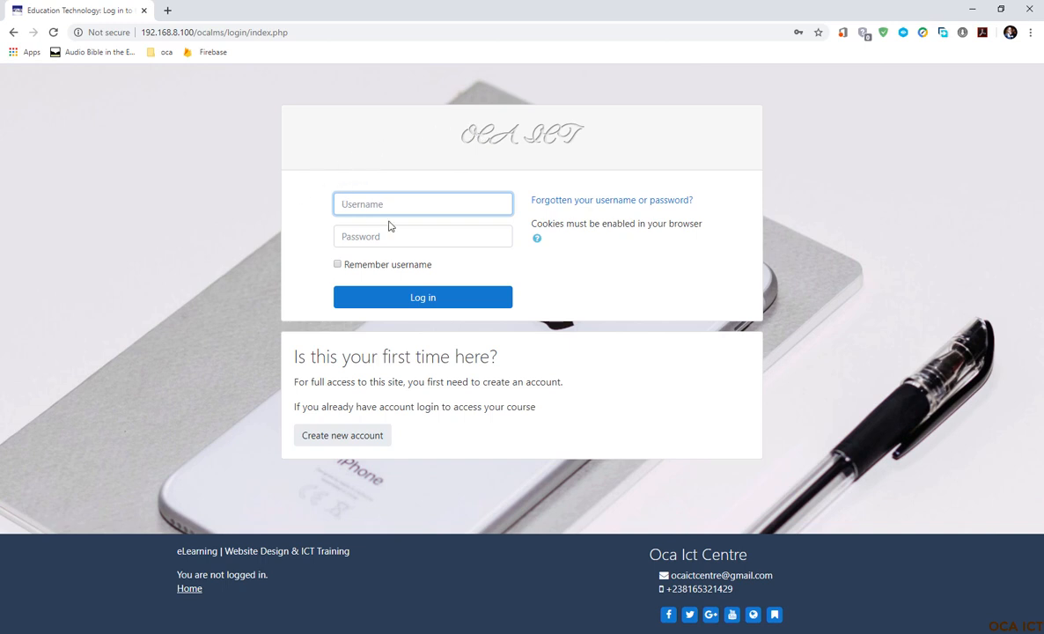
mouse_move(417, 264)
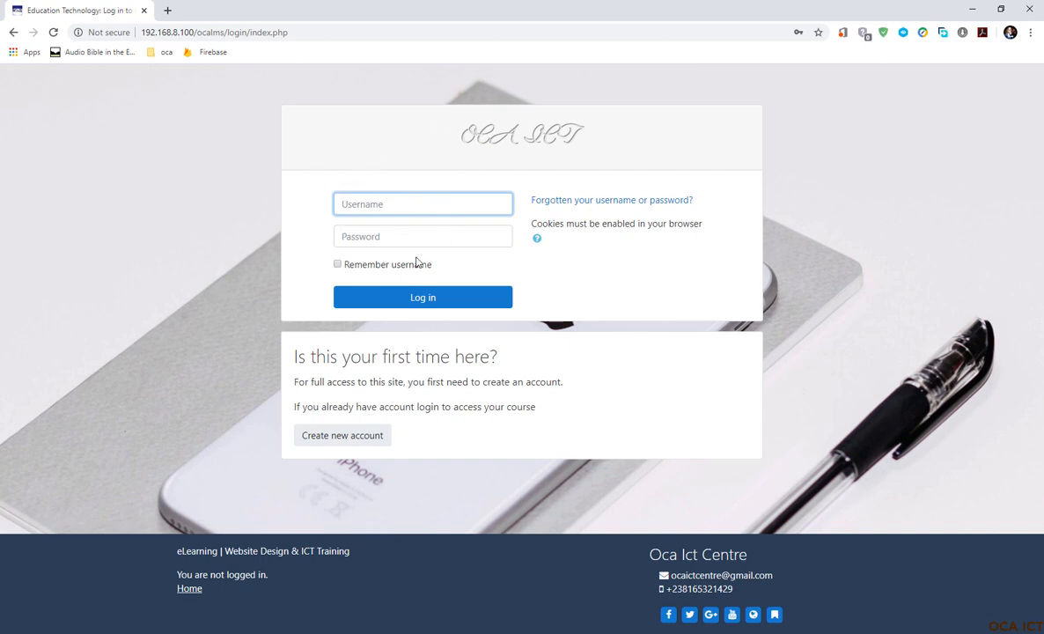
mouse_move(310, 209)
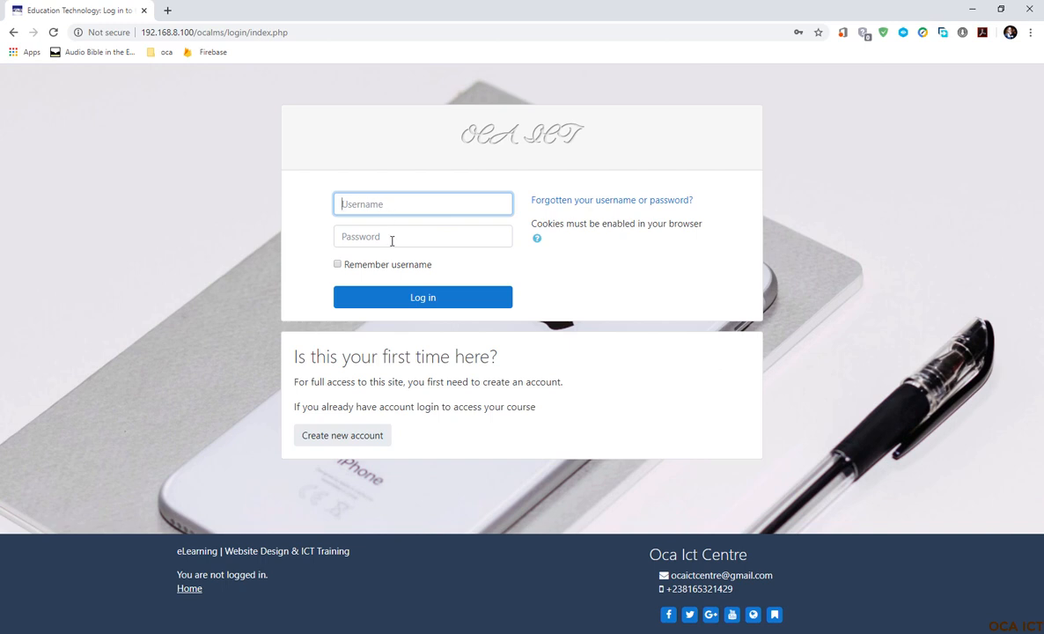
text(oluegwuc)
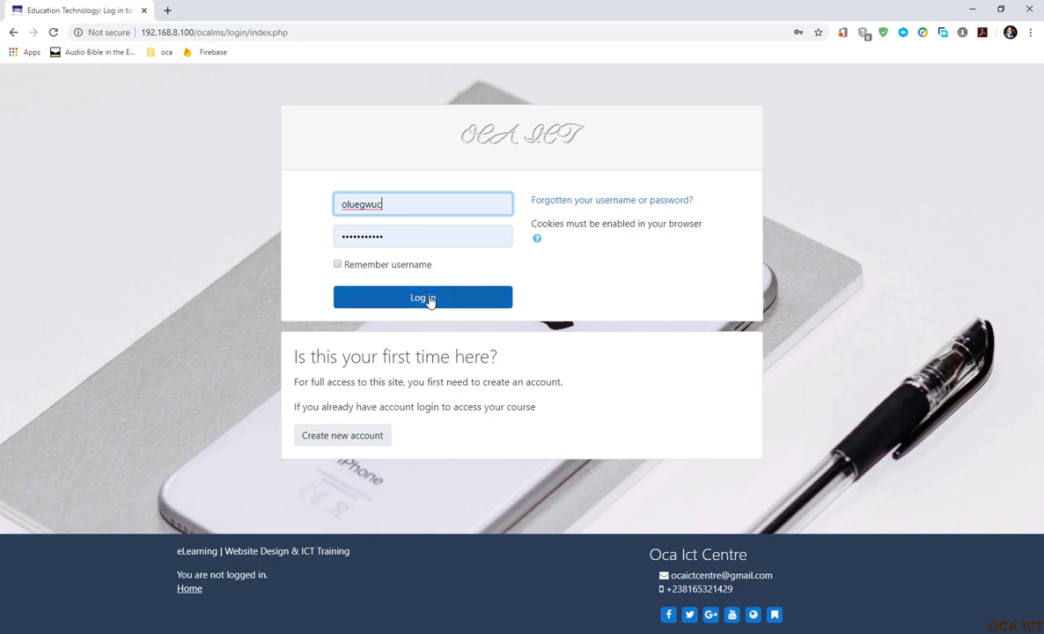
click(422, 296)
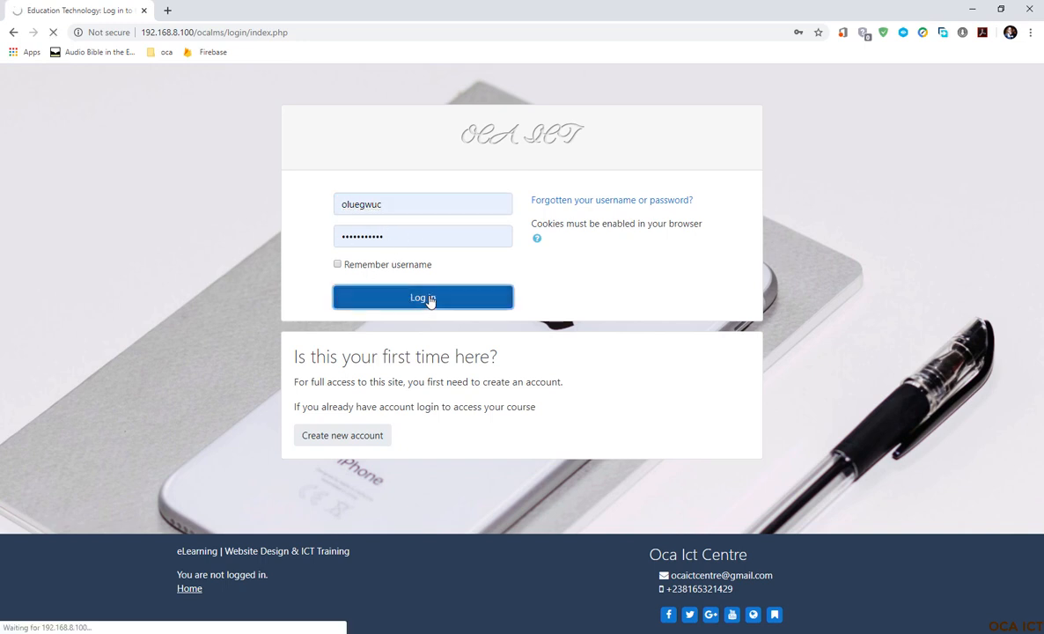
click(422, 296)
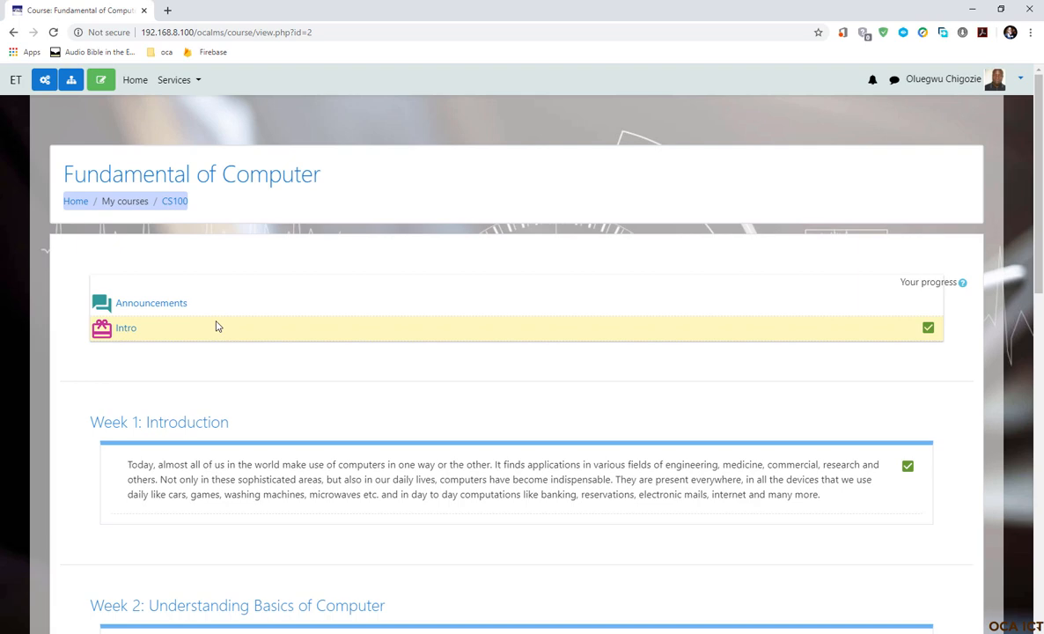
Step: Scroll through the Fundamental of Computer weekly sections, then back to the top
scroll(down, 3)
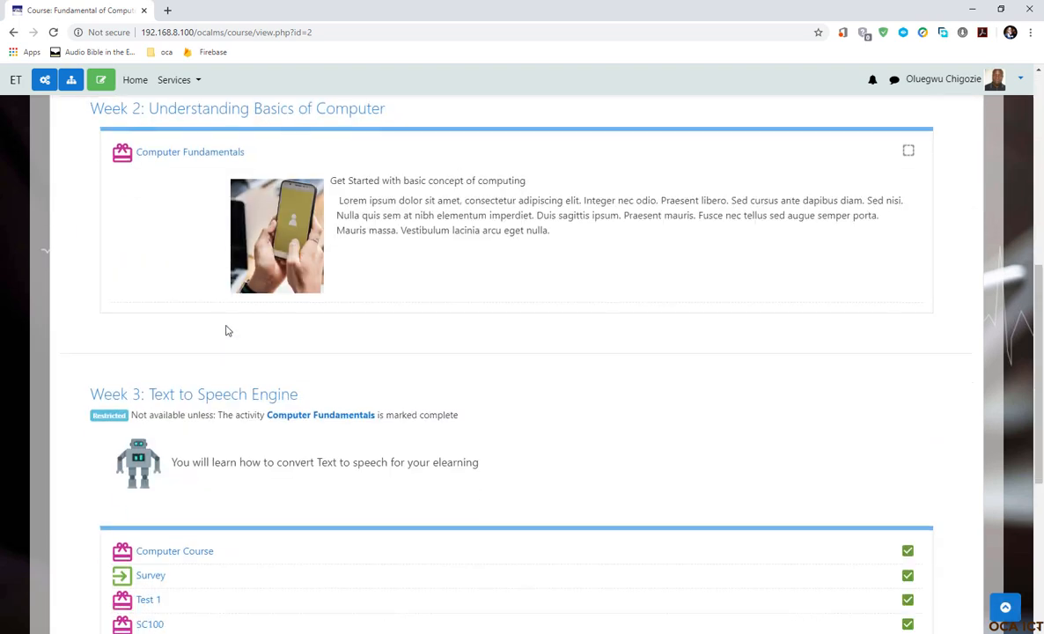
scroll(down, 3)
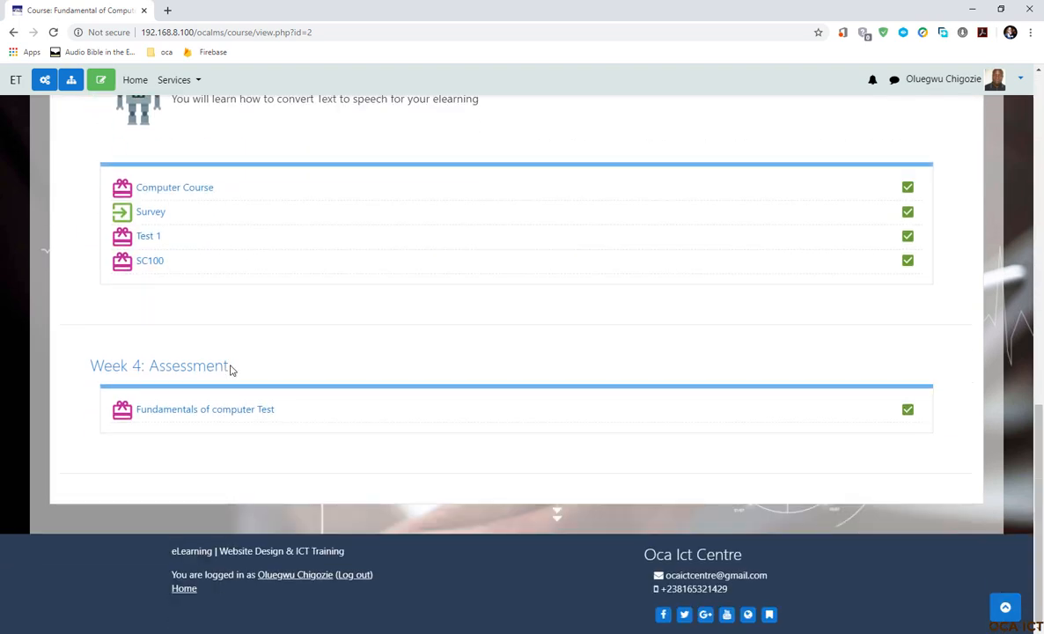
mouse_move(184, 413)
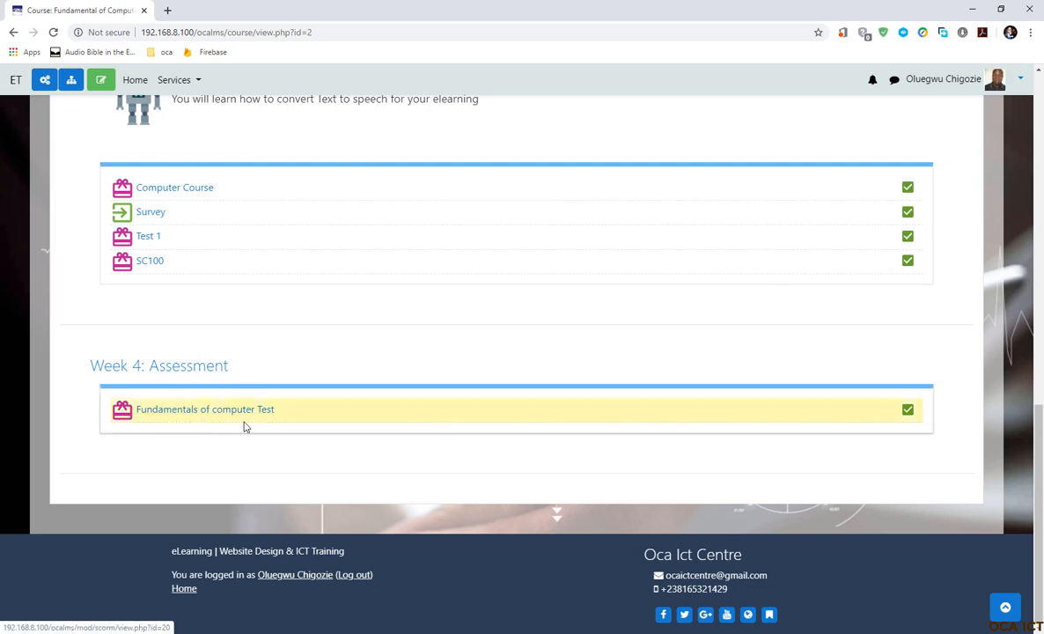
scroll(up, 3)
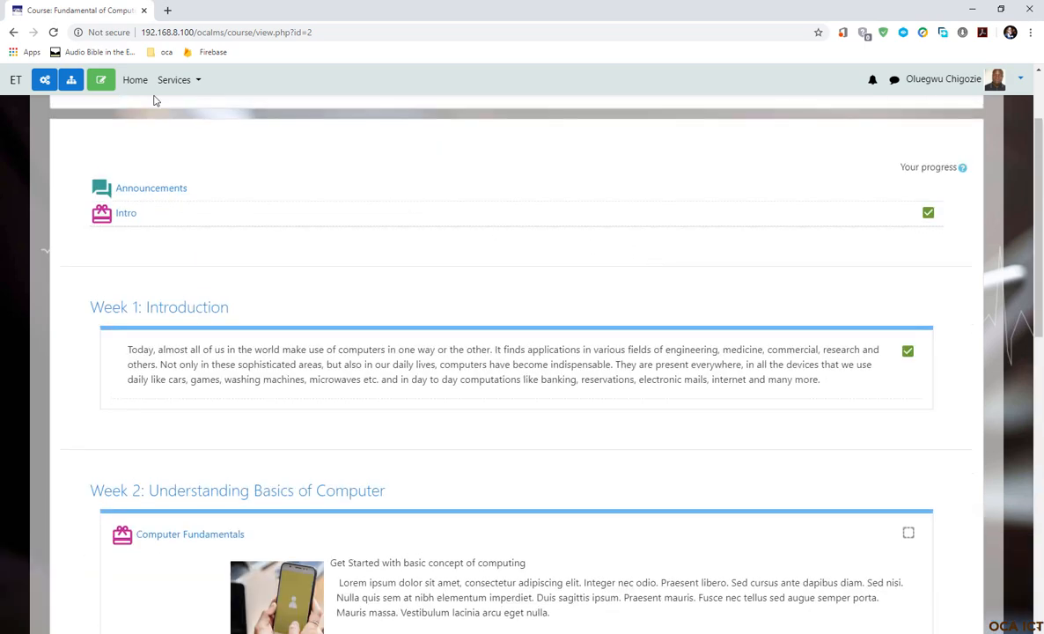
mouse_move(100, 79)
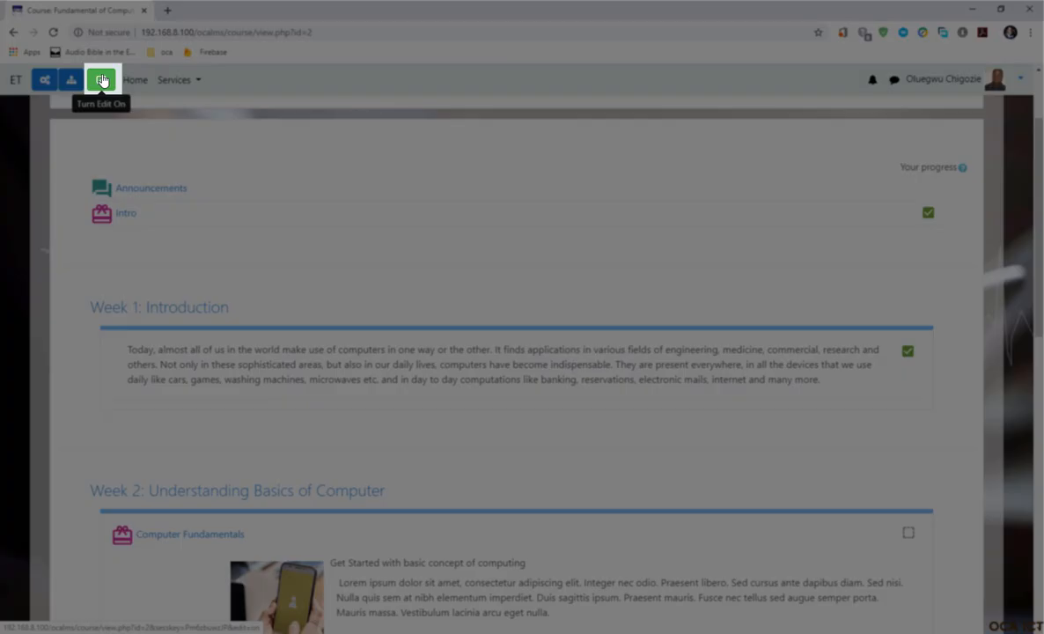
Step: Turn editing on for the course and scroll down to Week 4: Assessment
click(101, 79)
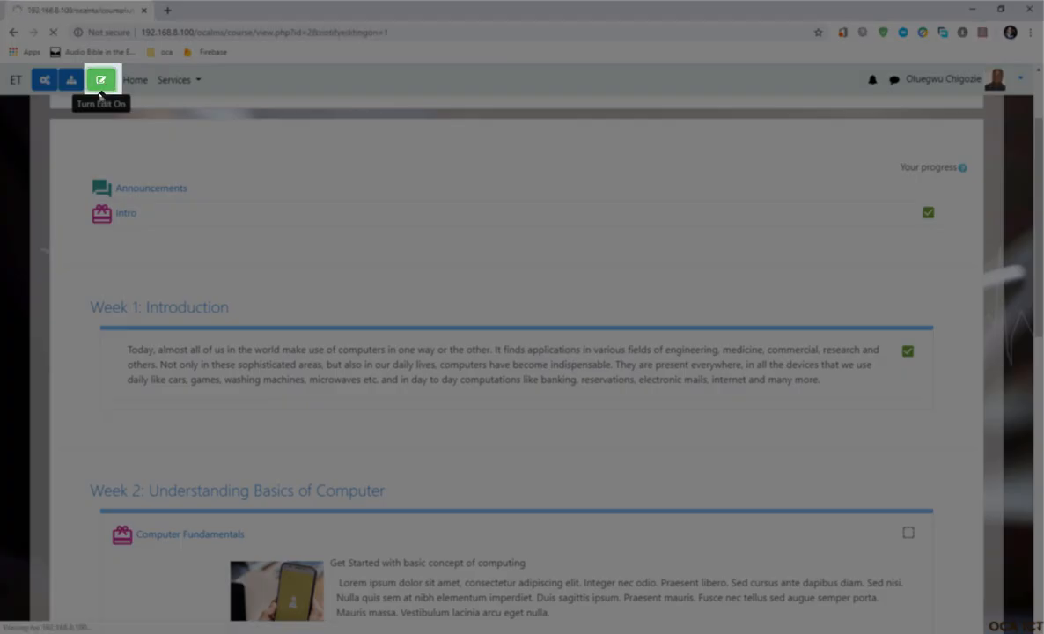
click(100, 79)
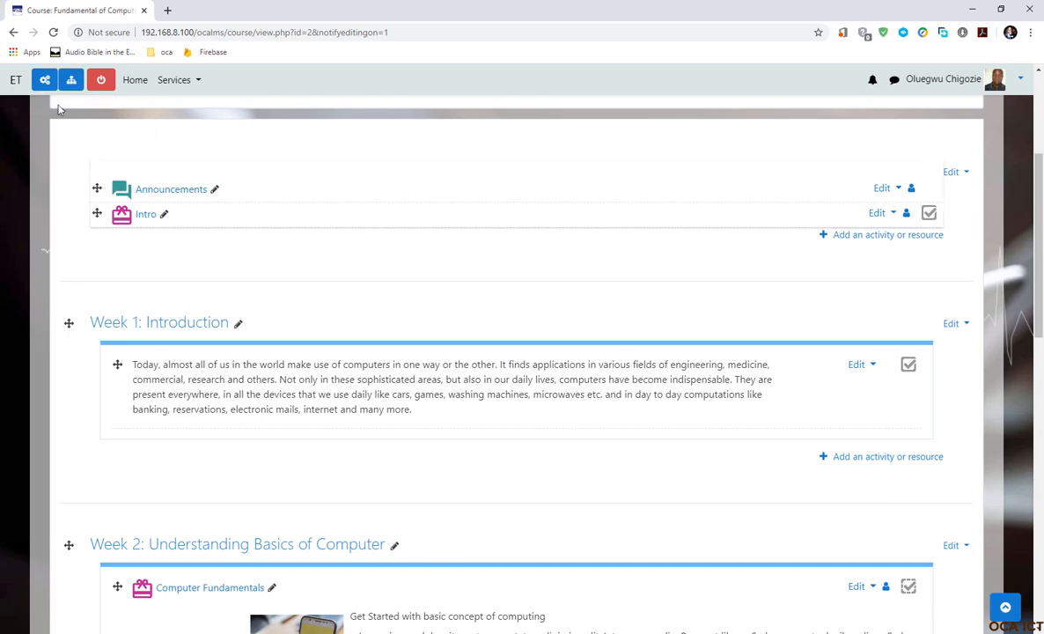
scroll(down, 3)
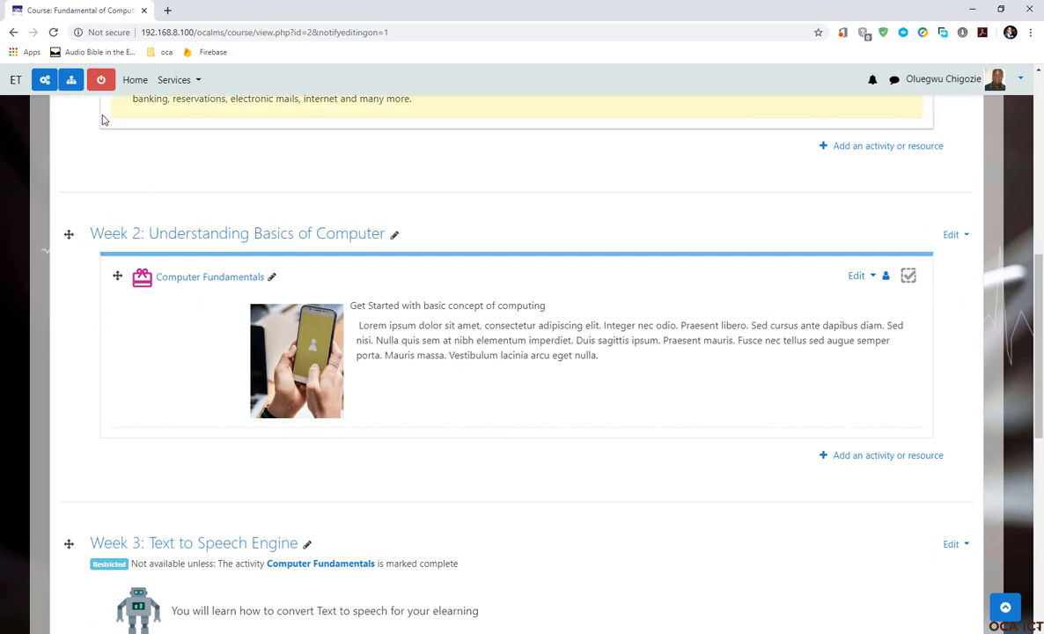
scroll(down, 3)
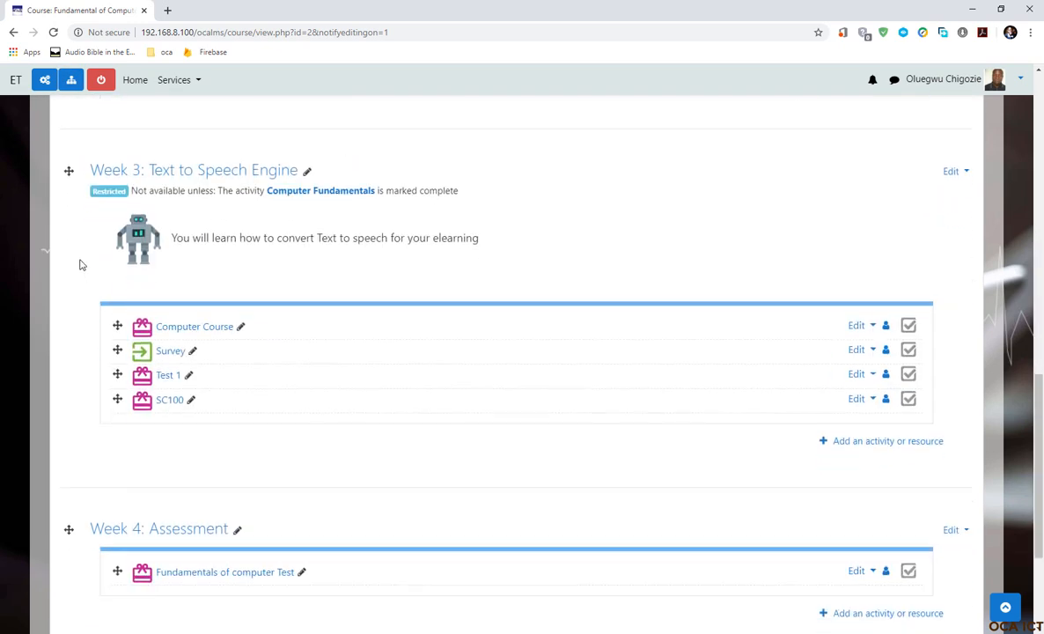
scroll(down, 3)
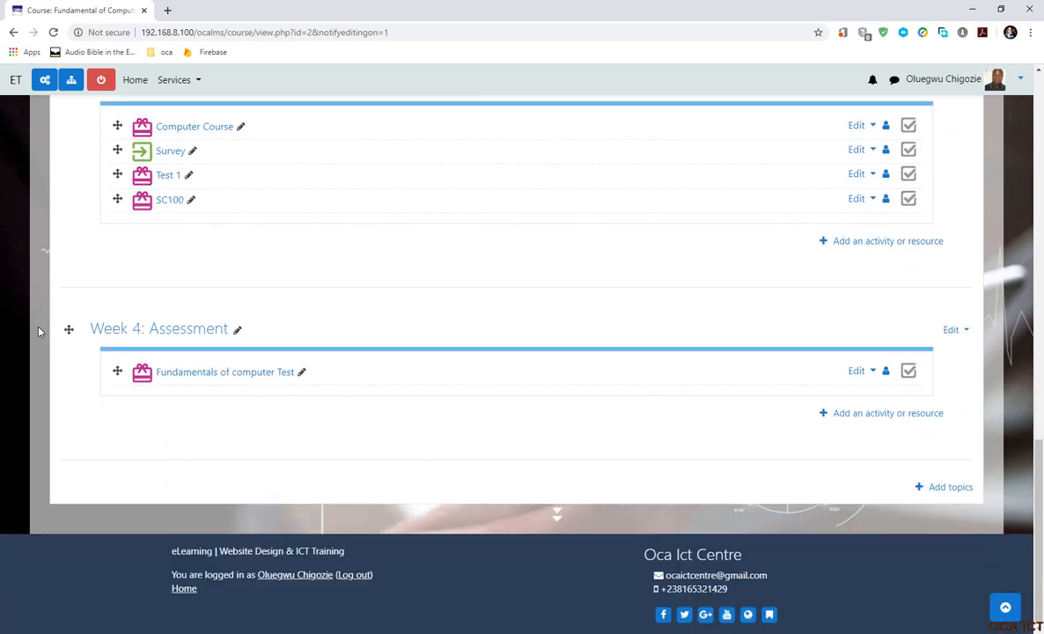
mouse_move(455, 471)
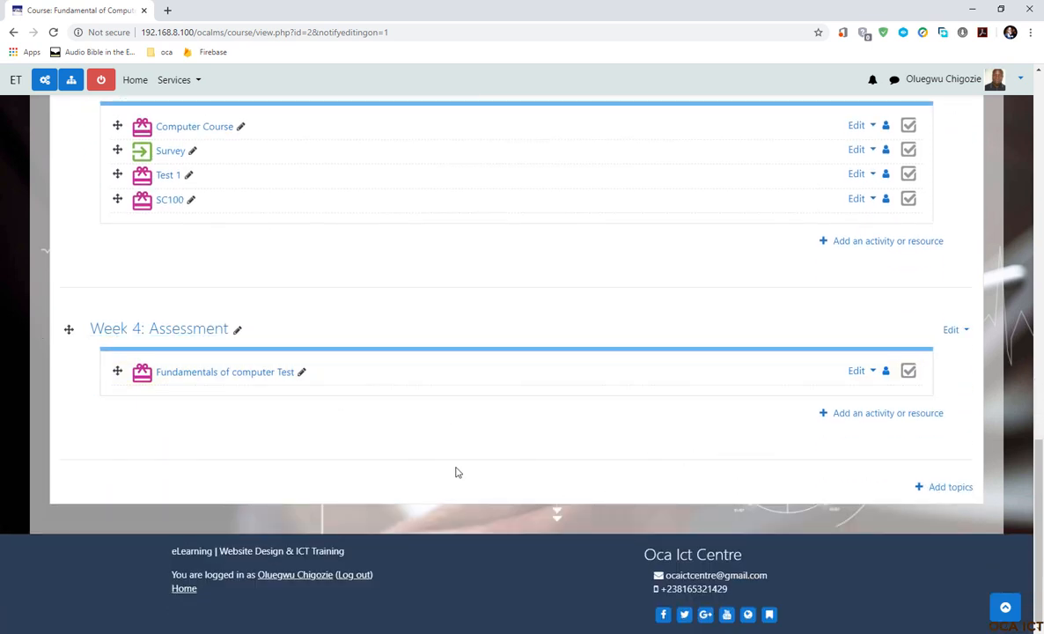
mouse_move(871, 401)
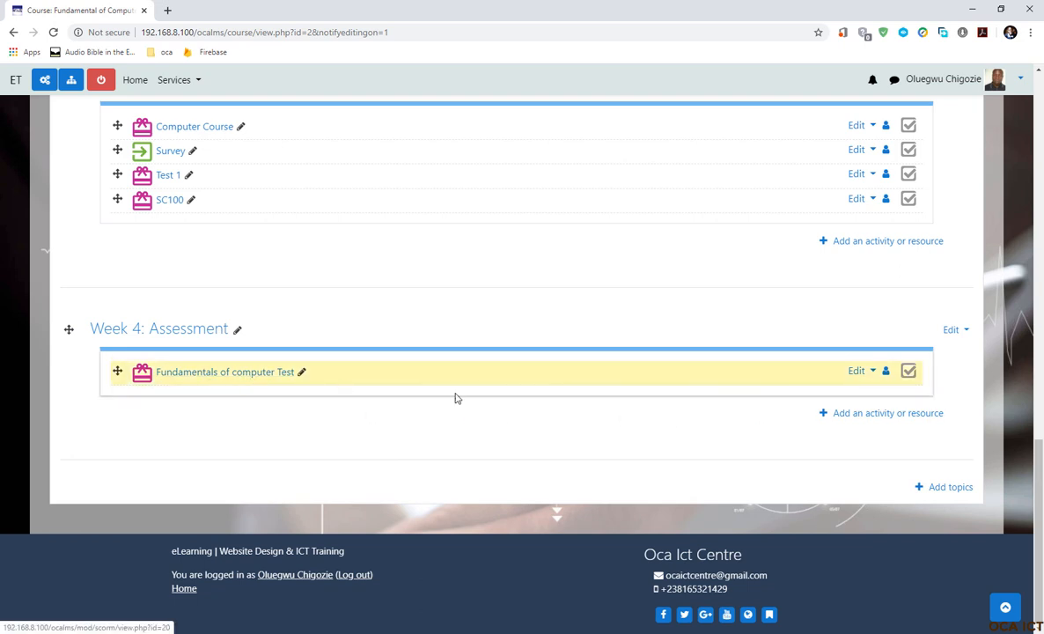
mouse_move(246, 359)
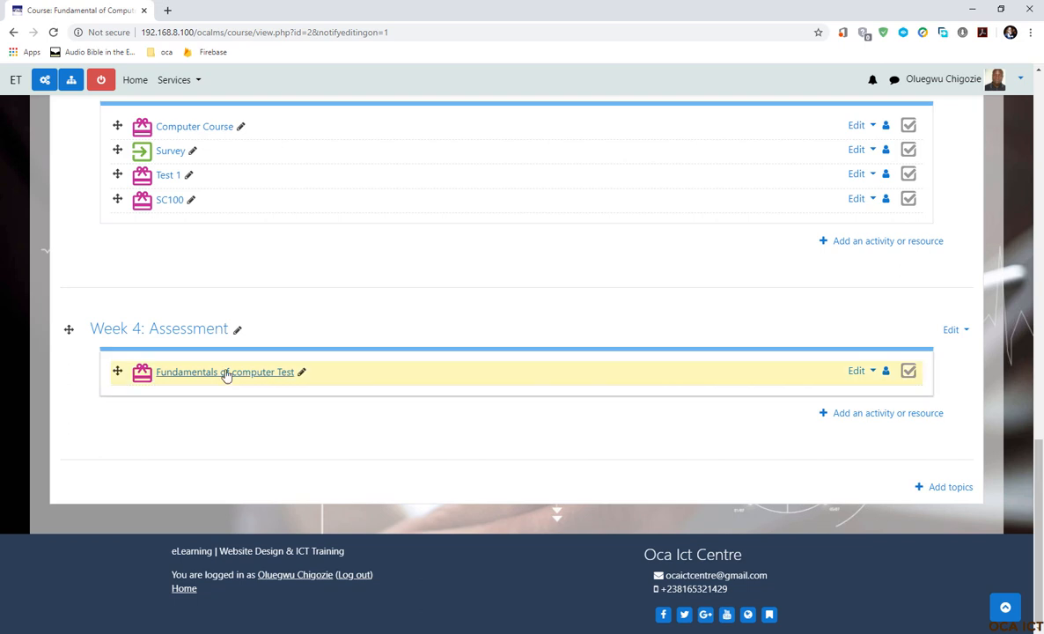
mouse_move(871, 370)
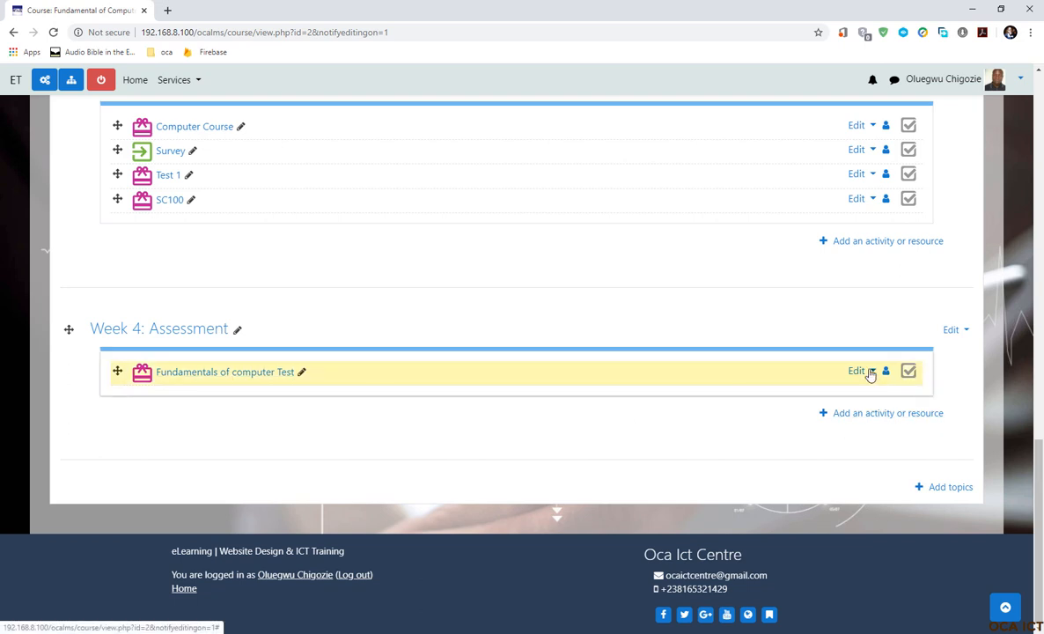
mouse_move(243, 389)
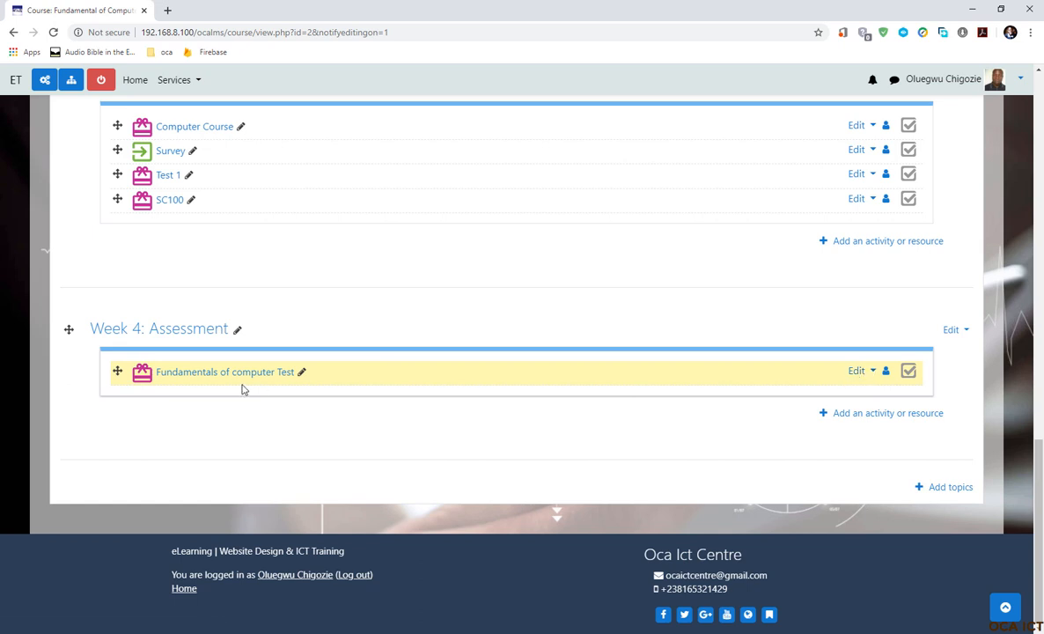
mouse_move(212, 371)
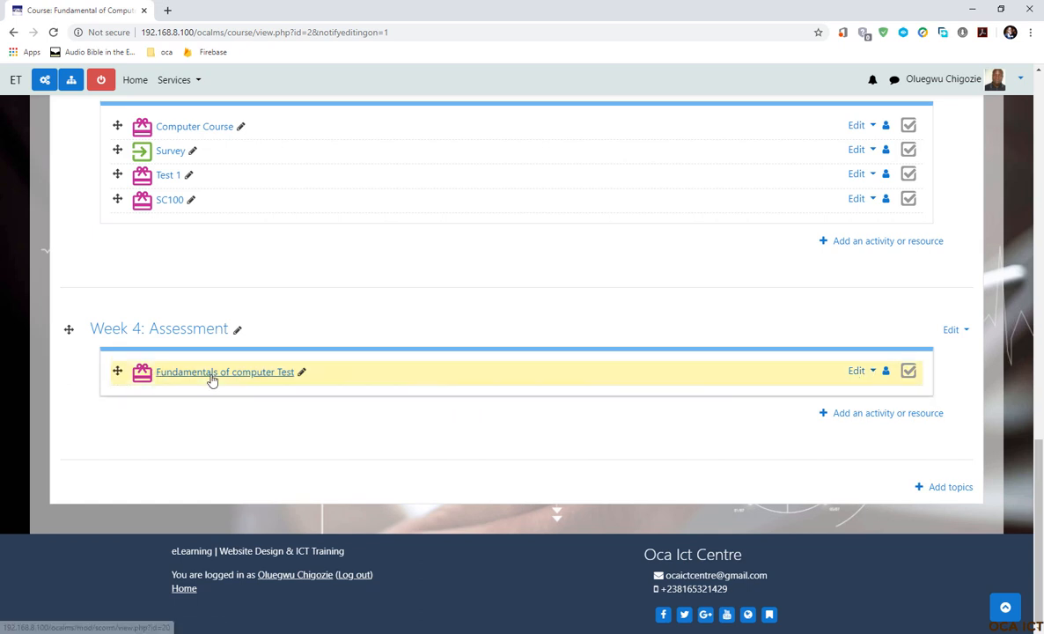
mouse_move(849, 390)
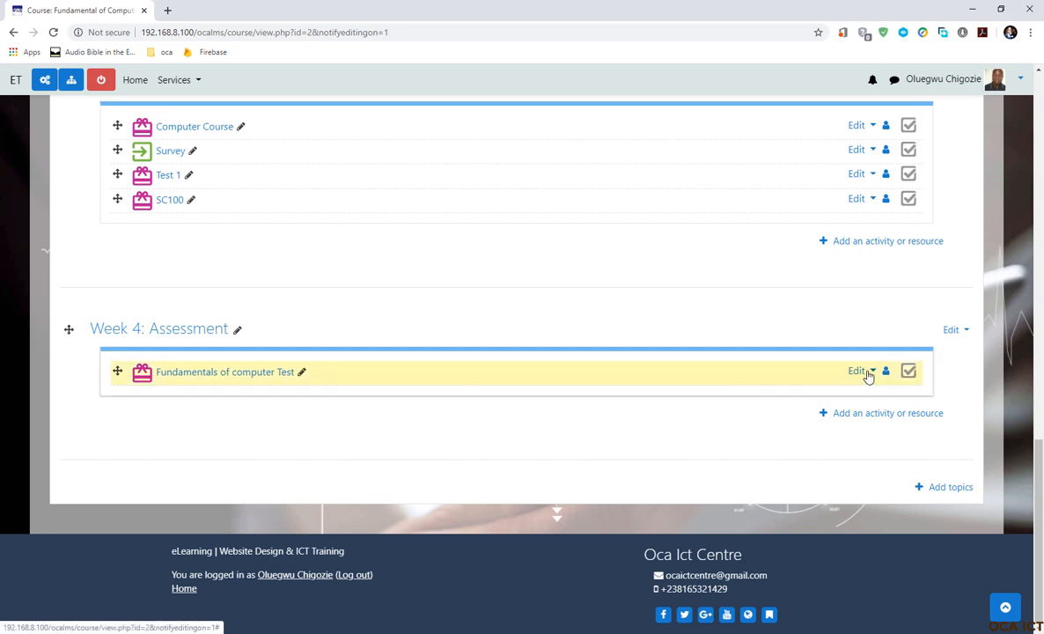
Step: Choose Edit settings from the Fundamentals of computer Test actions menu
click(860, 370)
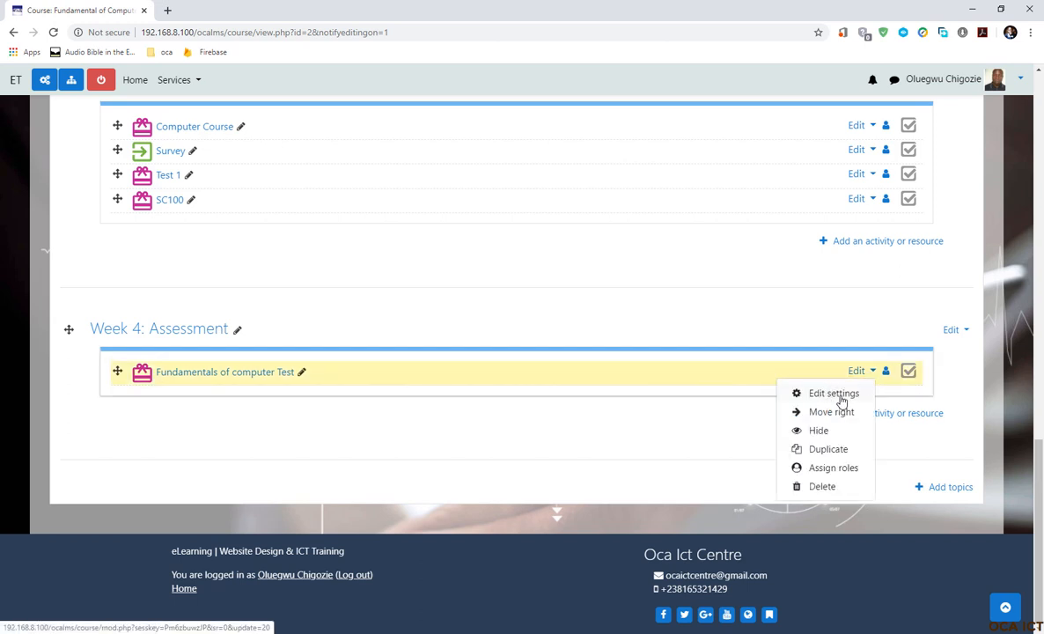
click(832, 392)
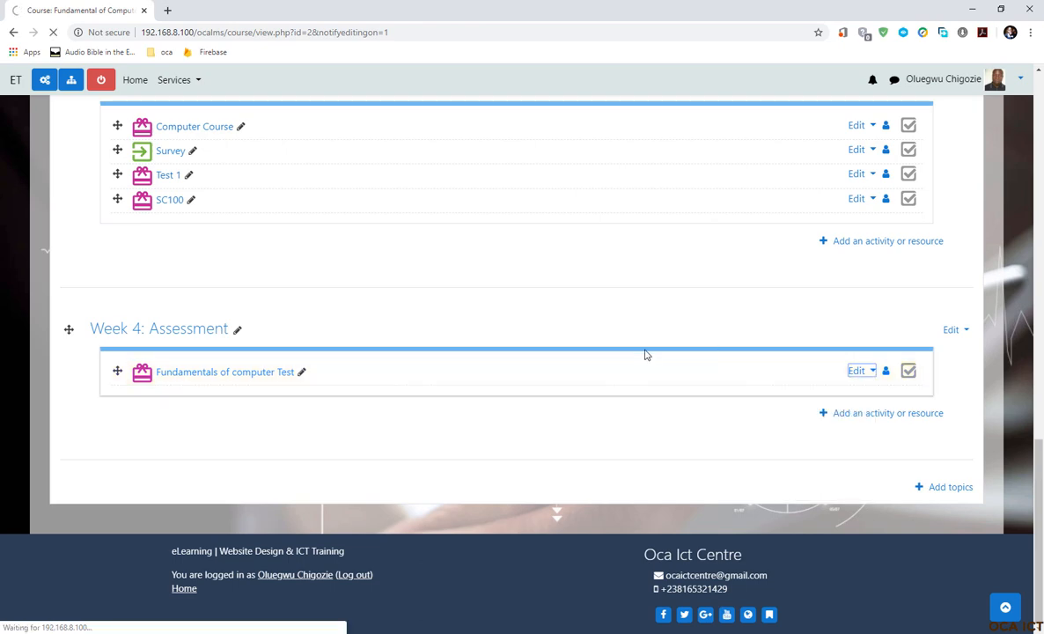
Step: Look over the General and Package sections of the Updating SCORM package form
click(858, 370)
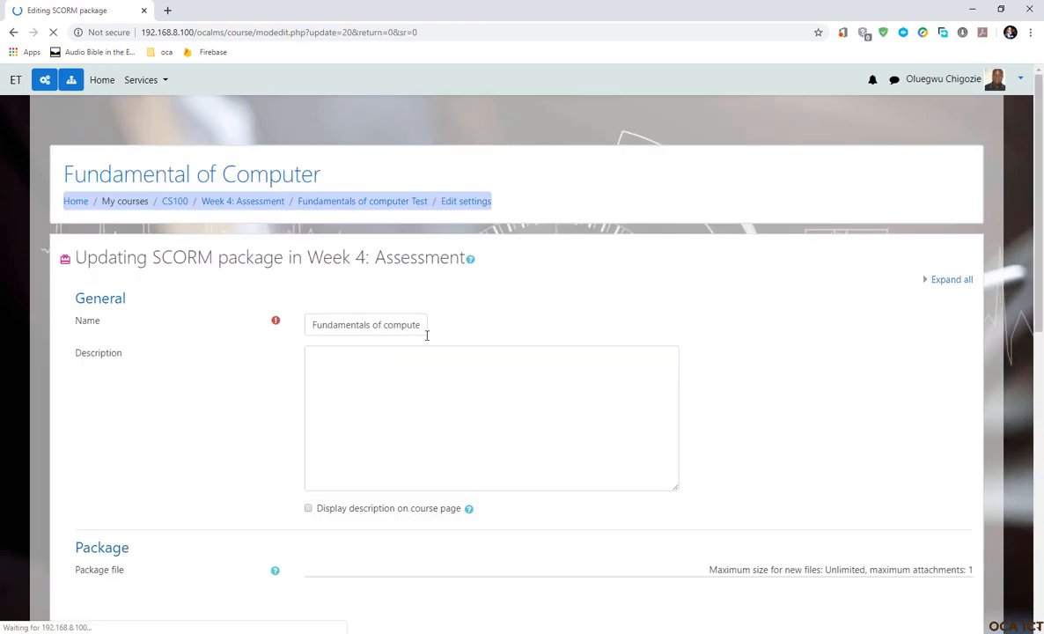
scroll(down, 3)
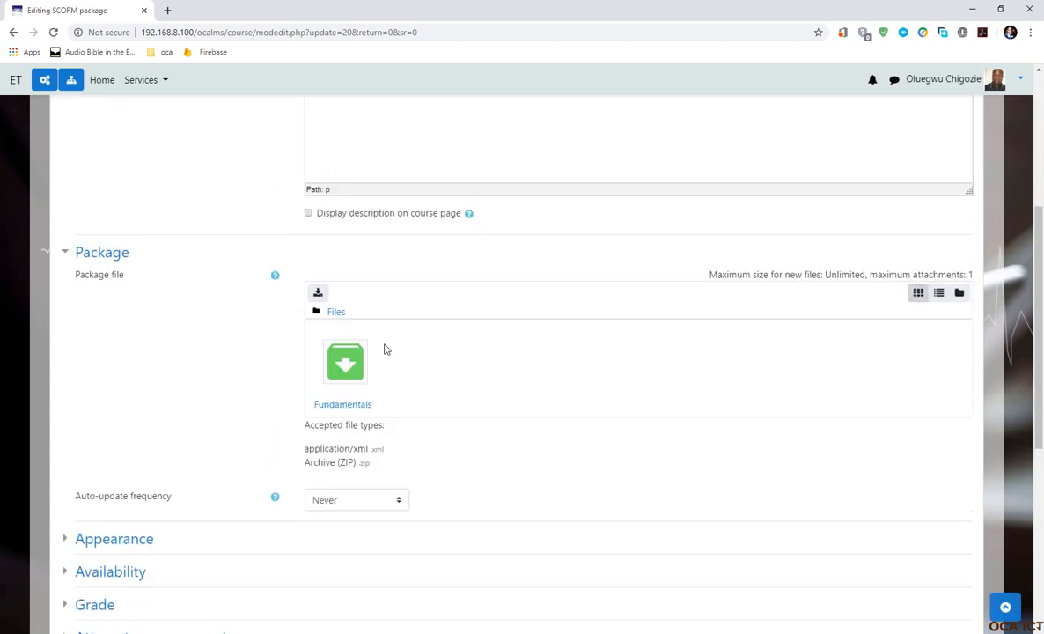
scroll(up, 3)
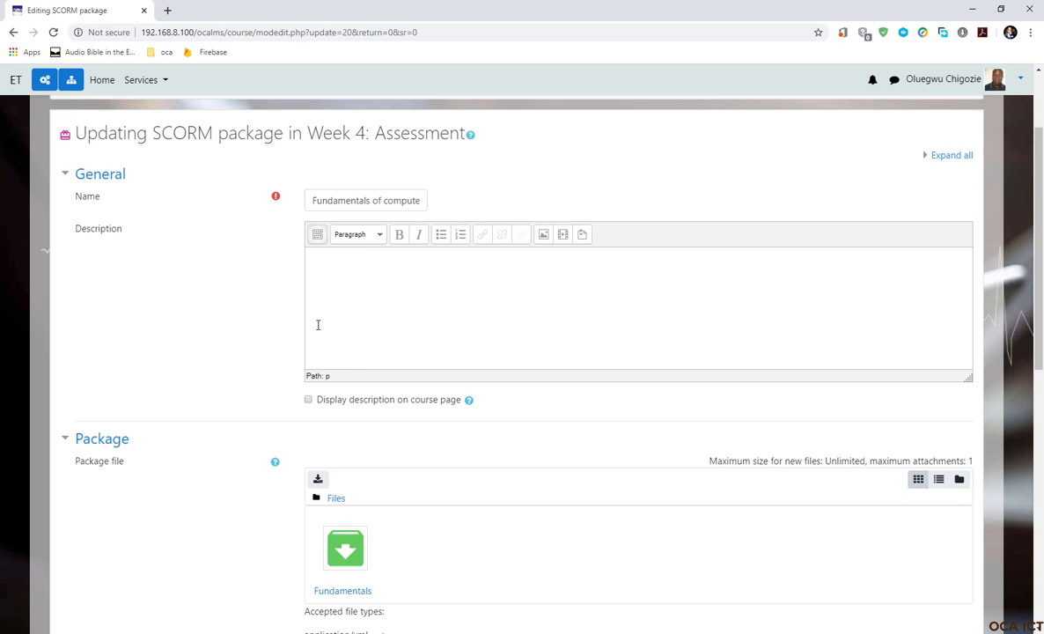
mouse_move(266, 365)
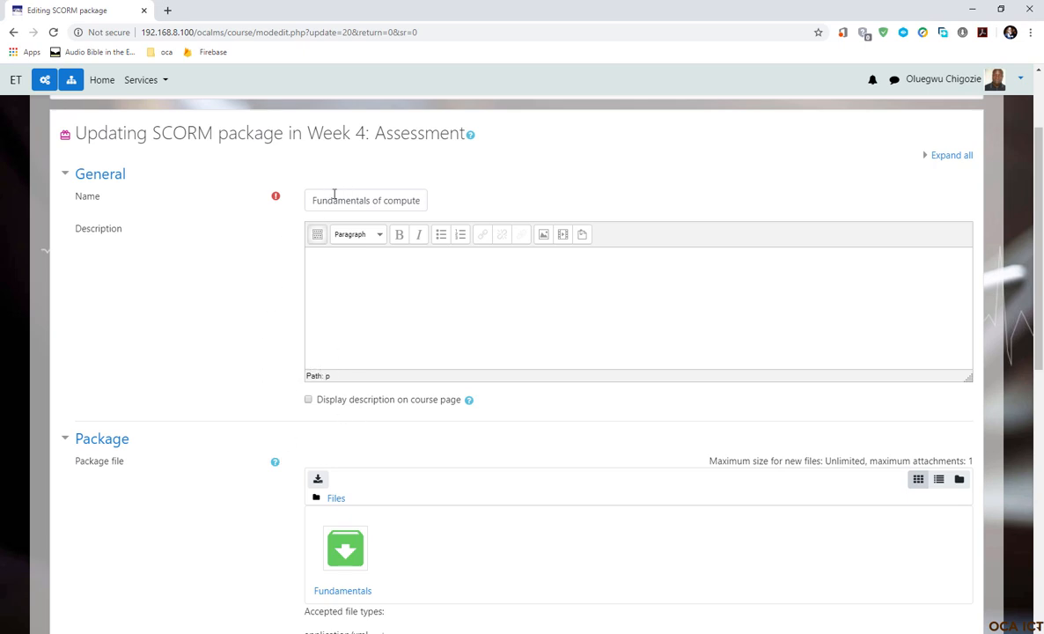
mouse_move(384, 420)
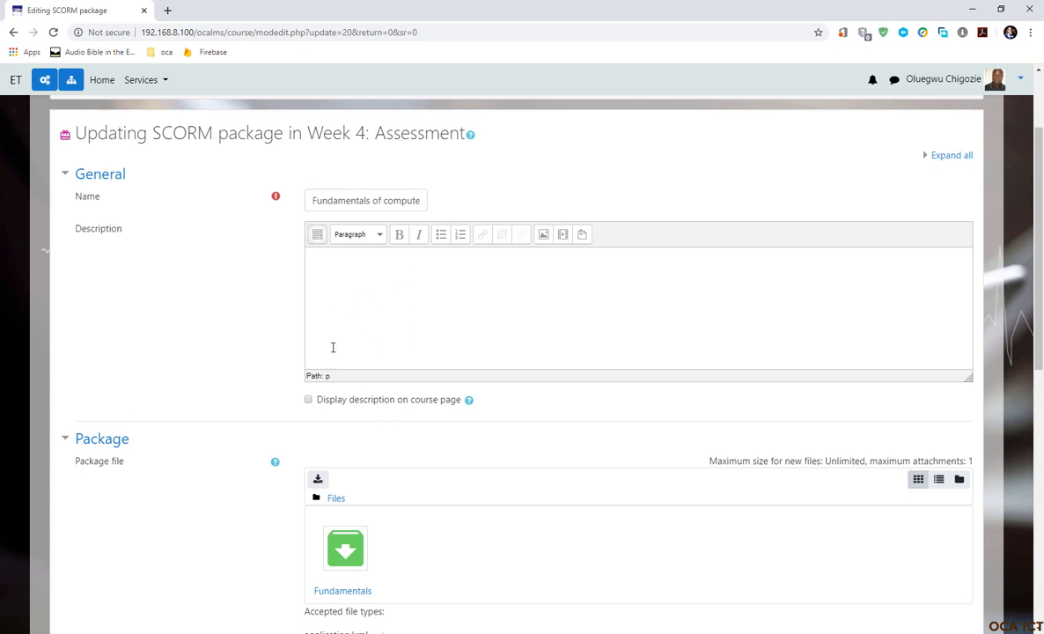
mouse_move(337, 279)
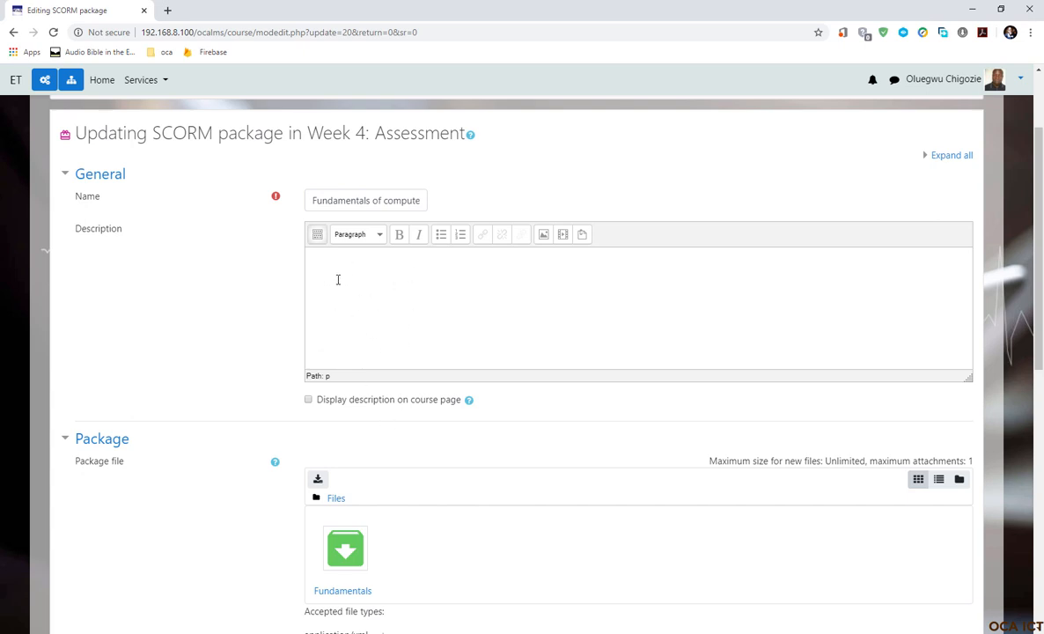
mouse_move(314, 387)
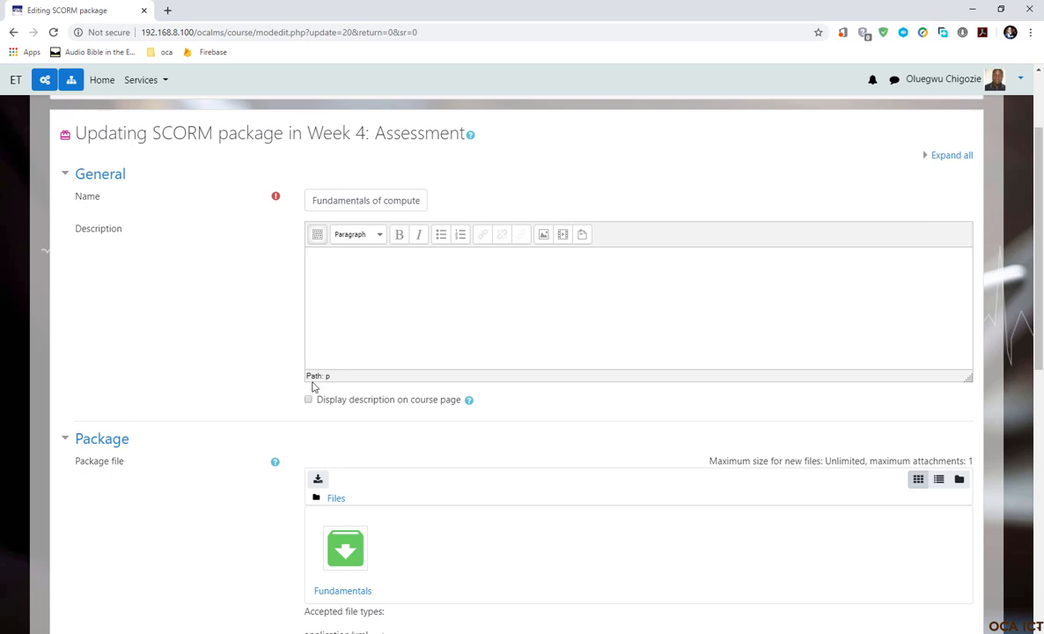
mouse_move(341, 414)
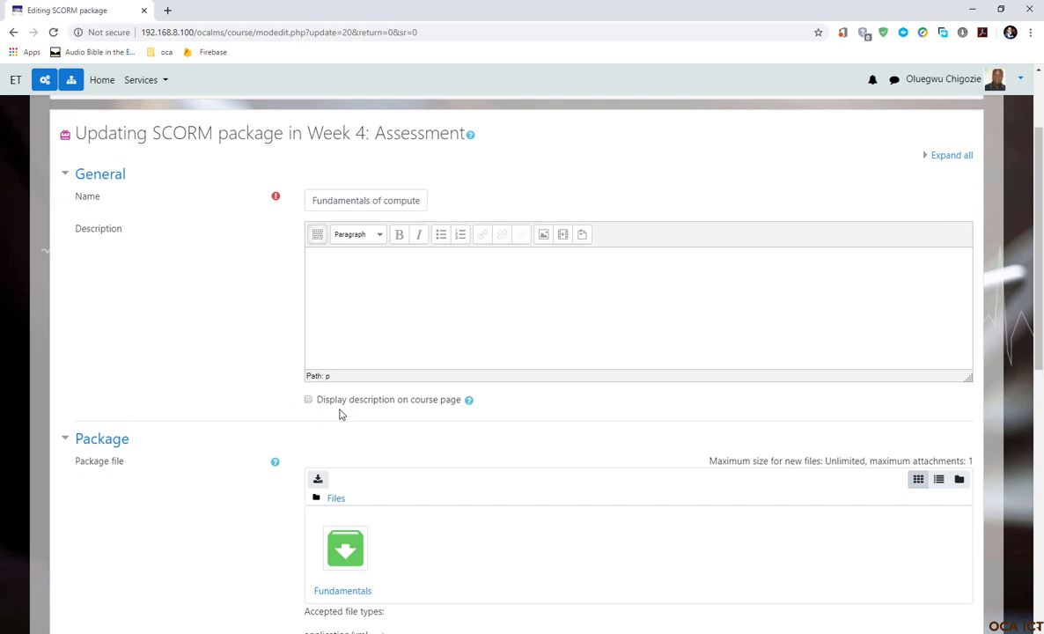
mouse_move(452, 401)
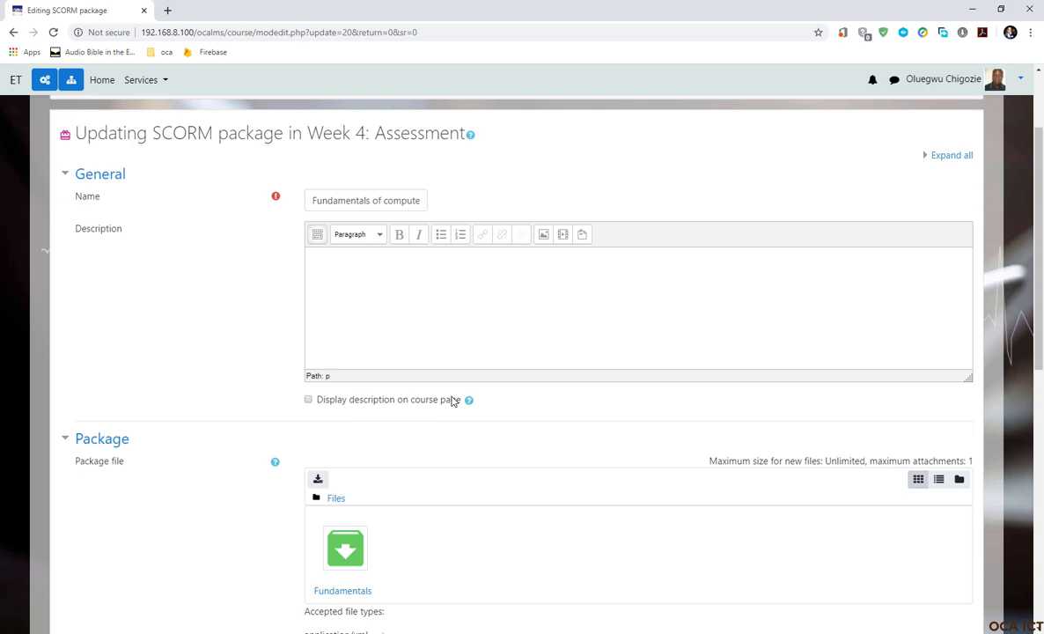
Step: Enter 'Computer Foundamental First Test' as the SCORM activity description
click(350, 274)
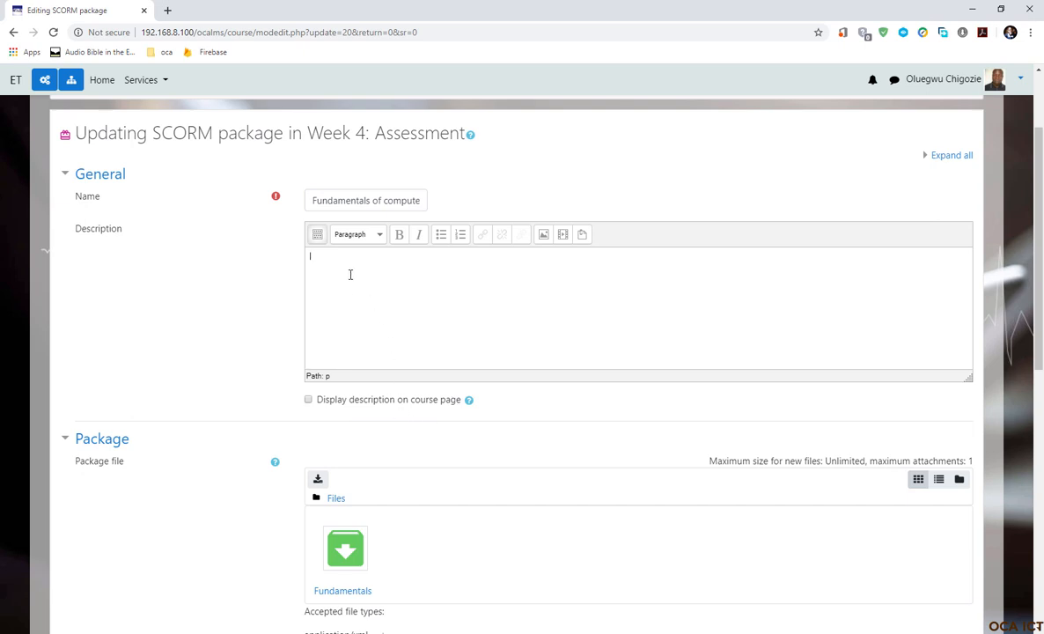
text(Computer Foundamental First Test)
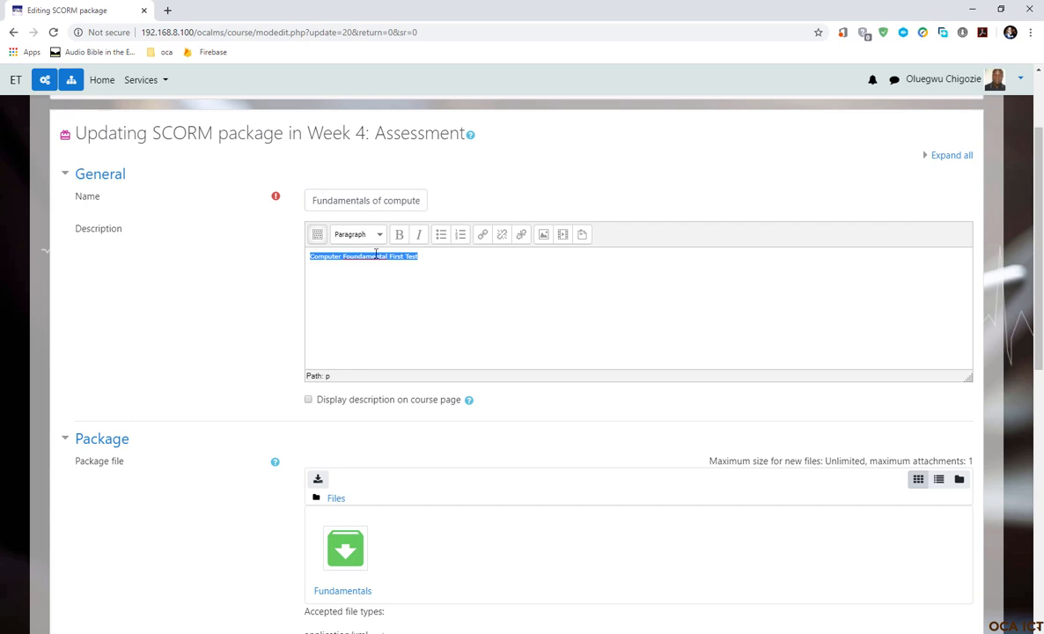
mouse_move(368, 238)
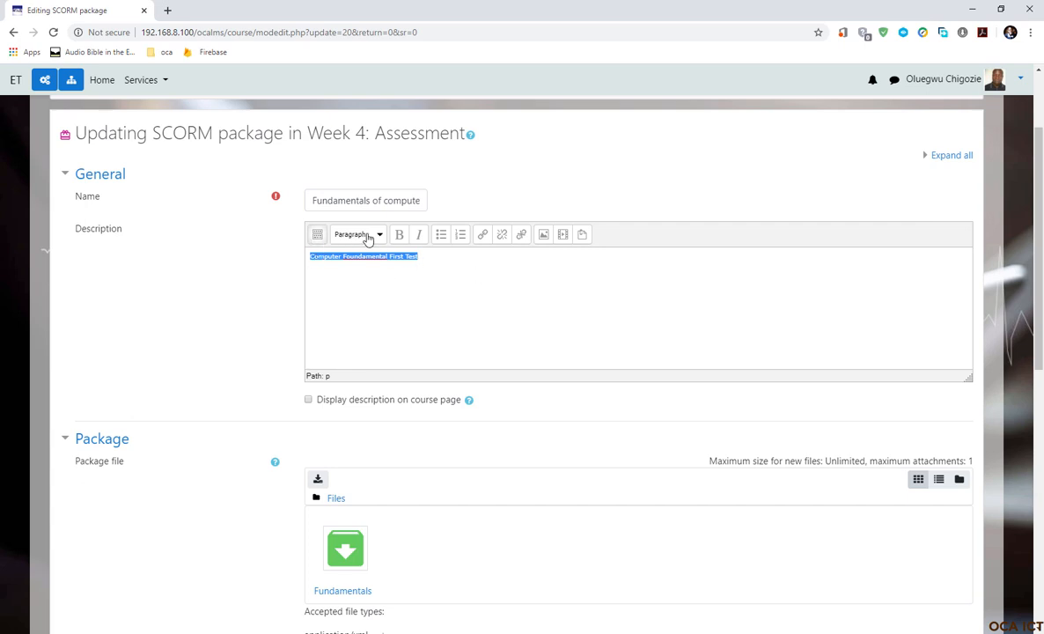
click(426, 256)
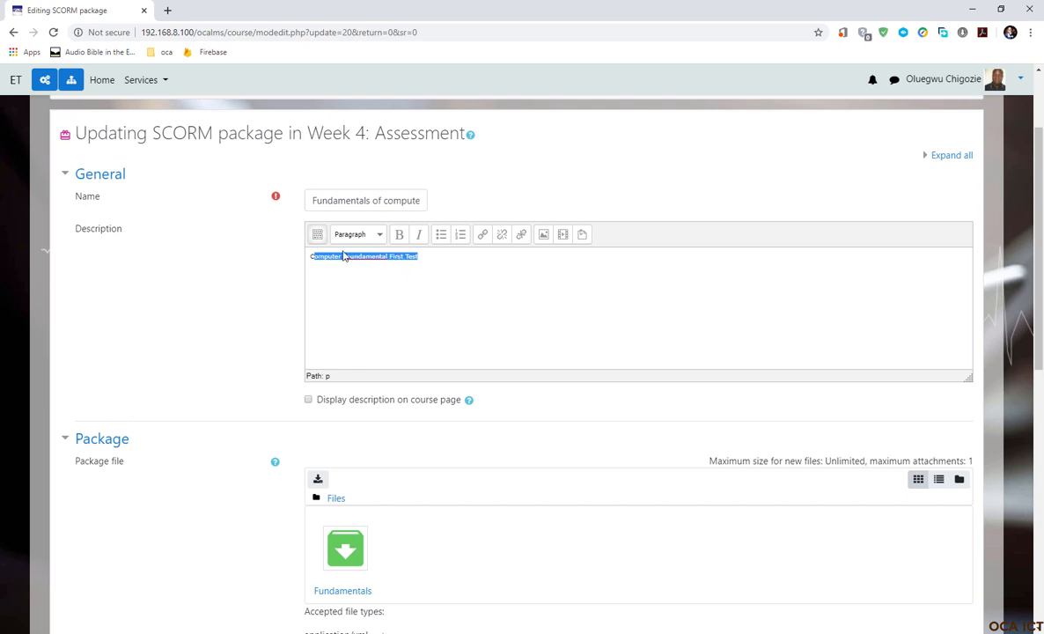
mouse_move(317, 235)
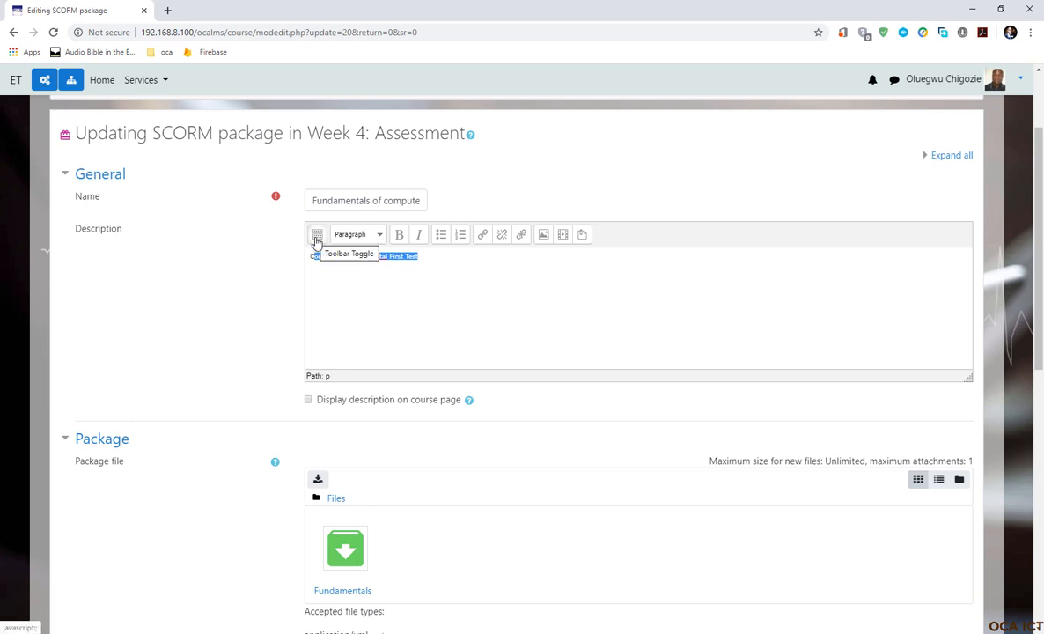
click(316, 234)
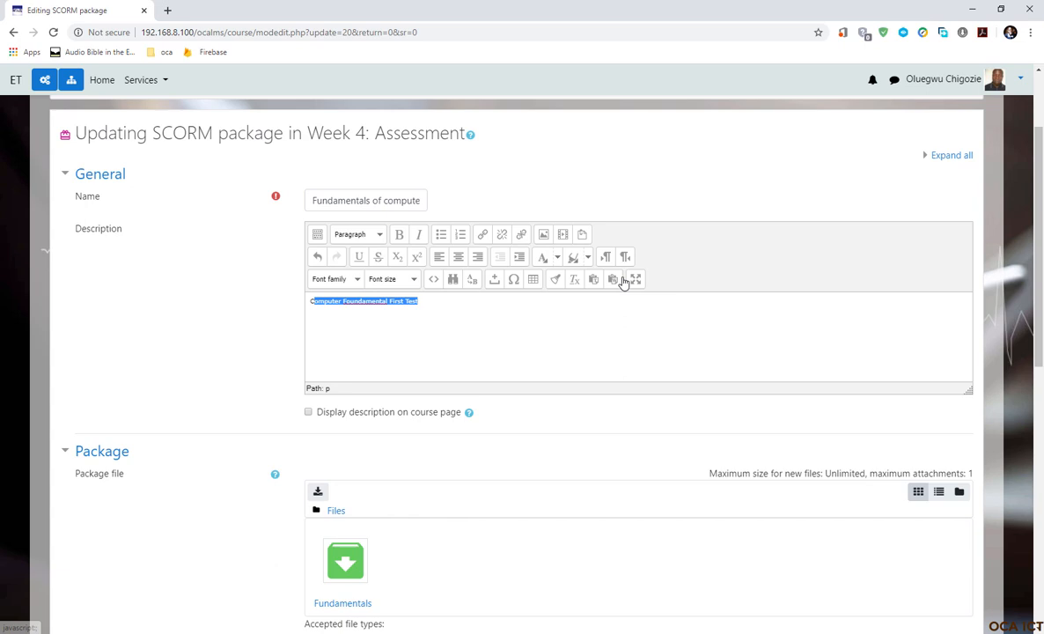
mouse_move(276, 266)
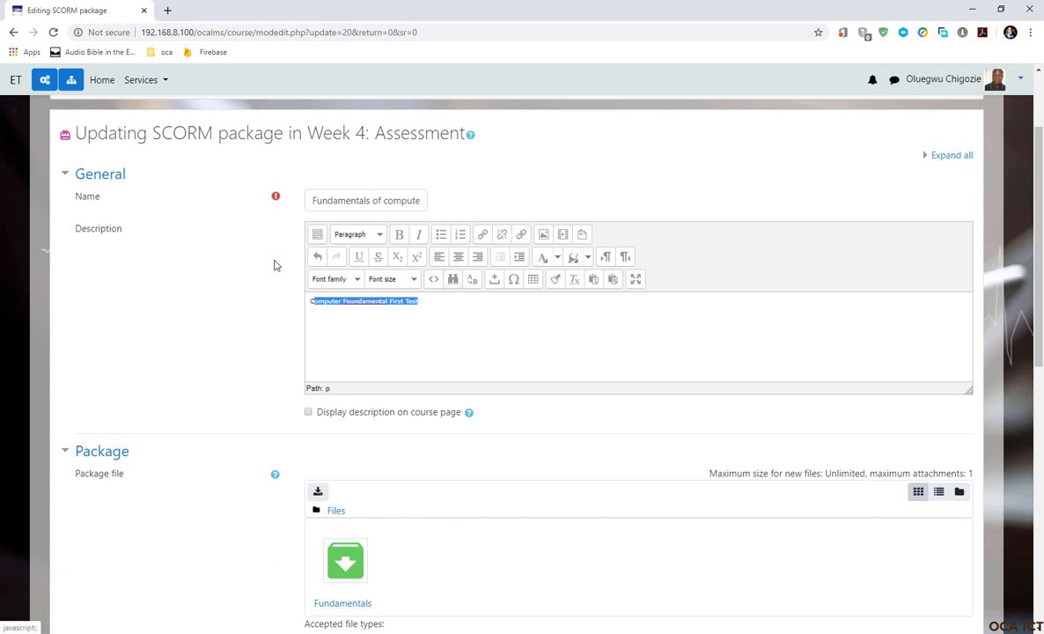
mouse_move(464, 327)
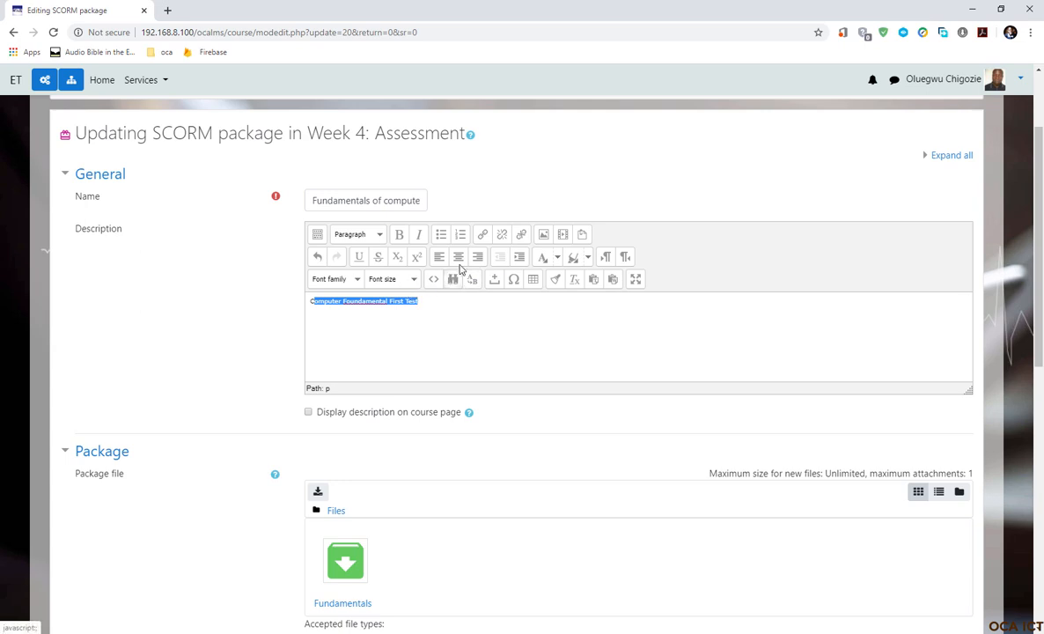
Step: Centre the description and set its font size to 6 (24pt)
click(457, 256)
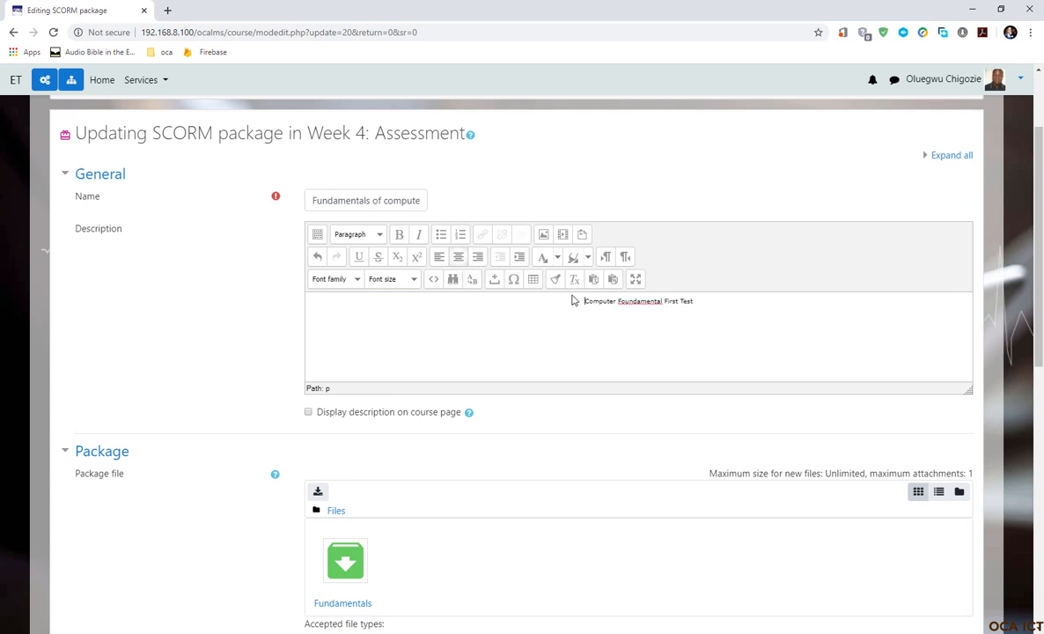
triple_click(638, 300)
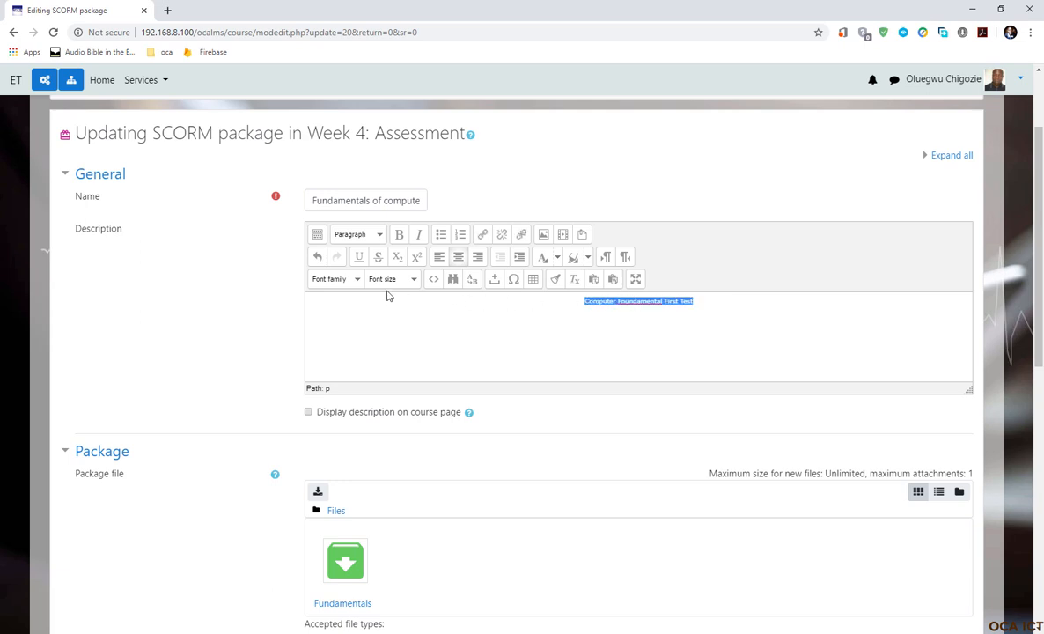
click(391, 278)
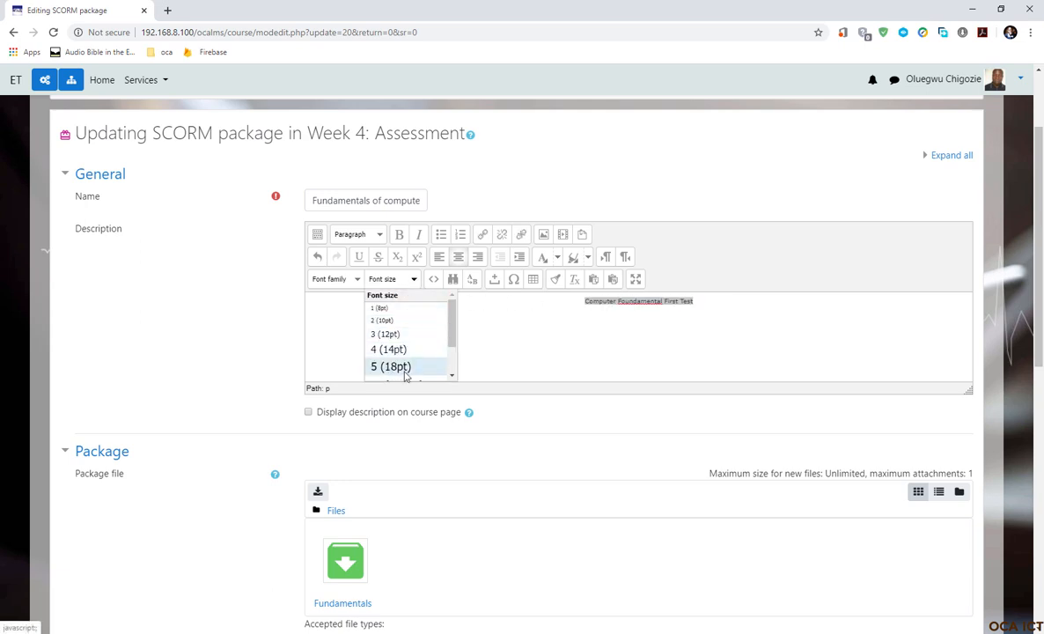
scroll(down, 3)
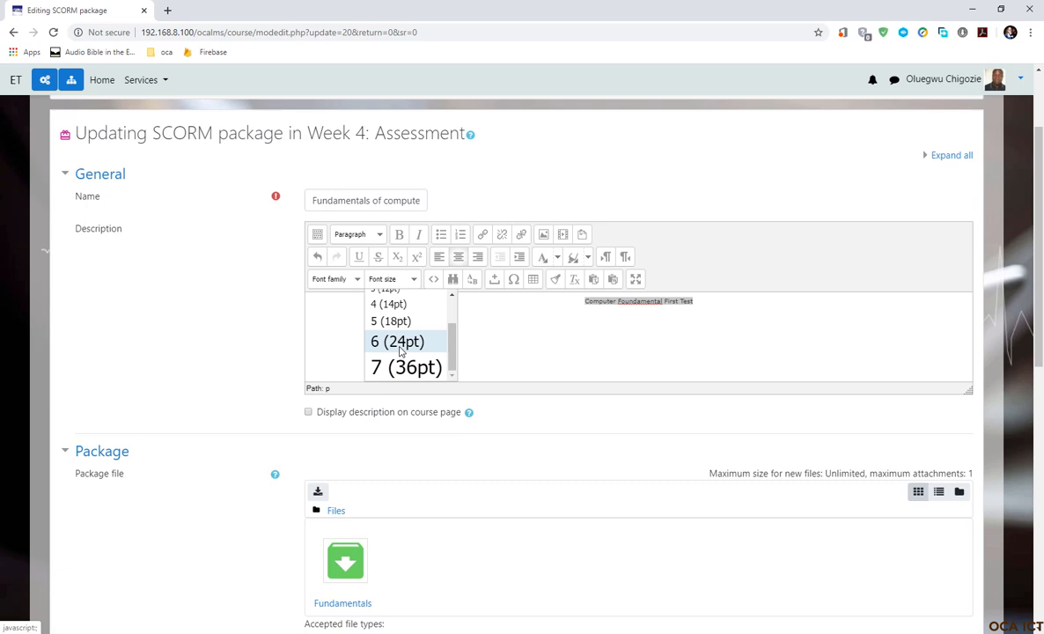
click(396, 341)
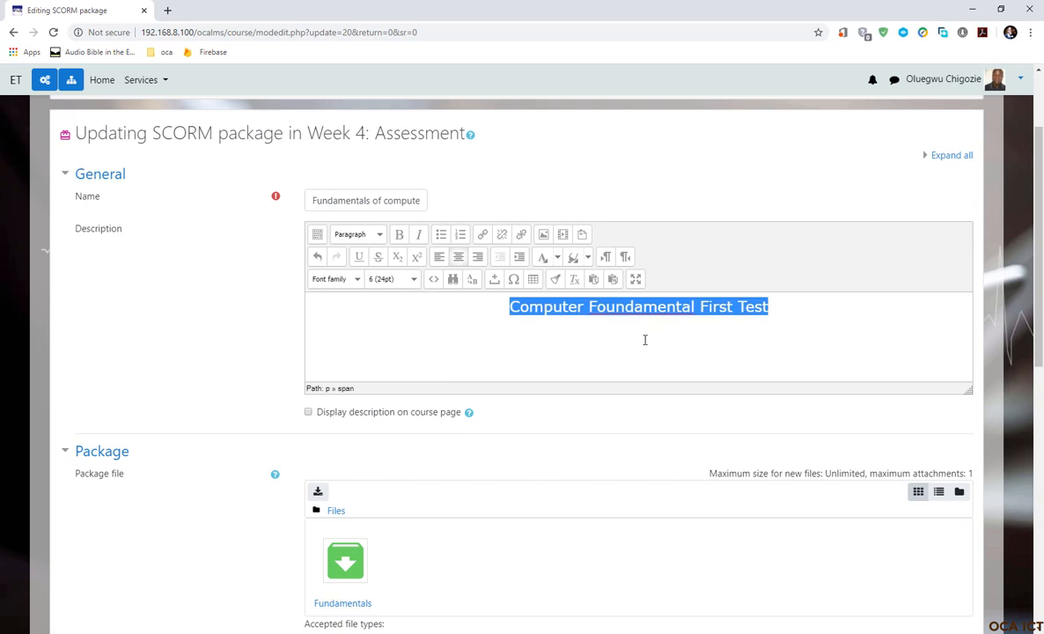
click(768, 307)
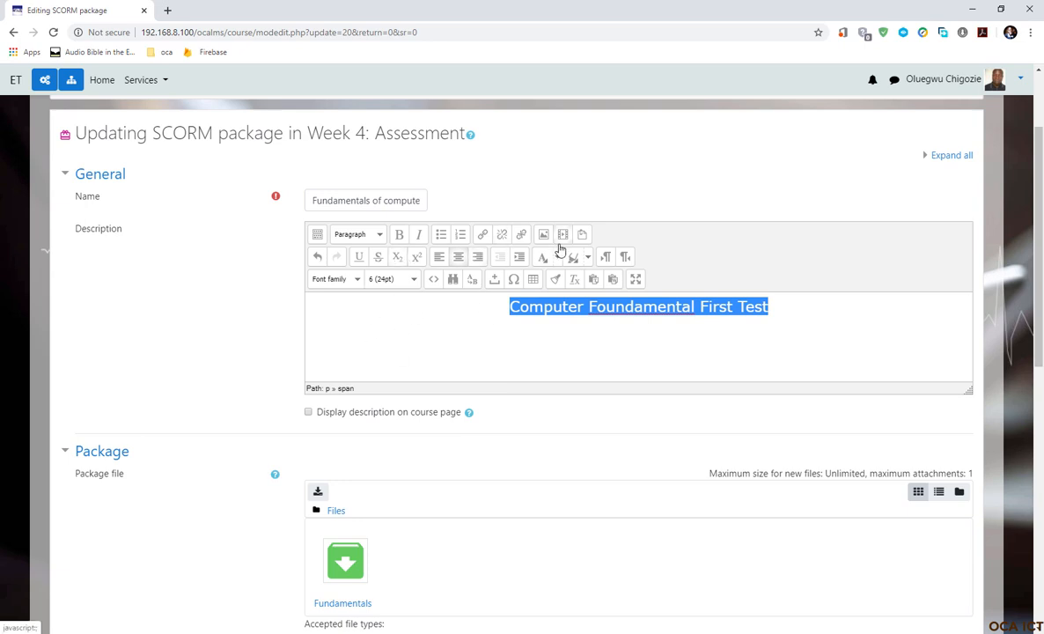
click(503, 307)
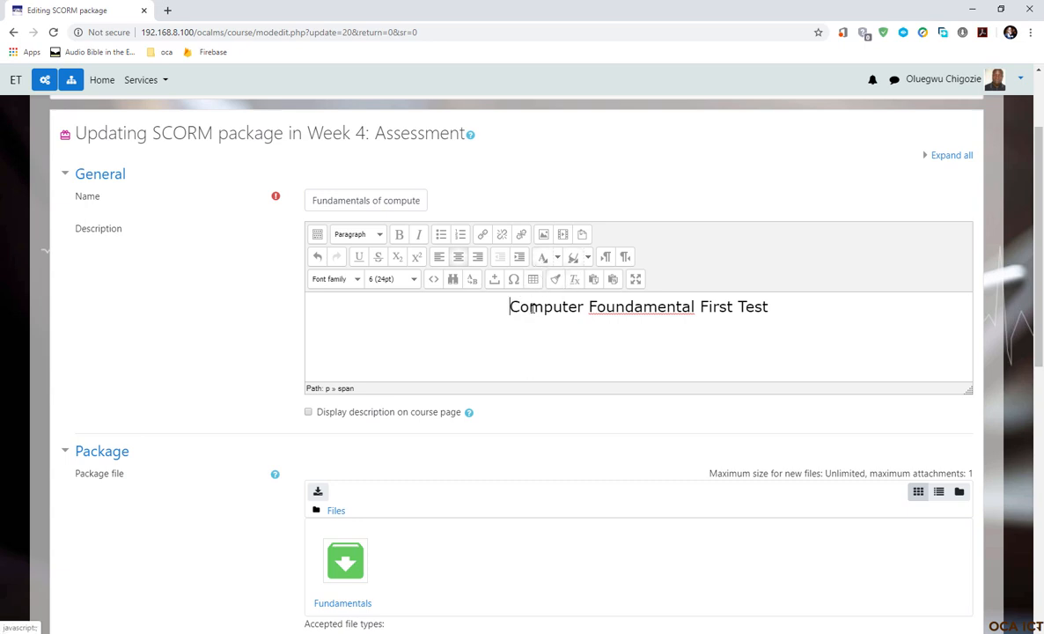
mouse_move(231, 434)
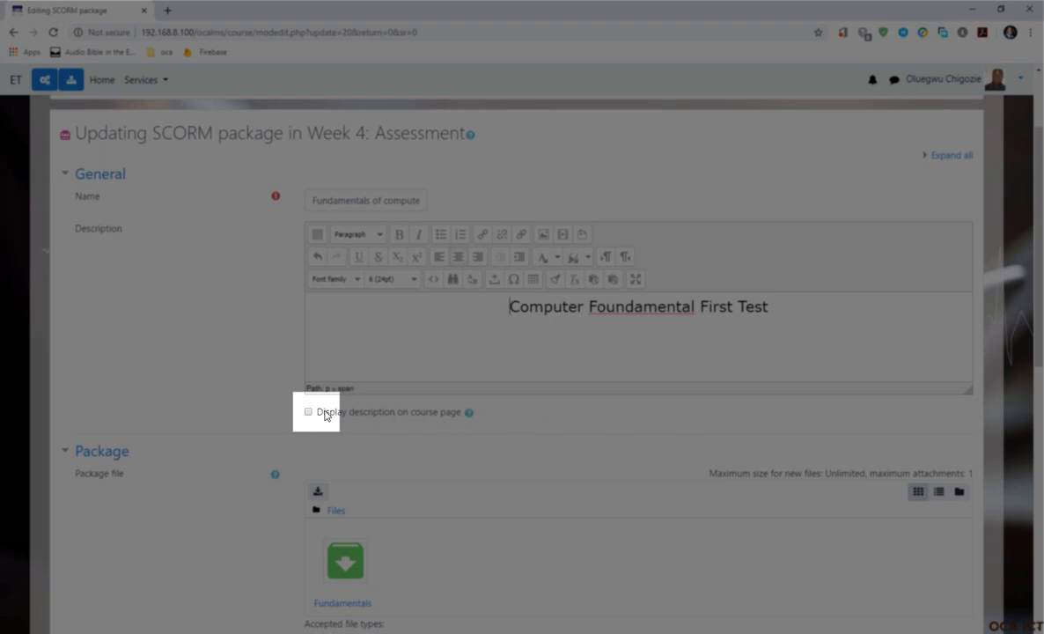
Step: Tick 'Display description on course page' and scroll down to the package settings
click(308, 411)
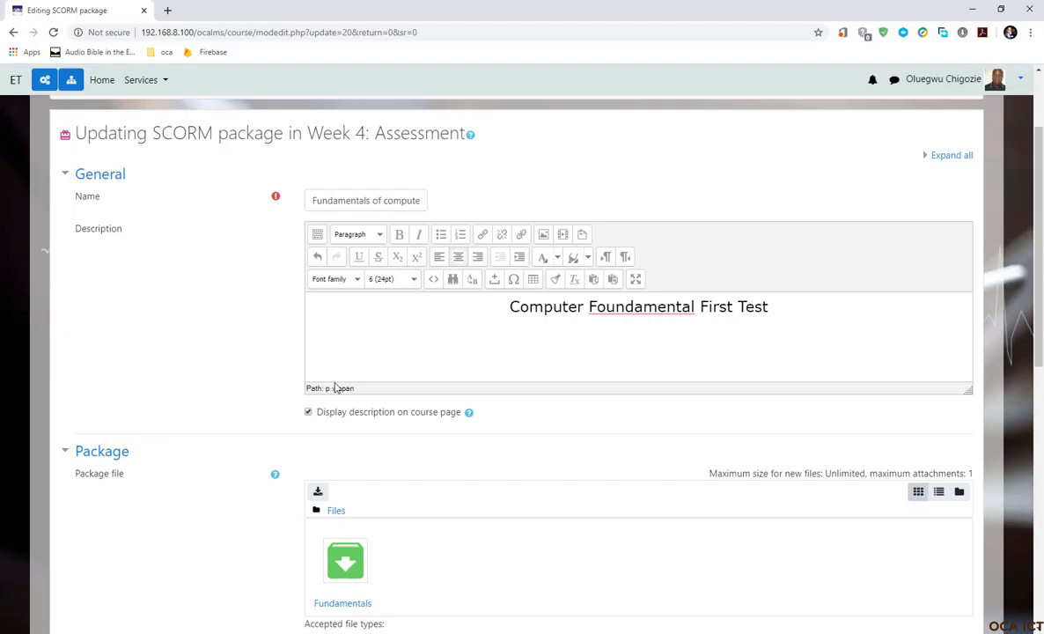
scroll(down, 3)
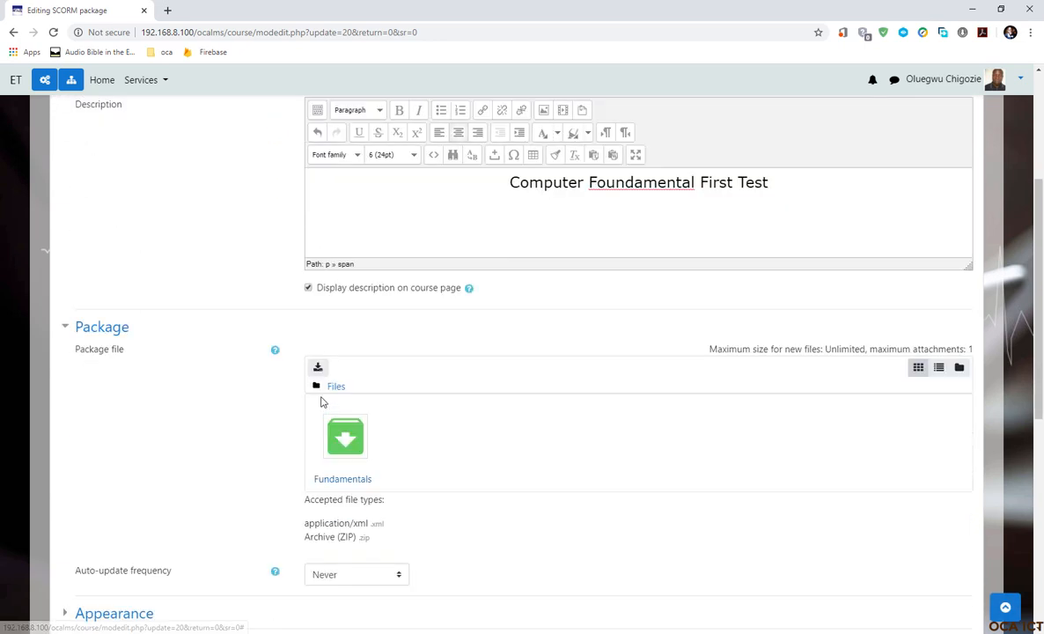
scroll(down, 3)
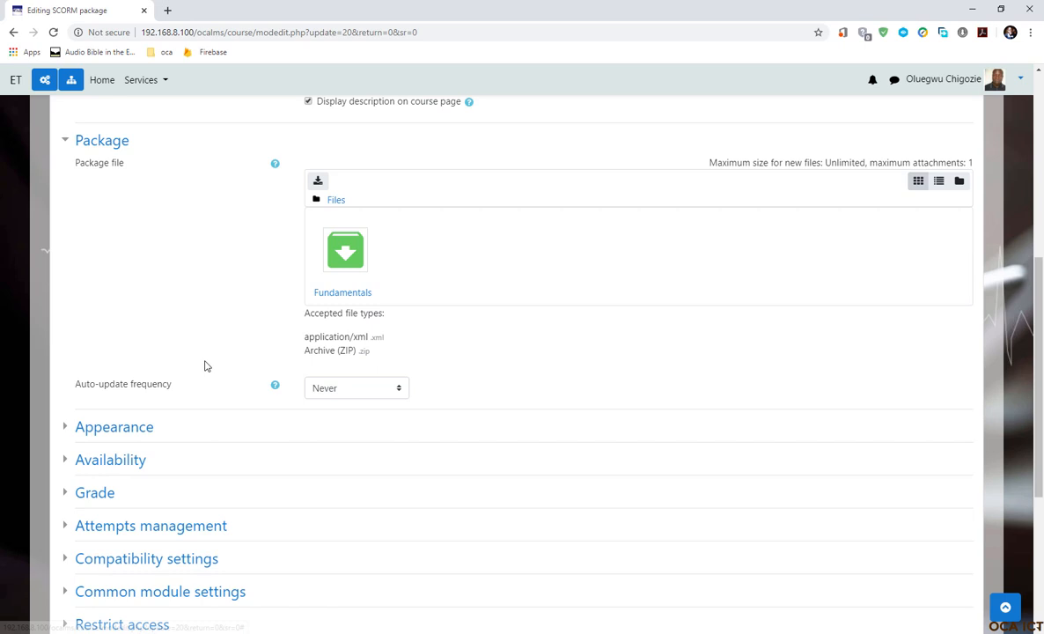
scroll(down, 3)
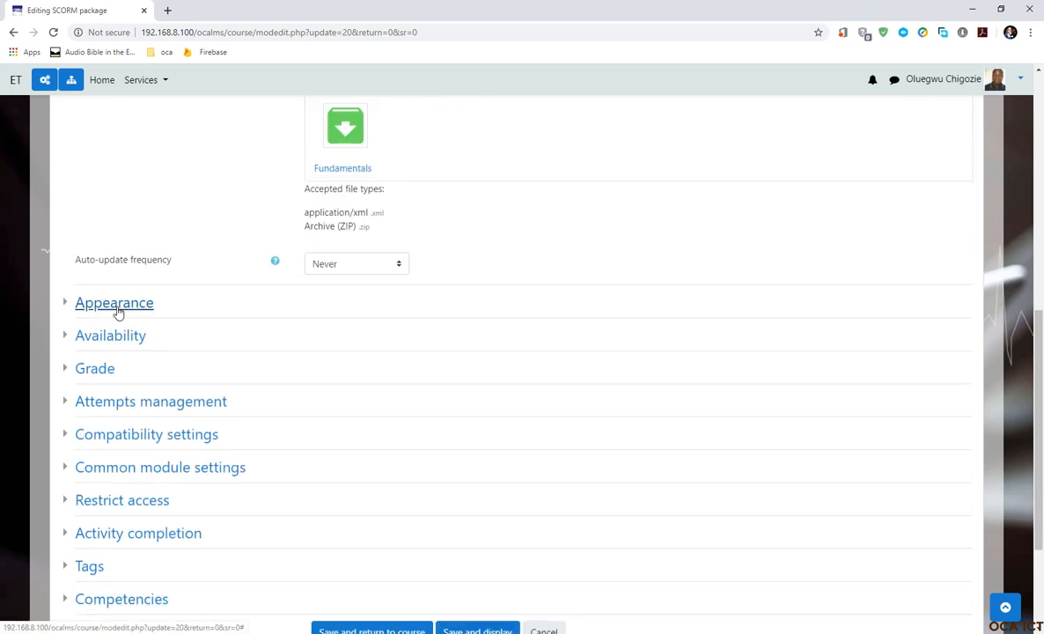
Step: Expand the Appearance section and scroll through its display options
click(114, 302)
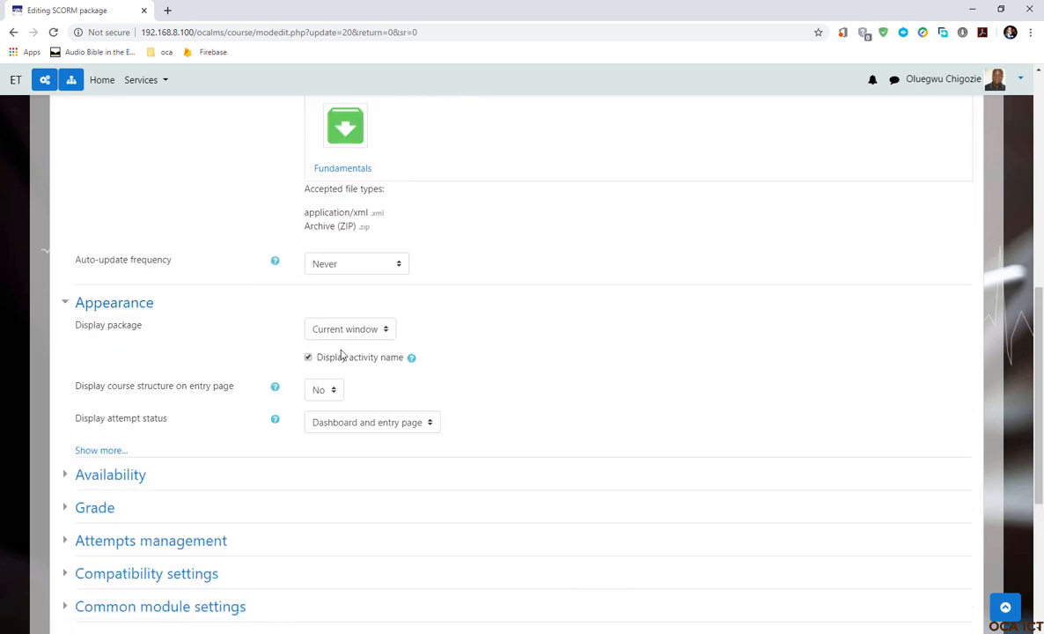
mouse_move(329, 339)
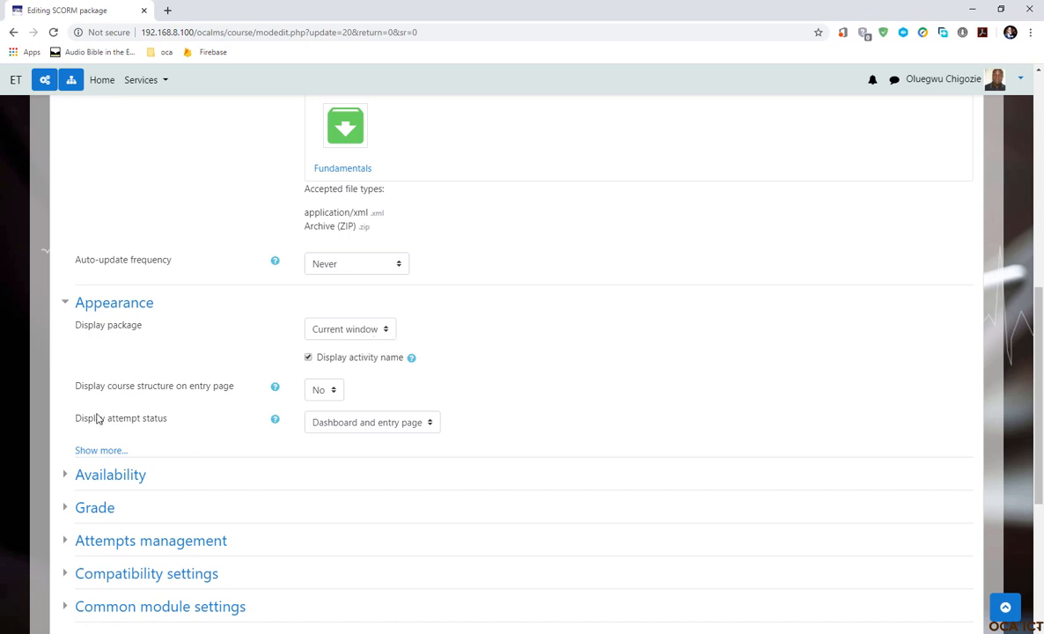
mouse_move(265, 405)
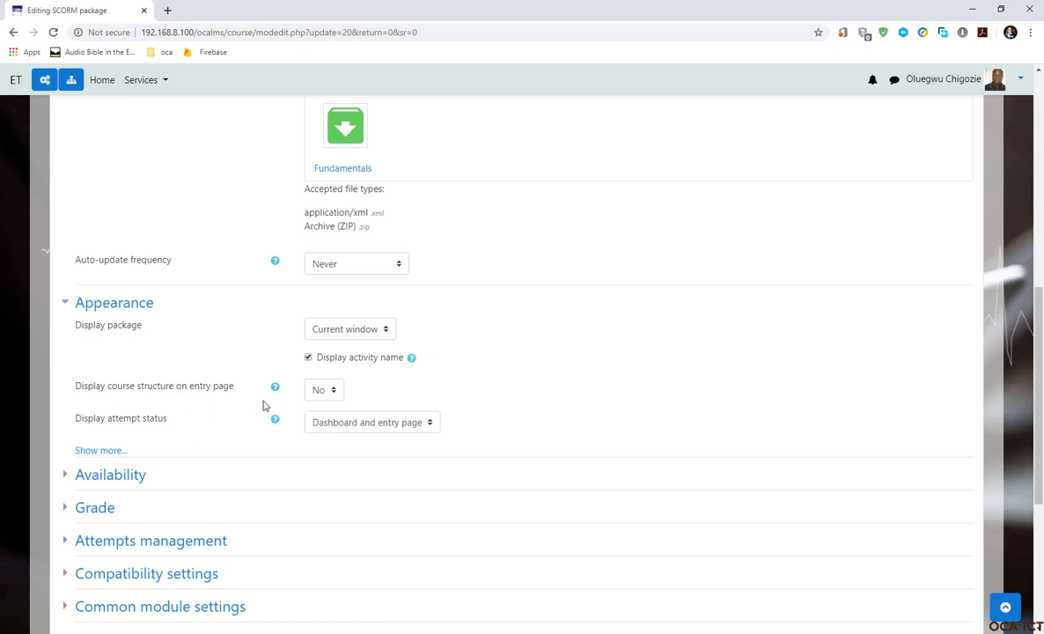
mouse_move(180, 391)
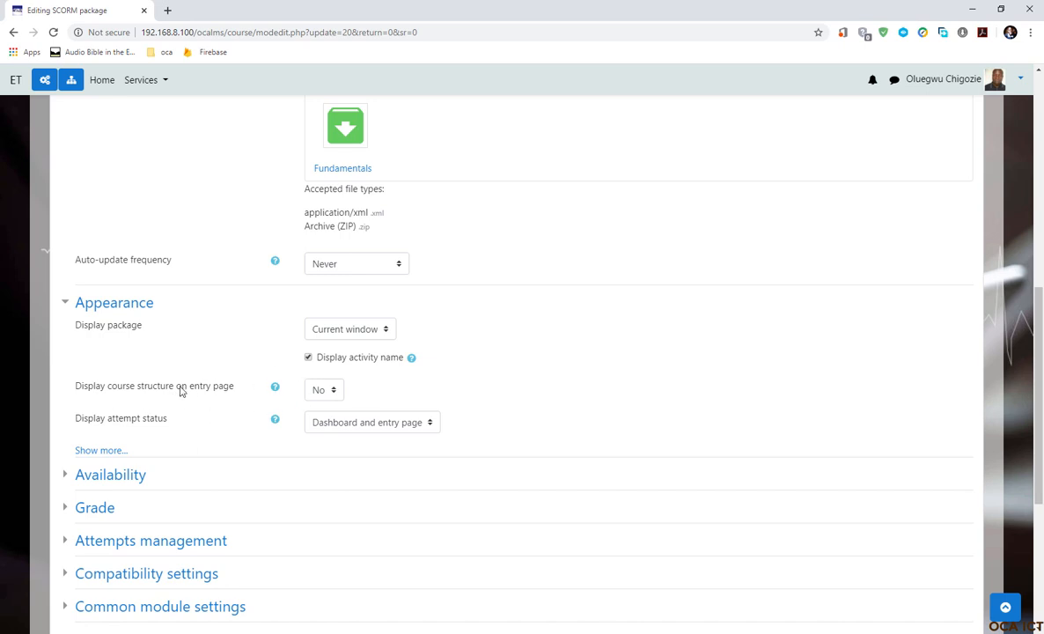
mouse_move(158, 396)
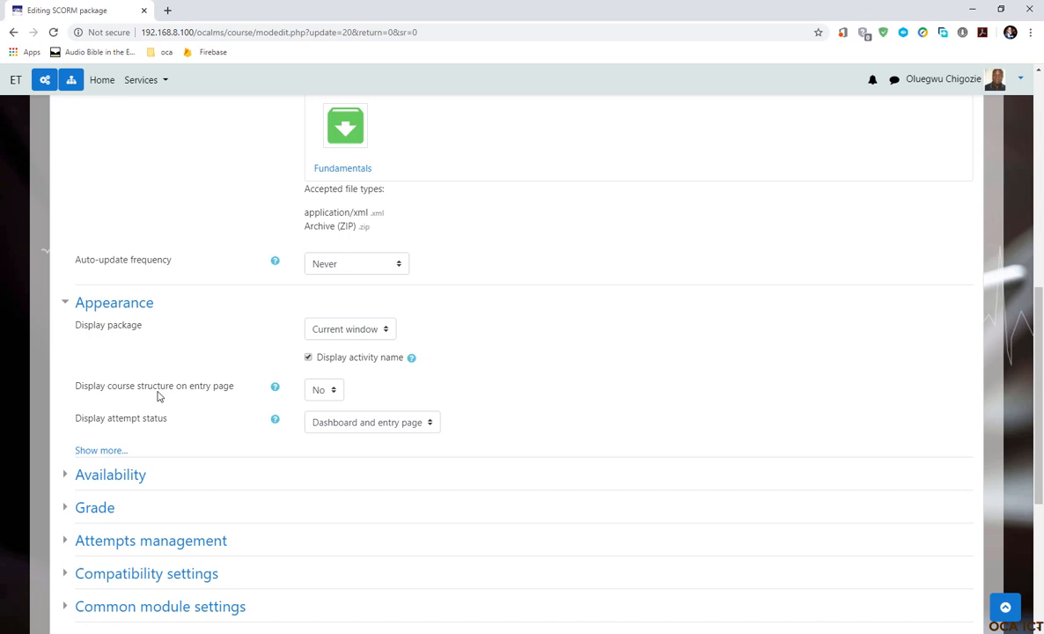
mouse_move(244, 410)
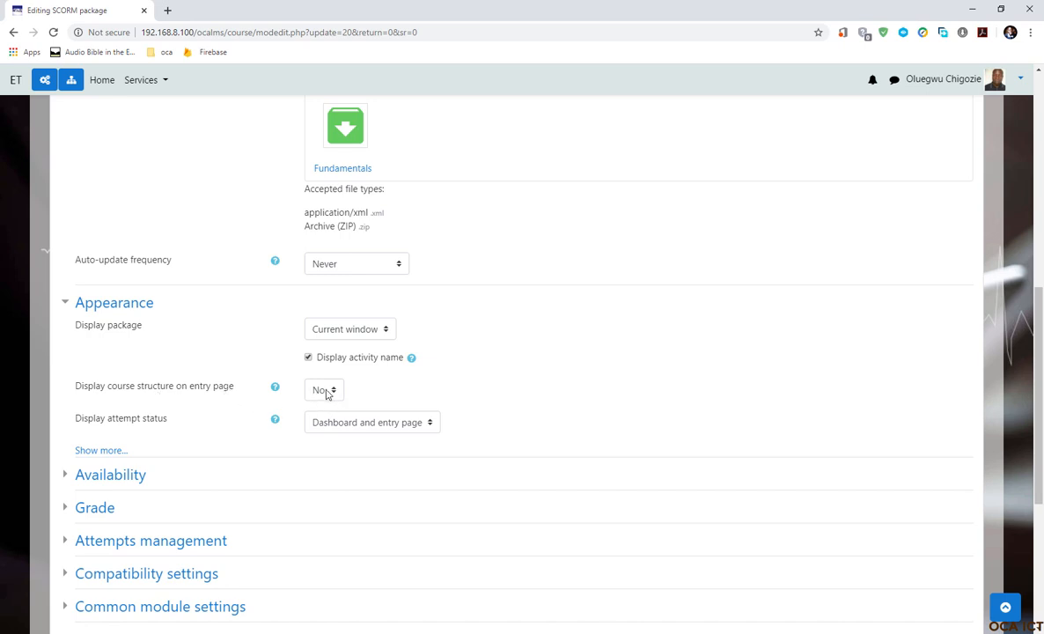
mouse_move(292, 396)
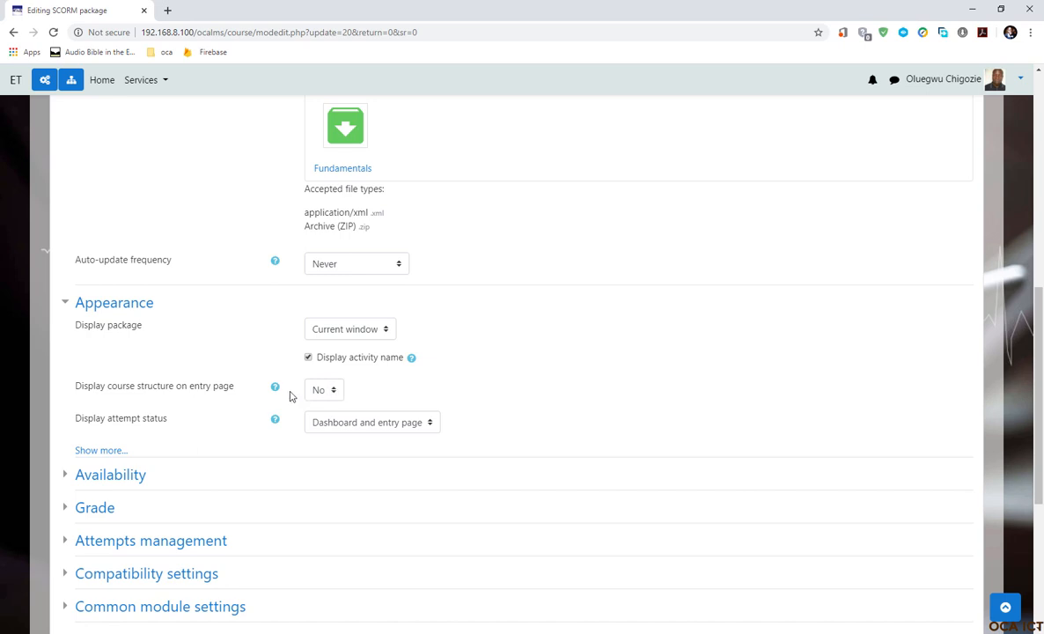
scroll(down, 3)
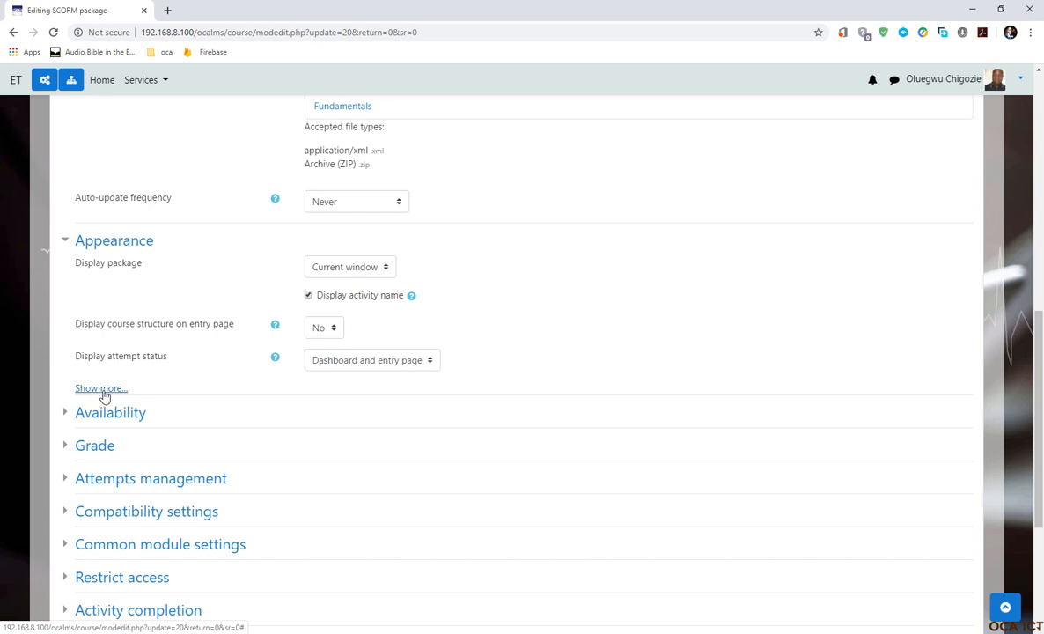
click(97, 388)
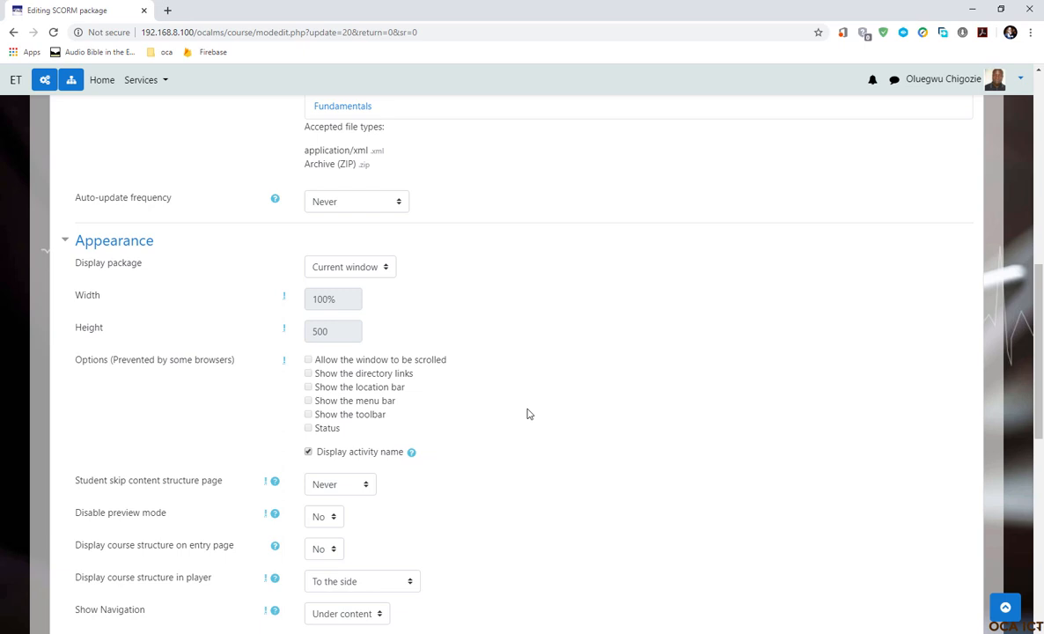
mouse_move(508, 459)
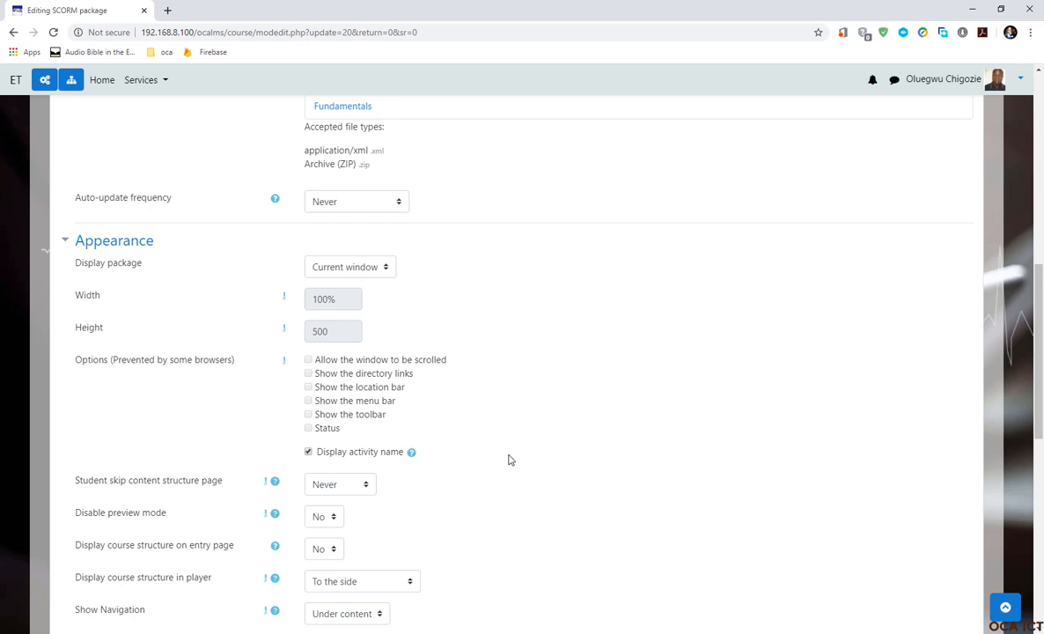
scroll(down, 3)
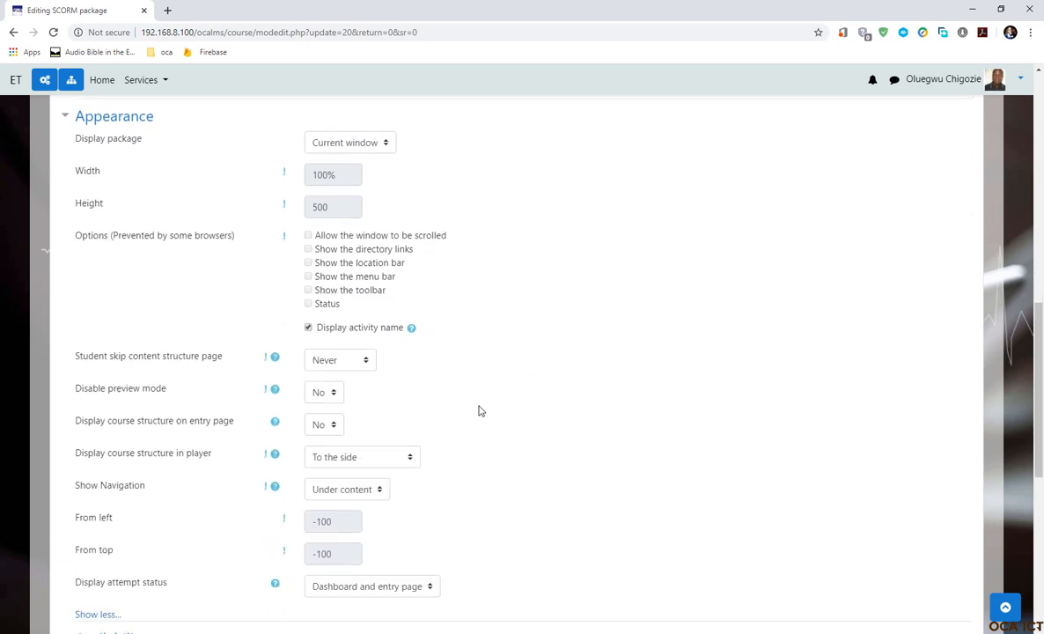
mouse_move(168, 366)
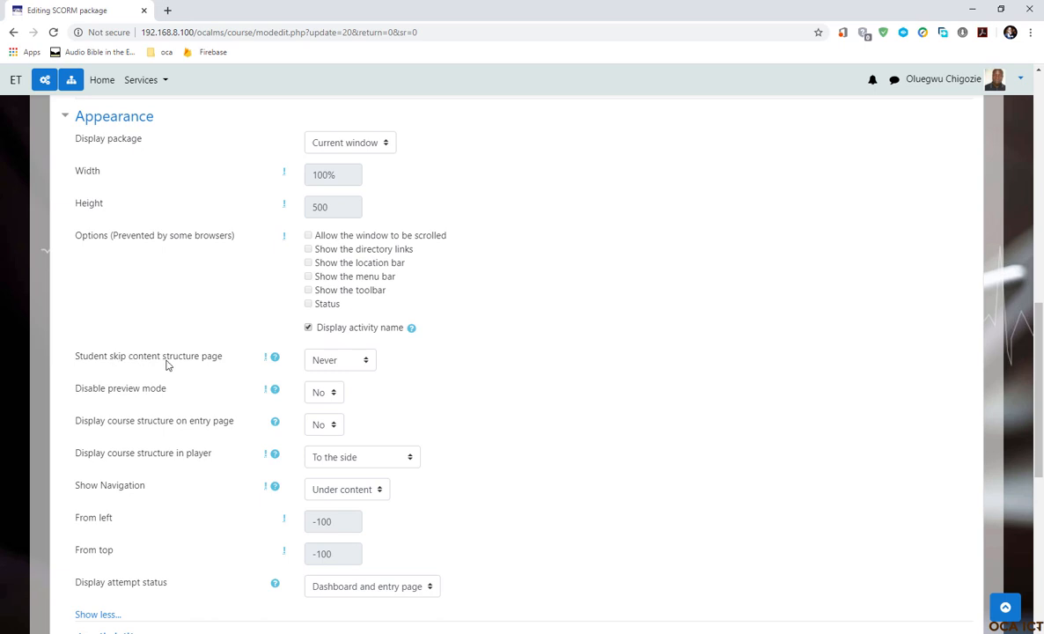
mouse_move(350, 365)
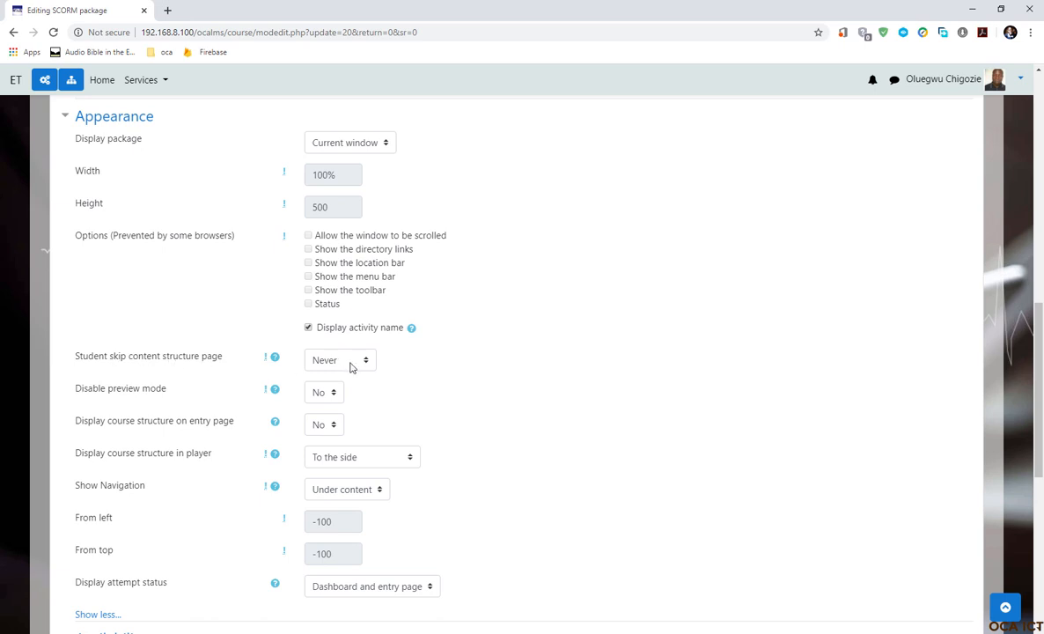
click(340, 359)
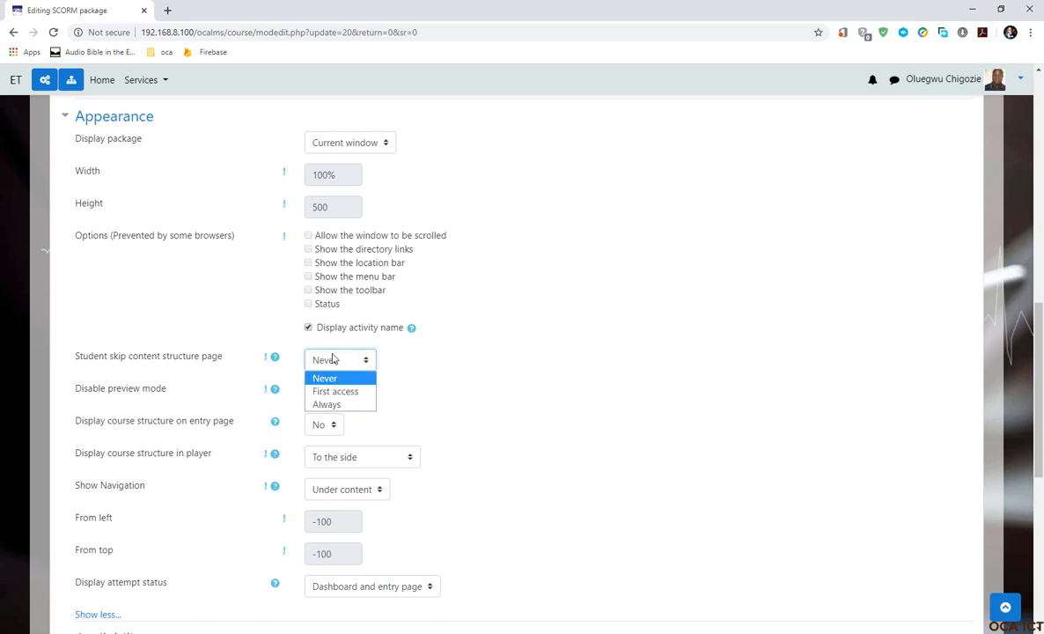
mouse_move(211, 376)
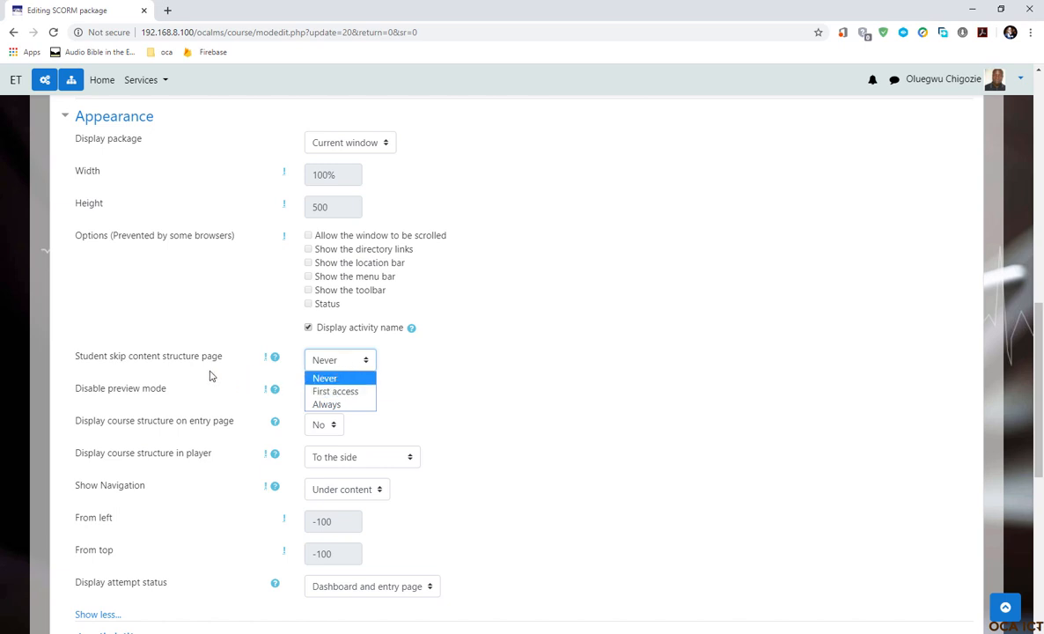
mouse_move(379, 362)
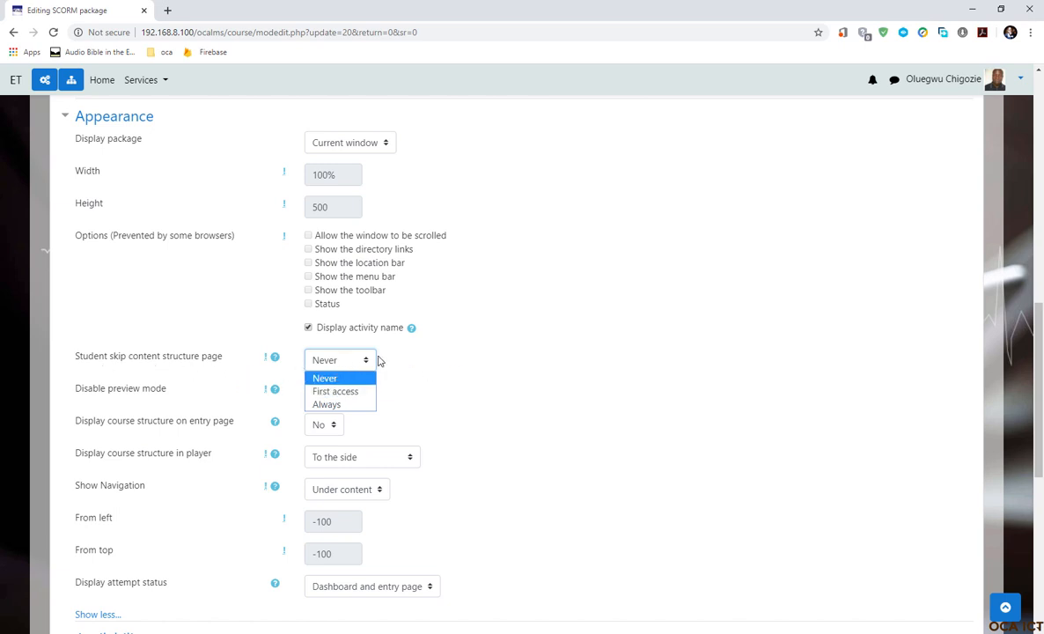
mouse_move(356, 358)
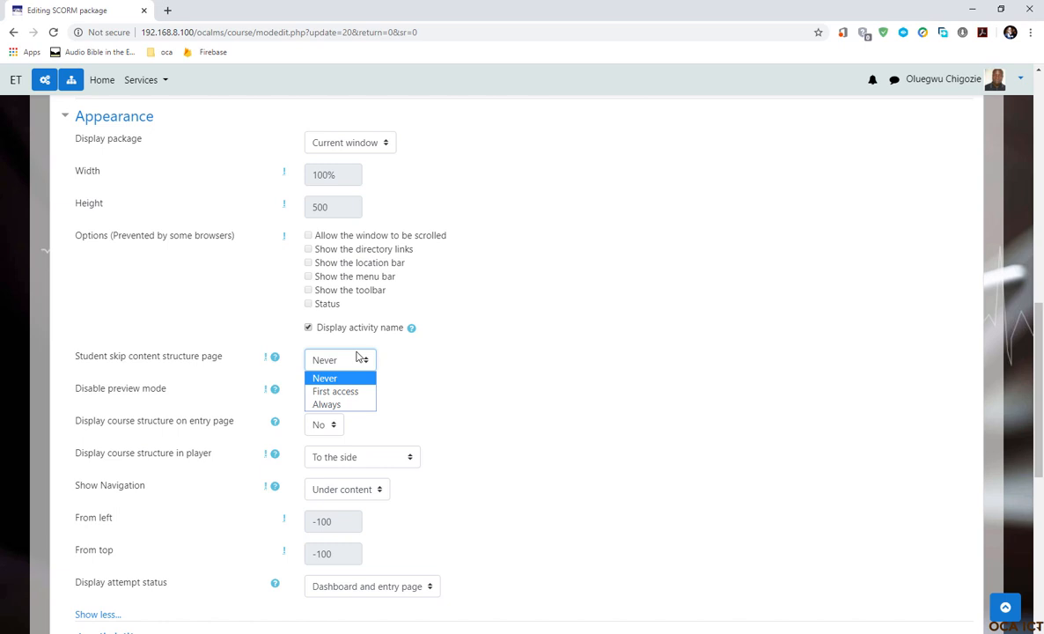
mouse_move(341, 404)
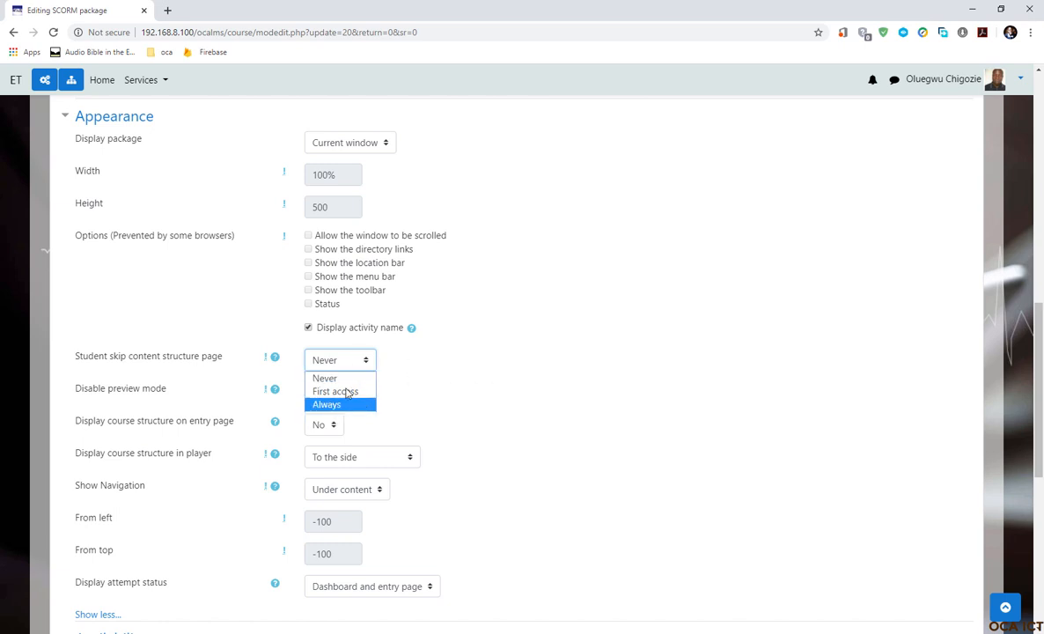
click(323, 377)
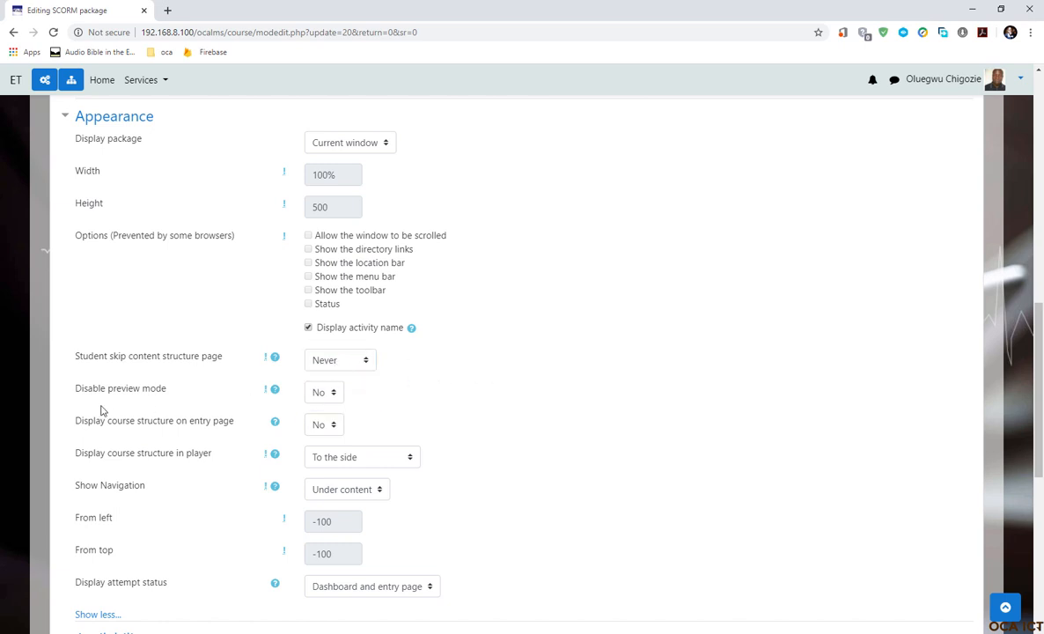
mouse_move(144, 398)
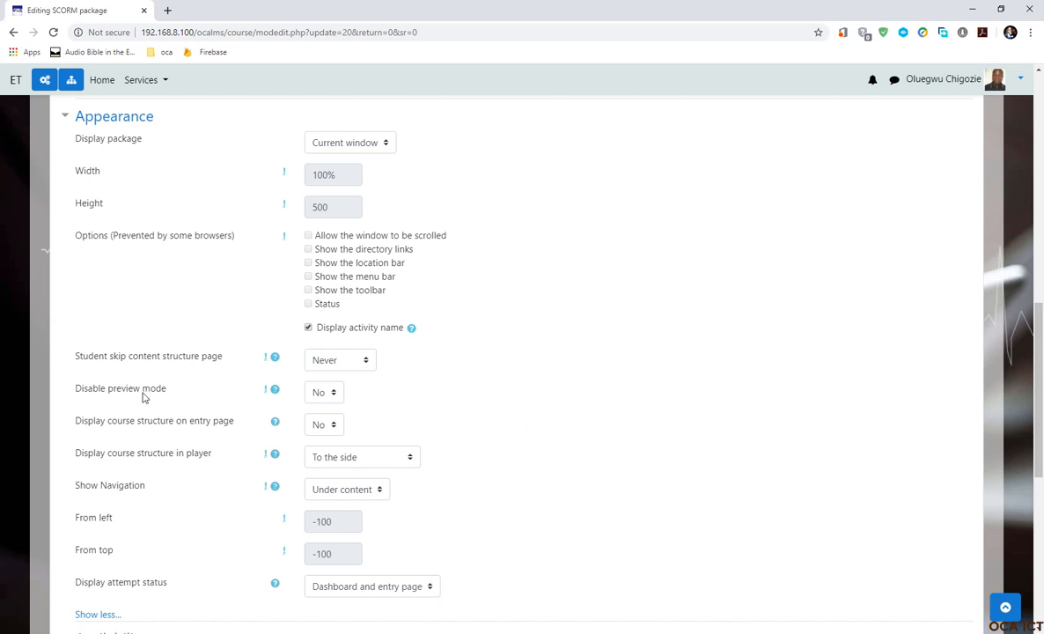
mouse_move(141, 395)
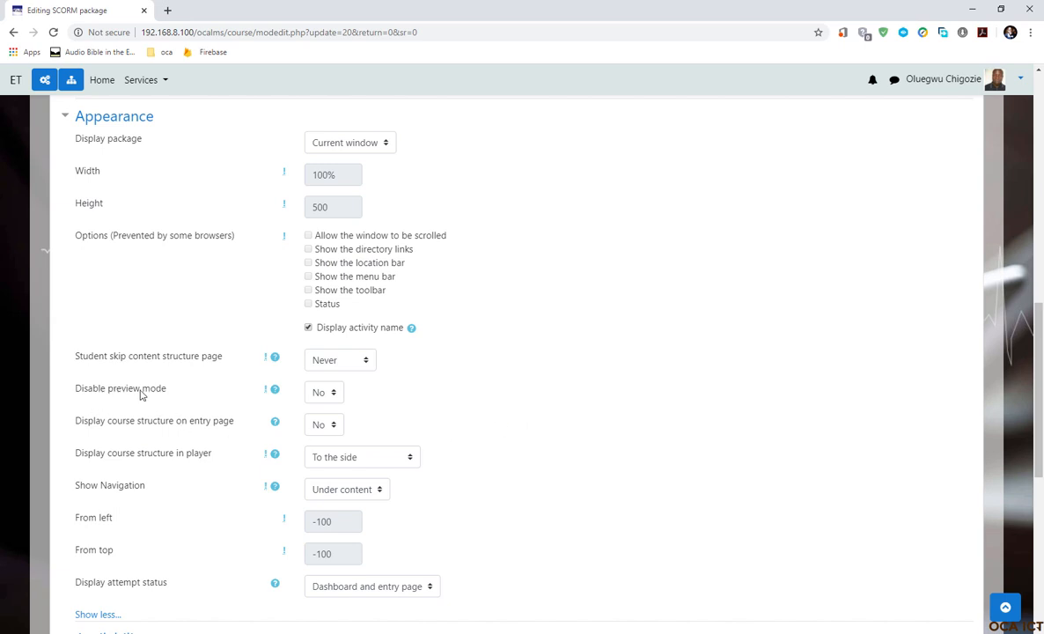
mouse_move(230, 389)
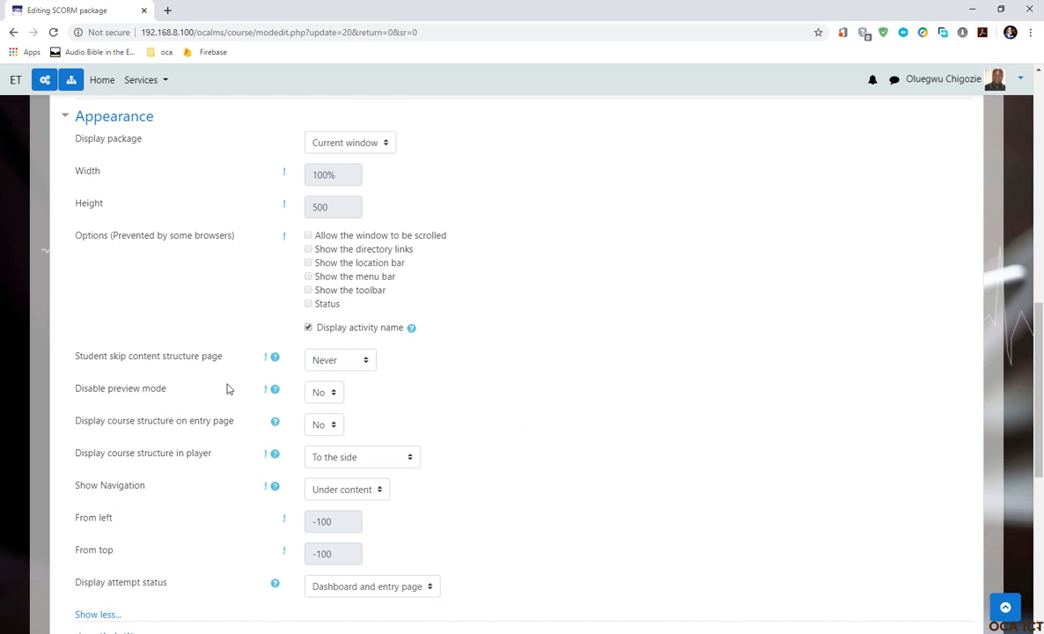
mouse_move(311, 408)
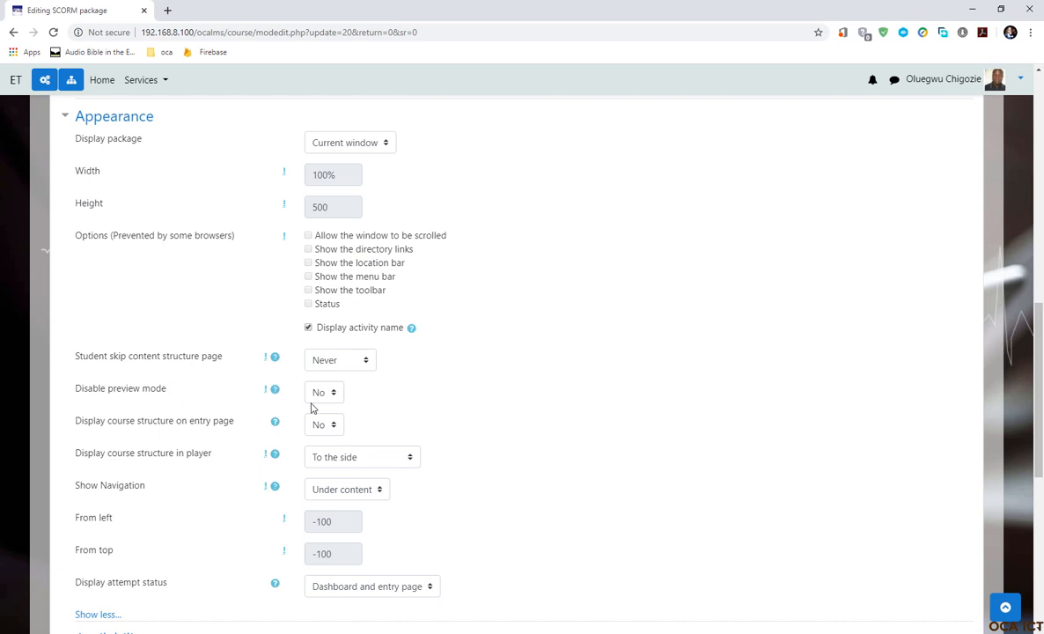
mouse_move(343, 398)
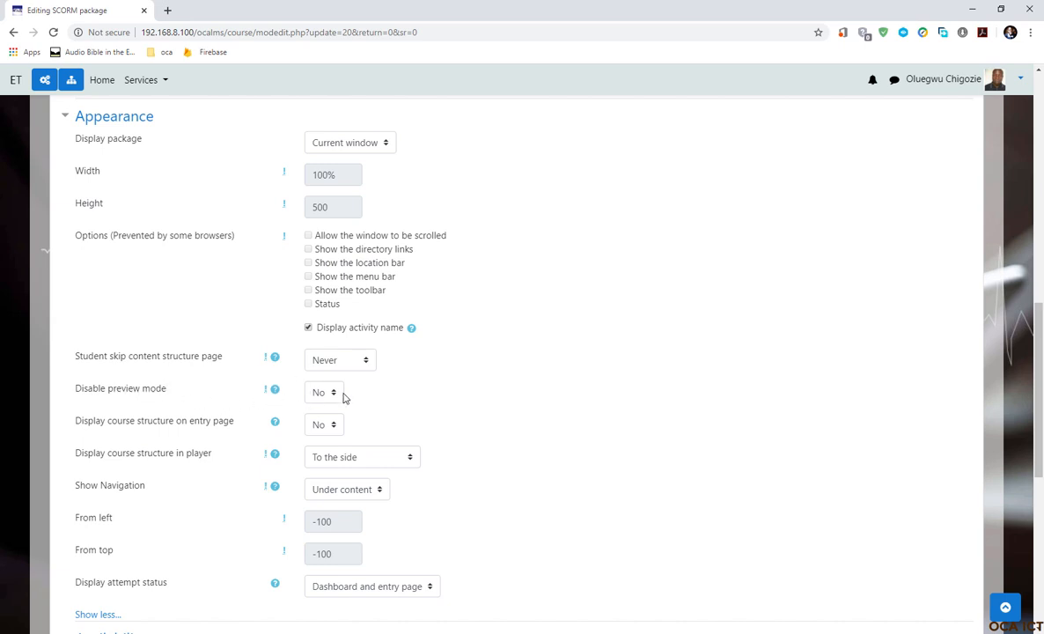
mouse_move(147, 396)
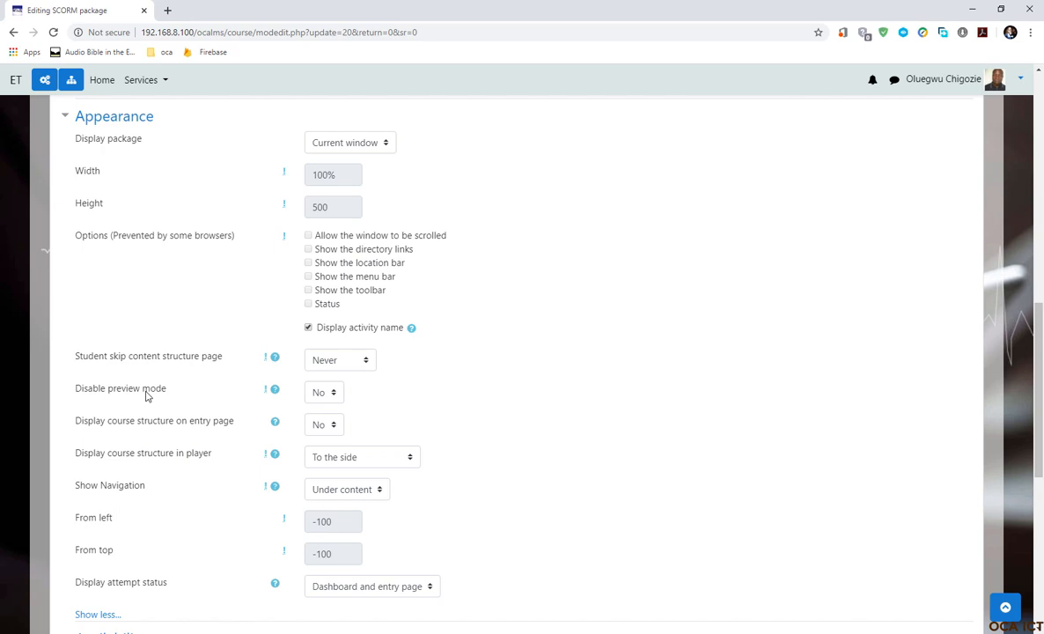
mouse_move(206, 401)
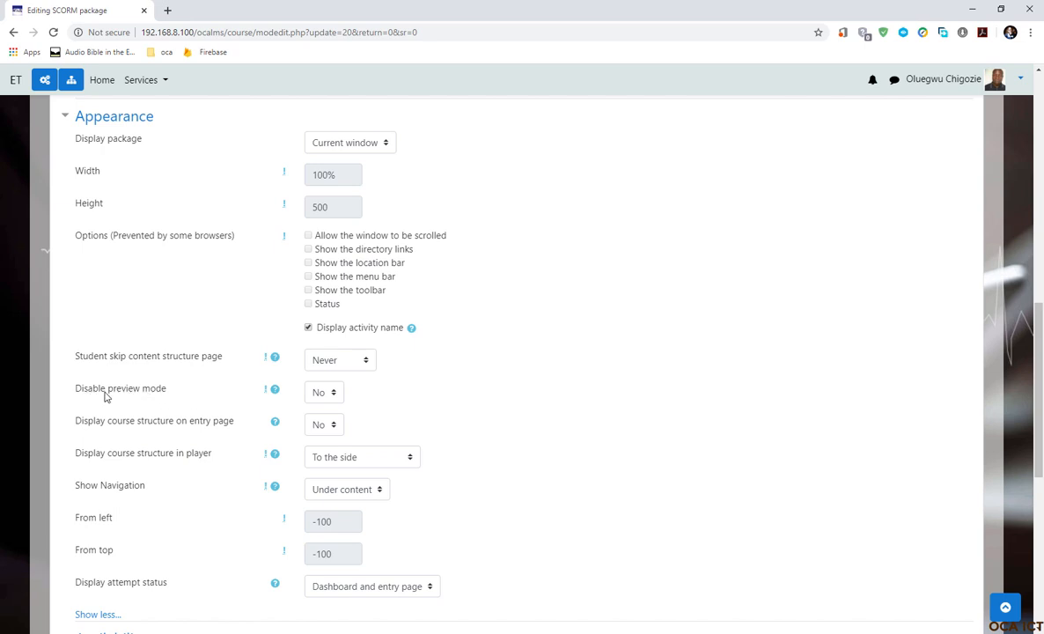
mouse_move(356, 404)
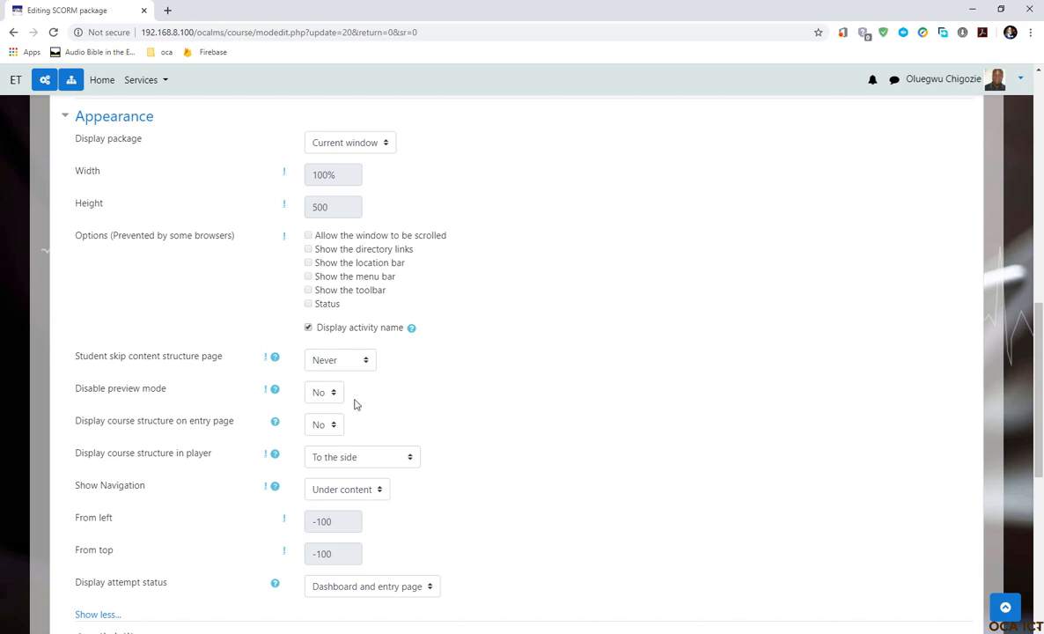
mouse_move(173, 404)
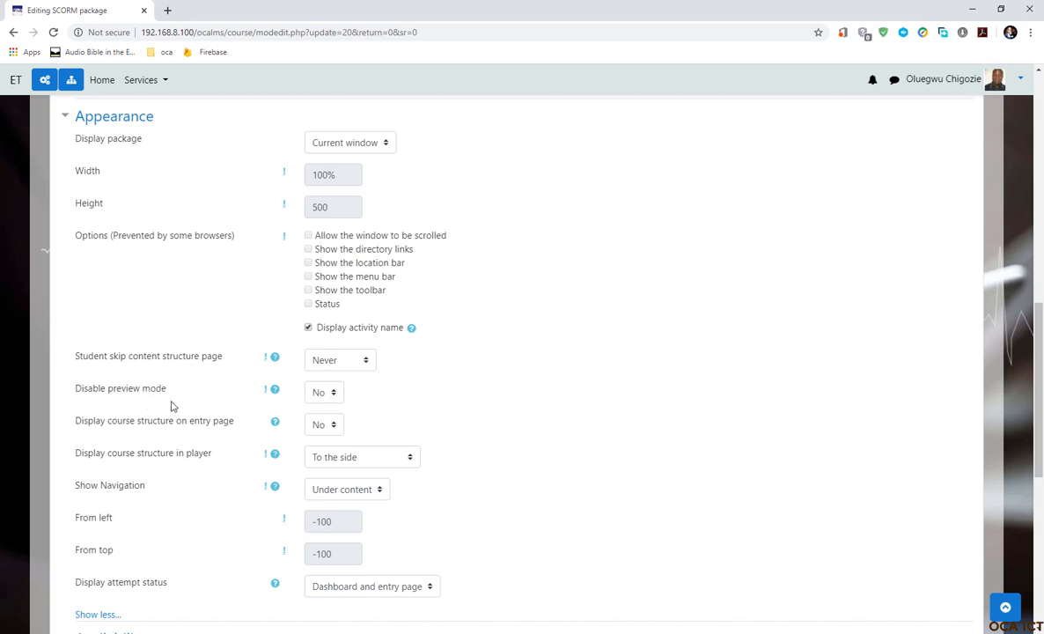
mouse_move(200, 417)
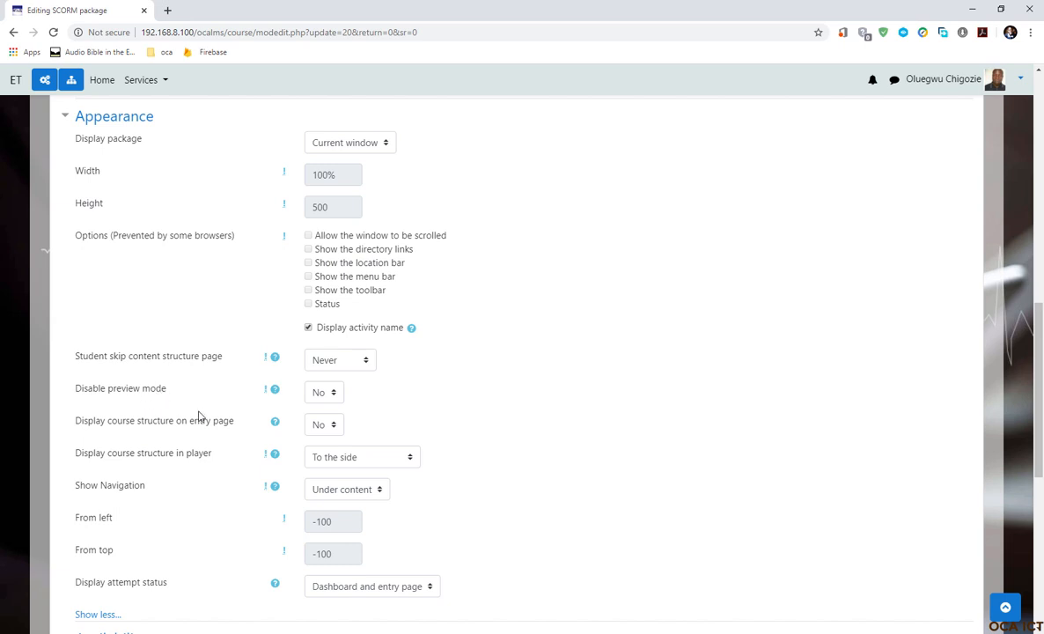
mouse_move(212, 405)
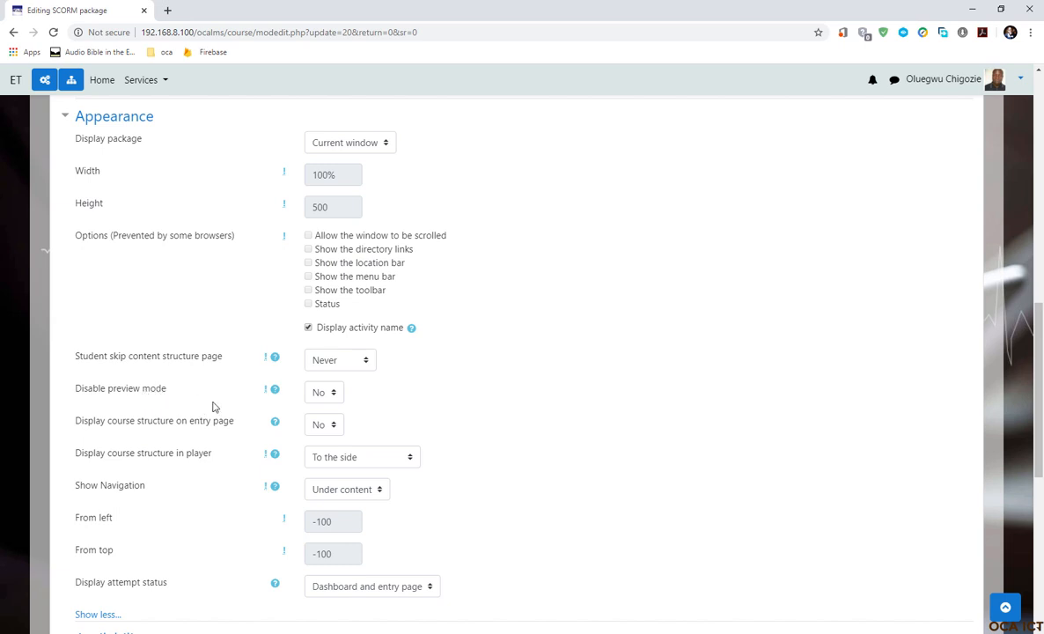
mouse_move(182, 396)
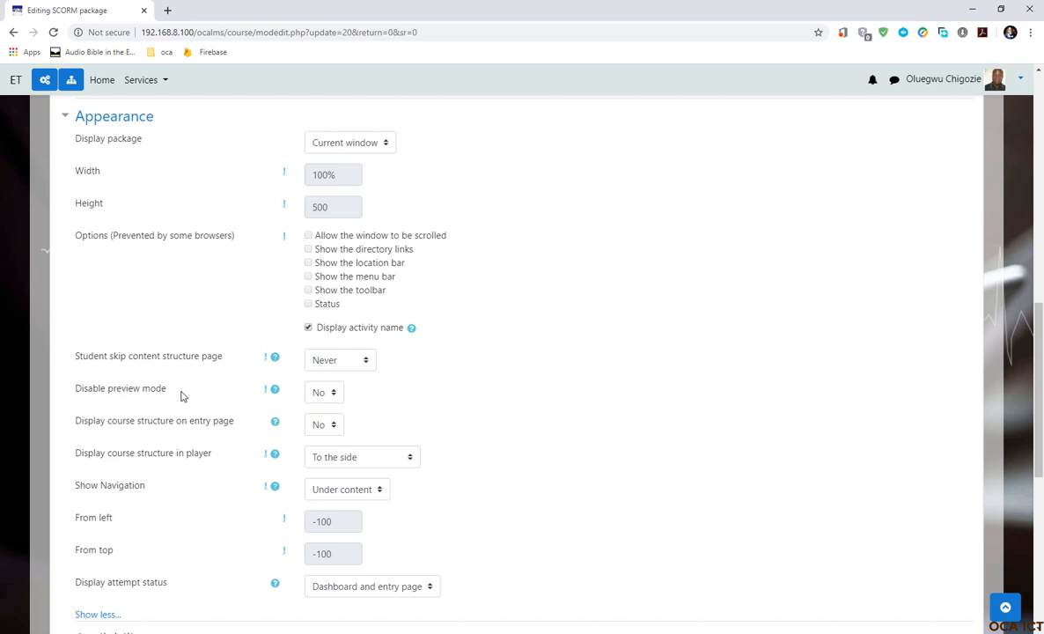
mouse_move(145, 406)
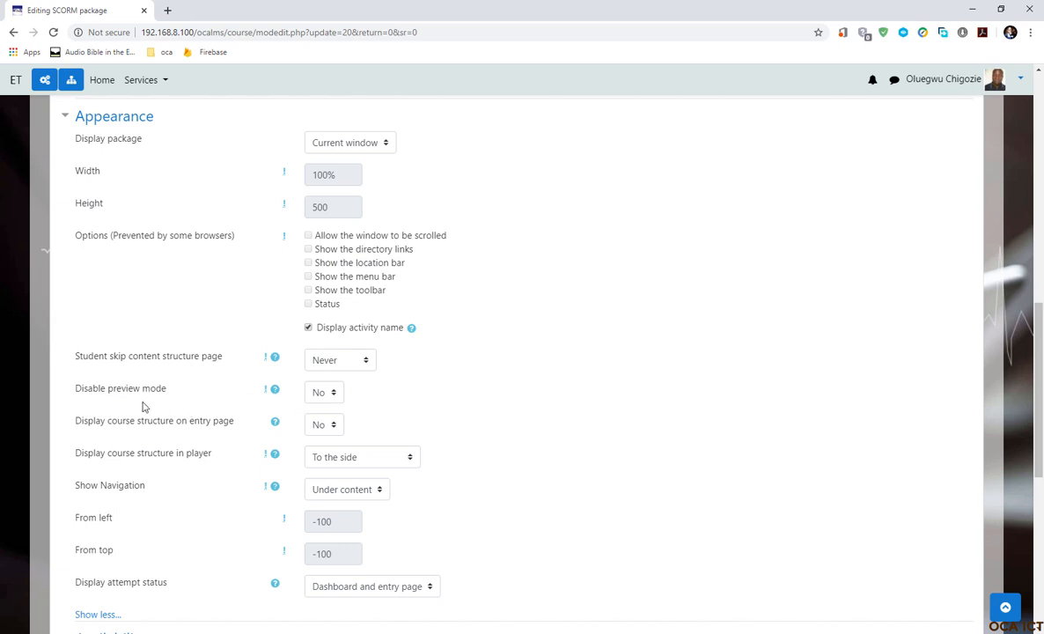
Step: Set Disable preview mode to Yes
click(323, 391)
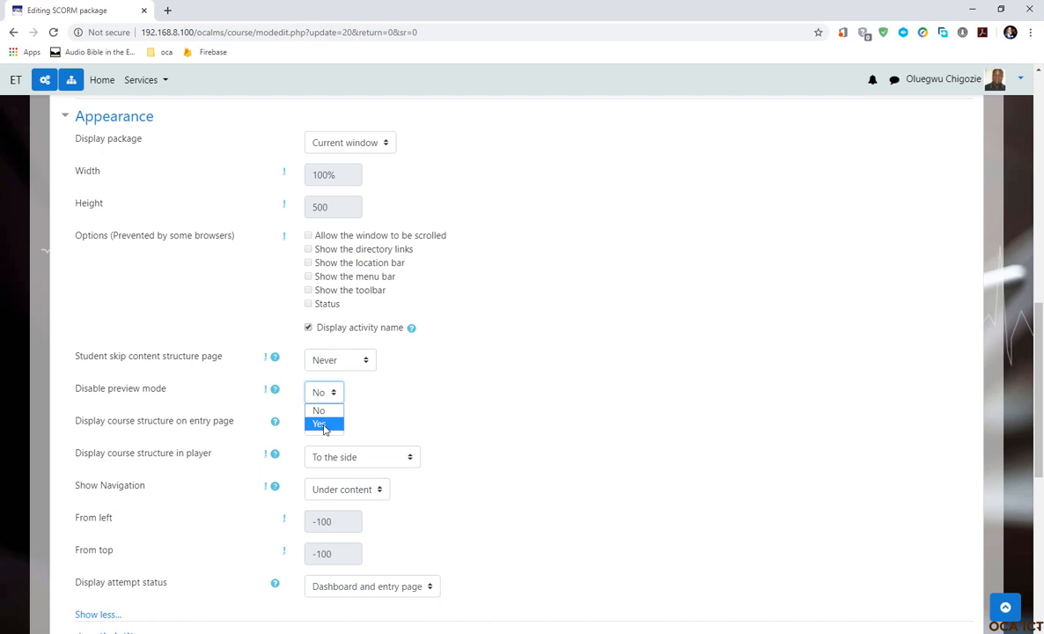
click(318, 423)
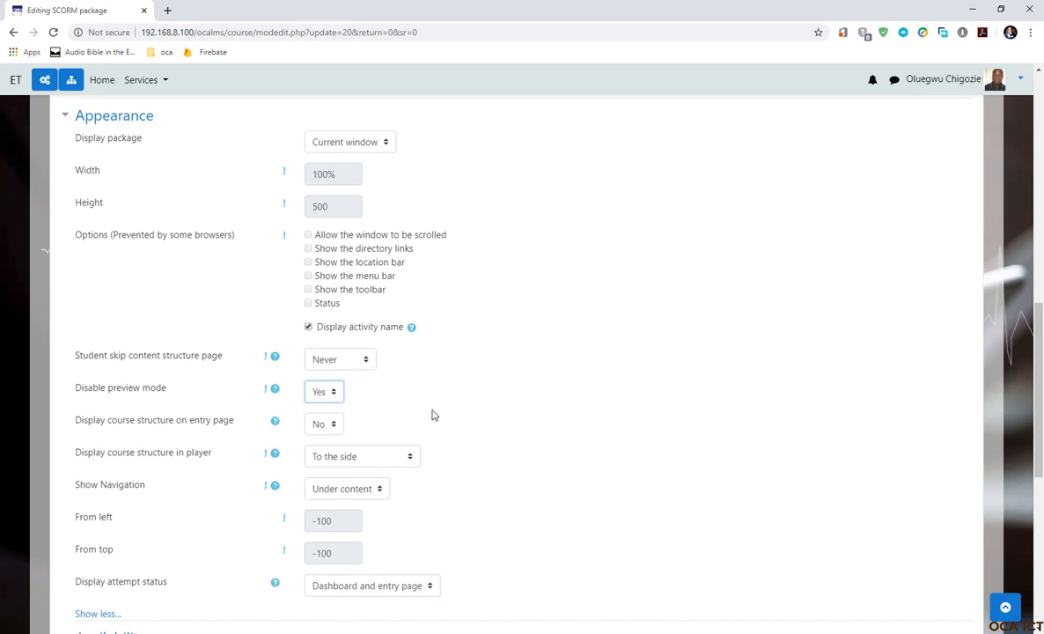
scroll(down, 3)
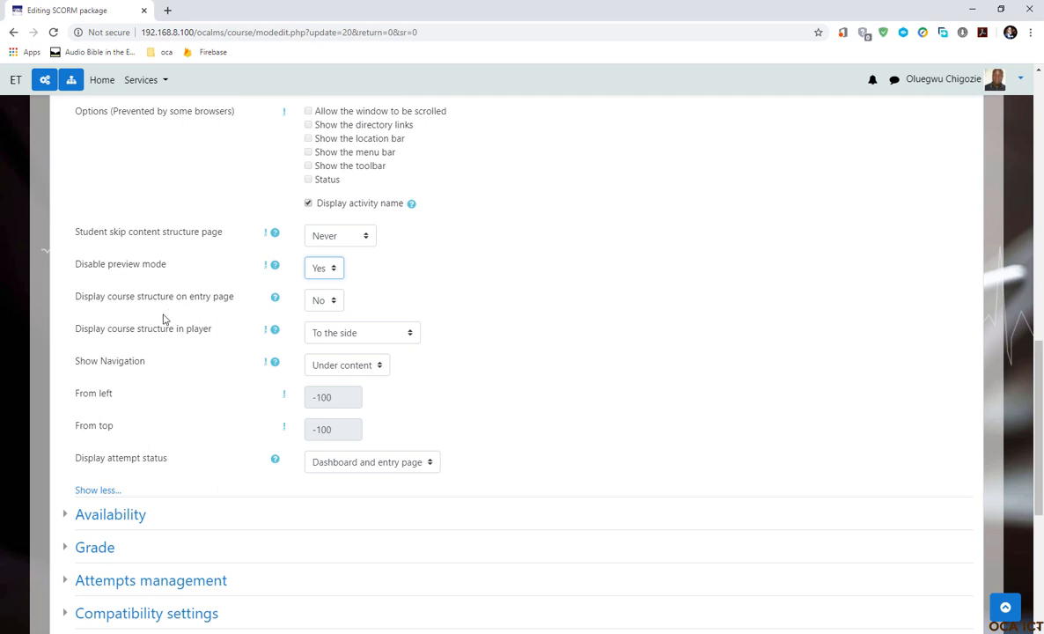
mouse_move(117, 342)
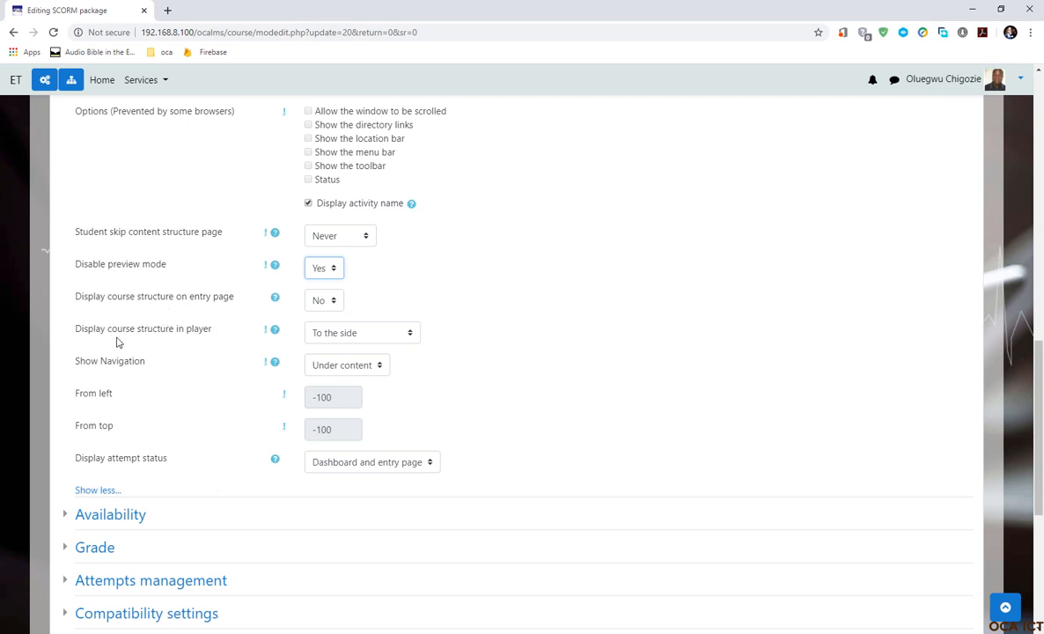
mouse_move(196, 344)
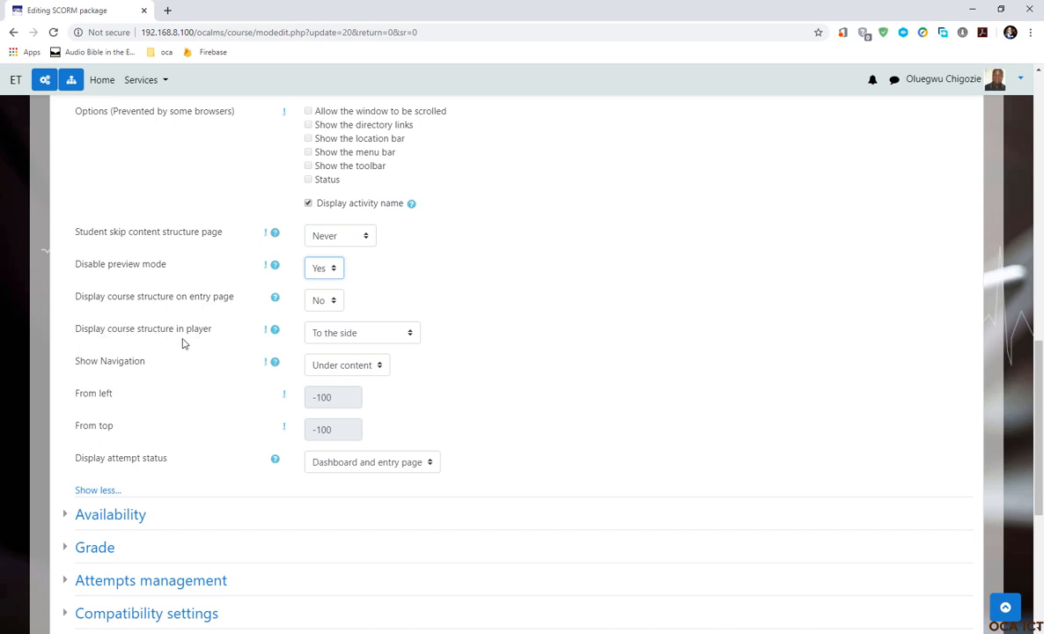
mouse_move(368, 343)
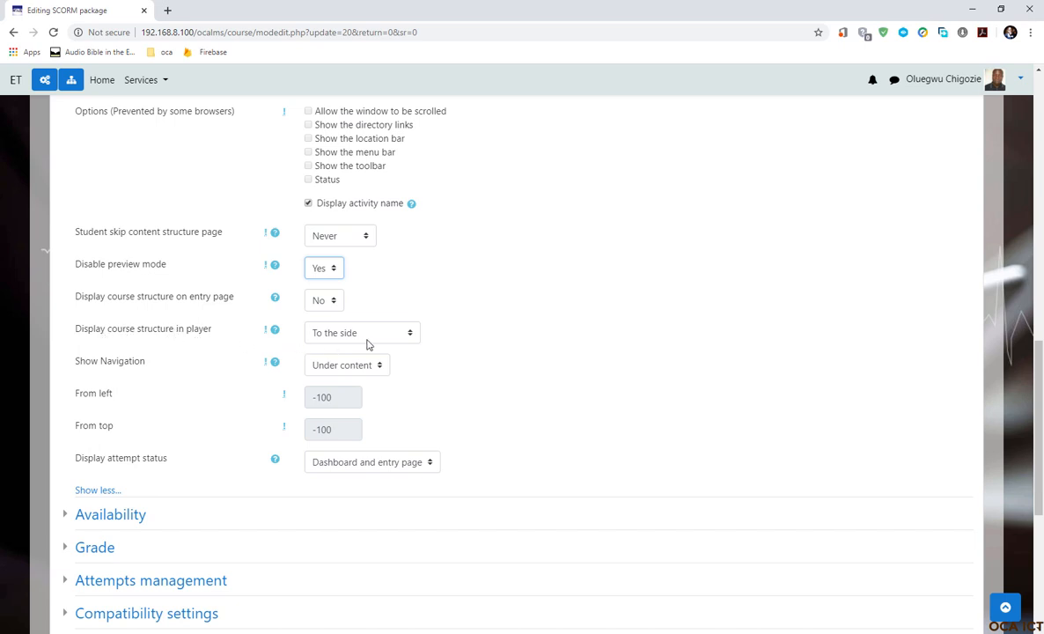
mouse_move(371, 335)
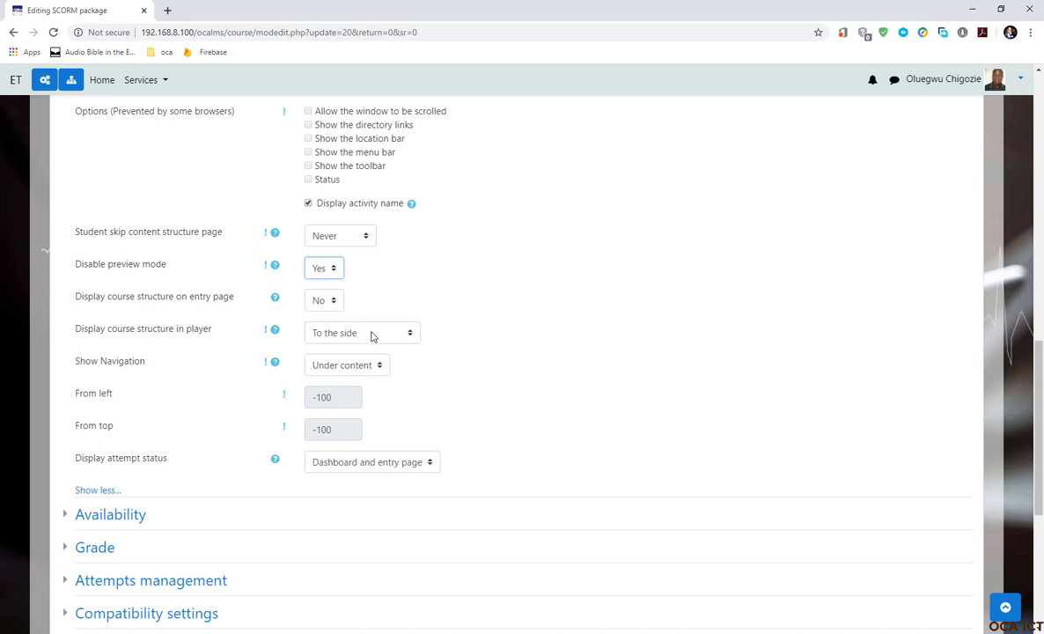
mouse_move(293, 336)
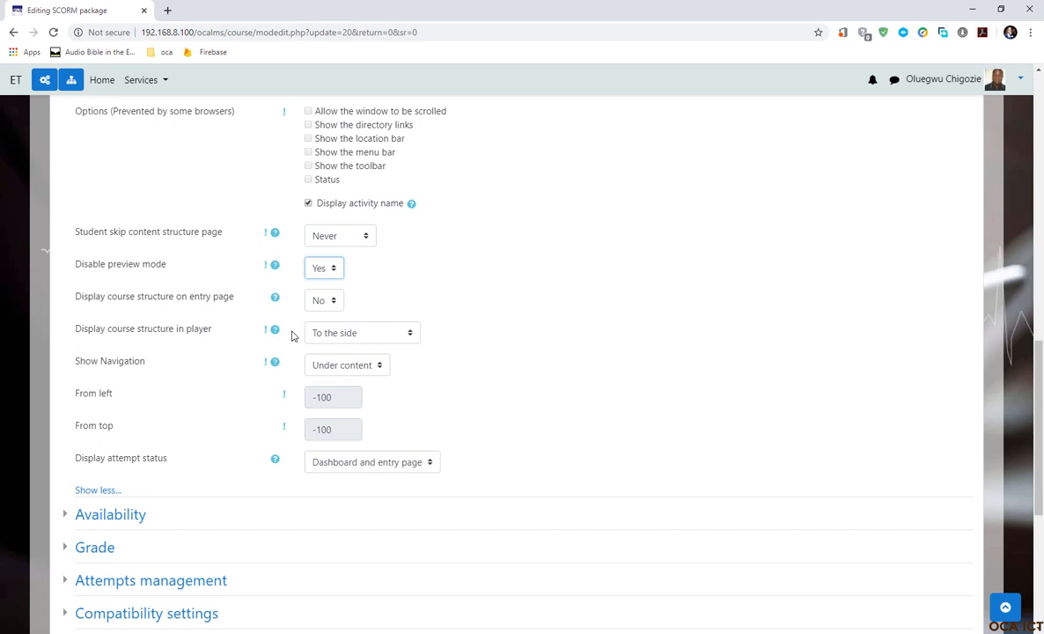
mouse_move(378, 341)
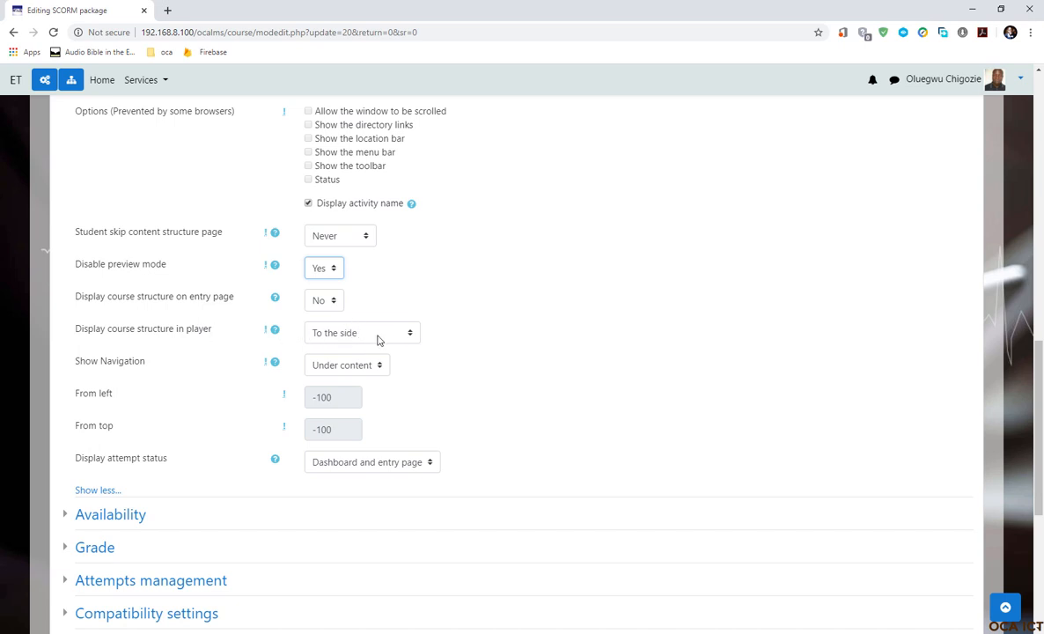
mouse_move(244, 333)
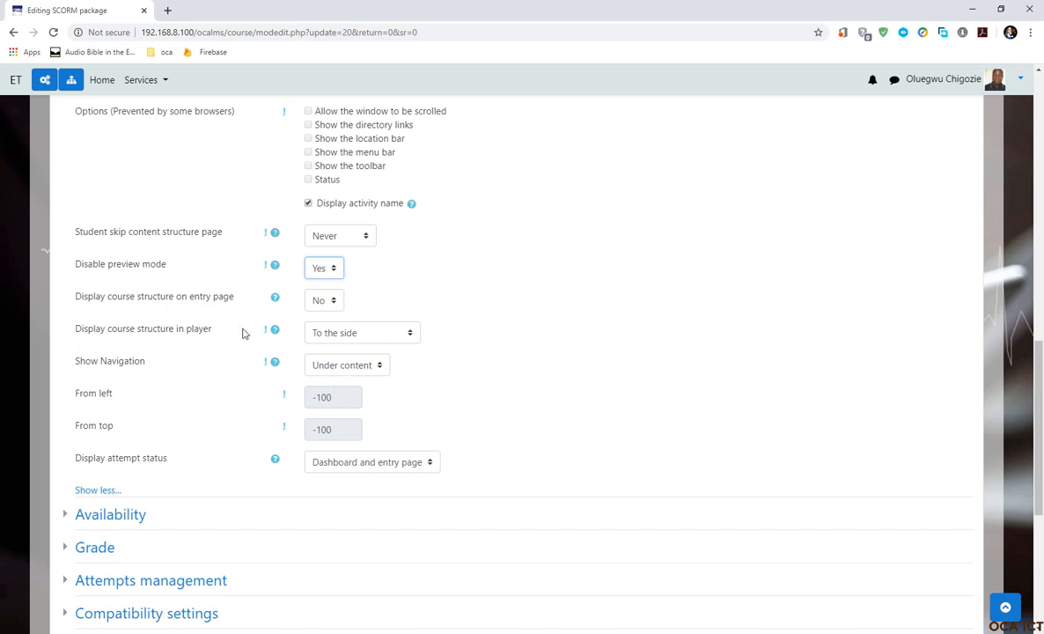
mouse_move(298, 333)
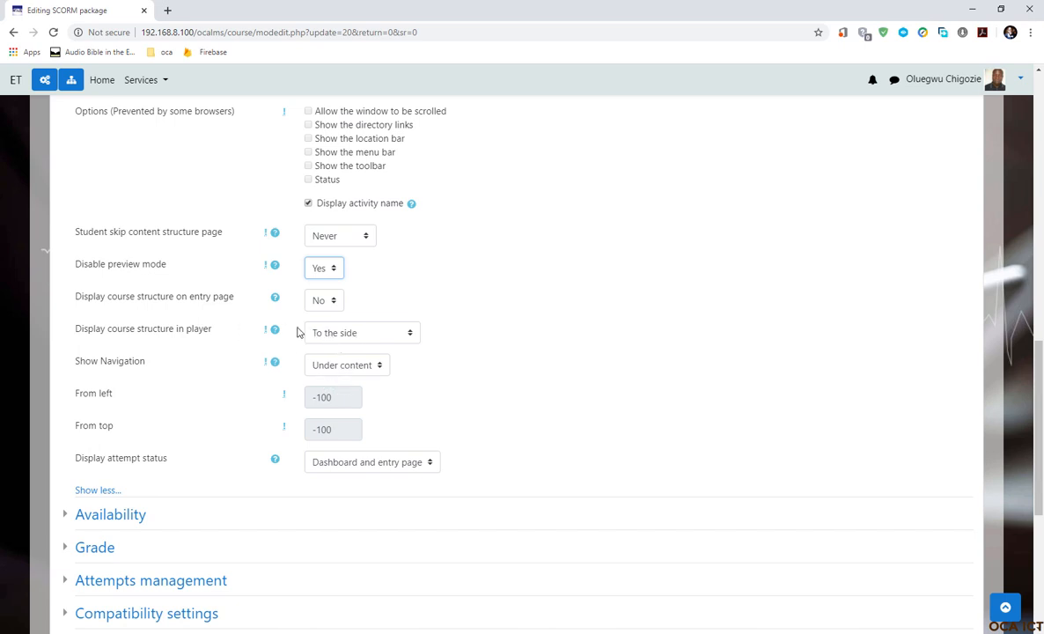
mouse_move(379, 354)
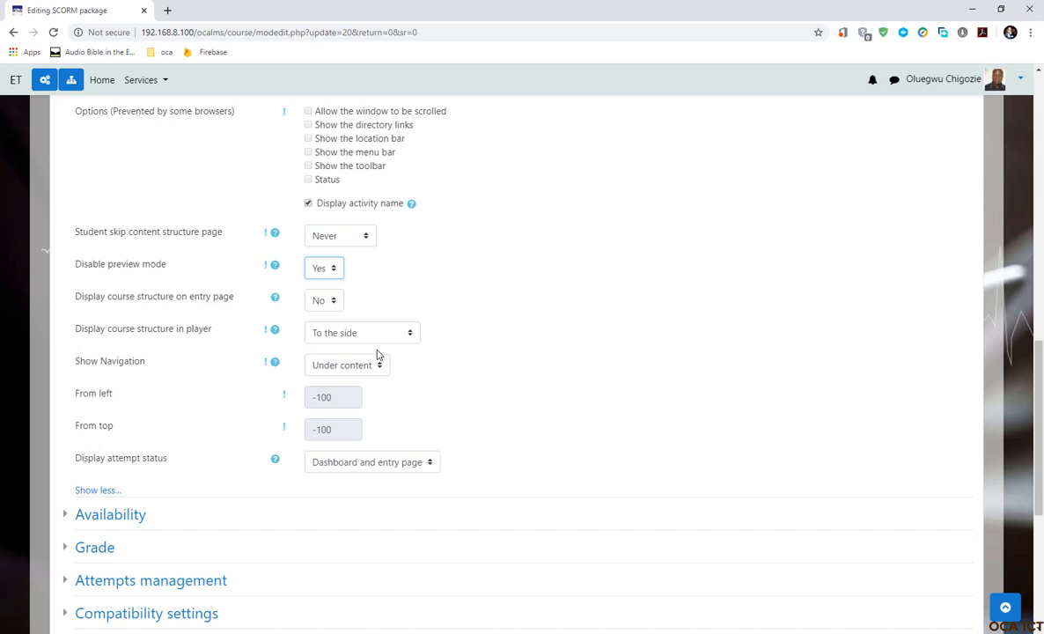
mouse_move(164, 344)
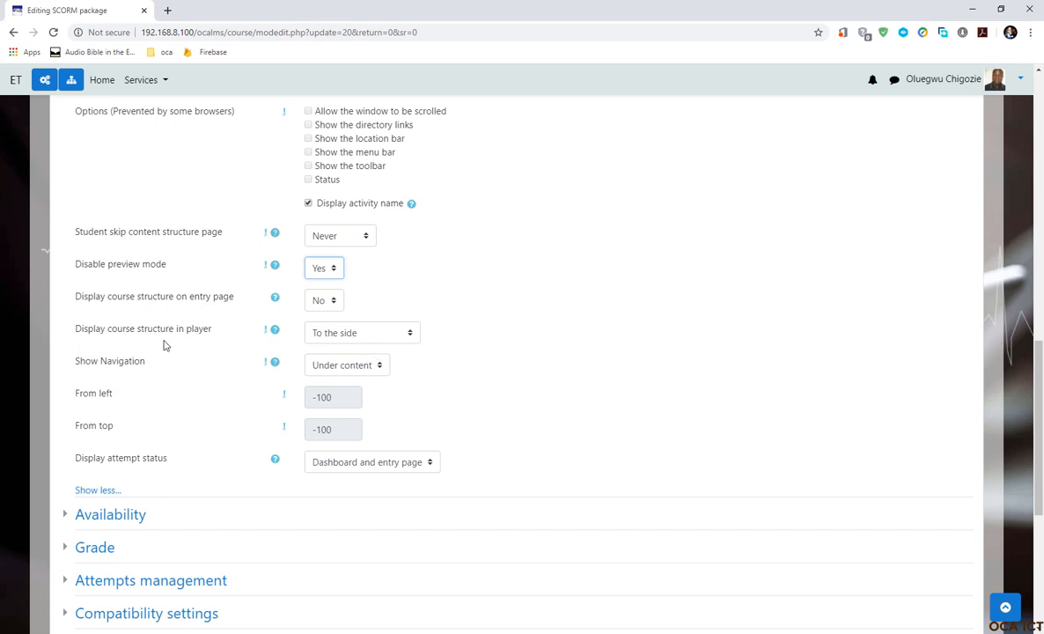
mouse_move(251, 355)
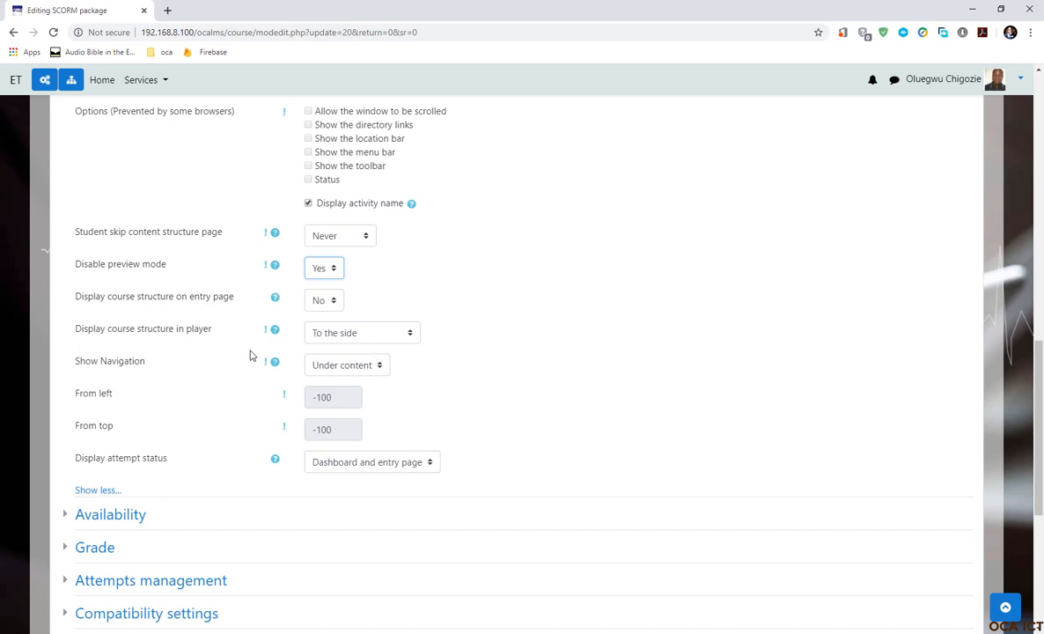
mouse_move(191, 328)
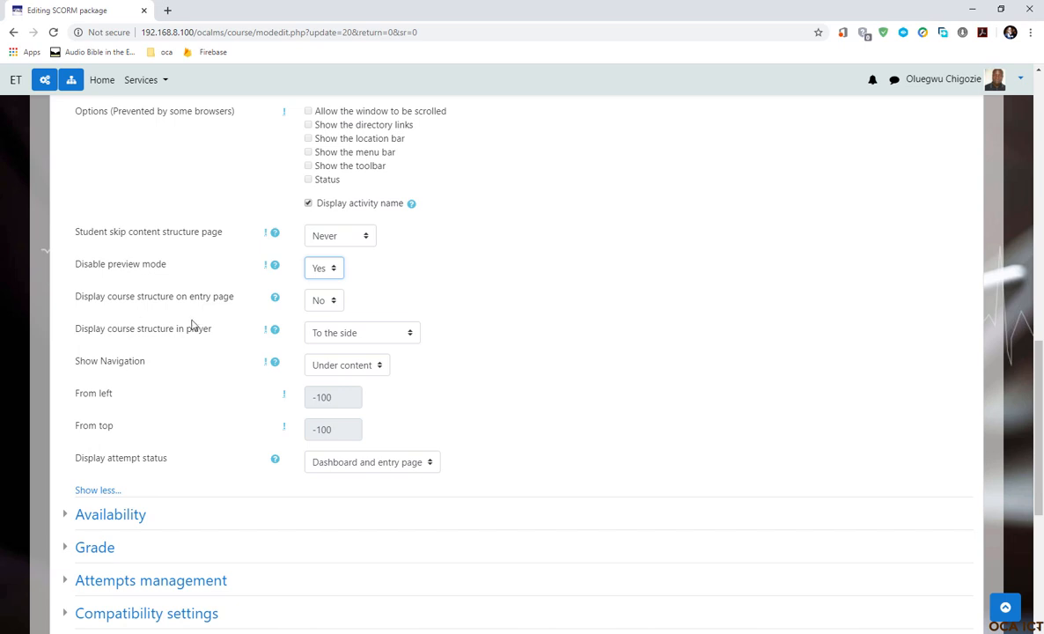
mouse_move(172, 344)
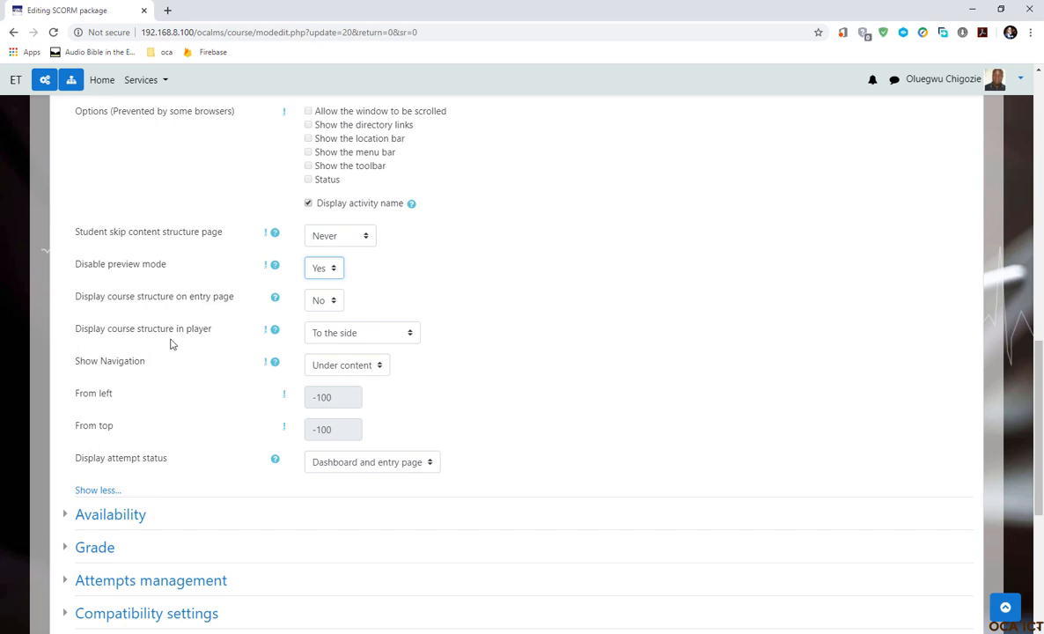
Step: Change 'Display course structure in player' from 'To the side' to 'Hidden'
click(361, 332)
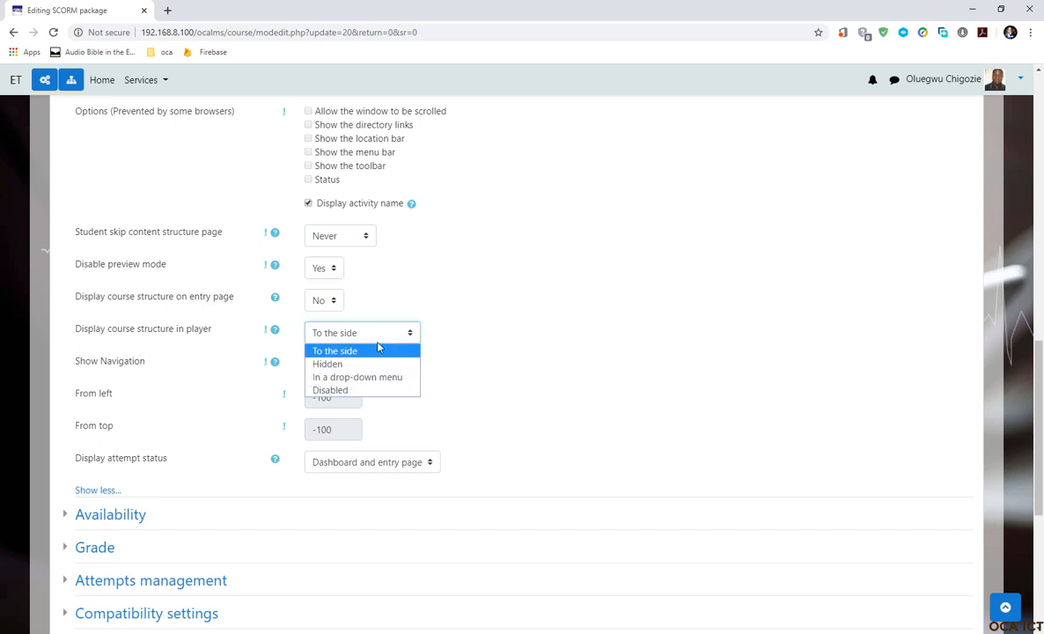
mouse_move(327, 363)
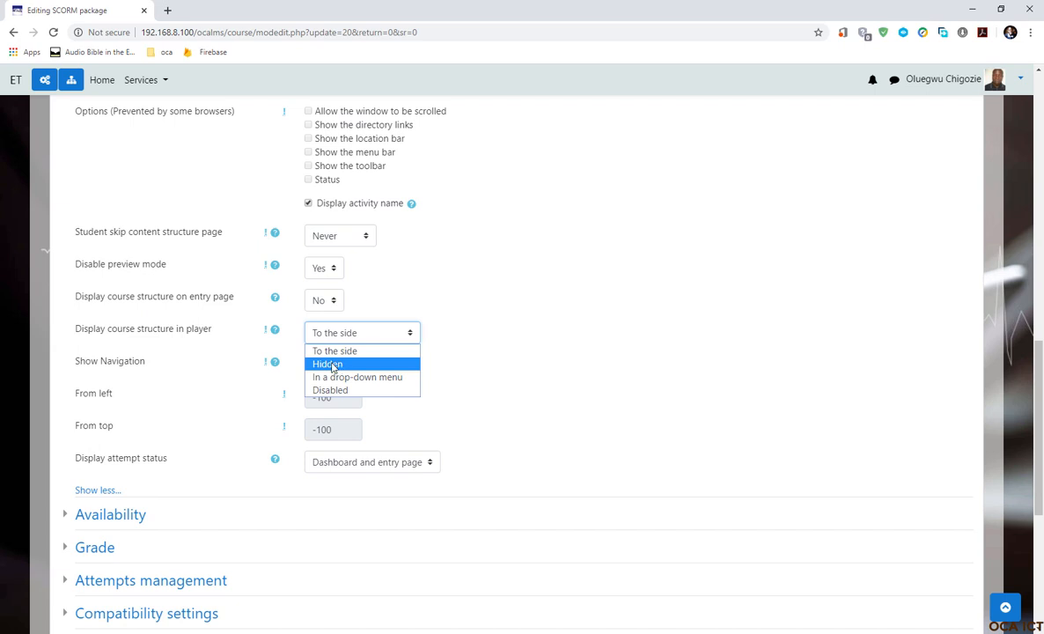
click(327, 364)
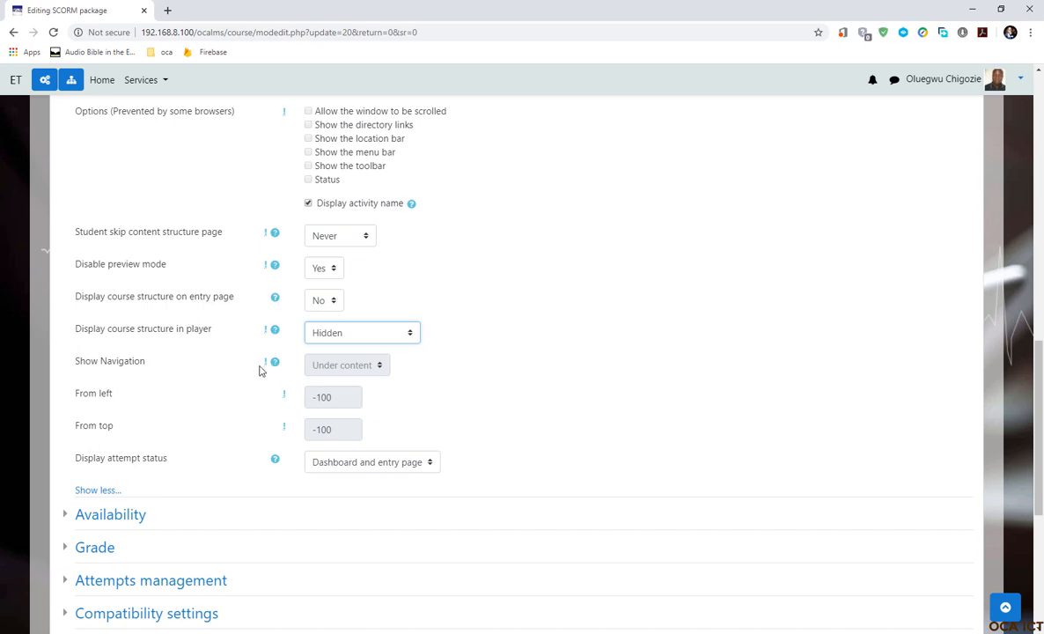
mouse_move(356, 406)
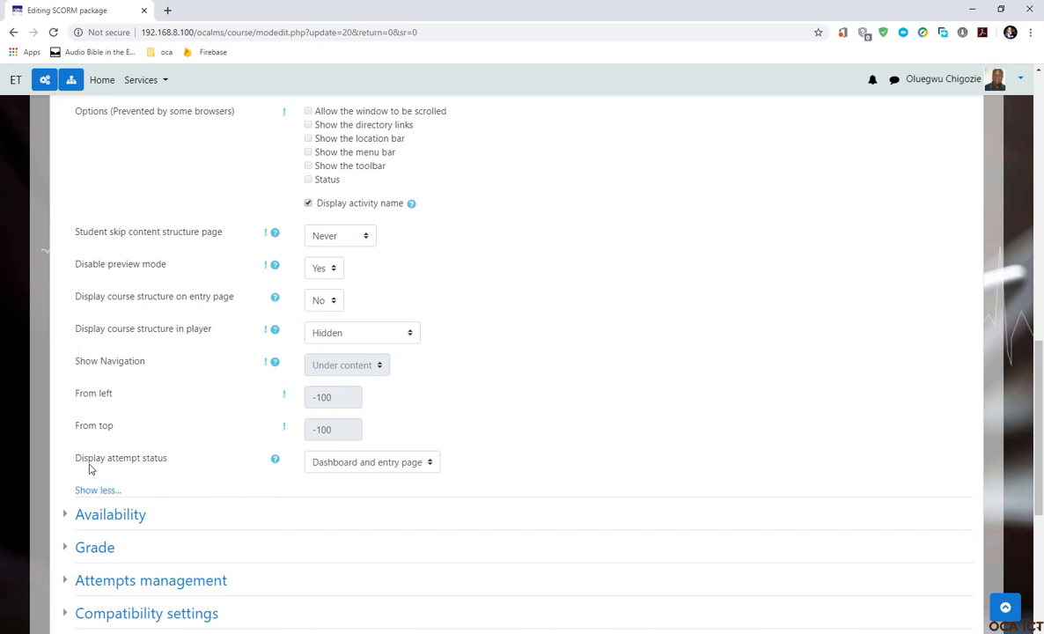
mouse_move(131, 457)
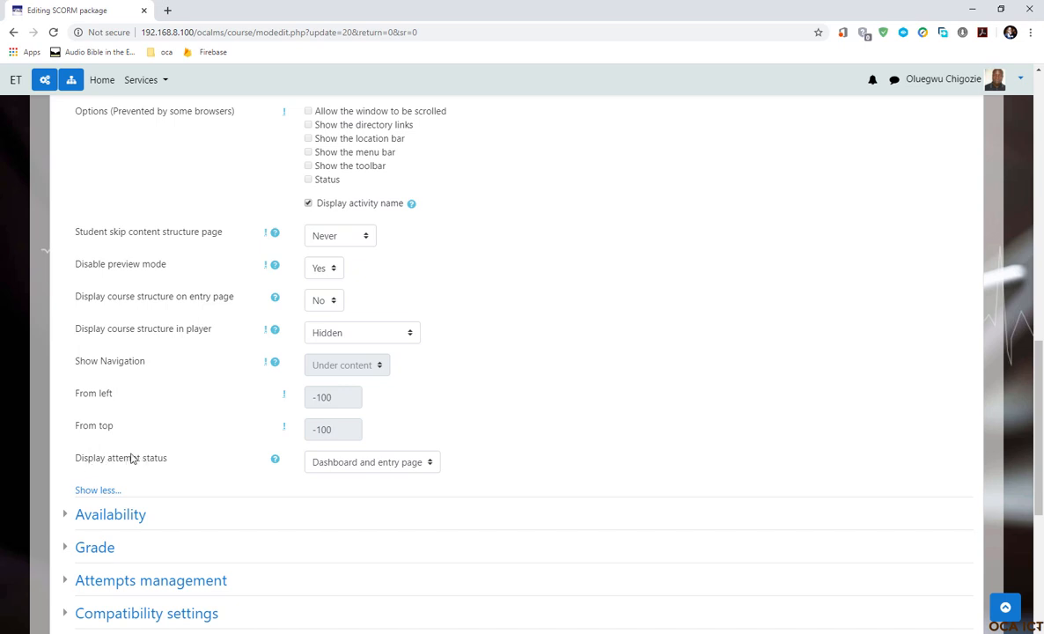
click(371, 461)
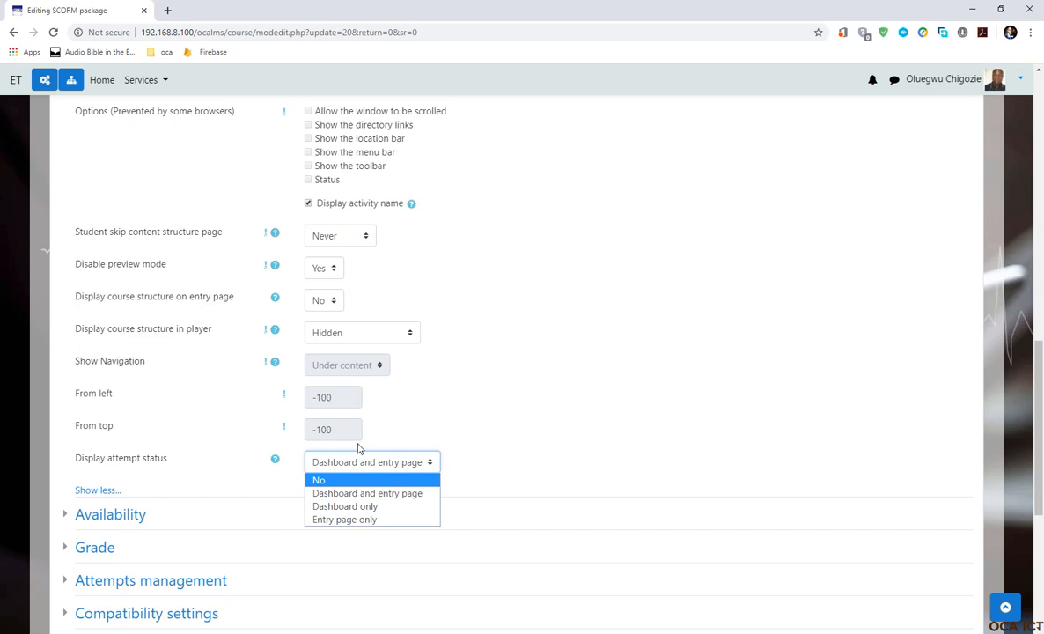
mouse_move(345, 506)
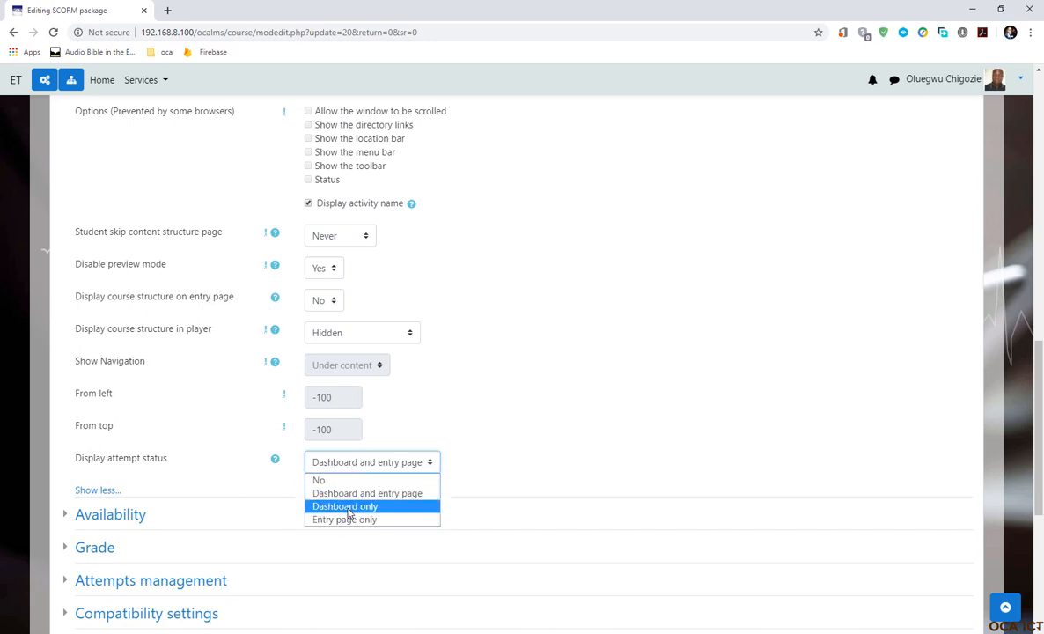
mouse_move(367, 493)
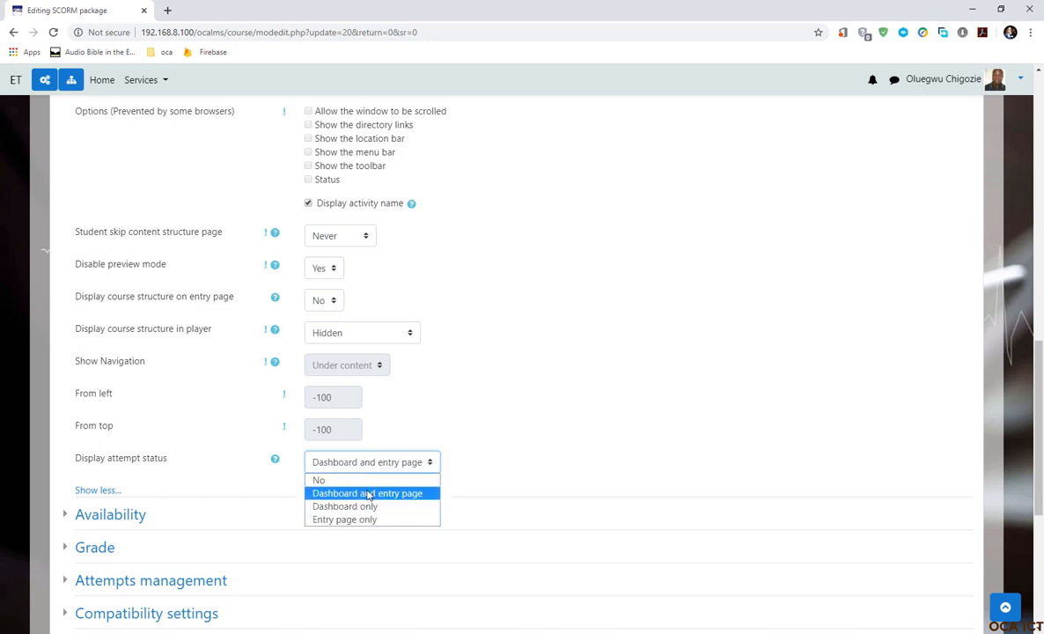
click(367, 493)
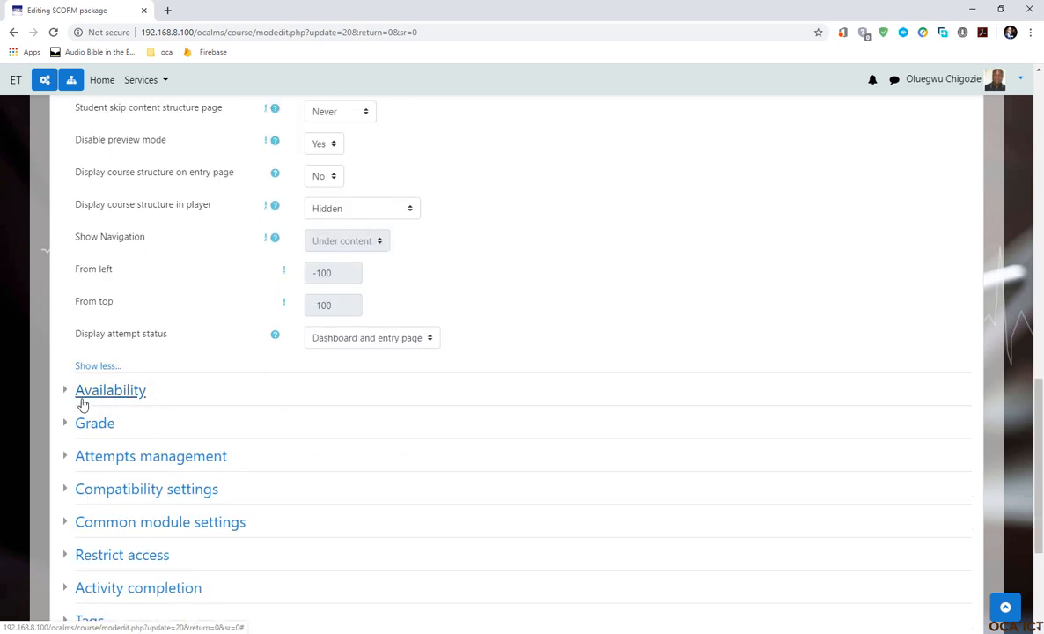
mouse_move(35, 400)
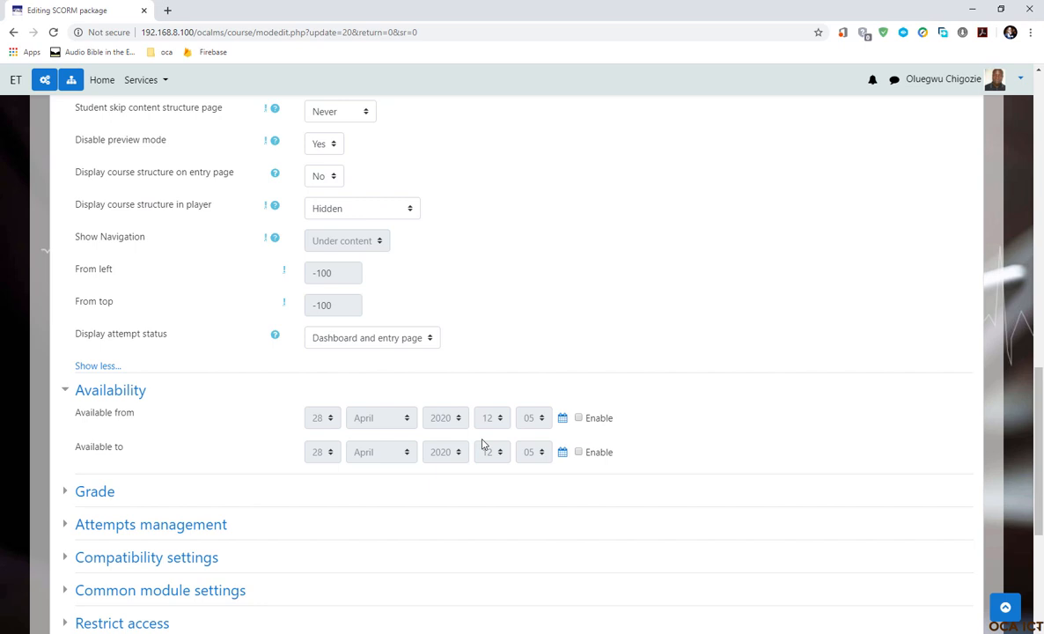
mouse_move(241, 423)
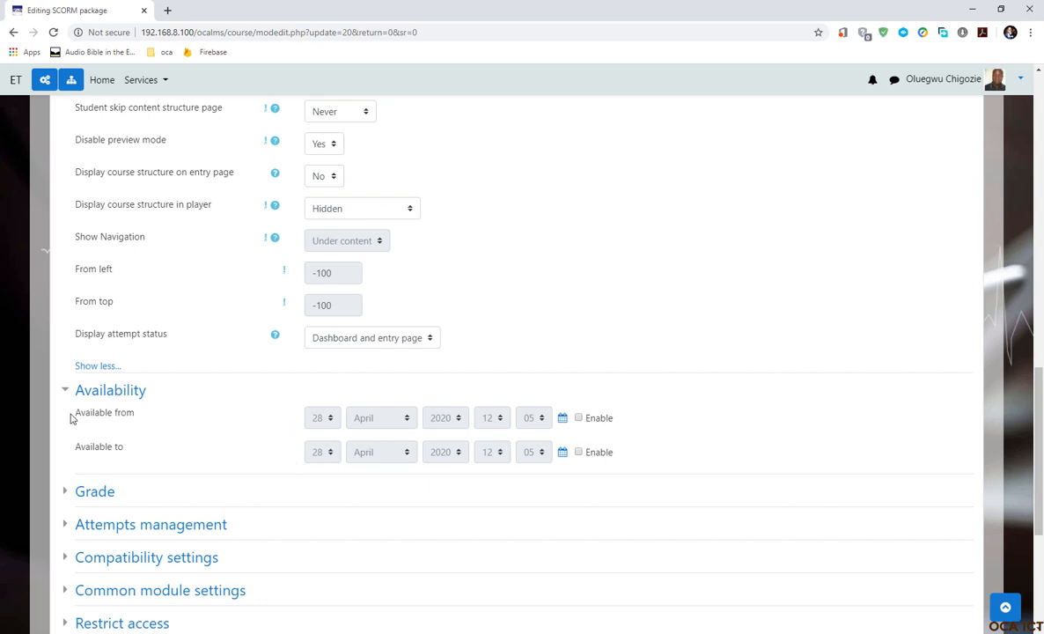
mouse_move(469, 437)
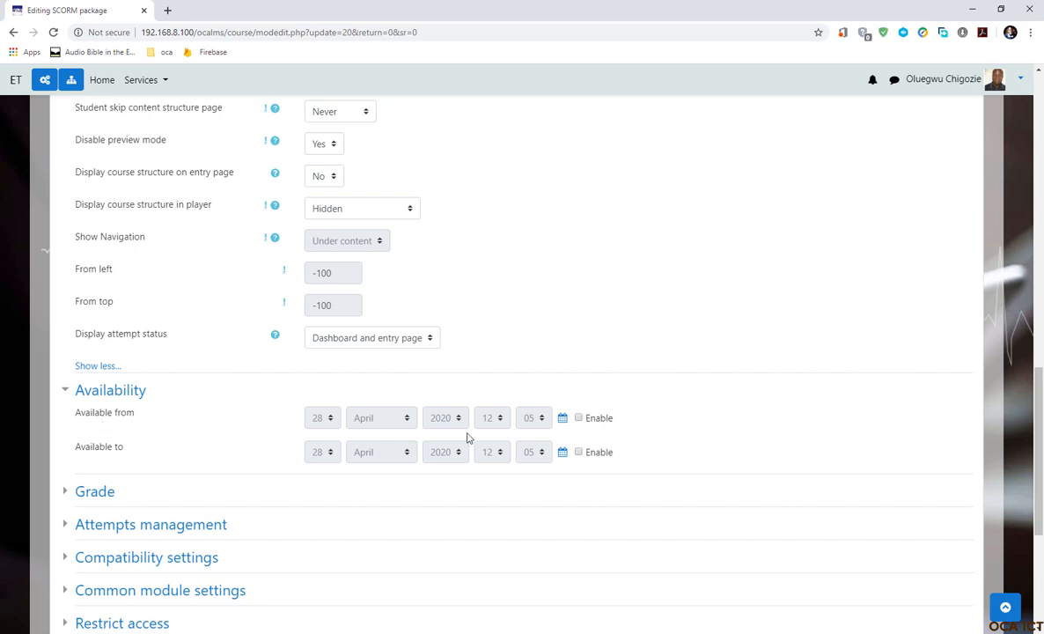
mouse_move(628, 428)
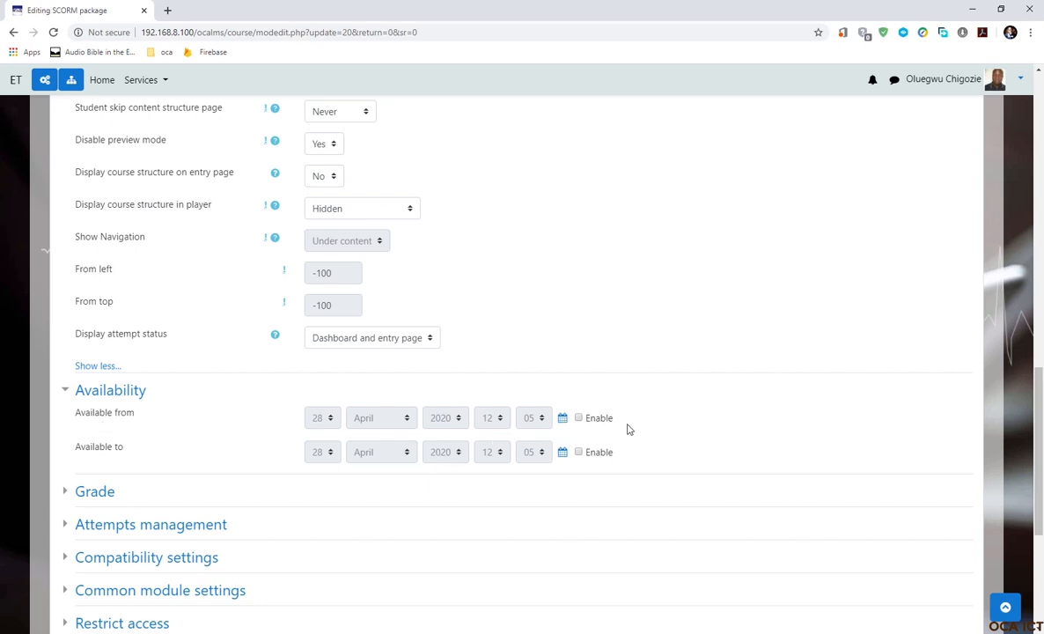
mouse_move(378, 460)
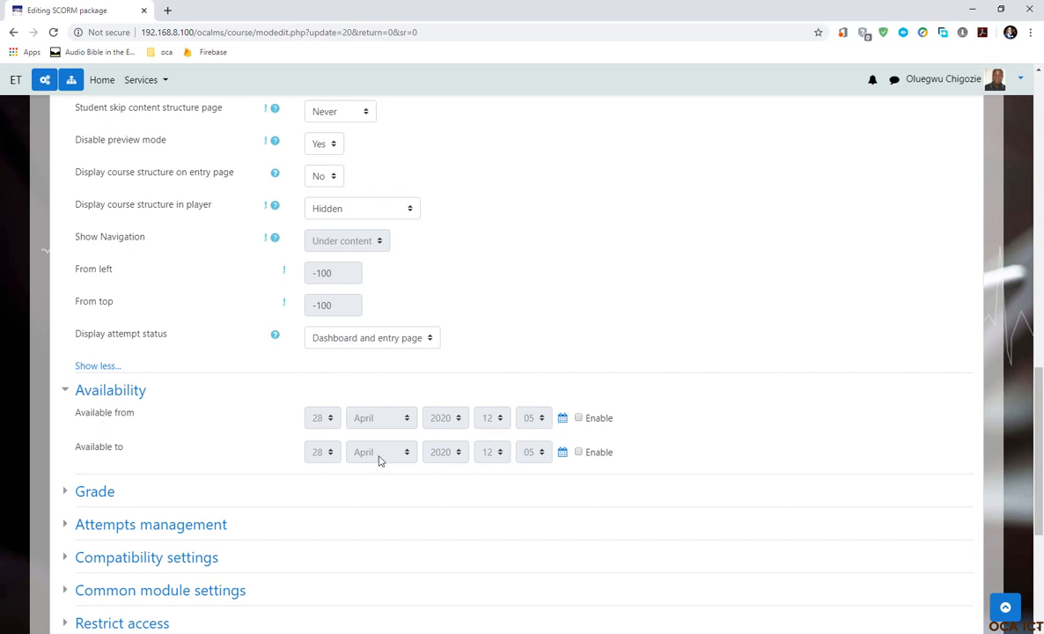
Step: Scroll down to the Availability dates, both unenabled at 28 April 2020
scroll(down, 3)
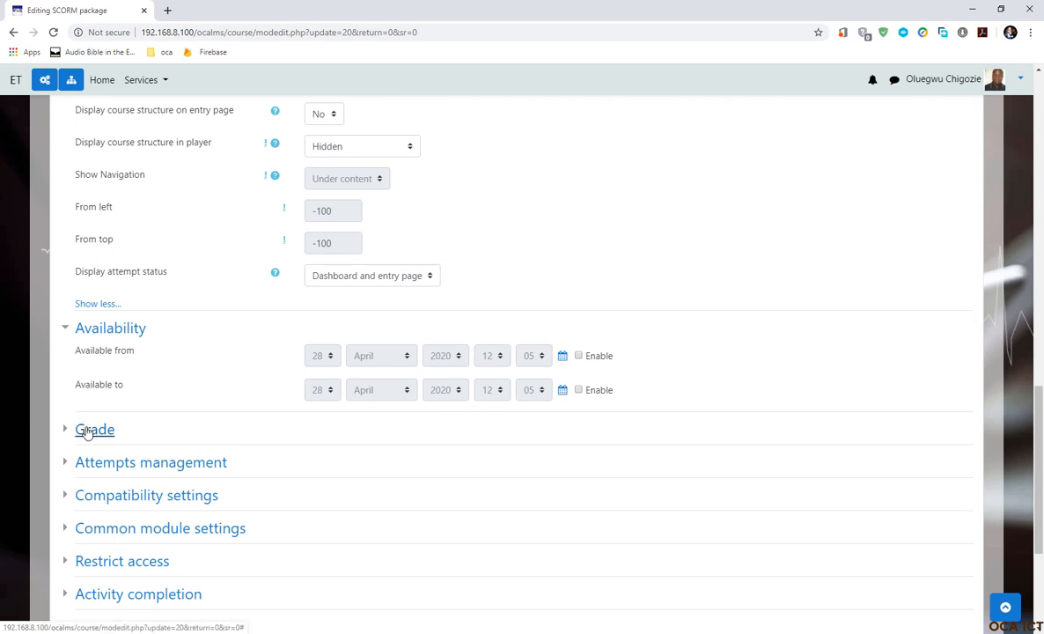
Step: Expand the Grade section to review Highest grade method and maximum grade 100
click(94, 429)
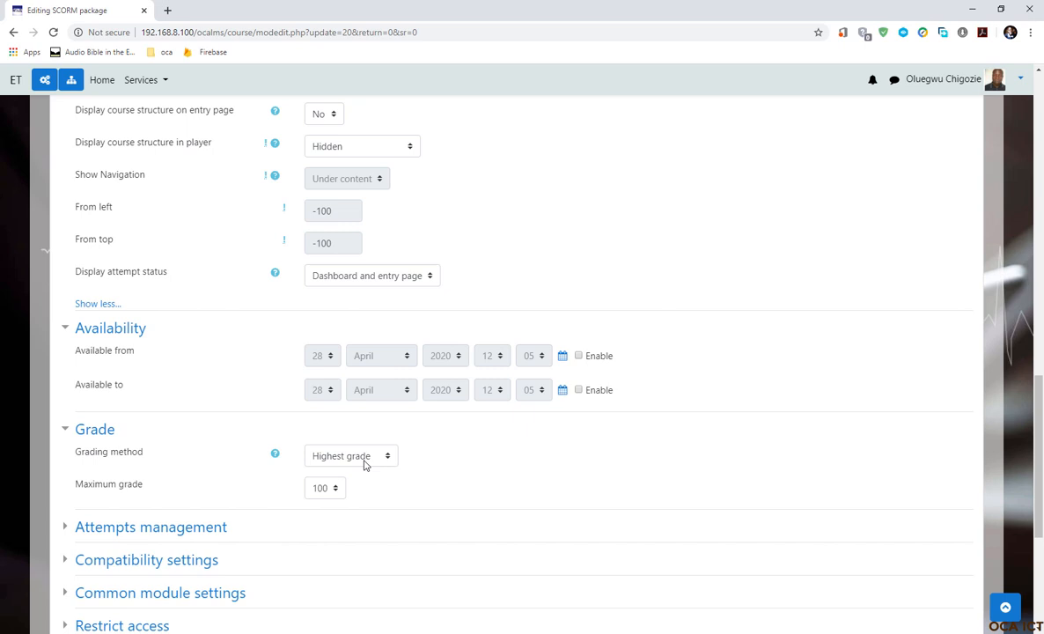
mouse_move(409, 473)
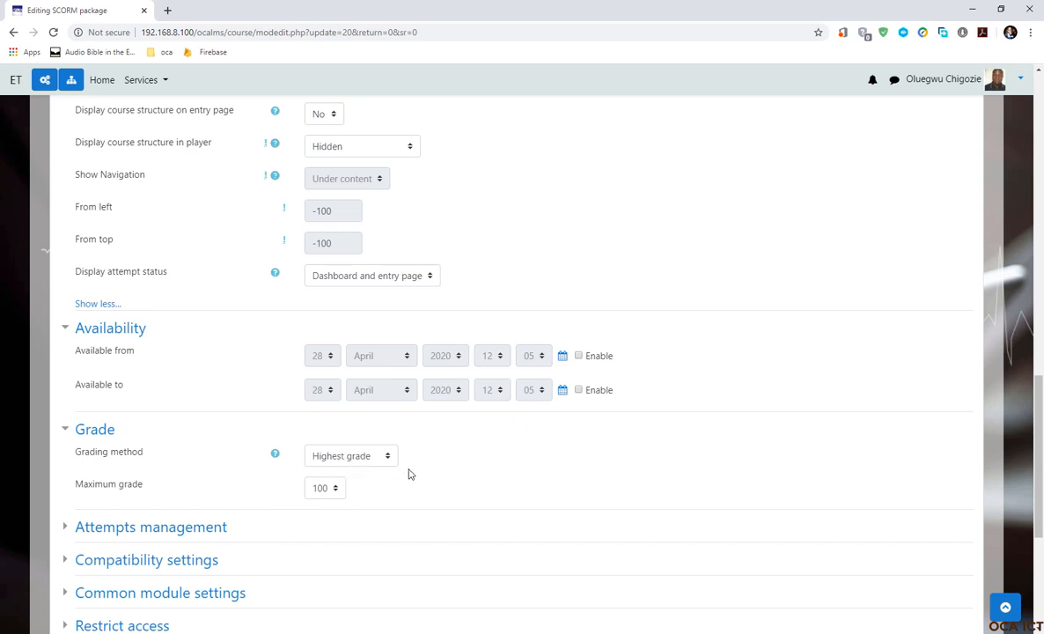
mouse_move(367, 463)
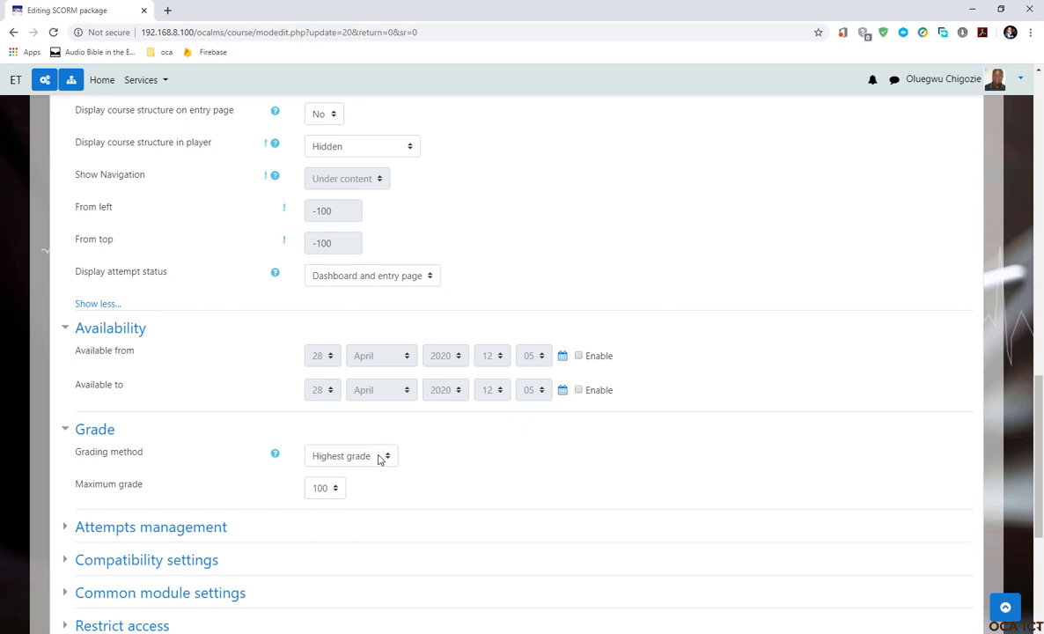
mouse_move(103, 463)
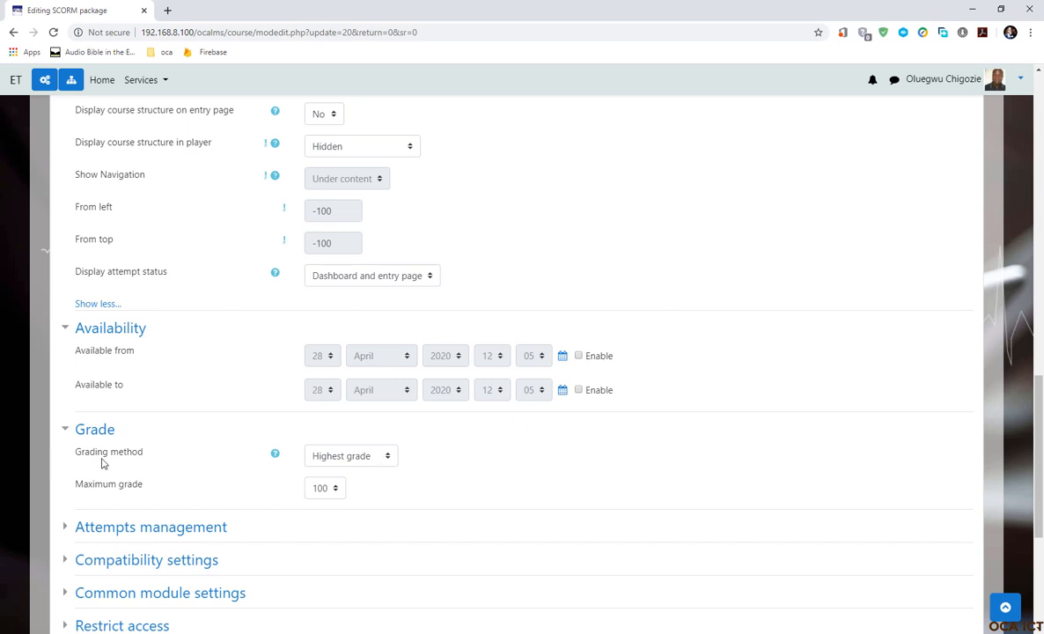
mouse_move(348, 468)
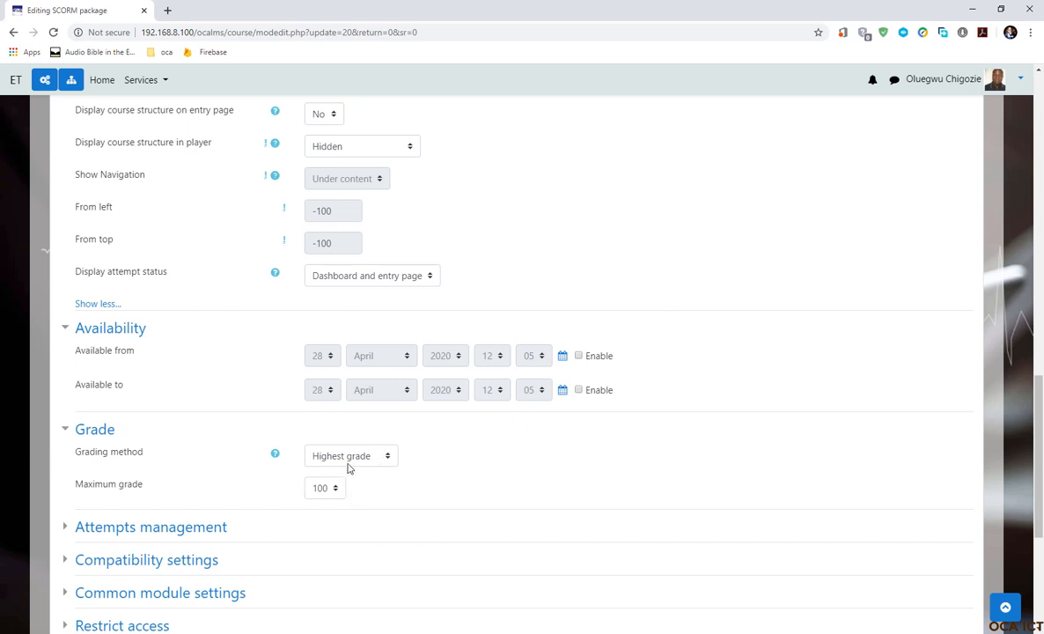
mouse_move(393, 481)
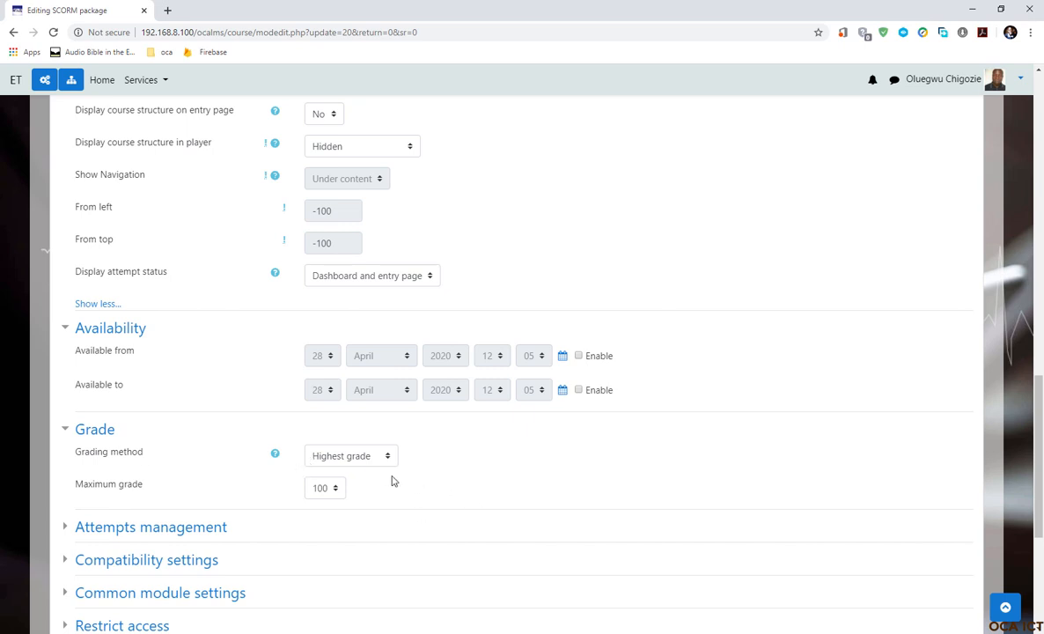
scroll(down, 3)
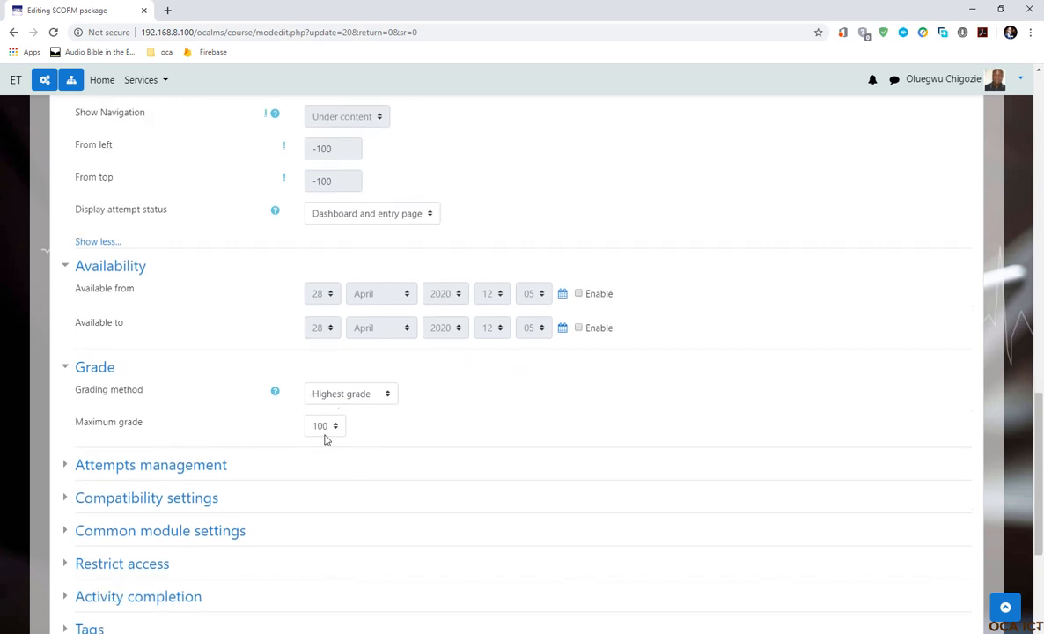
scroll(down, 3)
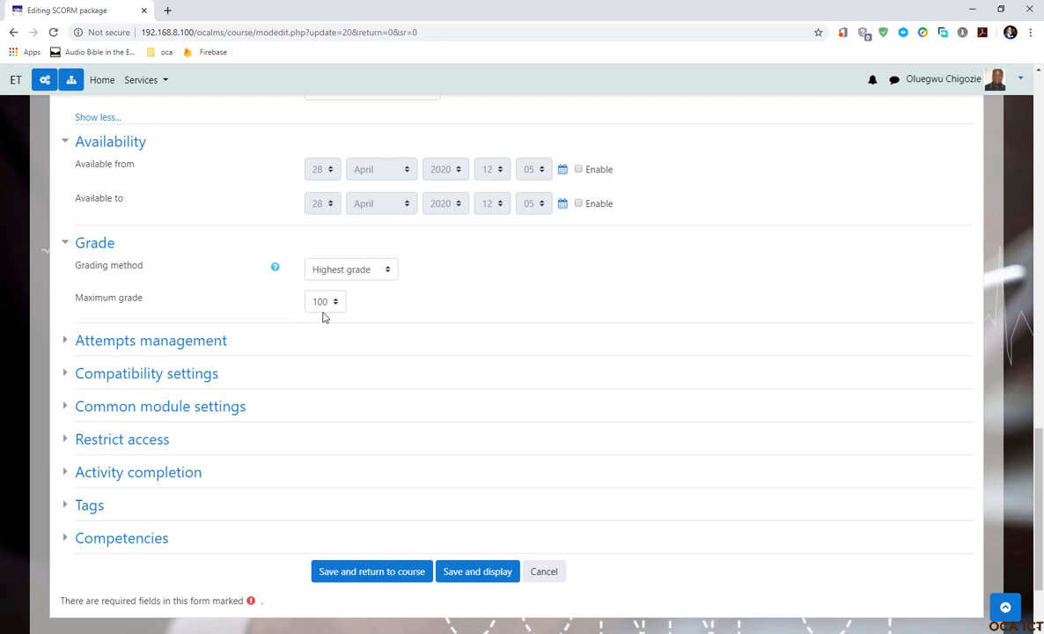
mouse_move(203, 328)
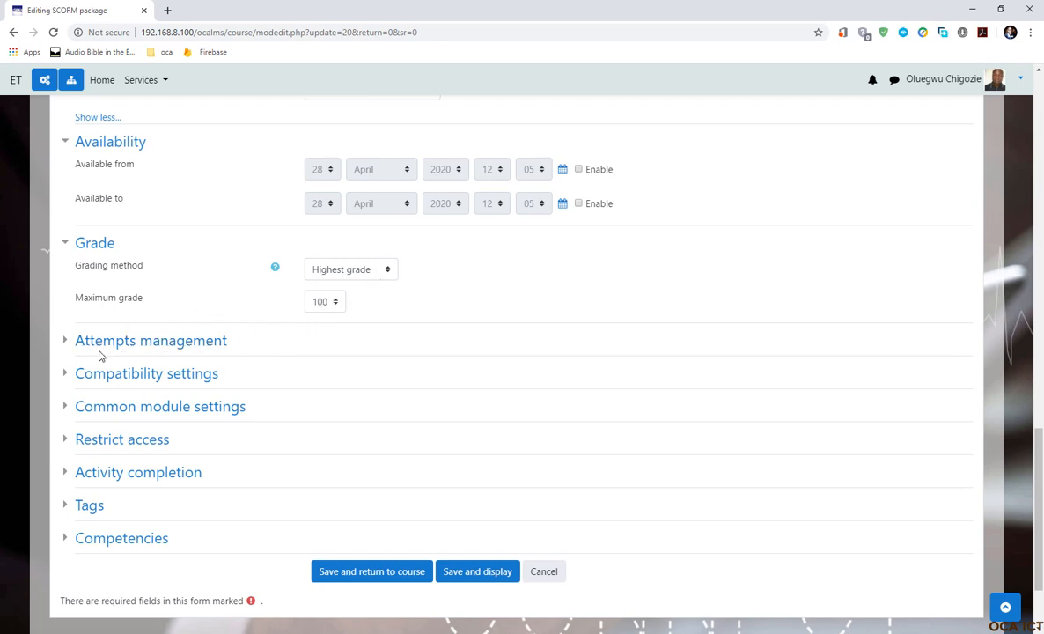
mouse_move(150, 340)
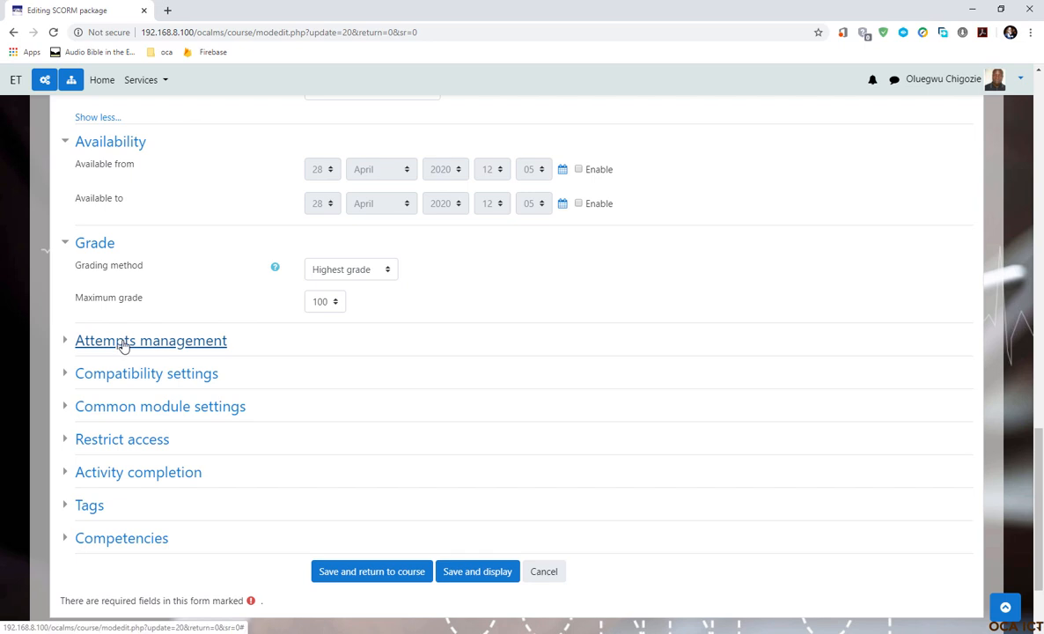
Step: Expand Attempts management and set Number of attempts to 2
click(151, 341)
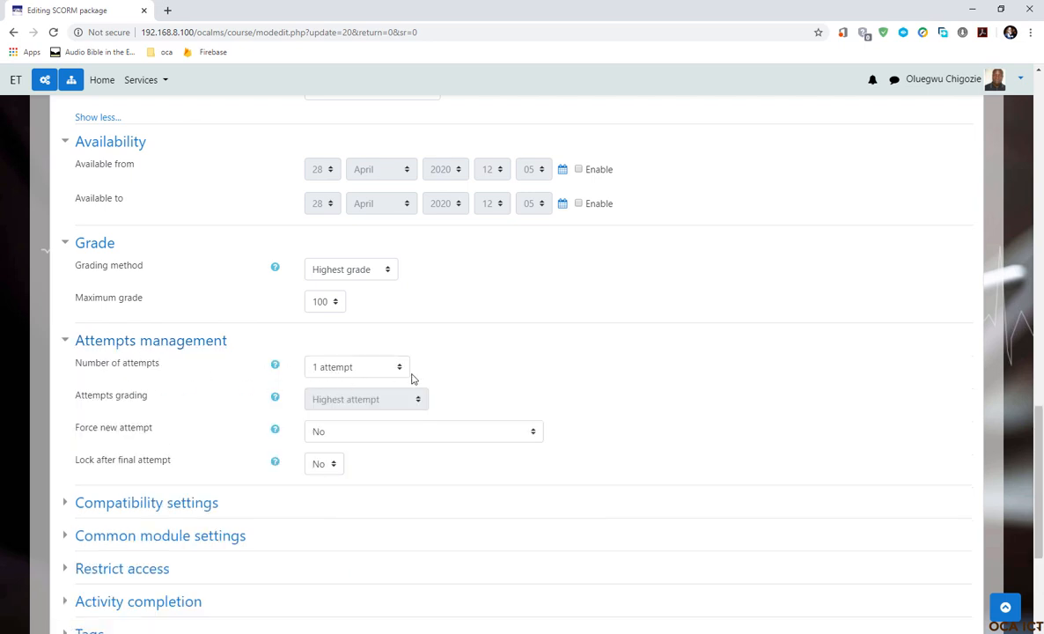
click(357, 367)
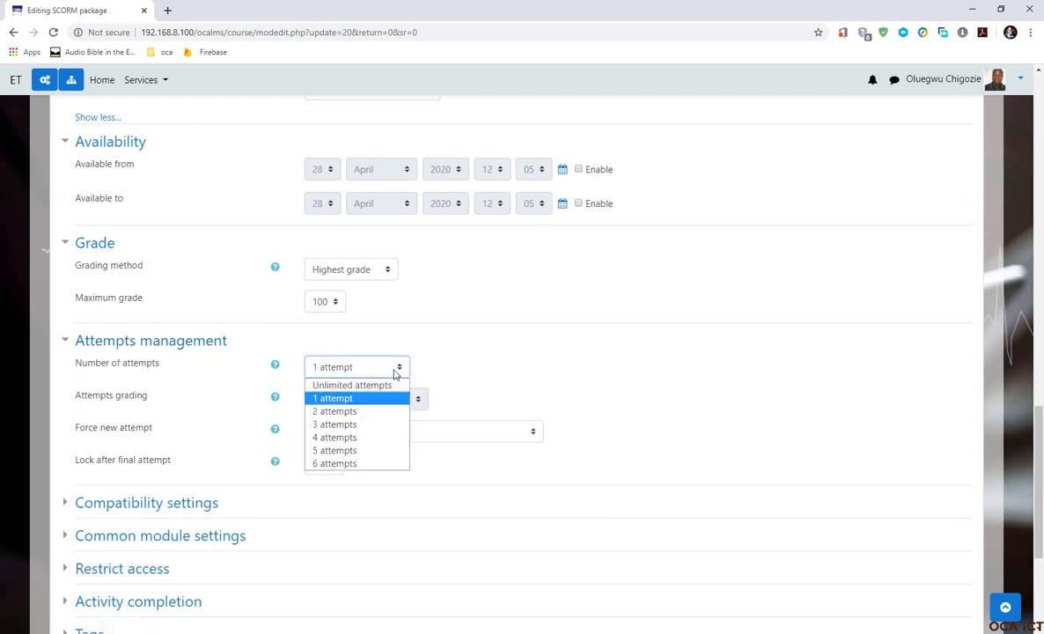
mouse_move(335, 411)
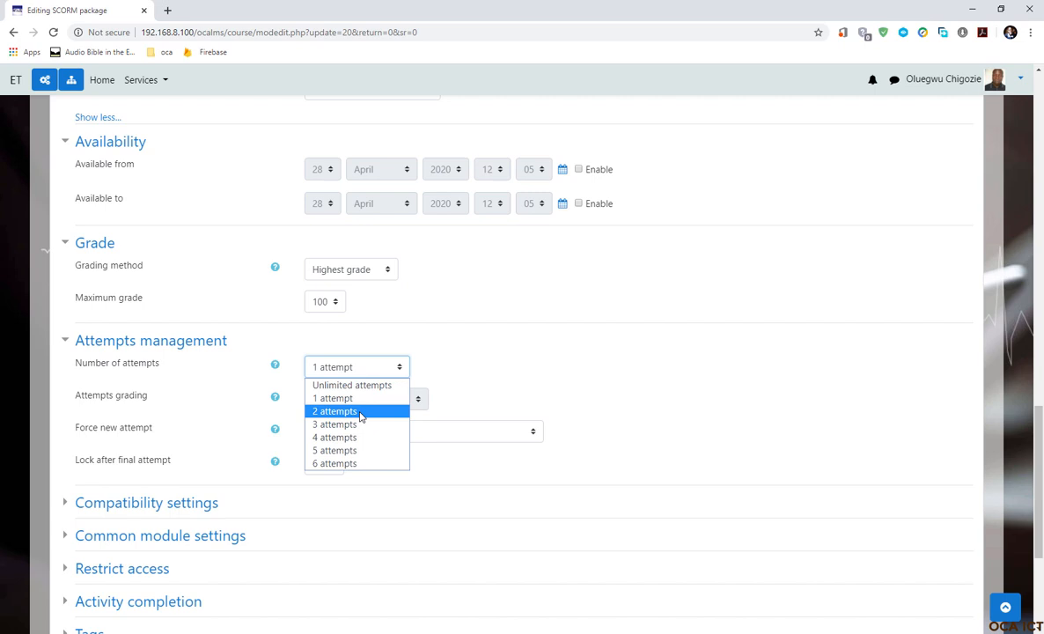
click(334, 411)
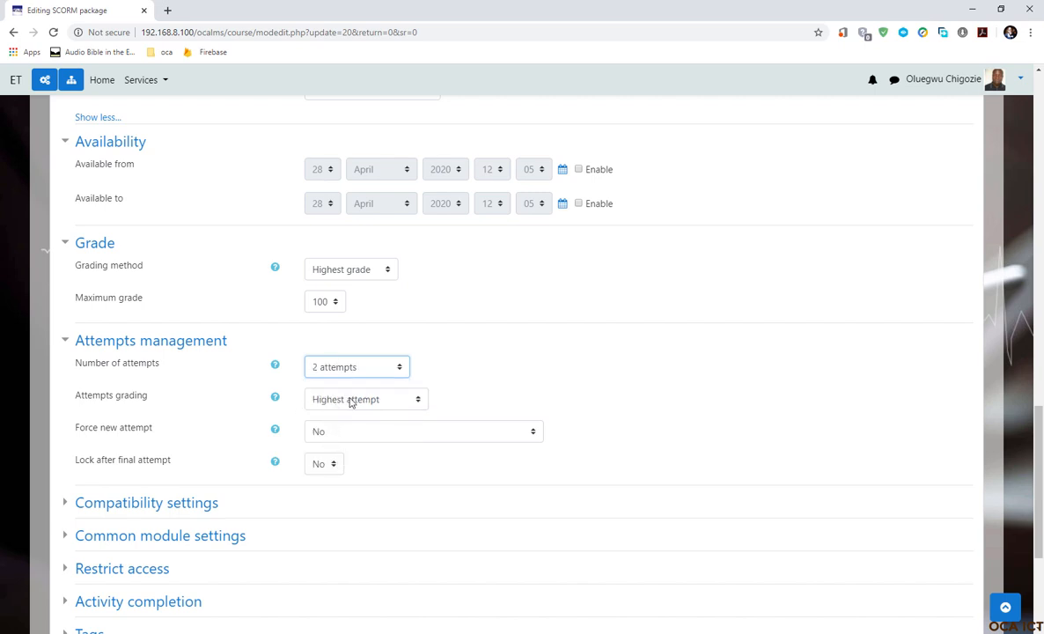
mouse_move(162, 374)
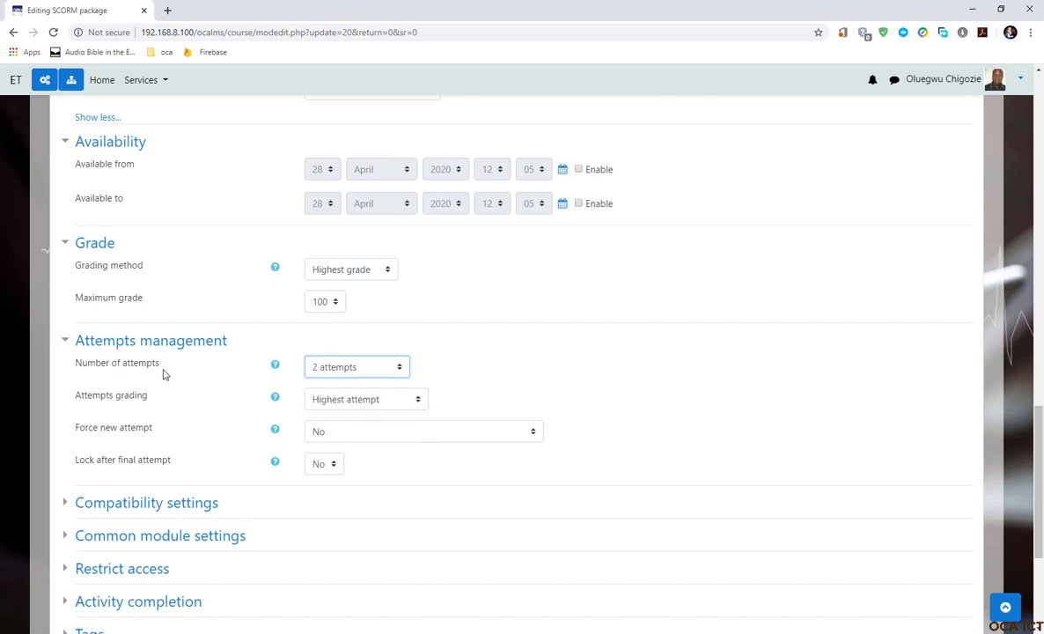
mouse_move(356, 388)
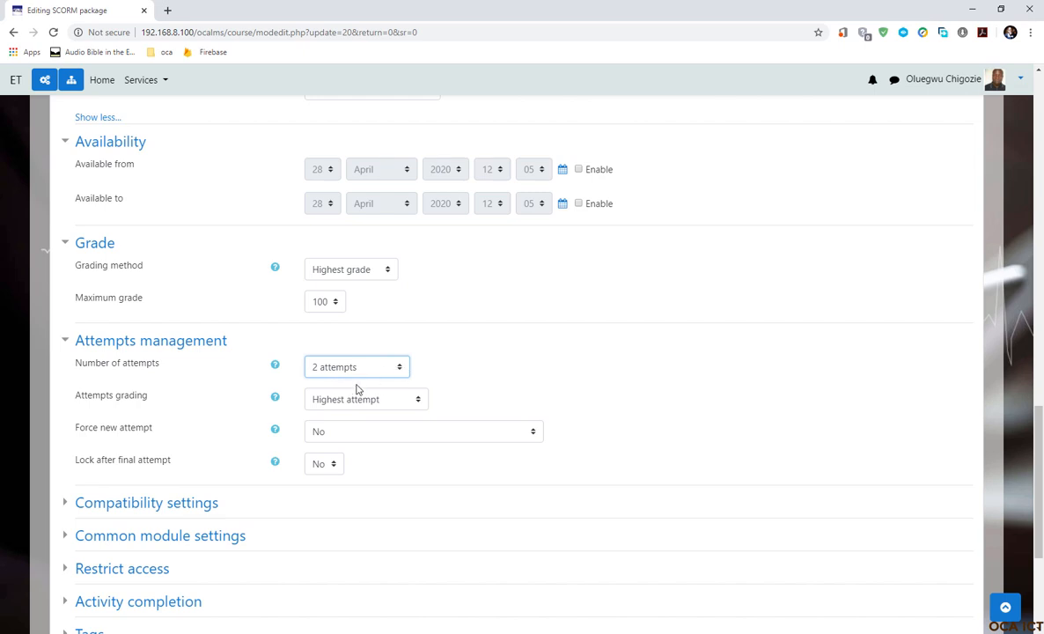
mouse_move(346, 378)
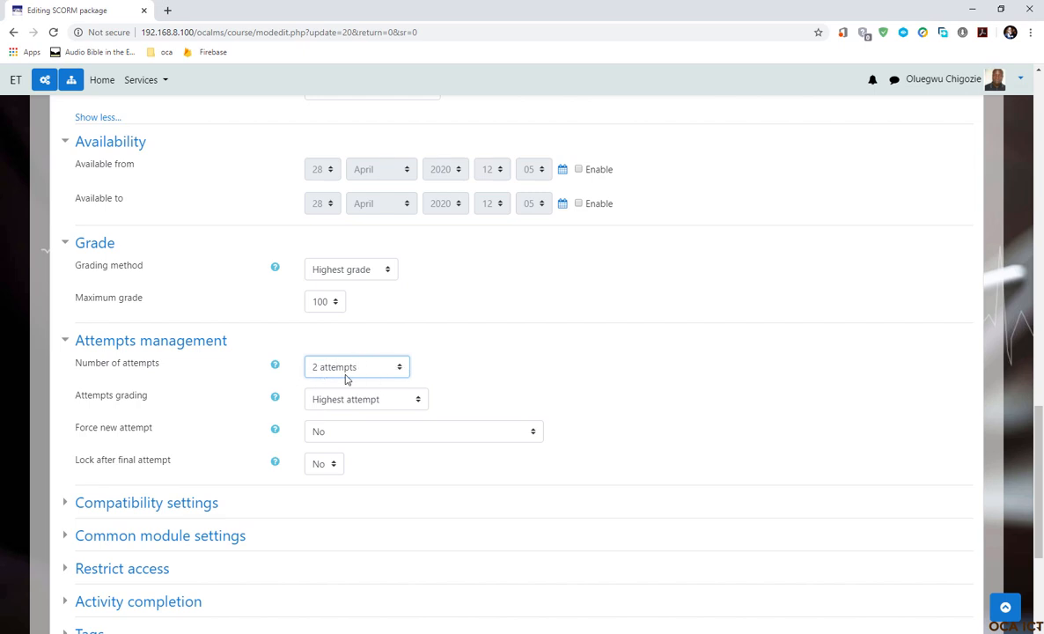
mouse_move(355, 376)
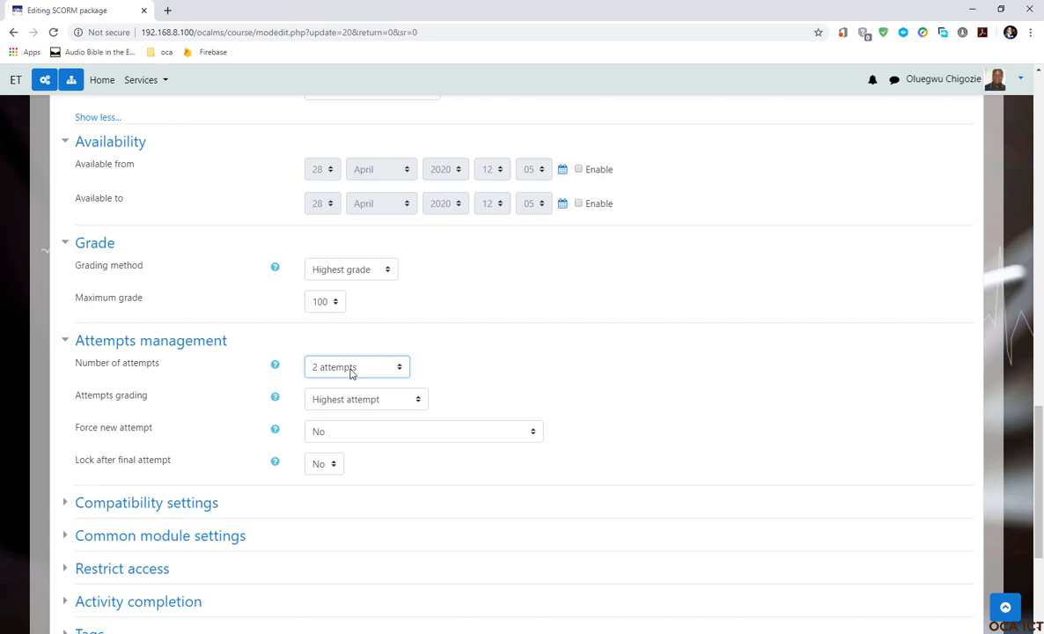
mouse_move(345, 388)
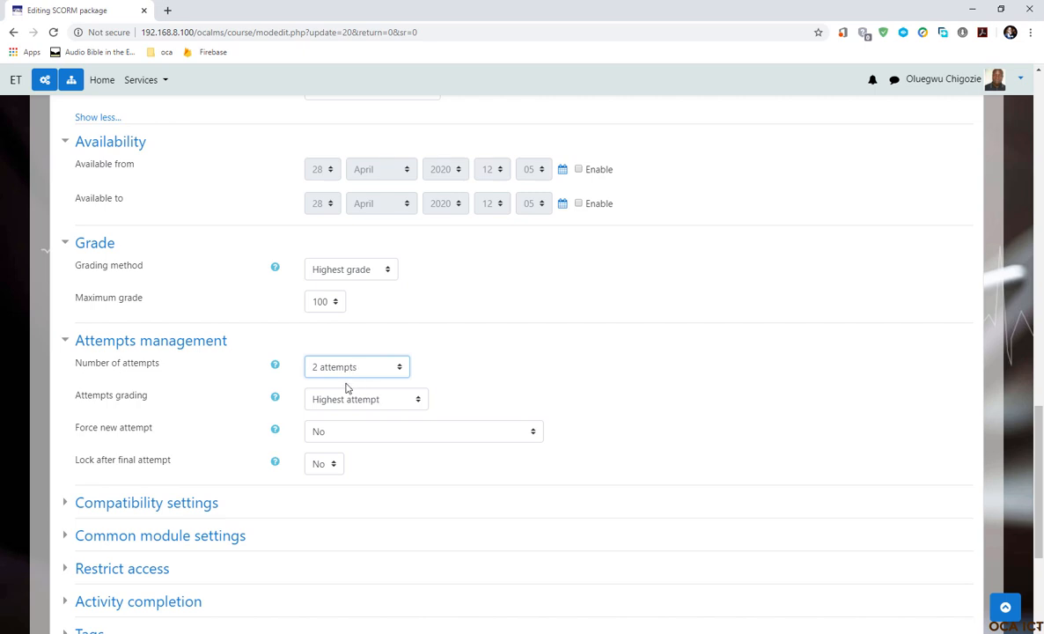
mouse_move(323, 423)
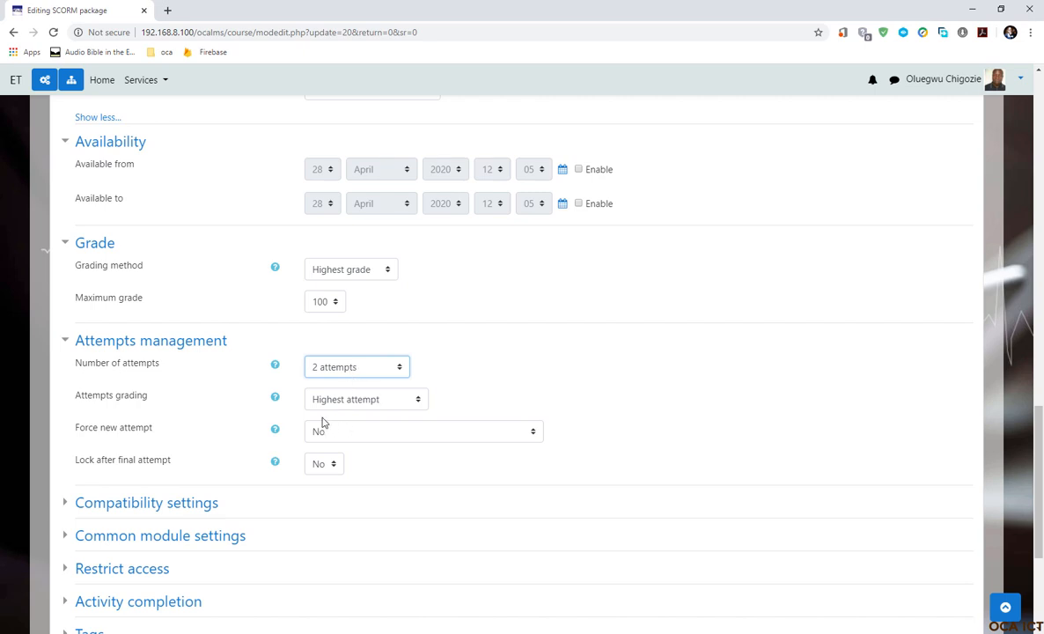
mouse_move(137, 406)
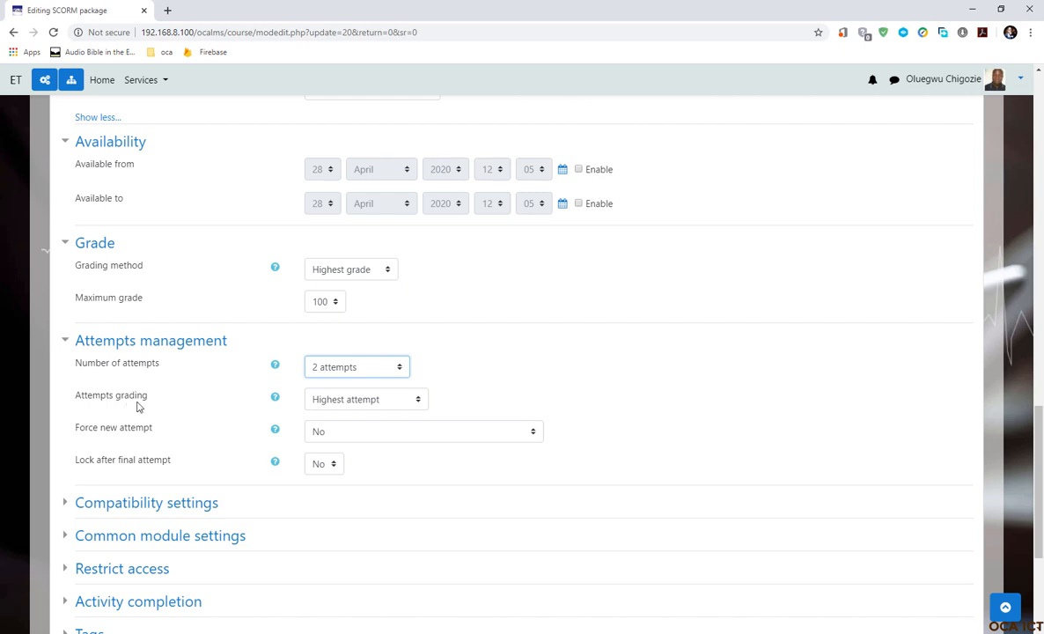
mouse_move(385, 404)
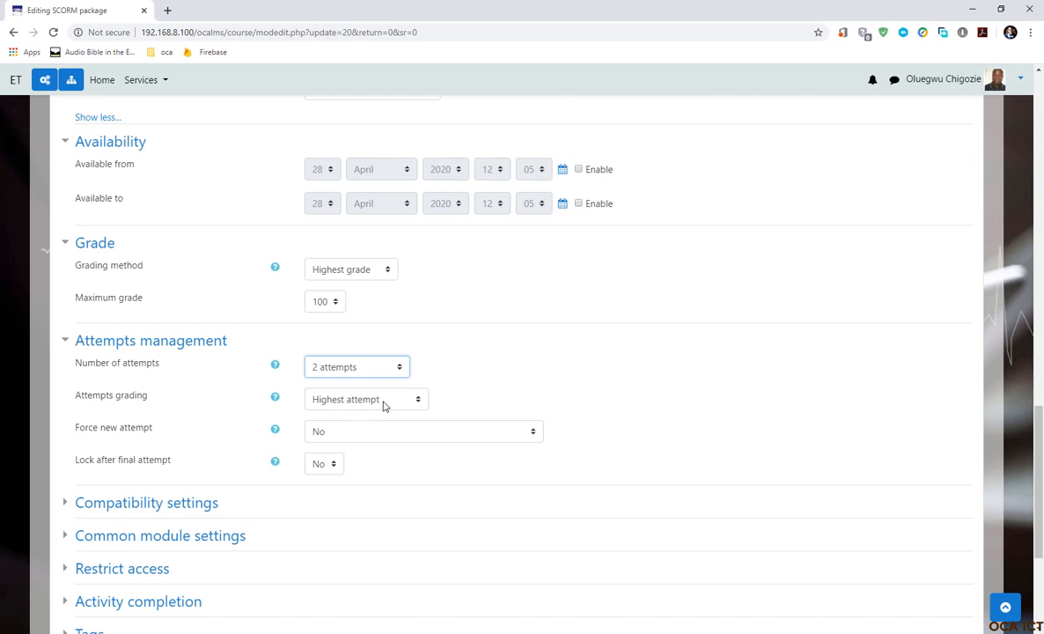
mouse_move(347, 407)
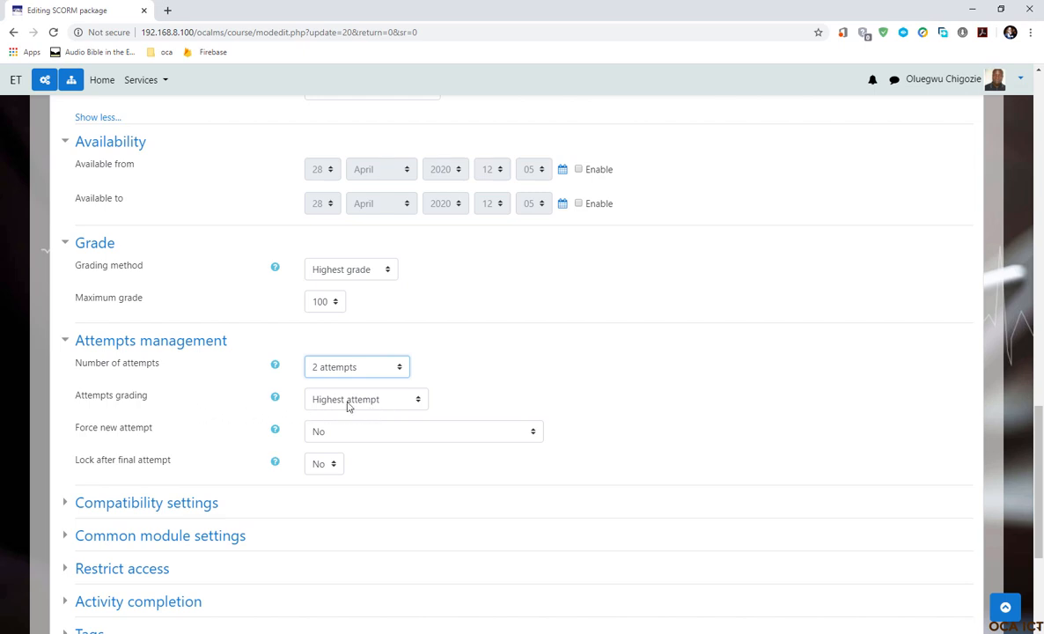
mouse_move(268, 413)
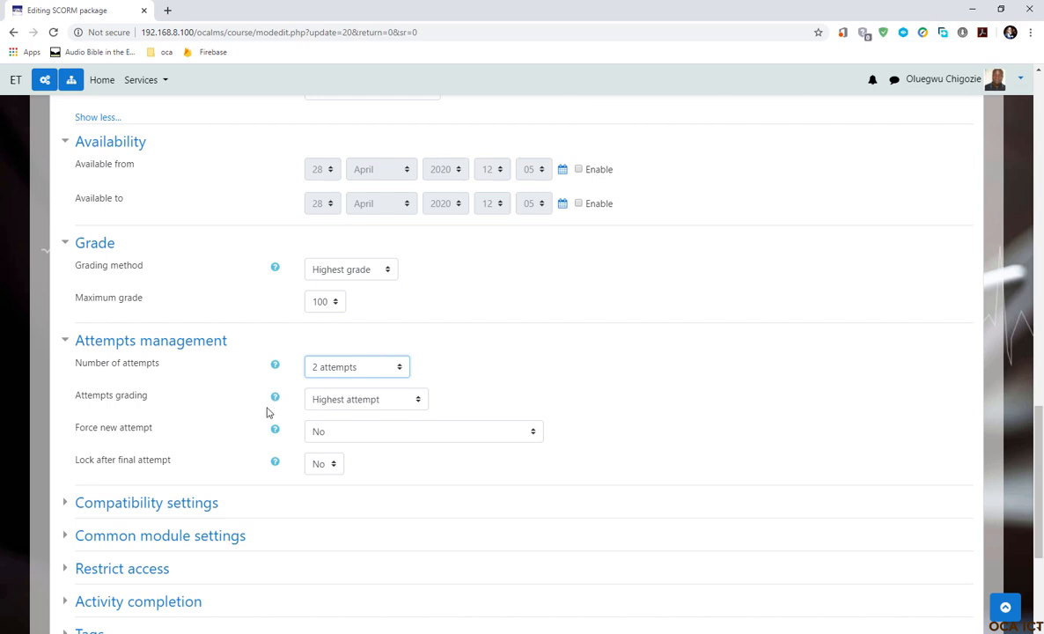
mouse_move(358, 411)
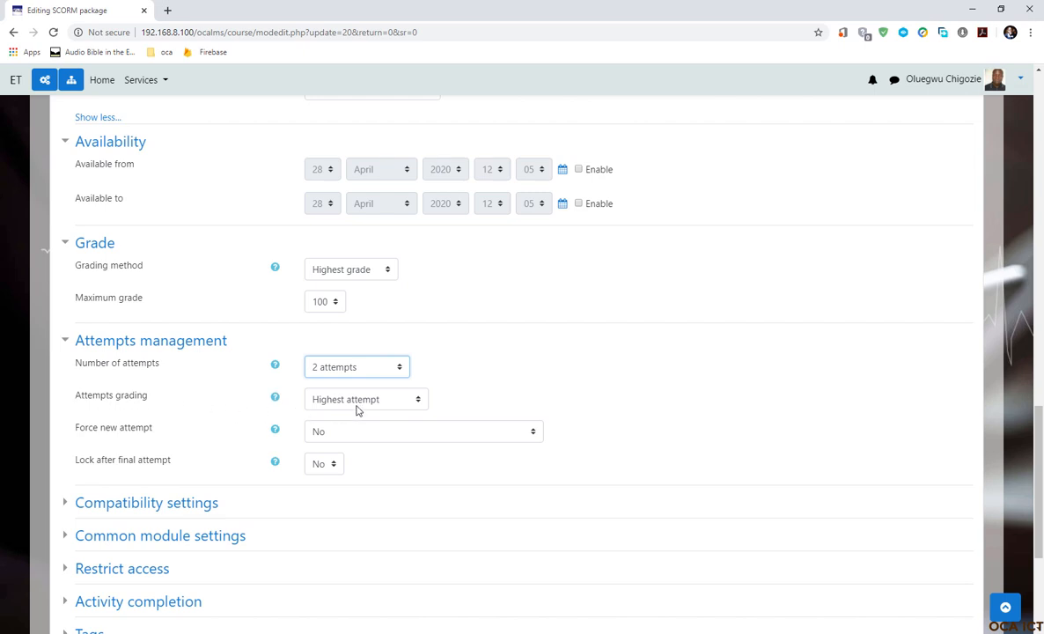
mouse_move(330, 370)
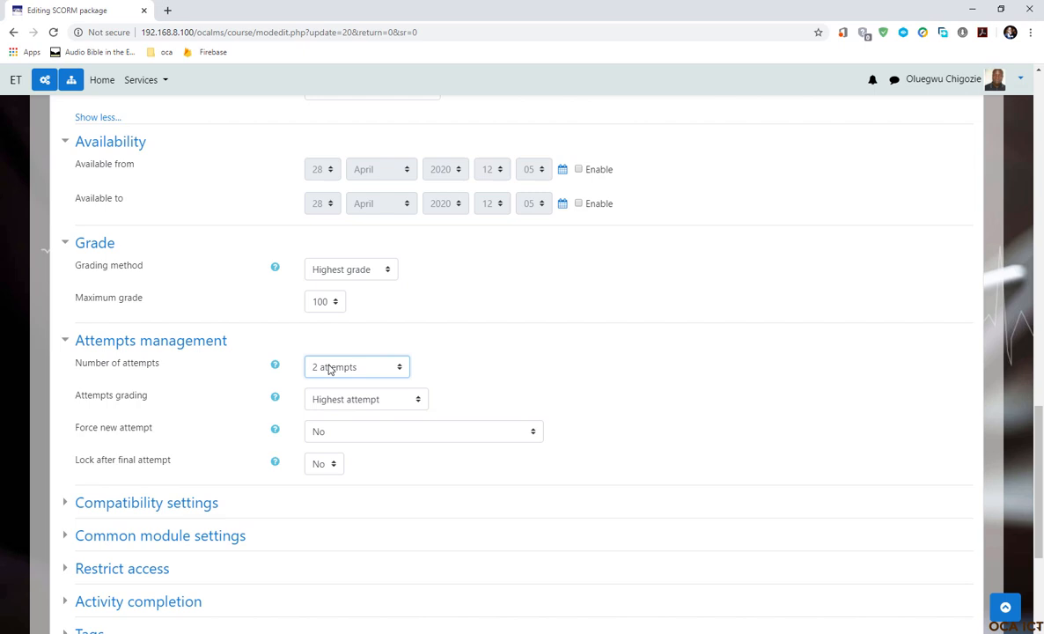
mouse_move(394, 406)
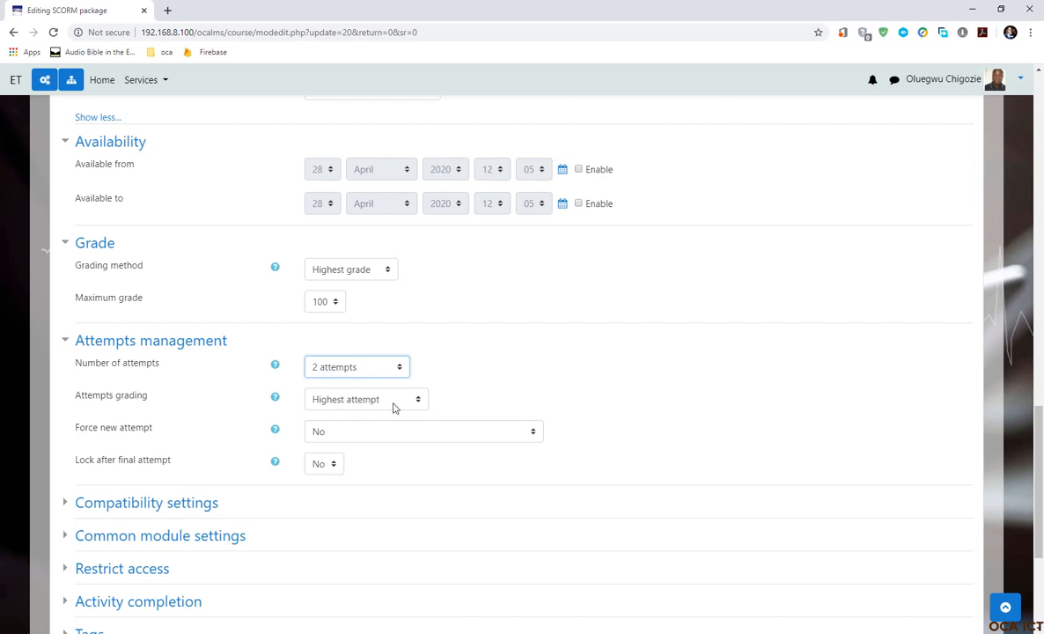
Step: Change Attempts grading from Highest attempt to Average attempts
click(364, 399)
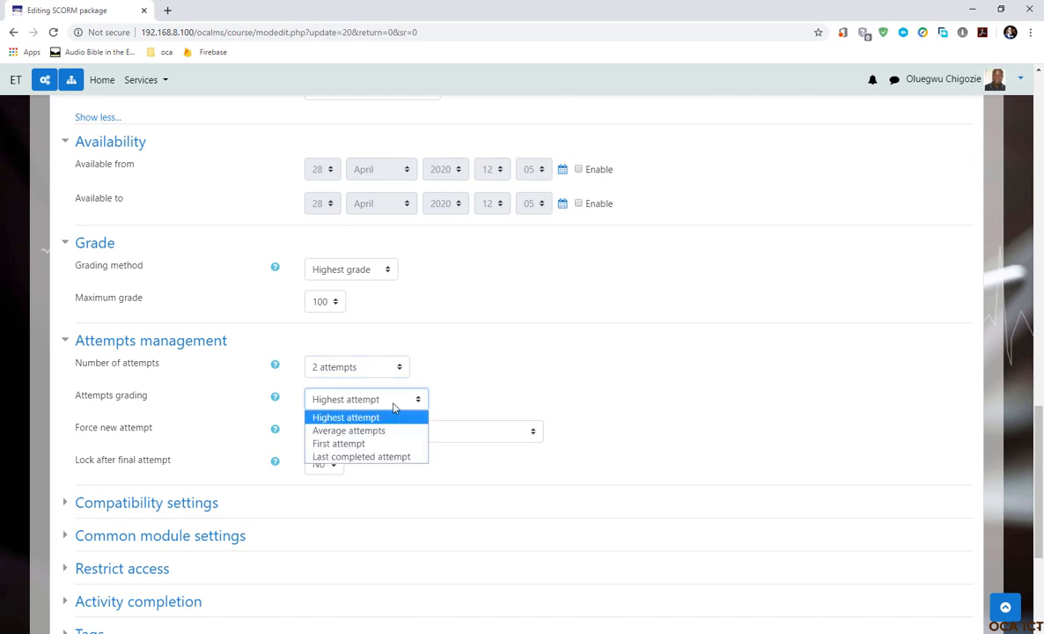
mouse_move(345, 417)
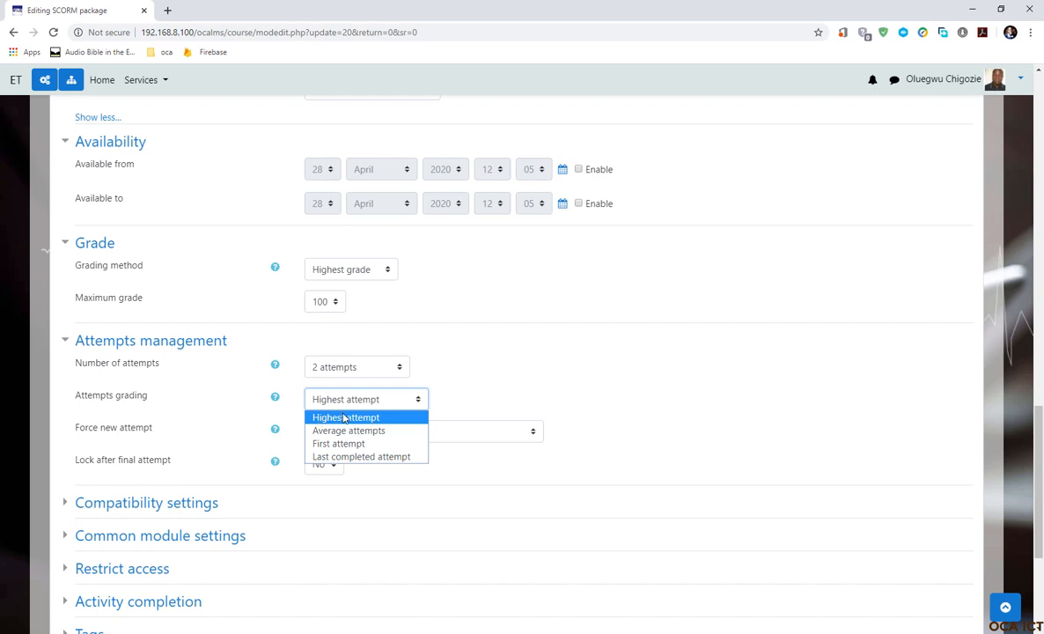
click(344, 416)
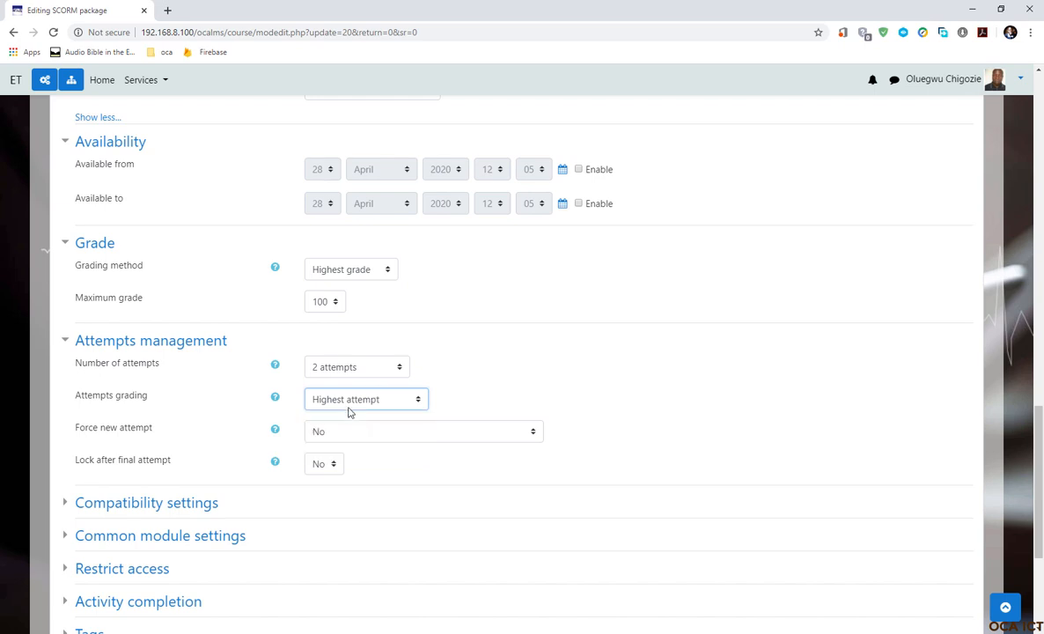
mouse_move(309, 395)
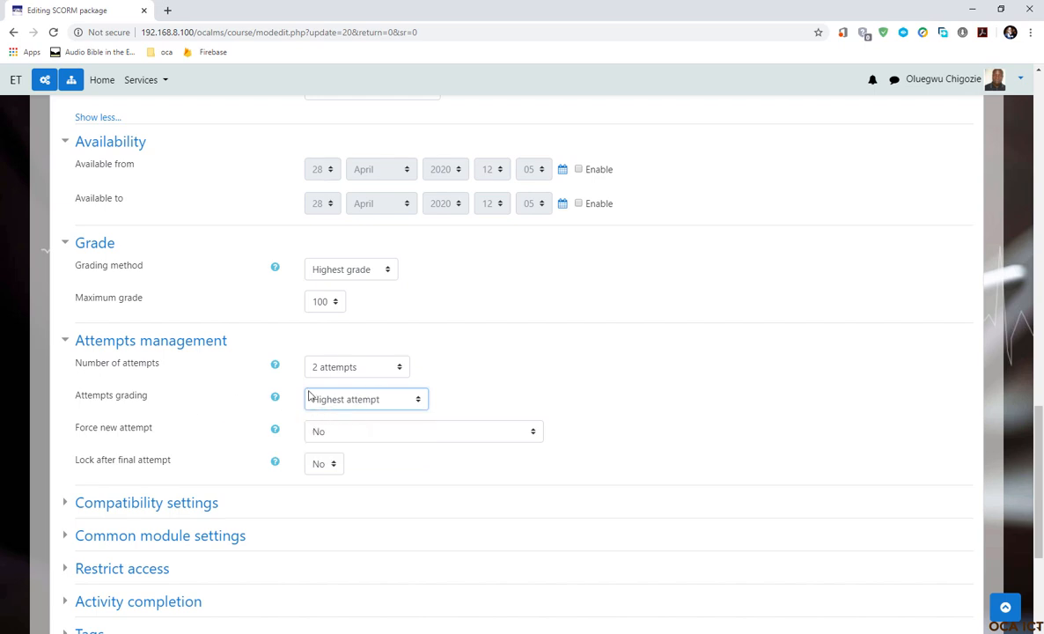
mouse_move(357, 408)
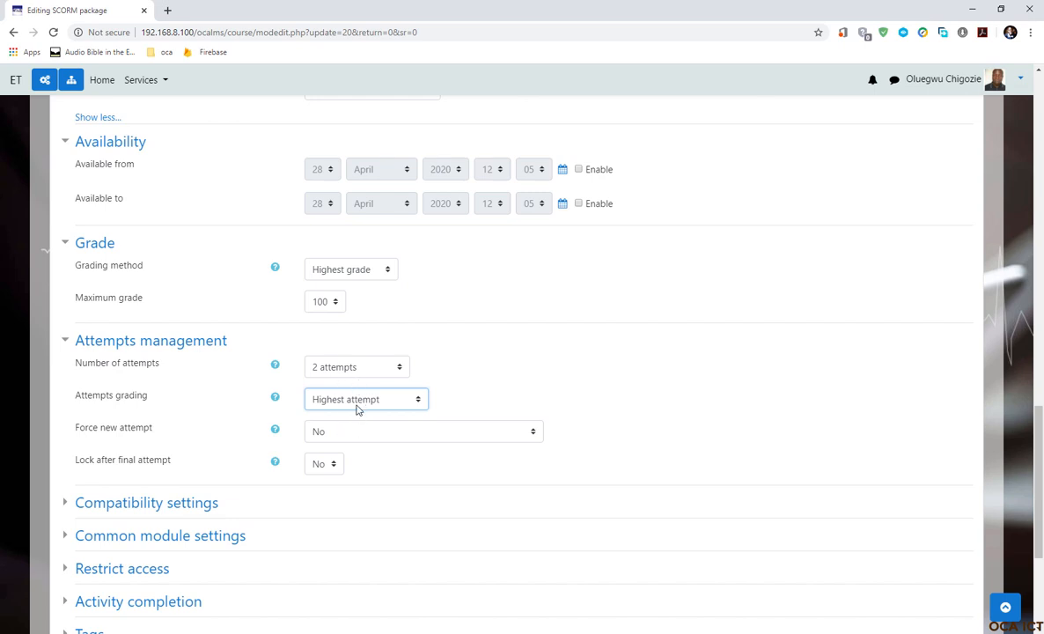
mouse_move(351, 409)
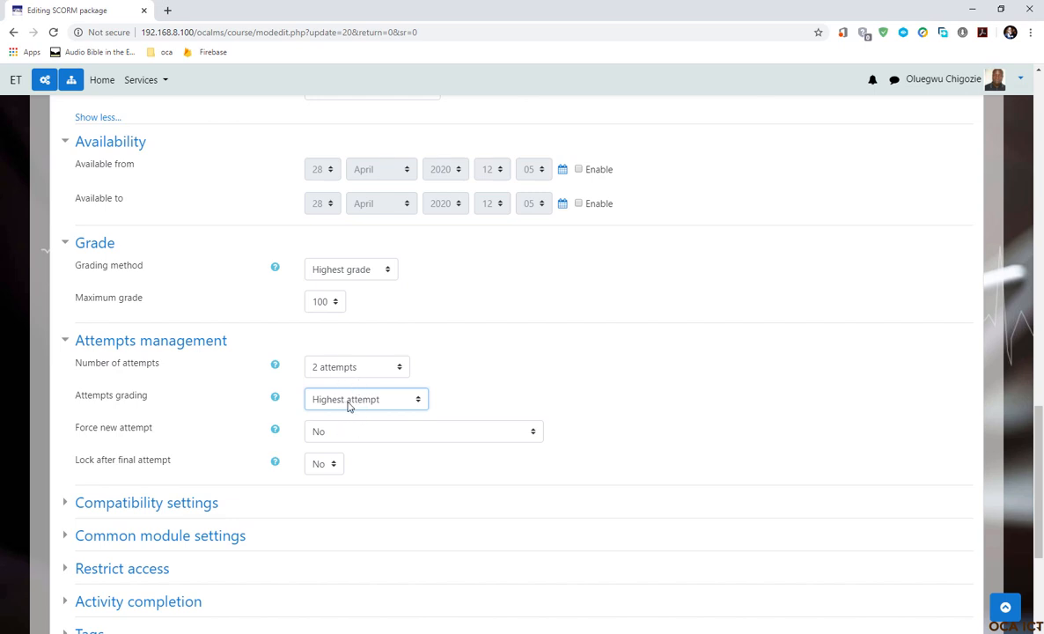
mouse_move(354, 399)
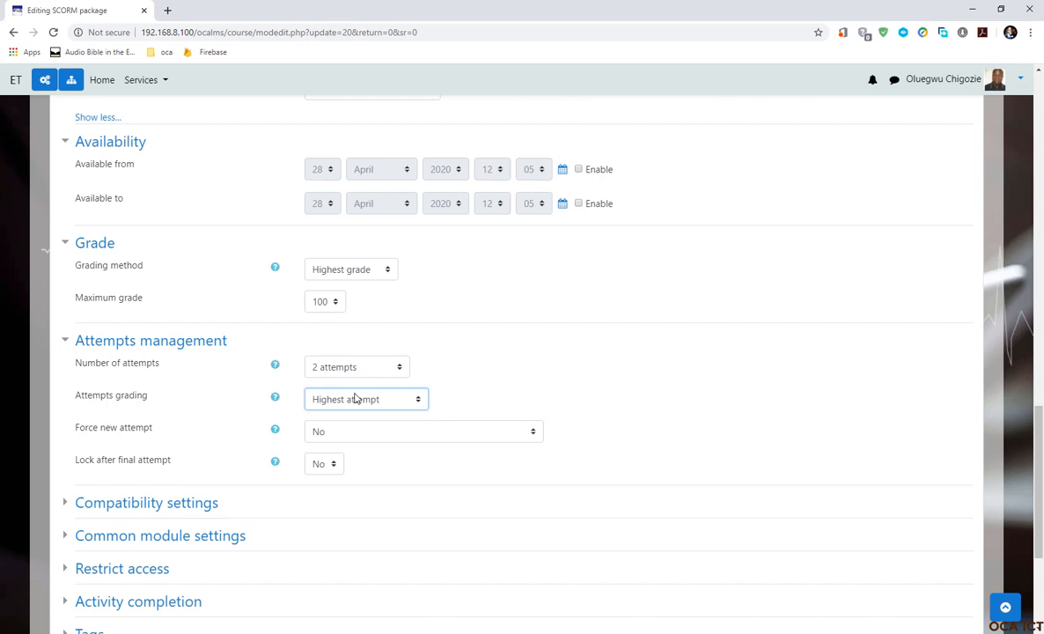
mouse_move(342, 404)
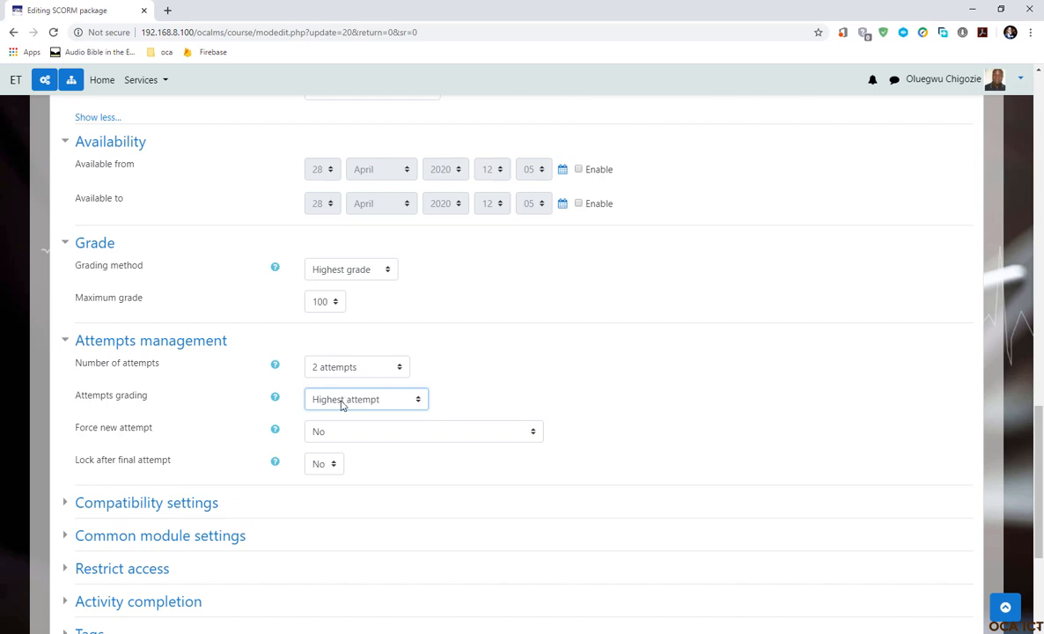
mouse_move(359, 403)
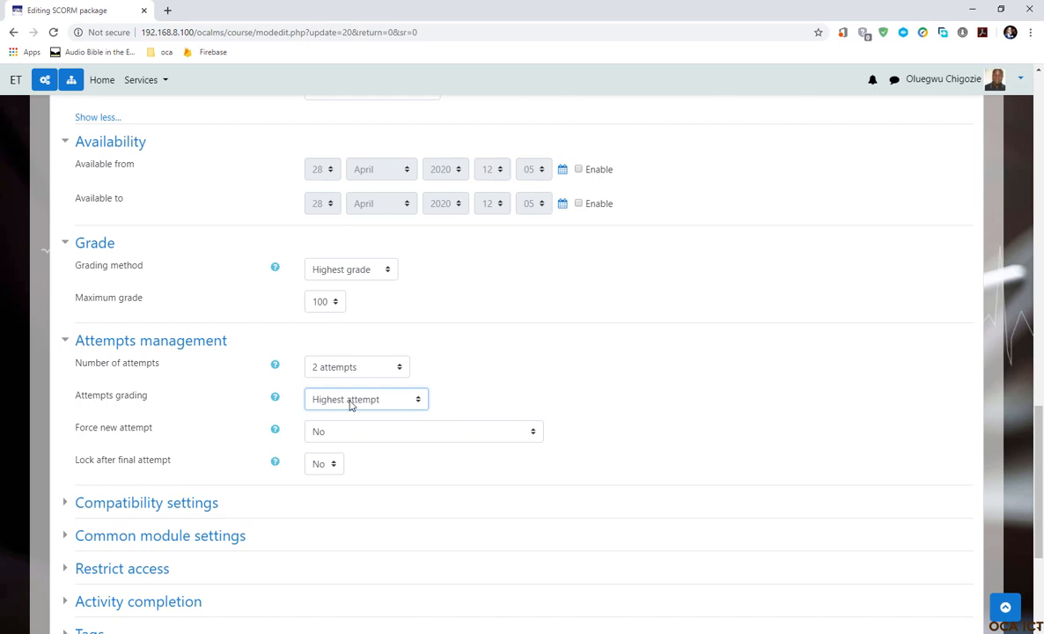
mouse_move(244, 408)
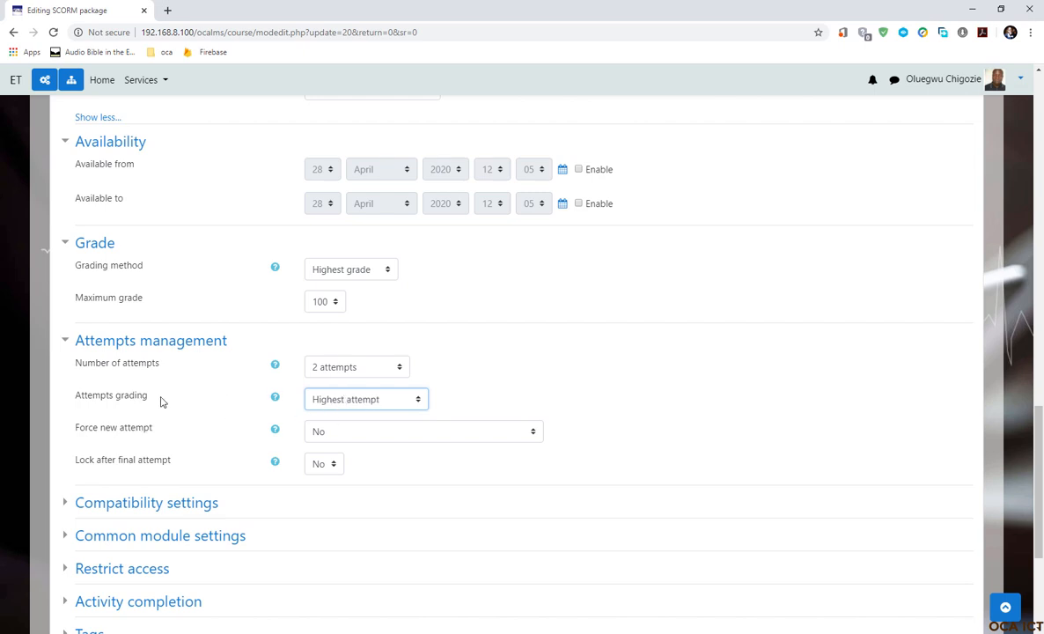
mouse_move(369, 406)
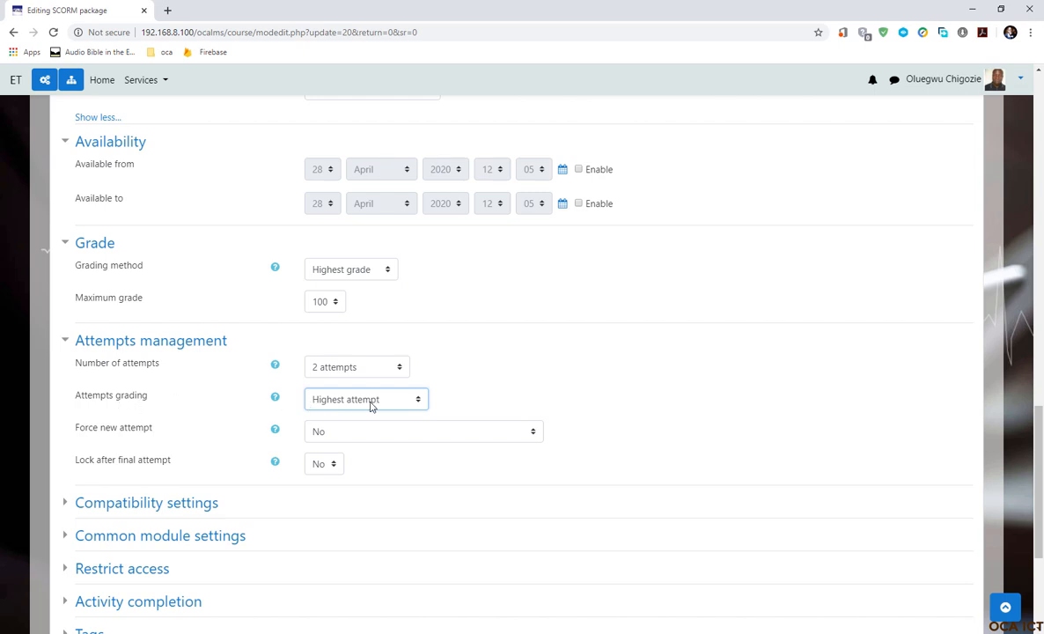
click(365, 399)
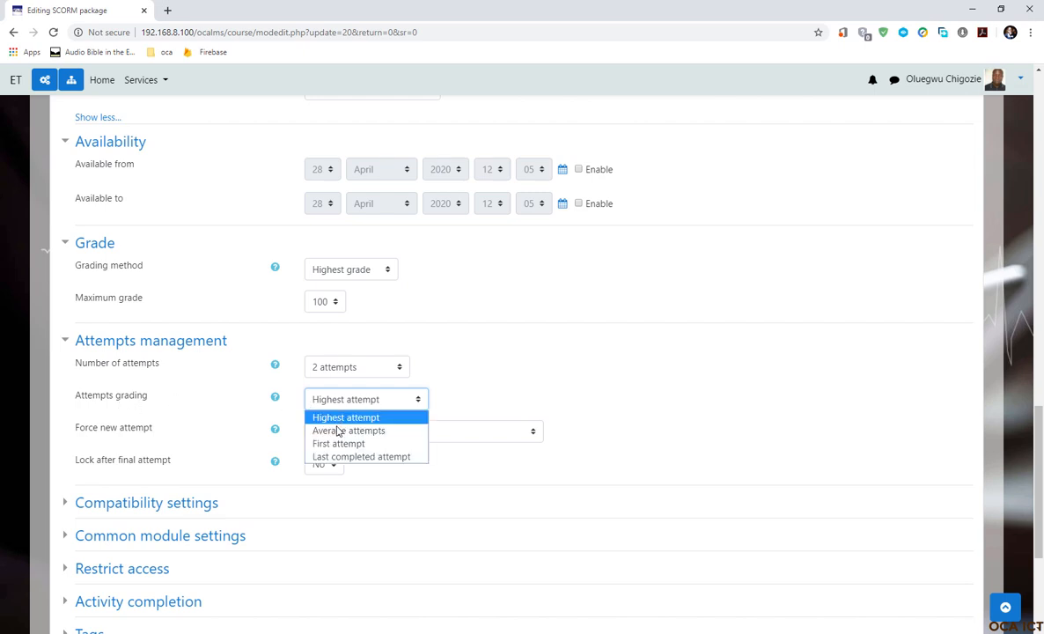
click(348, 431)
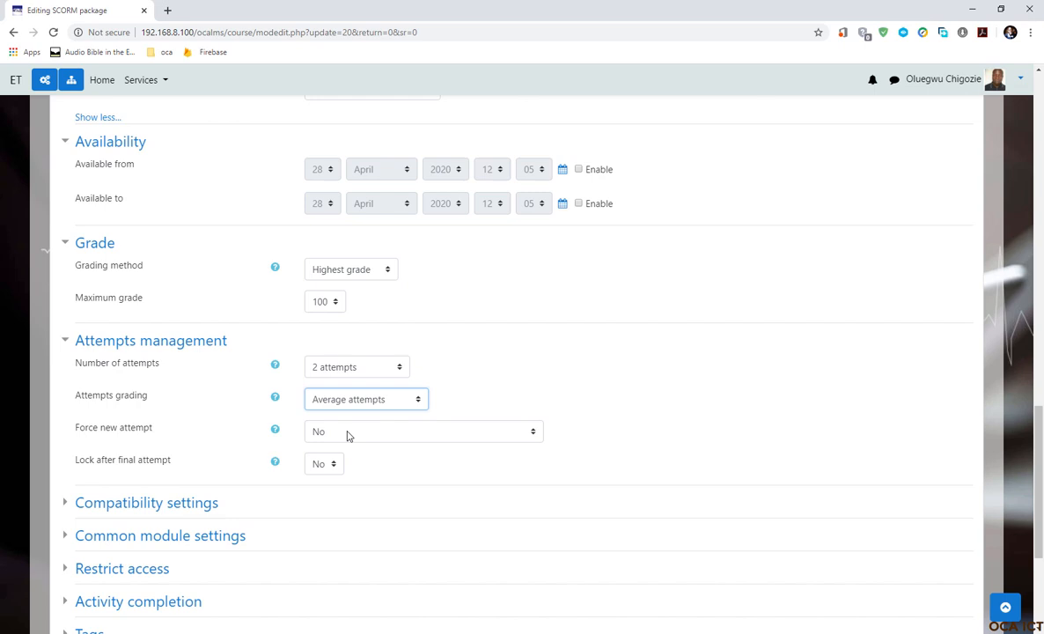
mouse_move(335, 393)
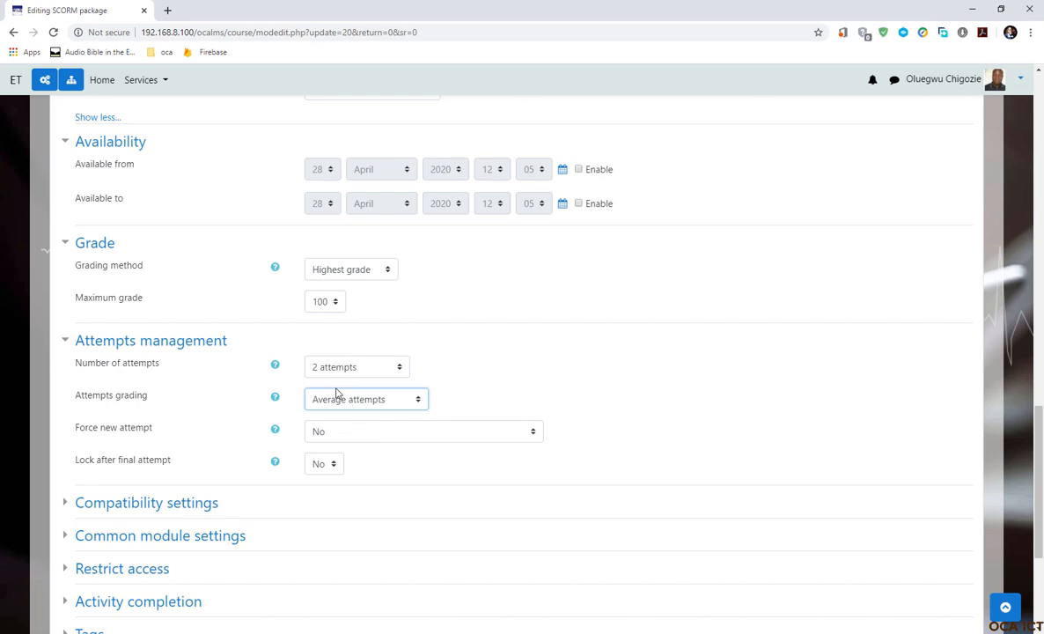
mouse_move(354, 405)
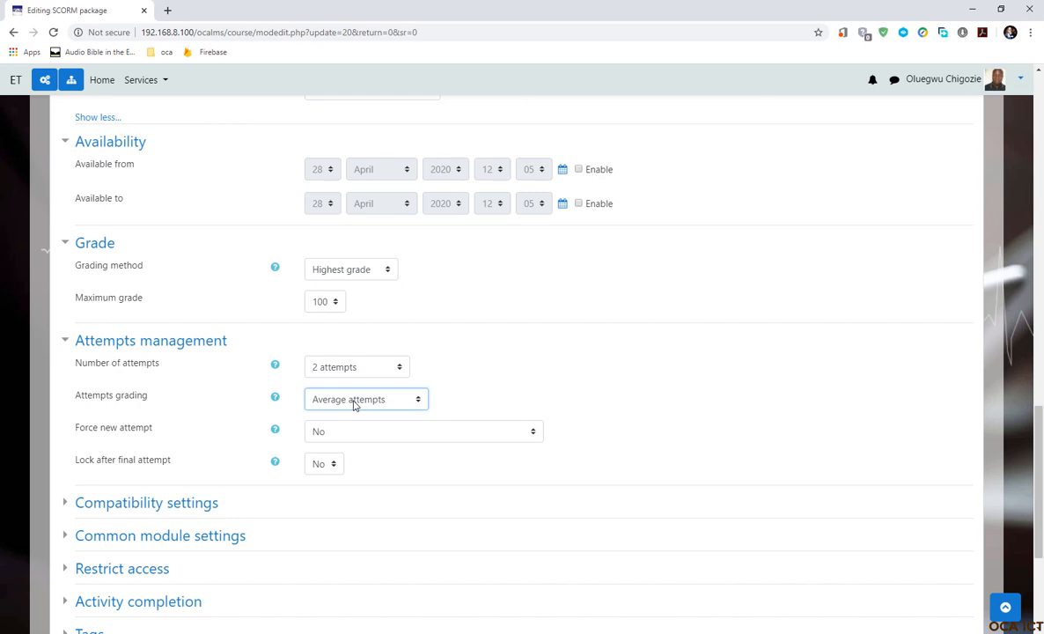
mouse_move(338, 406)
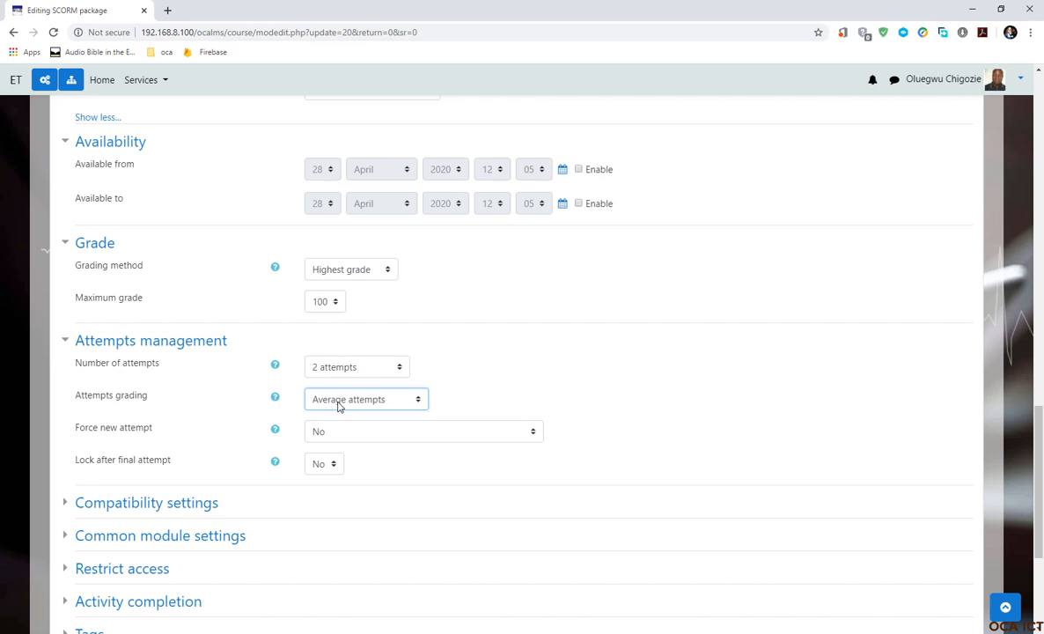
mouse_move(298, 399)
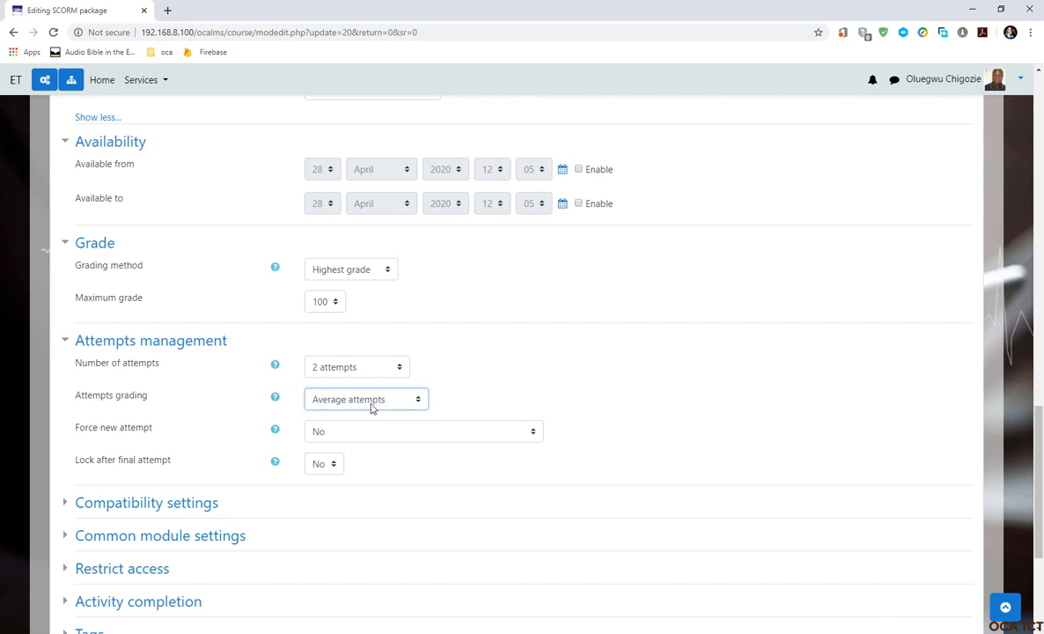
mouse_move(389, 402)
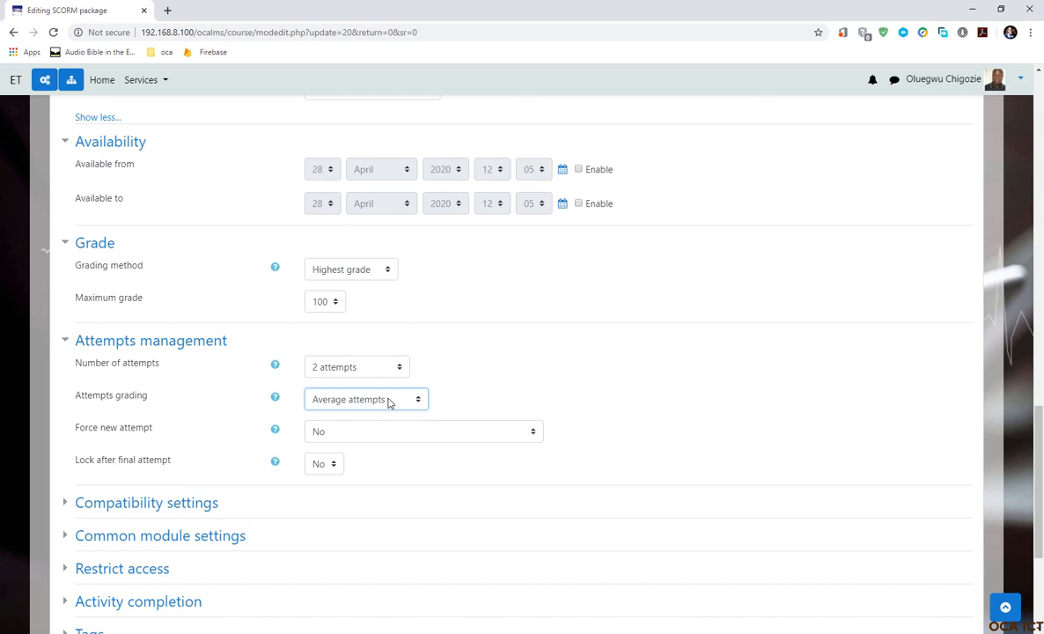
Step: Set Attempts grading to First attempt
click(365, 399)
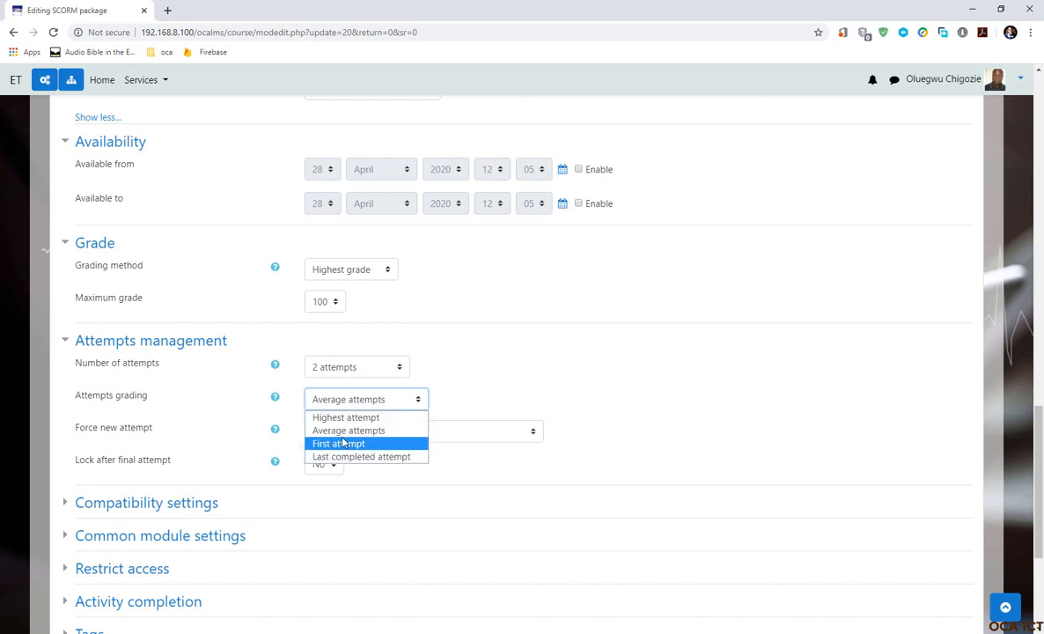
mouse_move(372, 449)
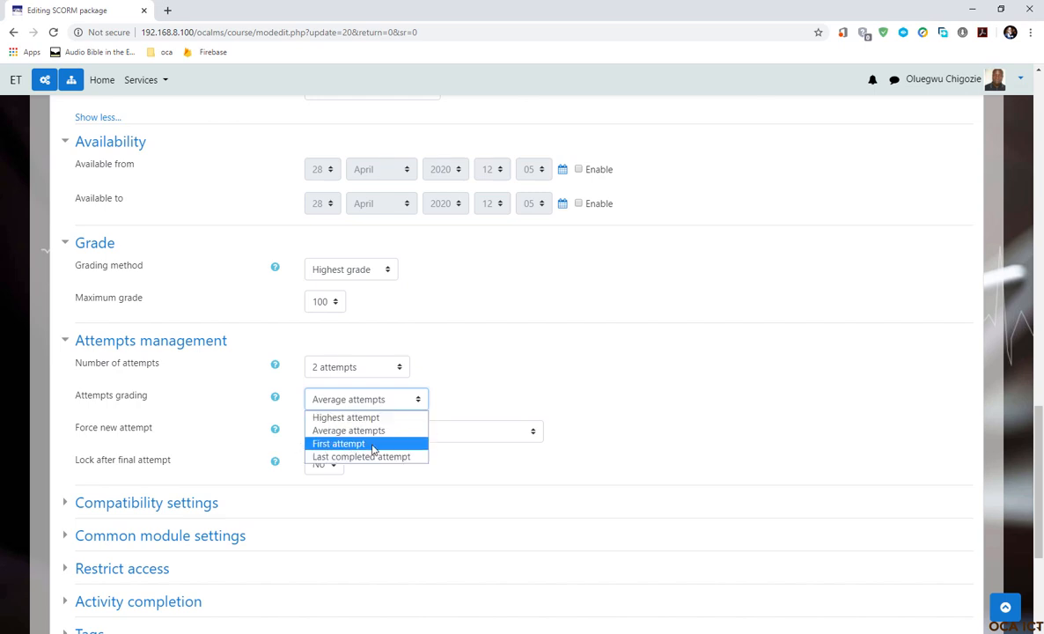
click(338, 443)
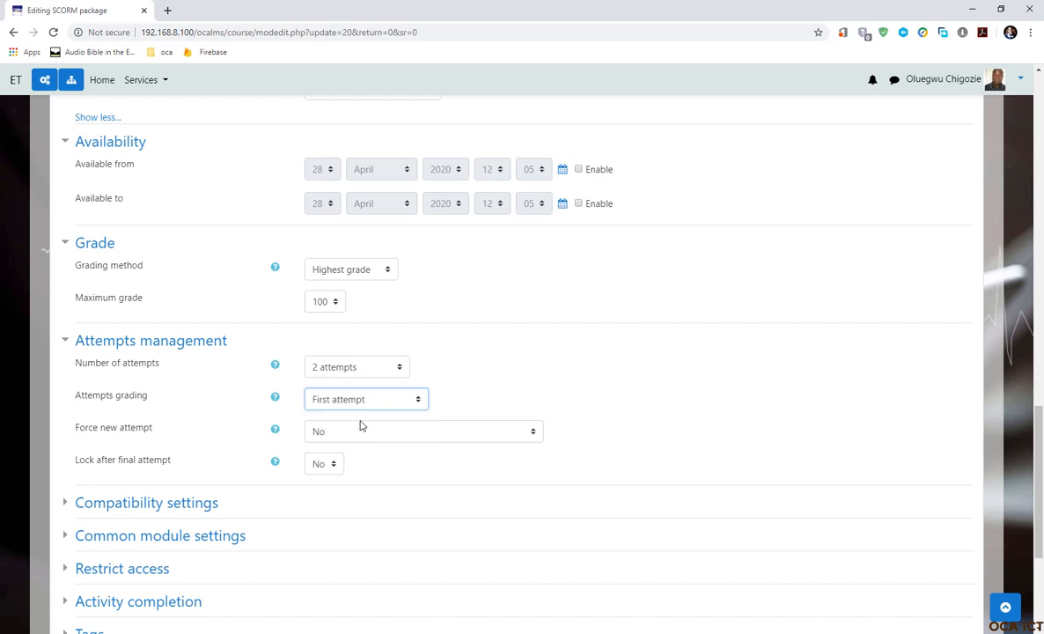
mouse_move(366, 411)
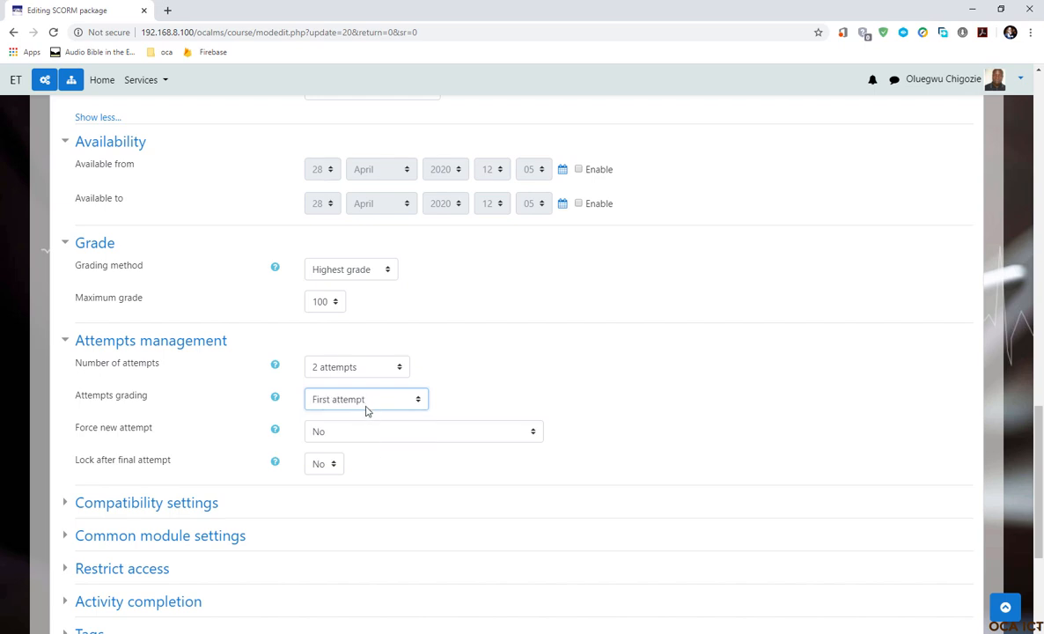
mouse_move(392, 413)
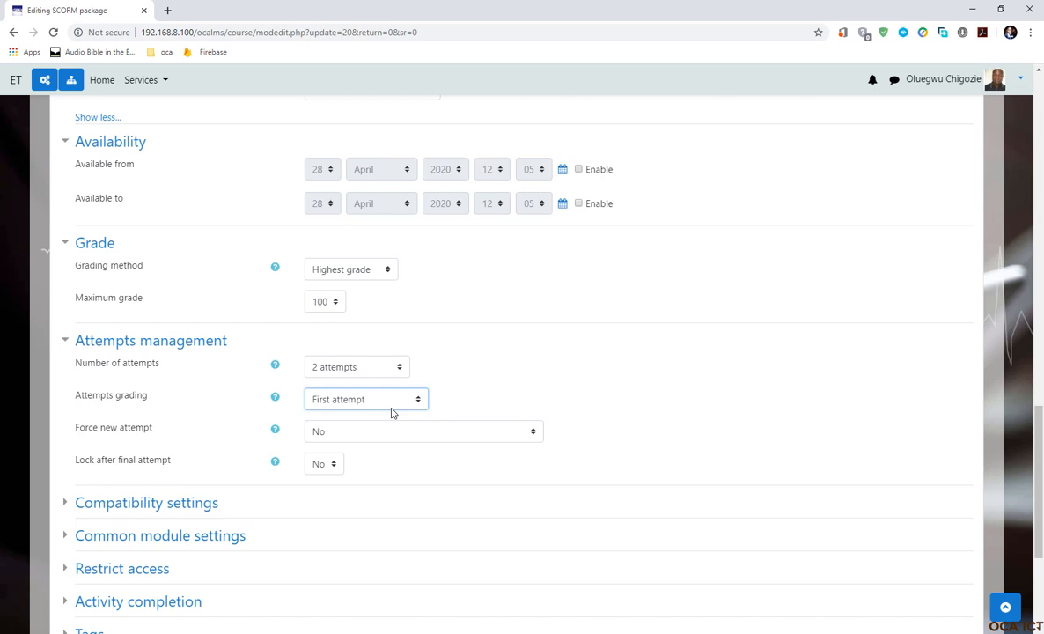
mouse_move(342, 402)
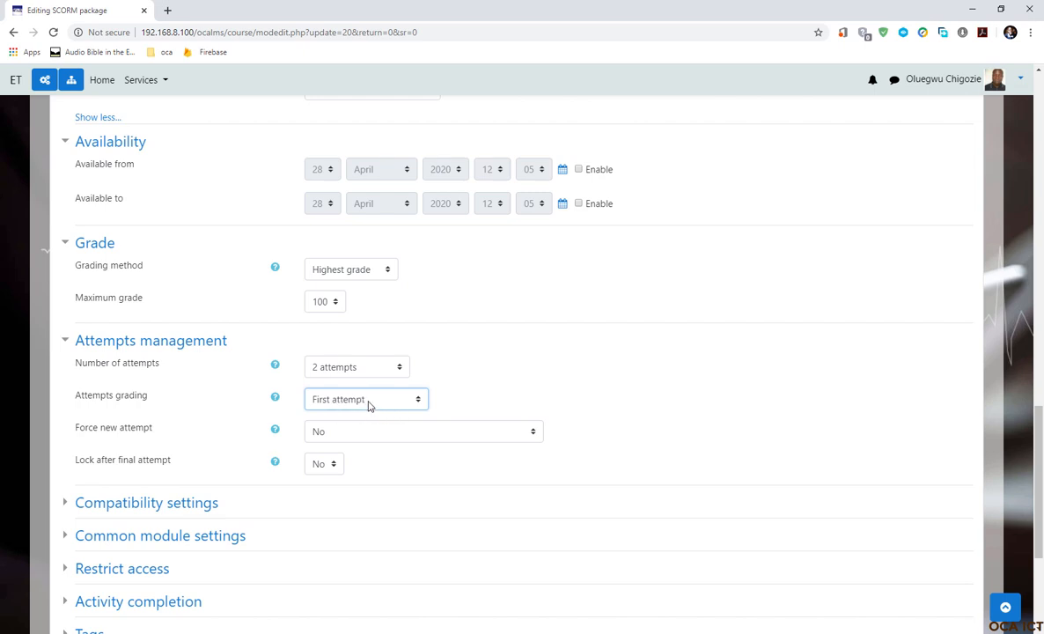
mouse_move(346, 388)
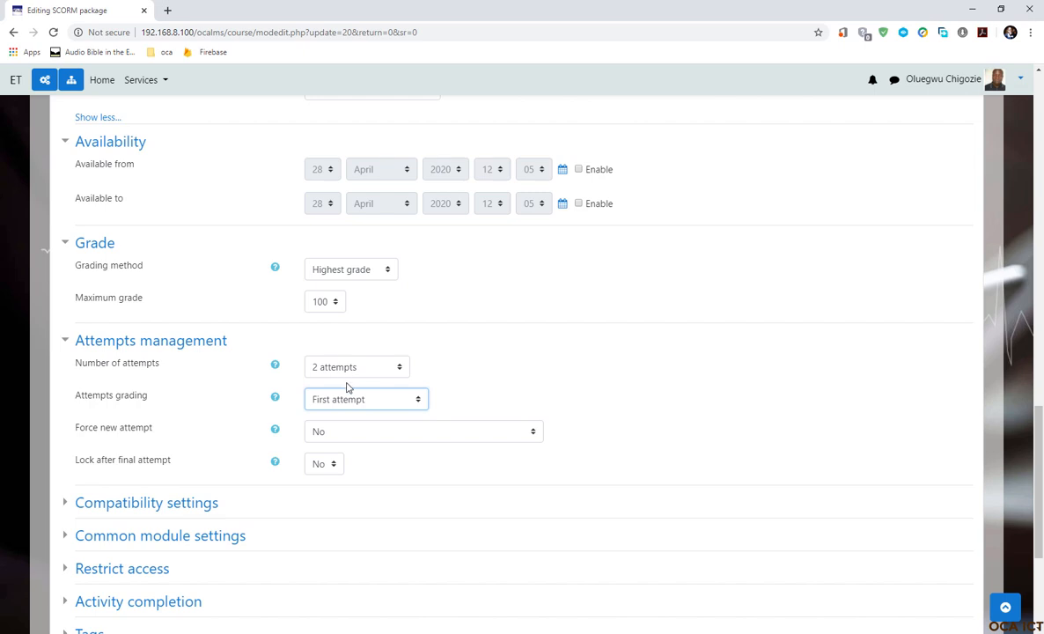
mouse_move(357, 405)
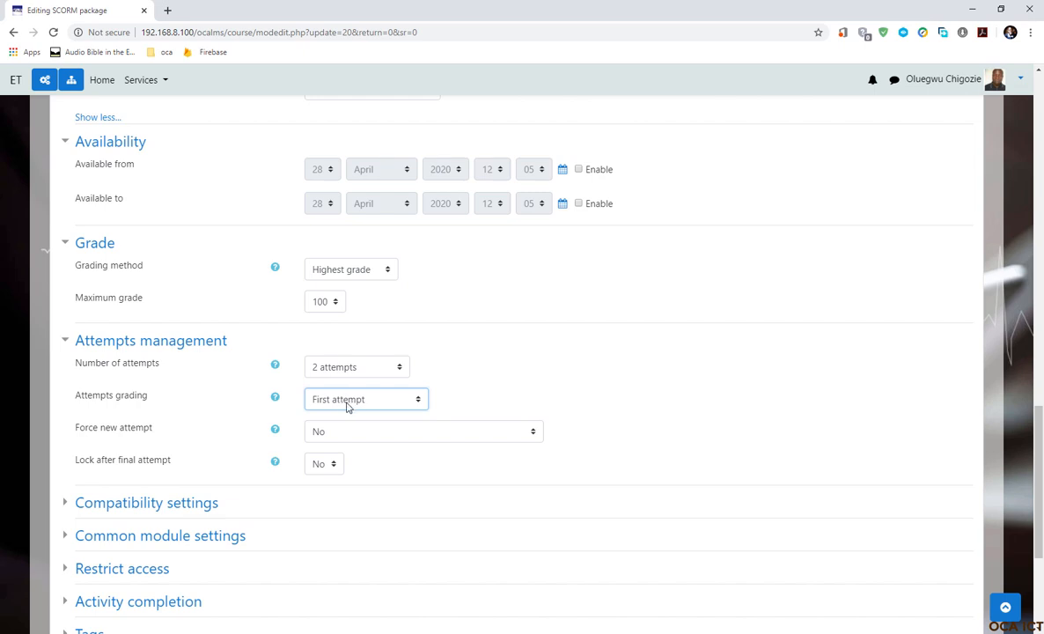
mouse_move(351, 407)
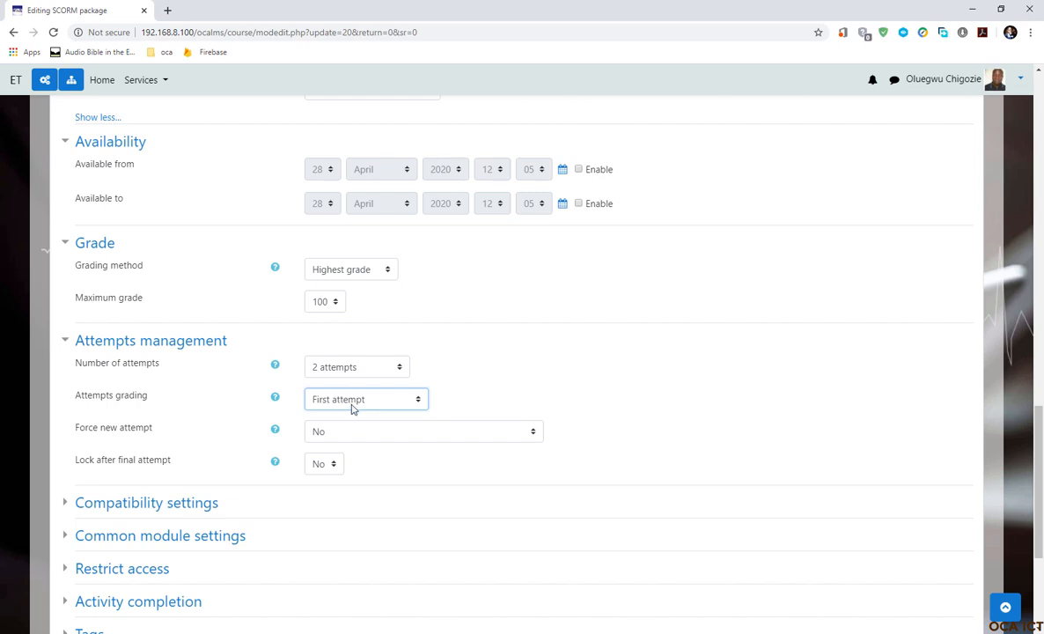
mouse_move(359, 403)
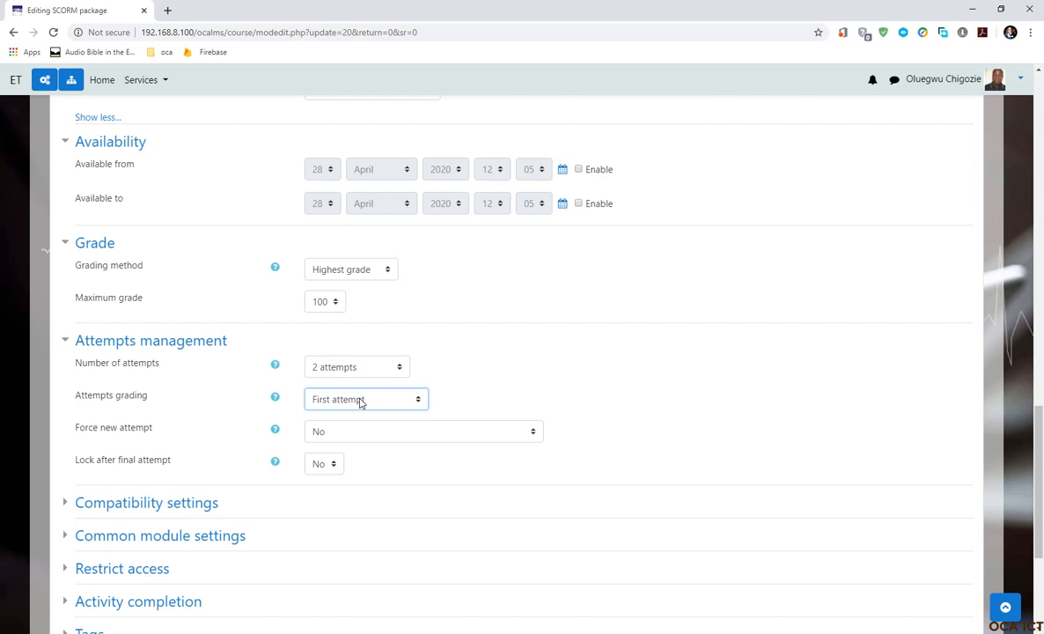
mouse_move(372, 405)
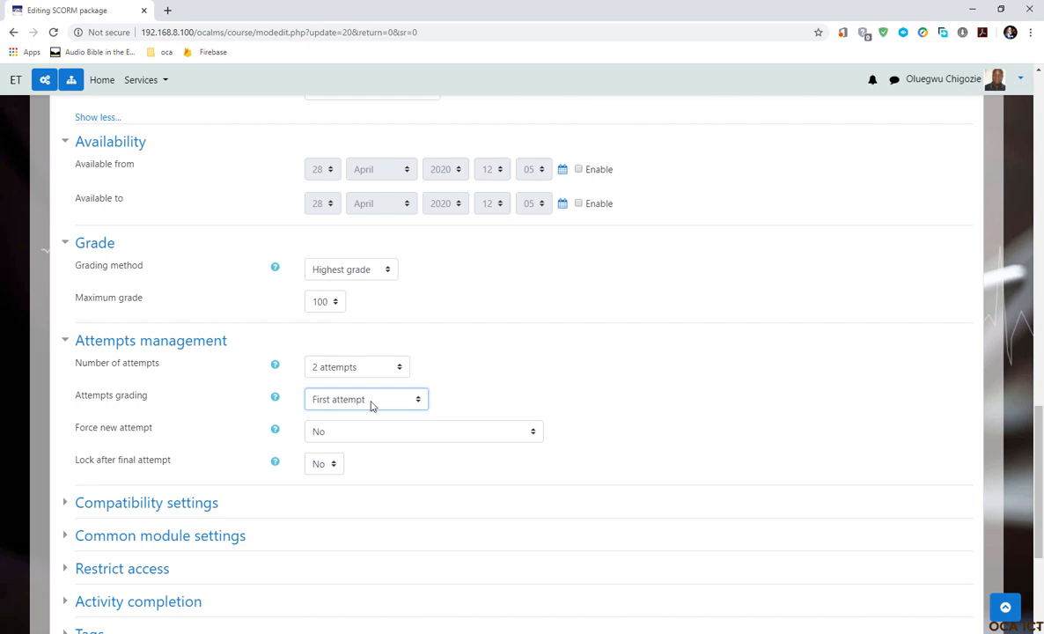
mouse_move(341, 406)
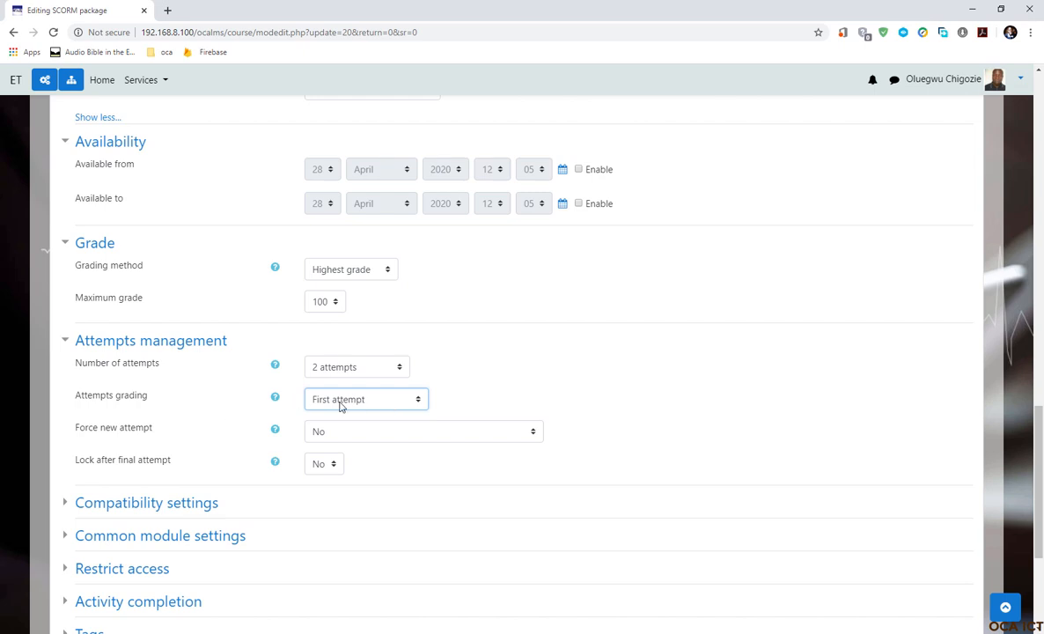
mouse_move(310, 408)
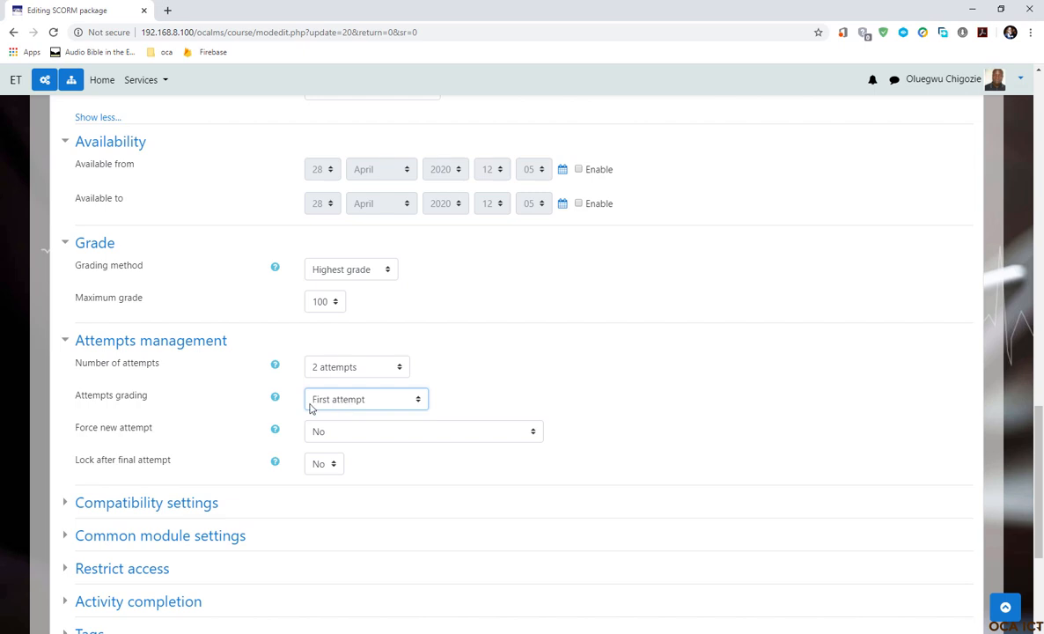
Step: Set Attempts grading to Last completed attempt
click(365, 399)
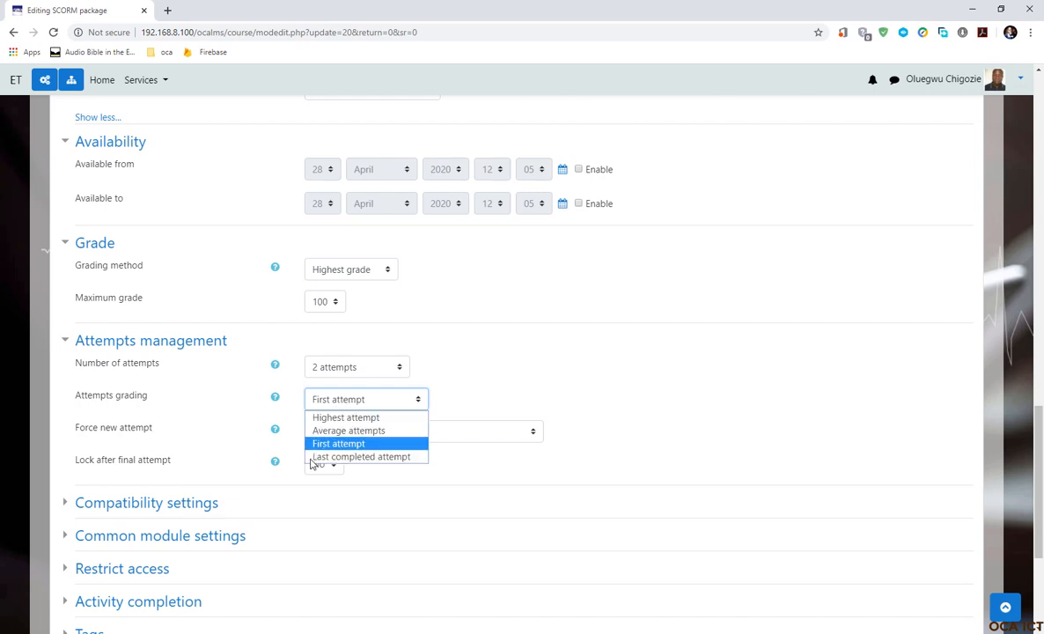
mouse_move(361, 456)
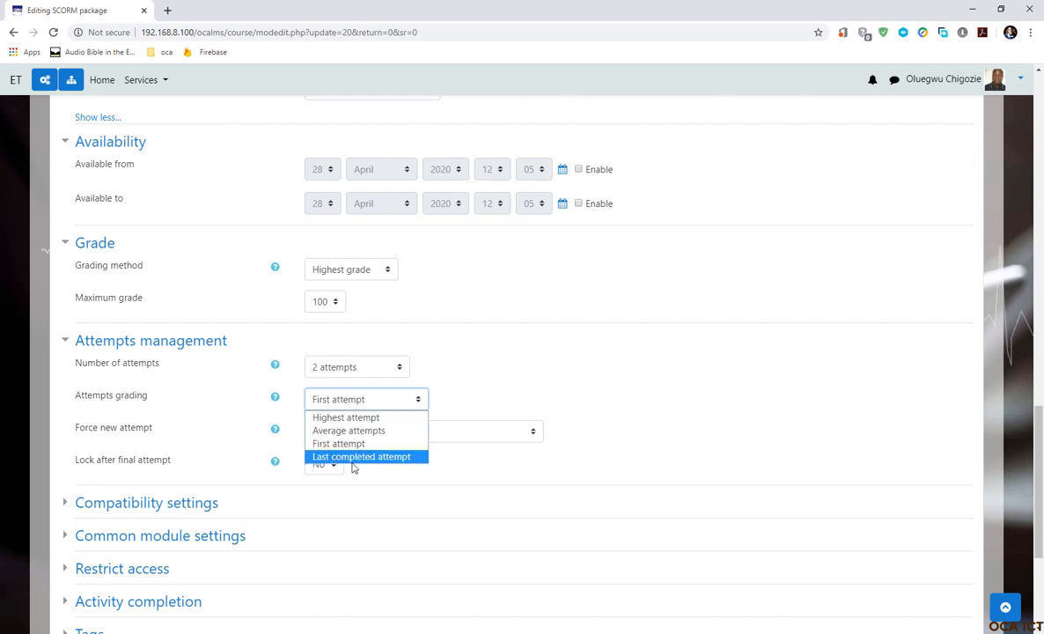
mouse_move(363, 456)
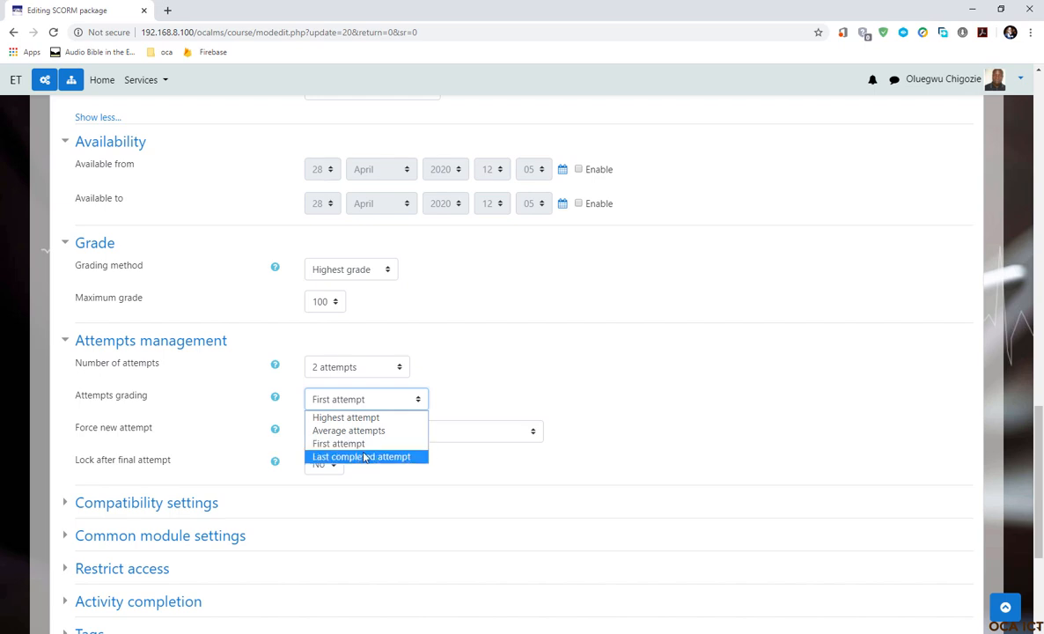
click(361, 456)
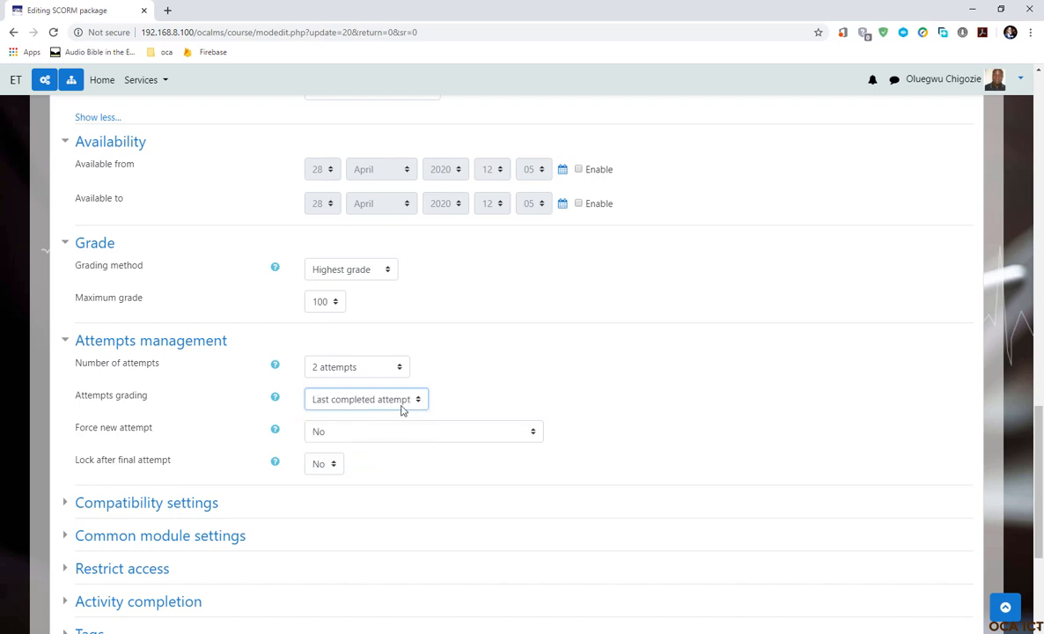
mouse_move(375, 415)
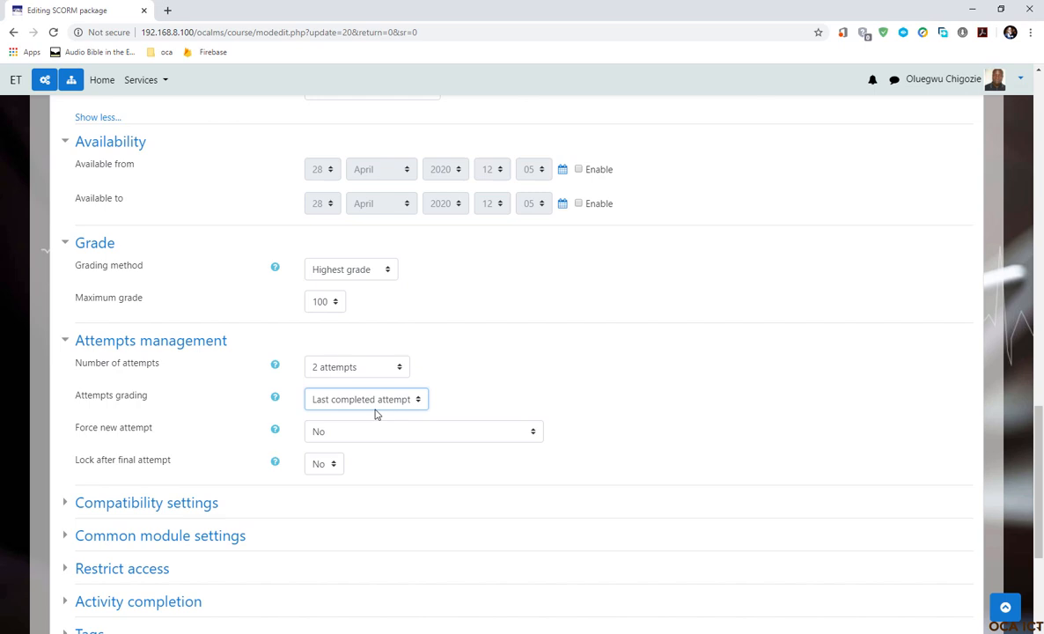
mouse_move(335, 405)
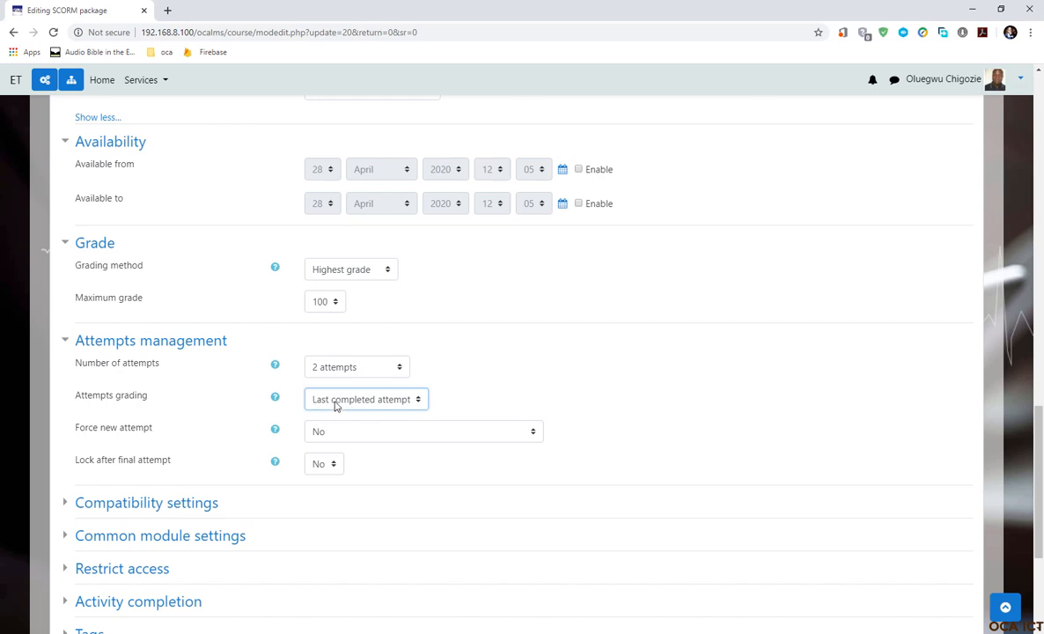
mouse_move(359, 406)
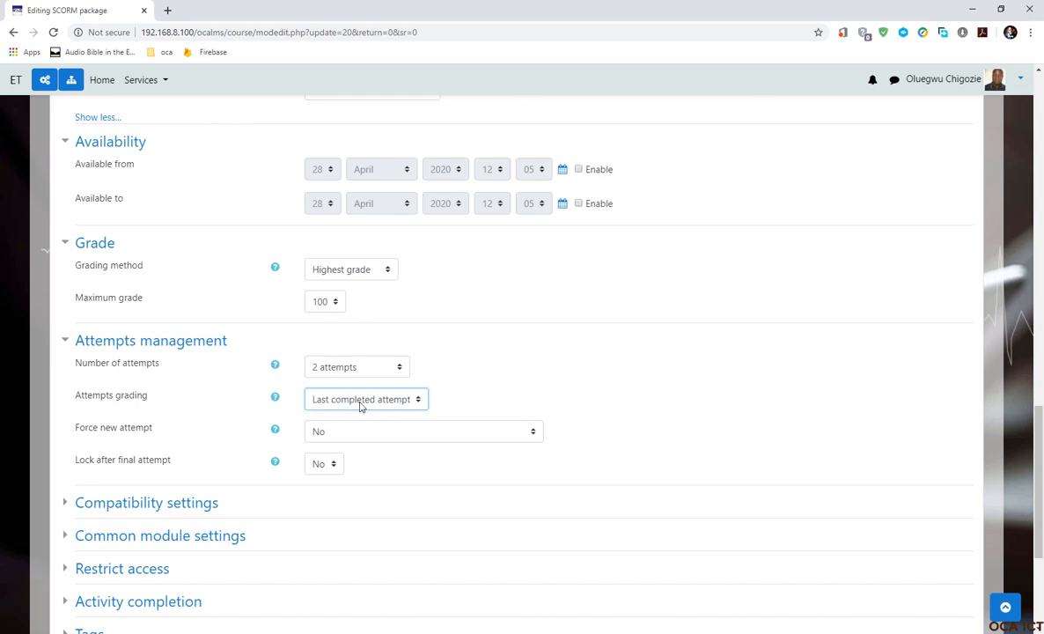
Step: Set Attempts grading back to Highest attempt
click(366, 399)
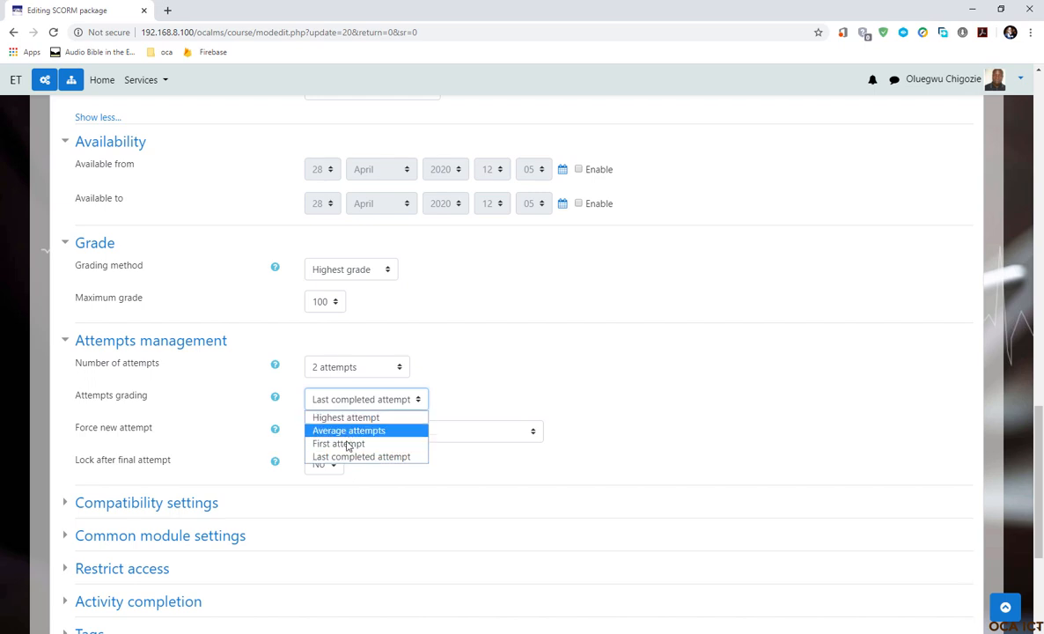
mouse_move(345, 417)
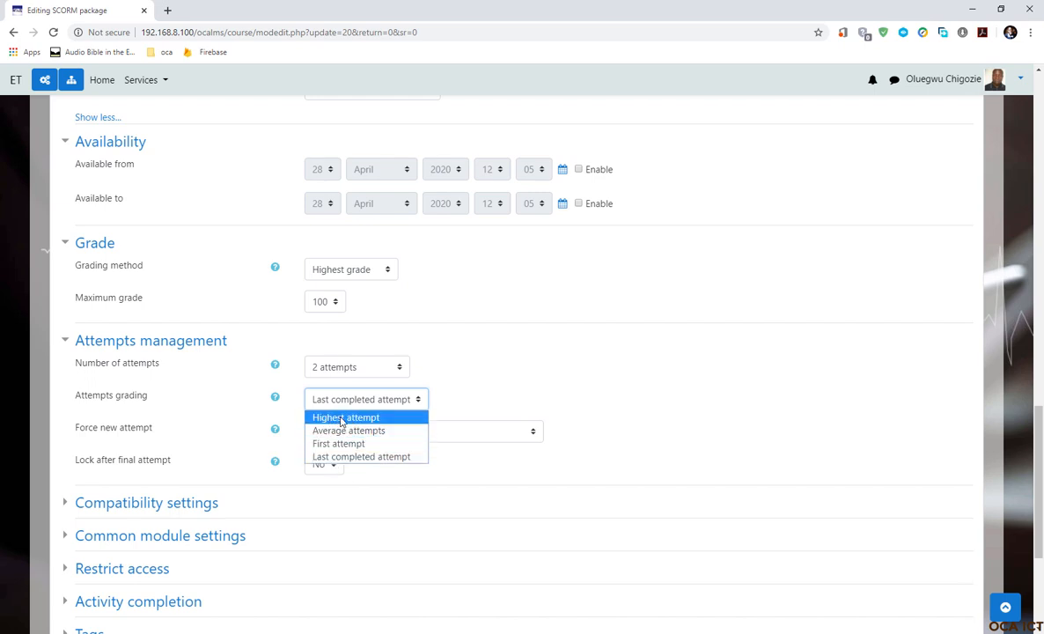
click(345, 416)
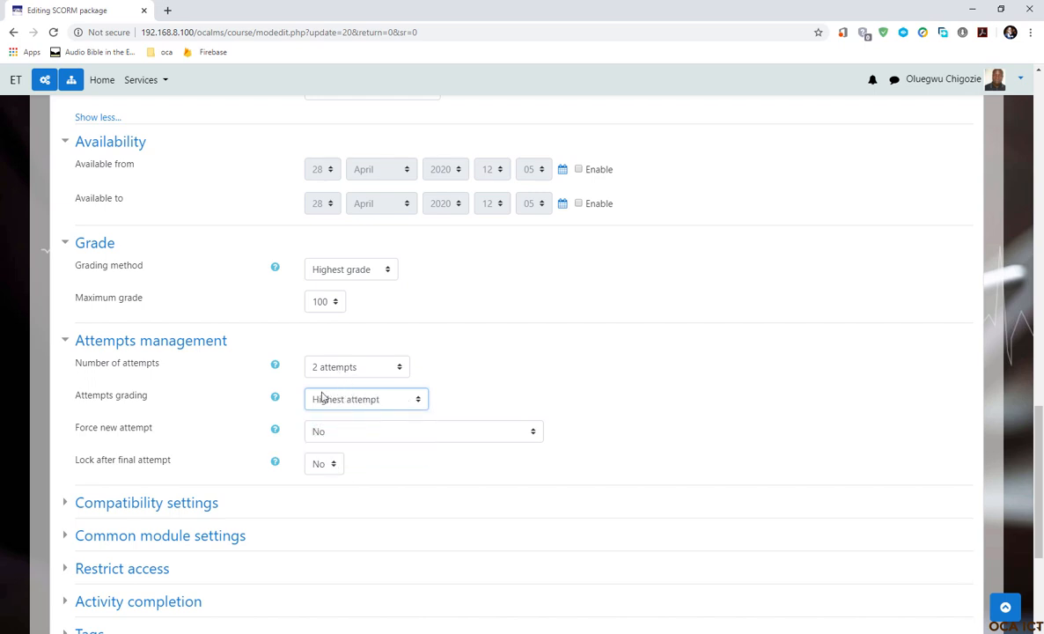
mouse_move(338, 406)
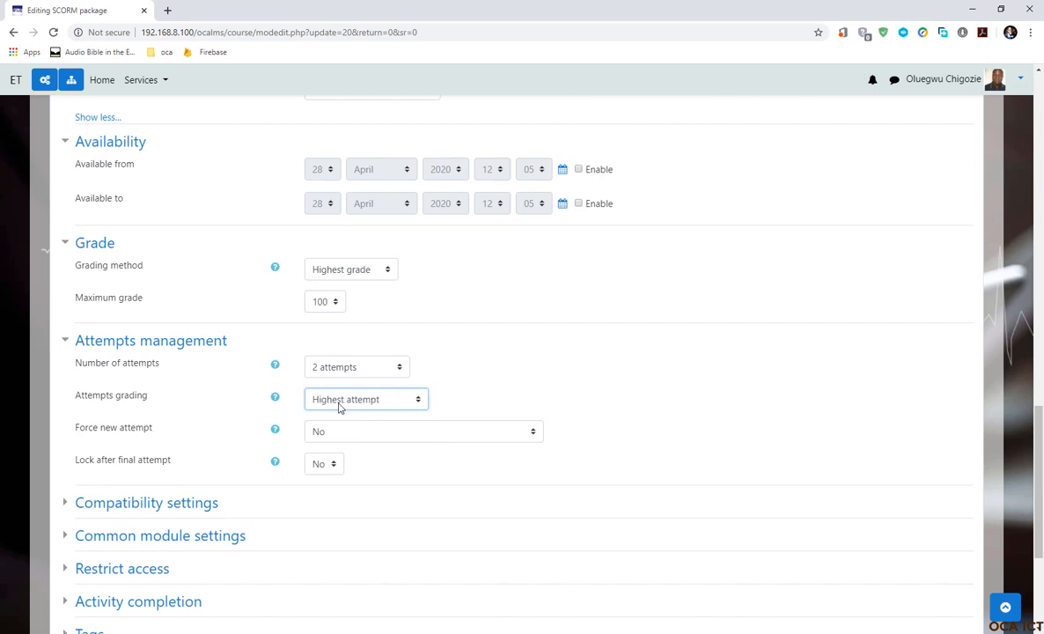
mouse_move(346, 406)
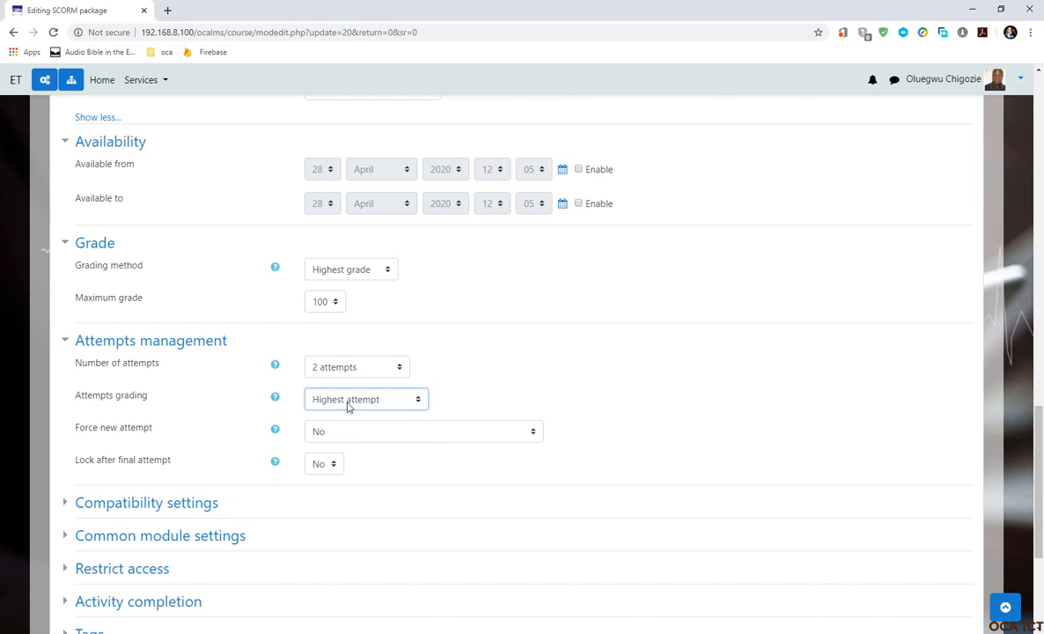
mouse_move(343, 371)
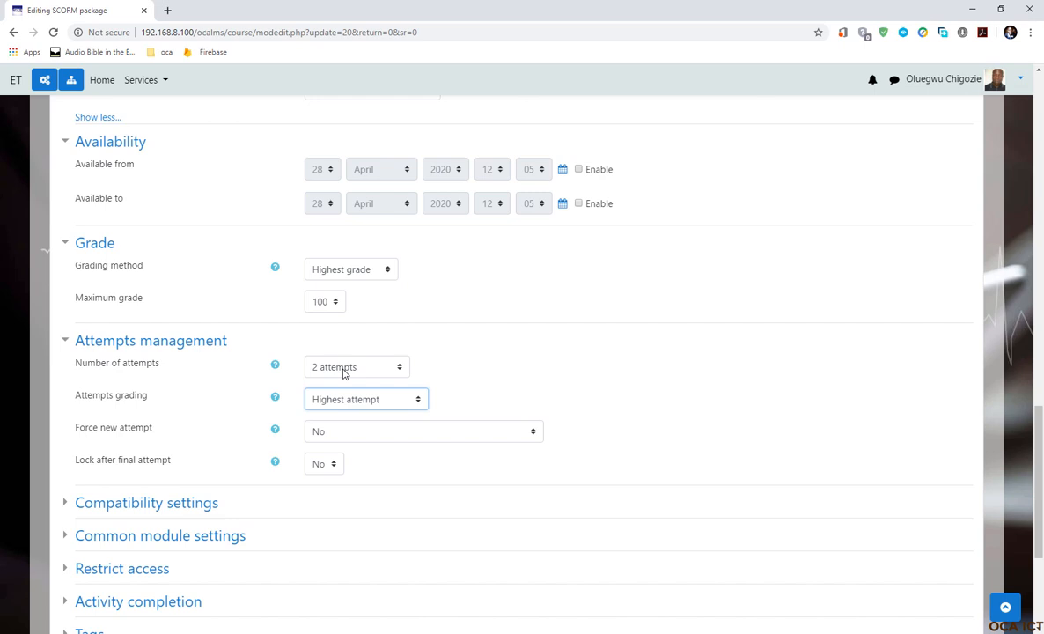
mouse_move(330, 367)
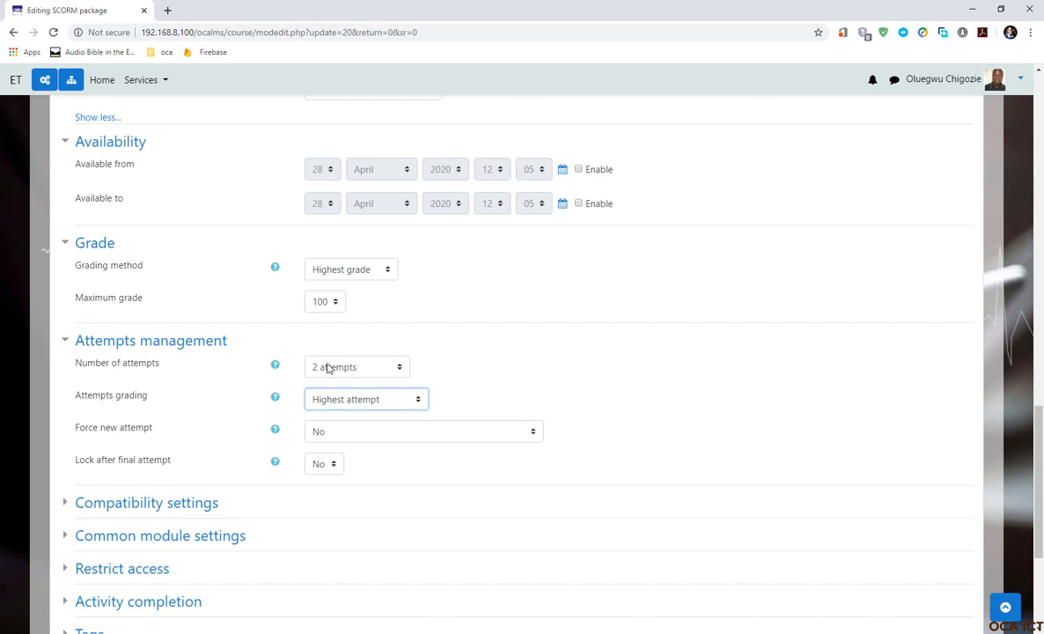
mouse_move(353, 411)
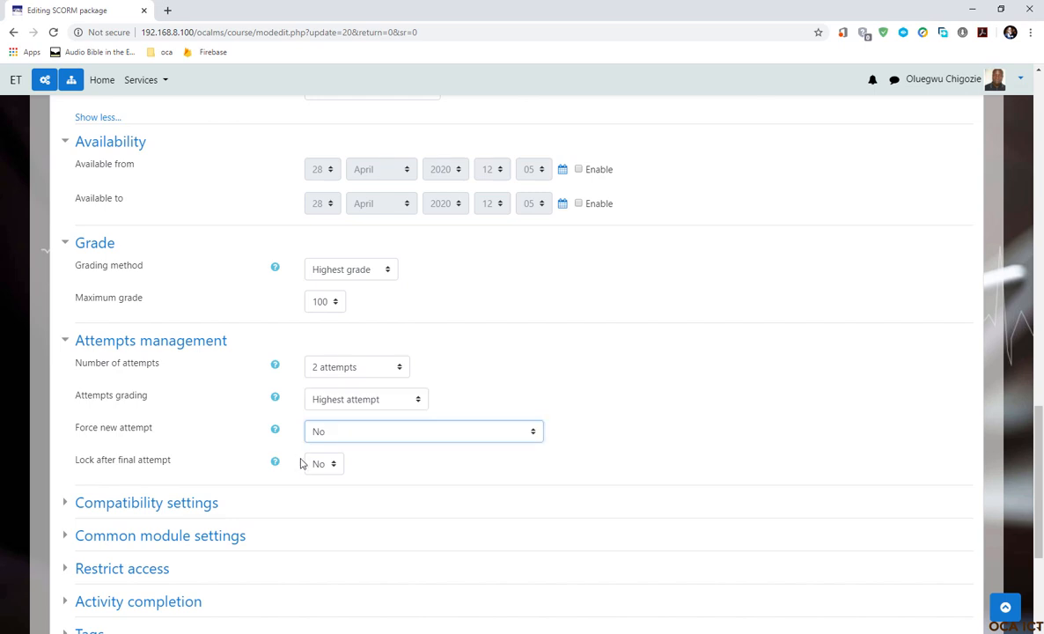
mouse_move(243, 458)
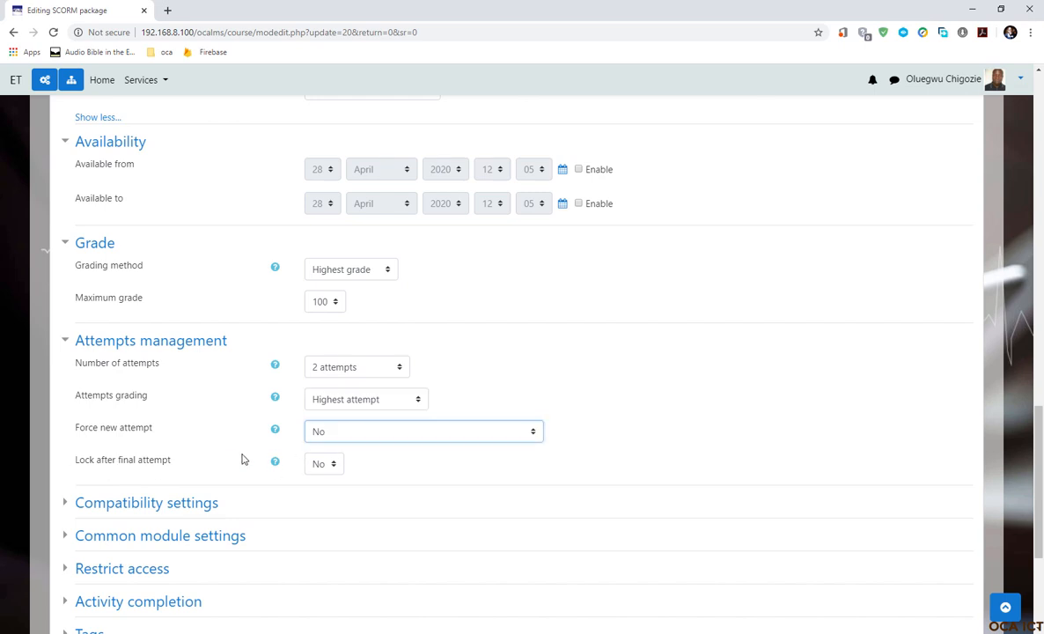
mouse_move(300, 386)
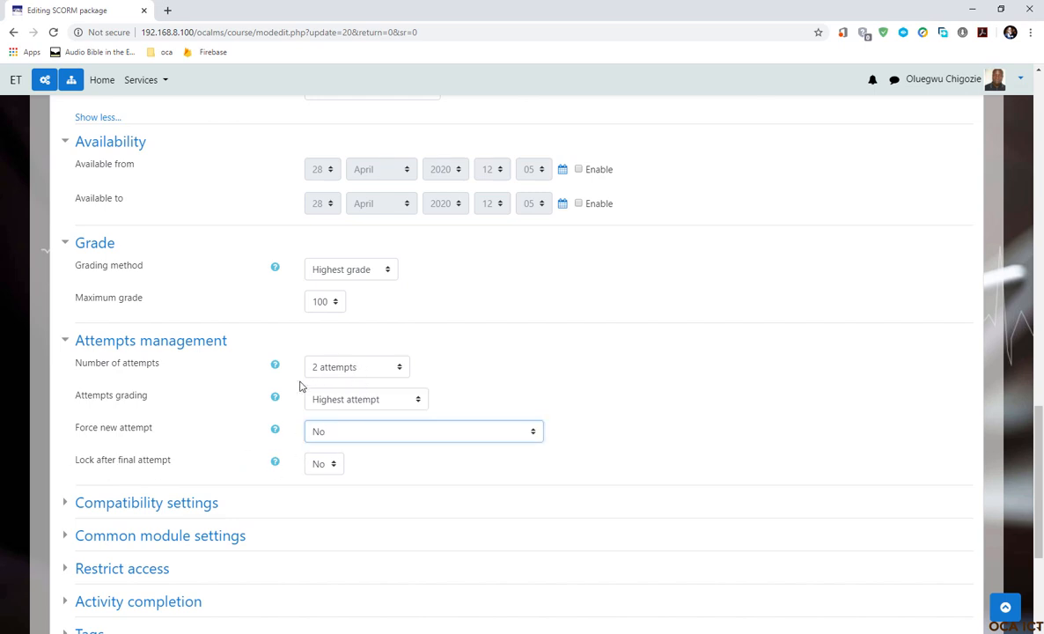
mouse_move(309, 474)
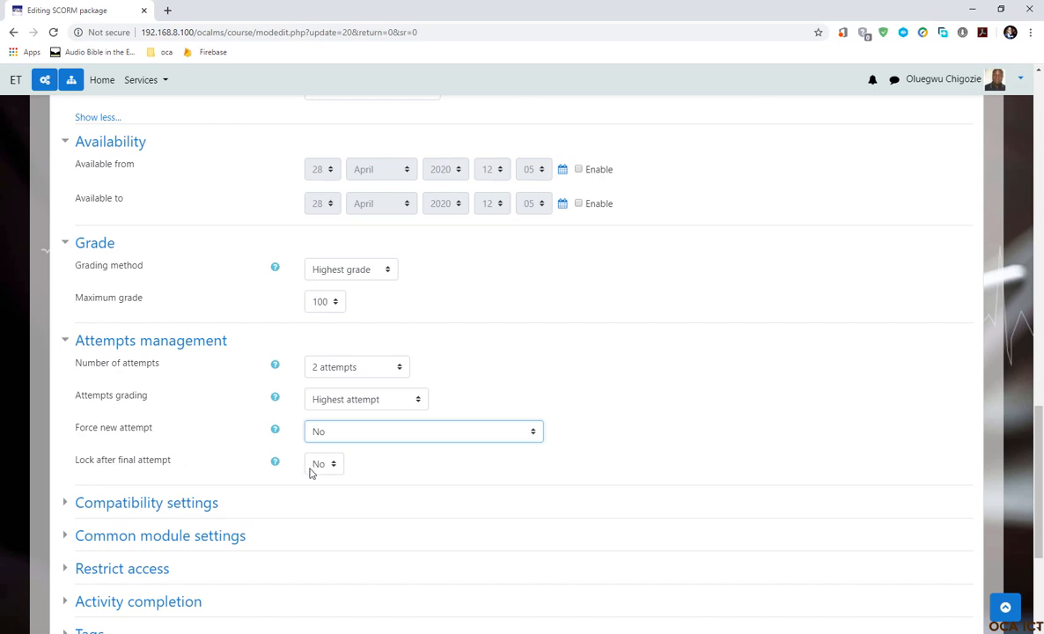
mouse_move(343, 394)
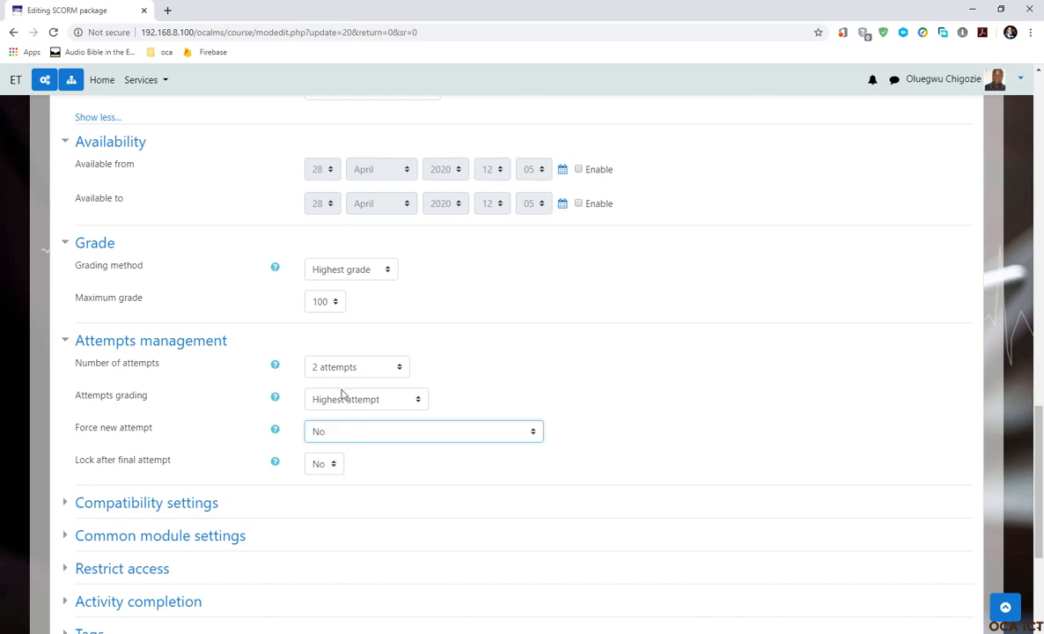
mouse_move(345, 374)
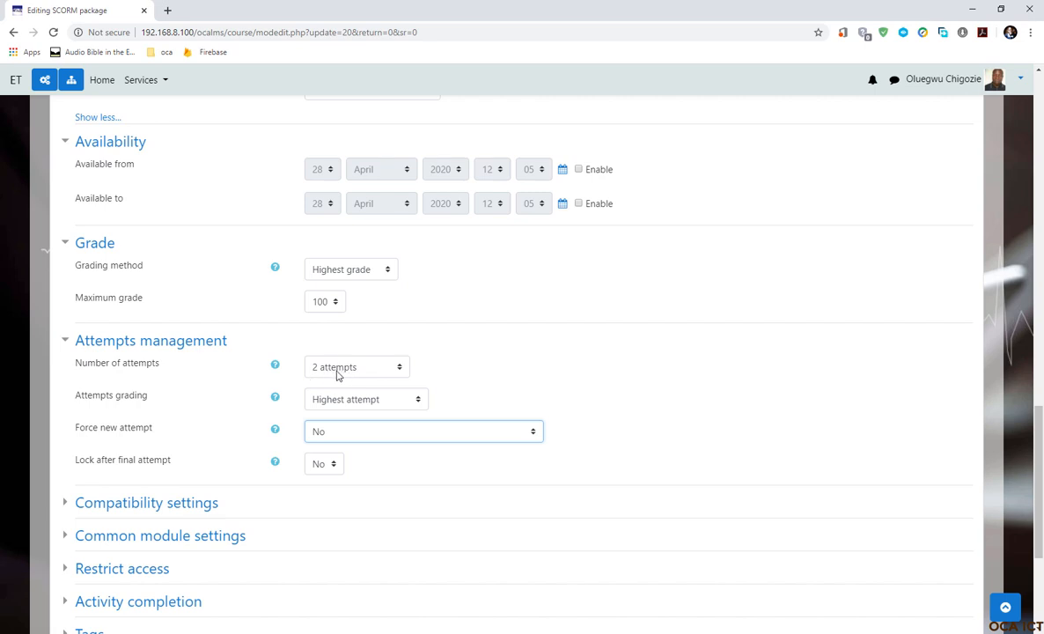
mouse_move(185, 503)
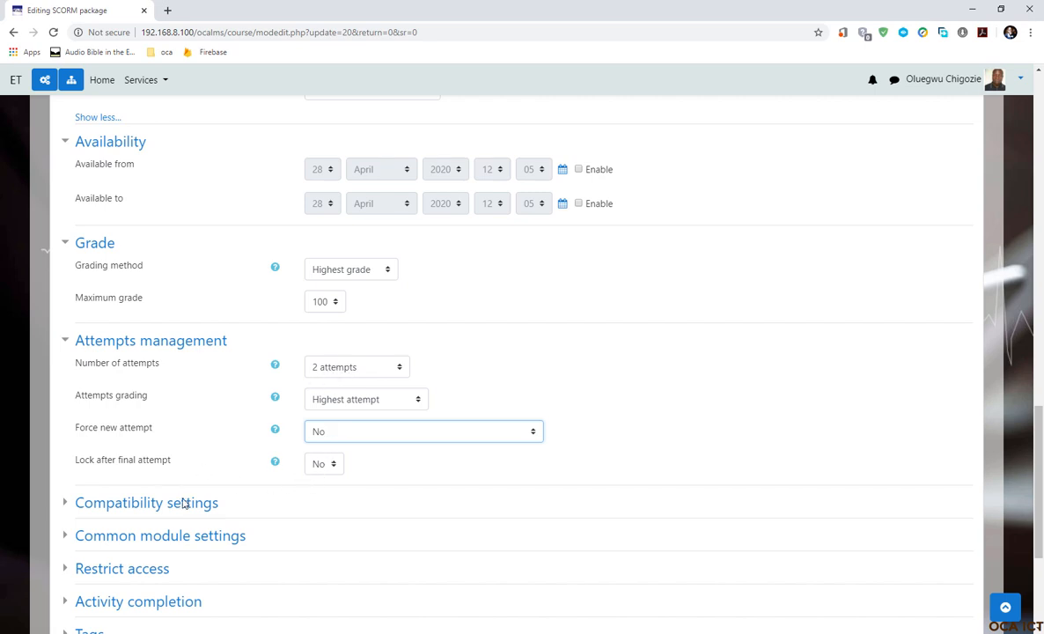
mouse_move(330, 460)
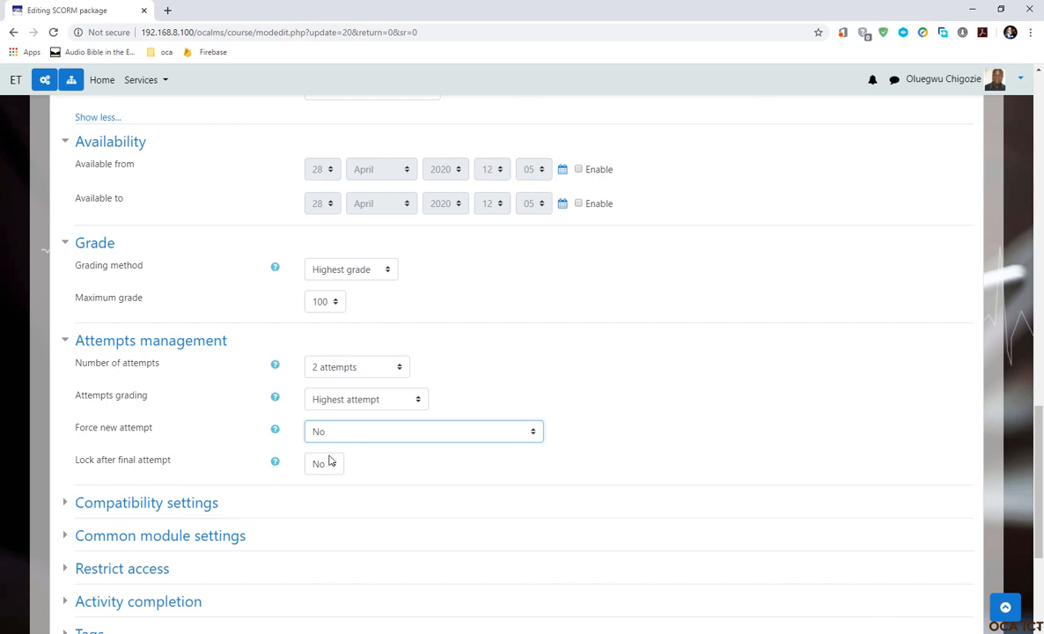
click(323, 463)
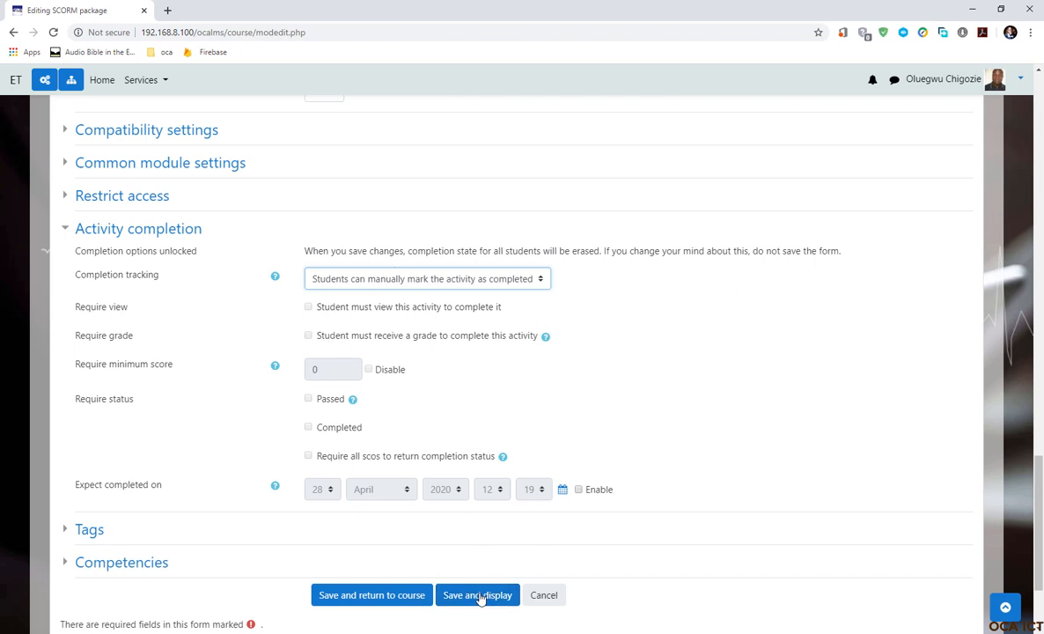
Step: Save and display the SCORM settings, showing 2 attempts allowed on the Info page
click(477, 594)
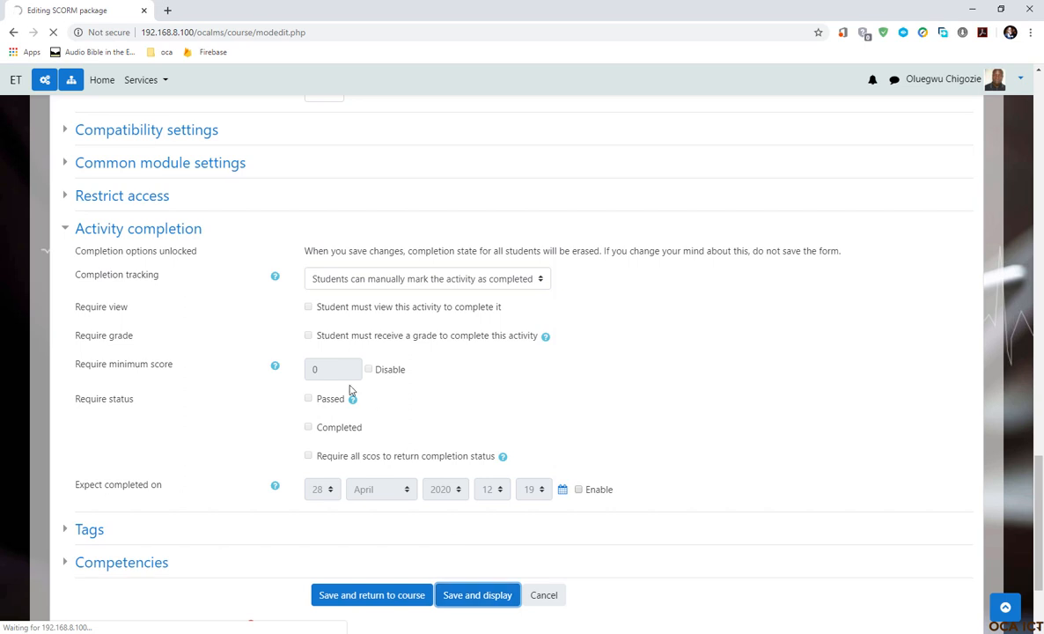
click(477, 593)
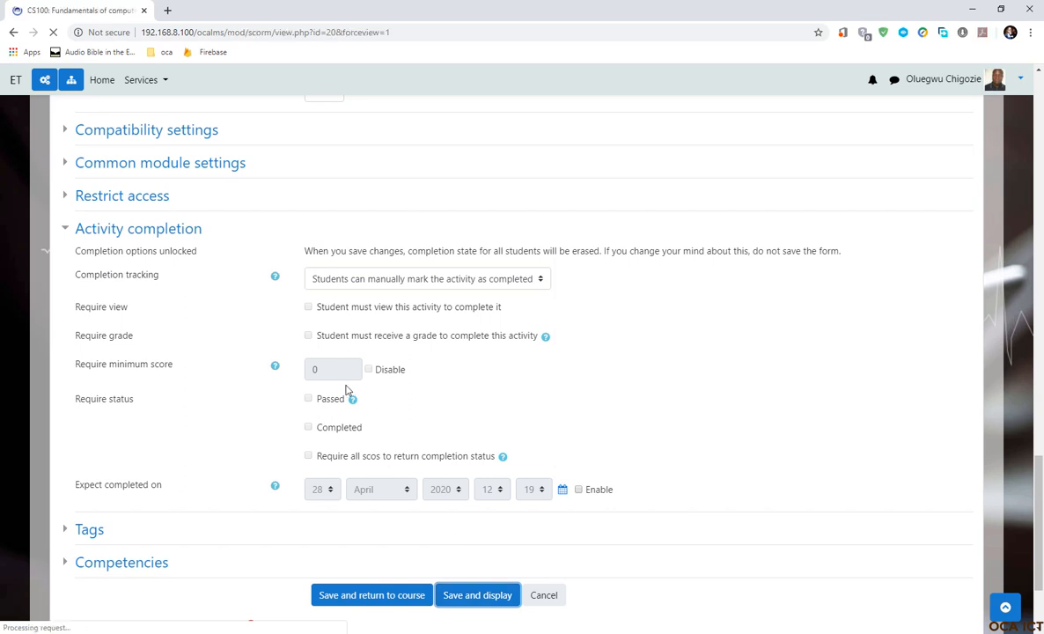
click(477, 594)
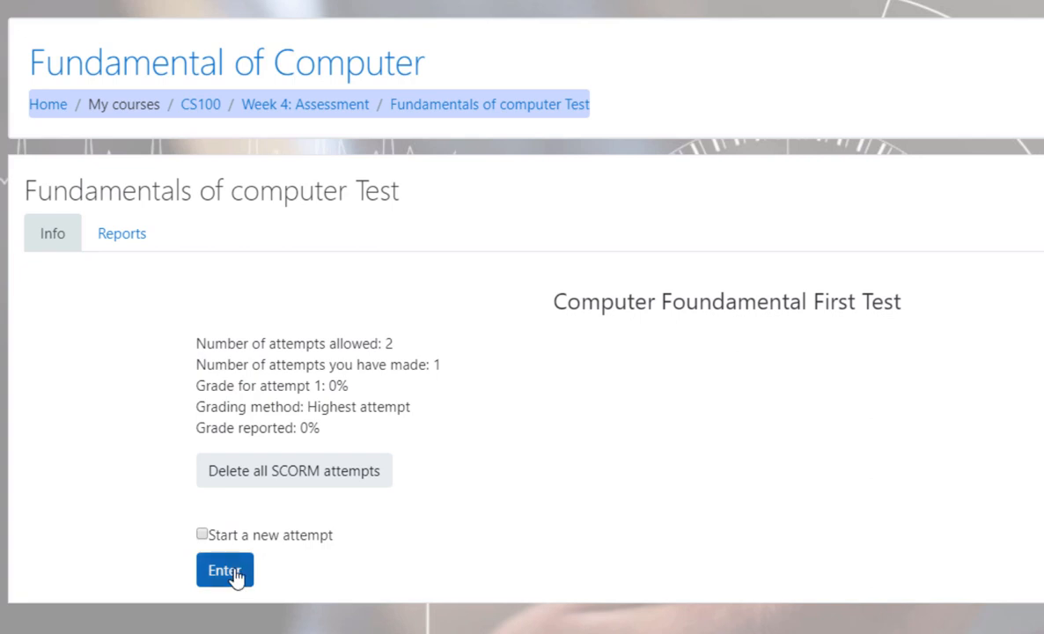
mouse_move(309, 298)
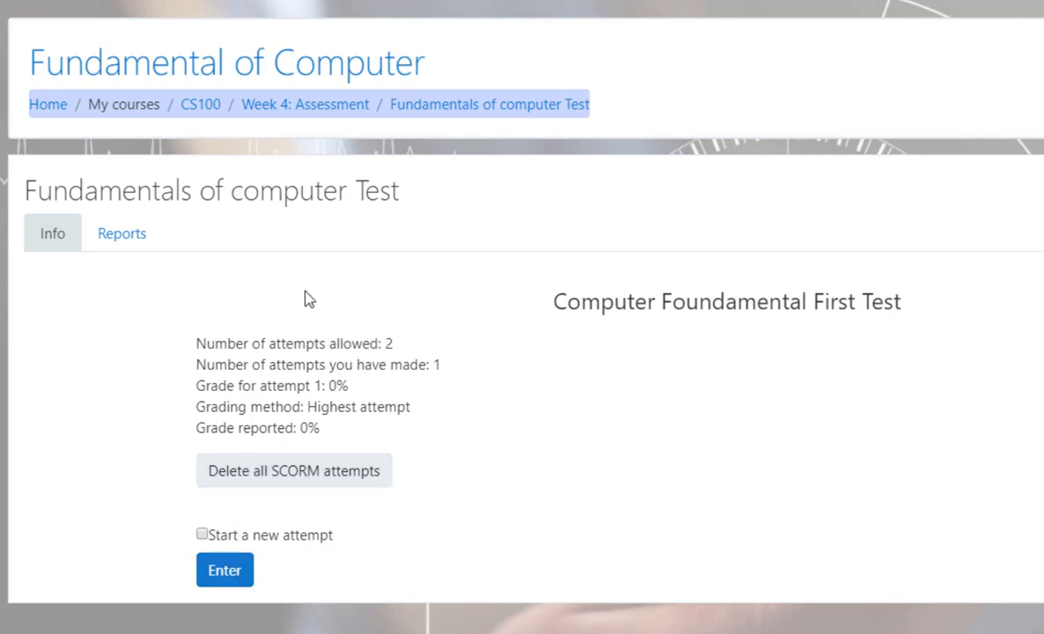
mouse_move(246, 351)
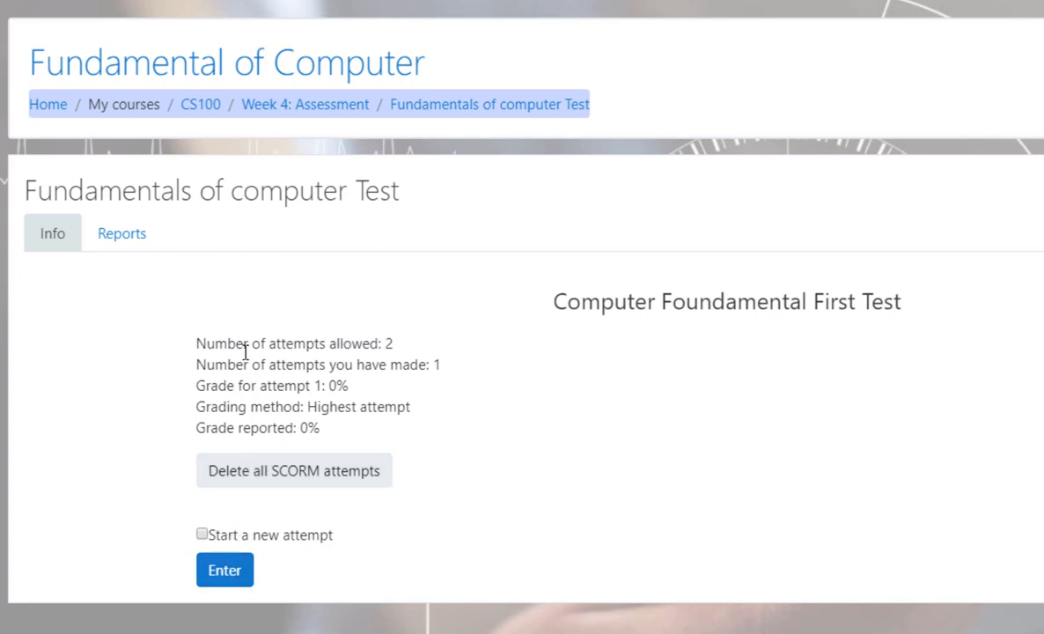
mouse_move(174, 349)
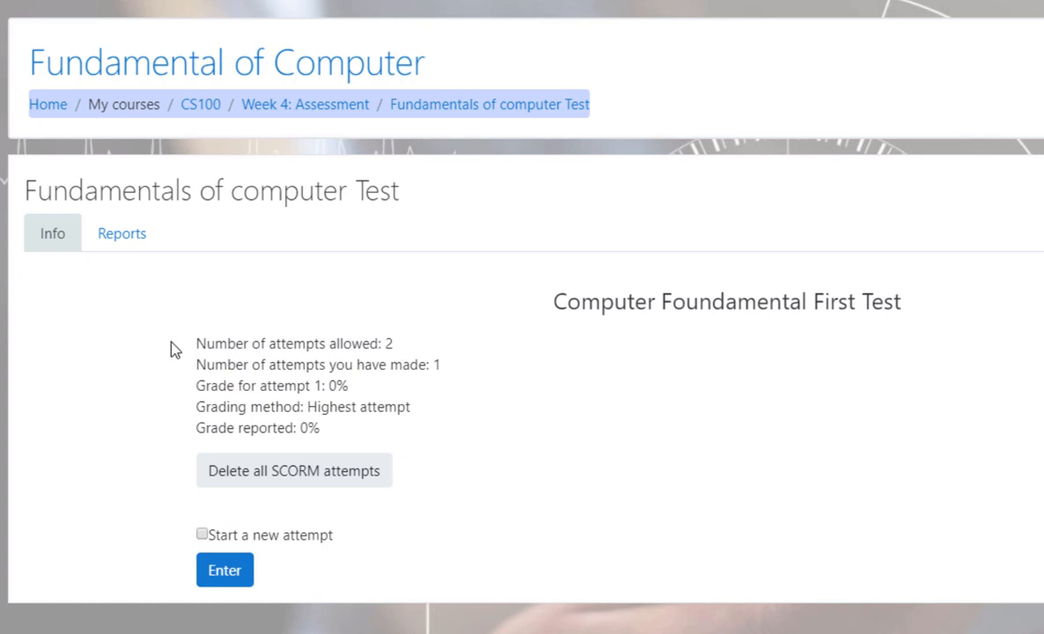
mouse_move(258, 354)
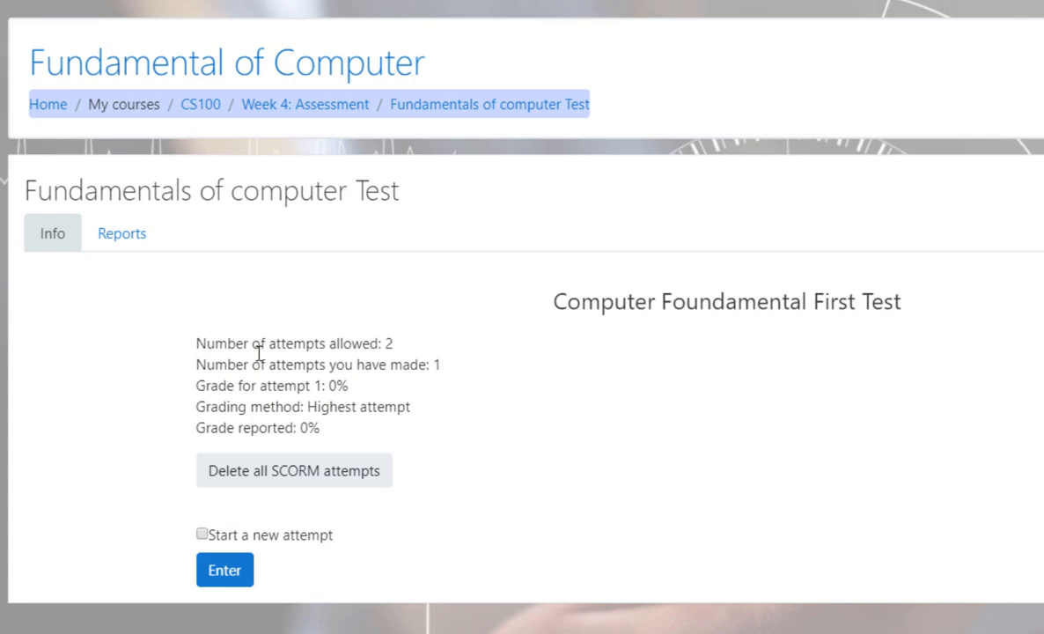
mouse_move(415, 343)
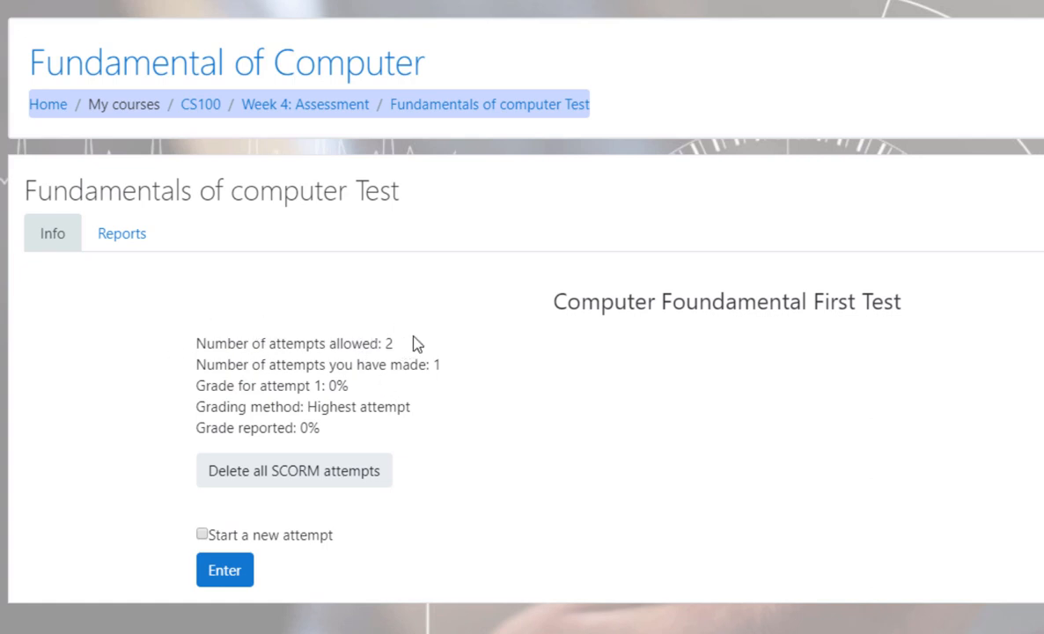
mouse_move(315, 373)
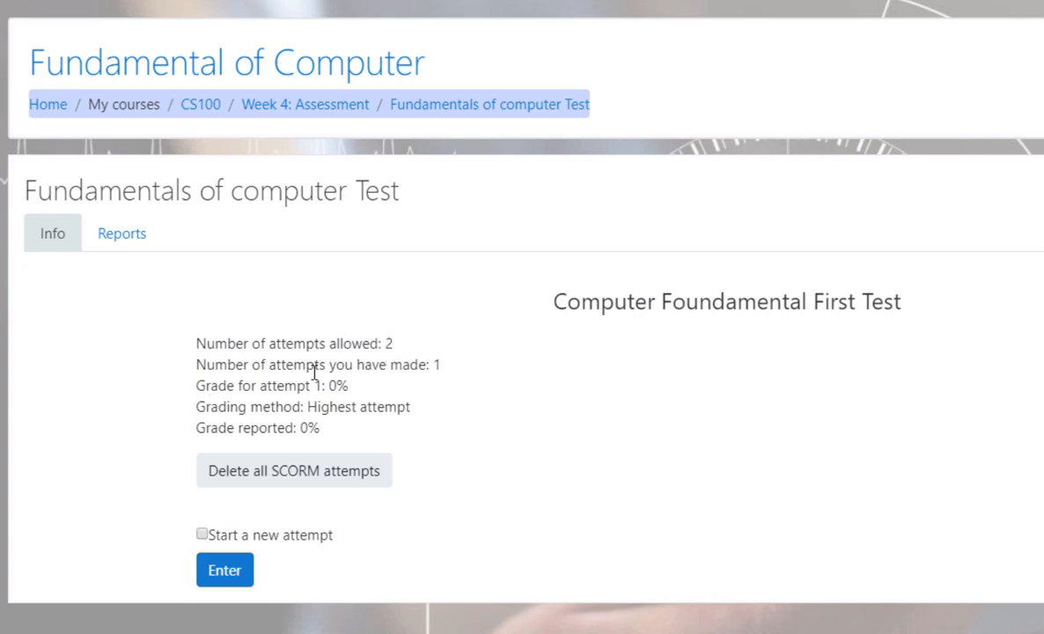
mouse_move(473, 390)
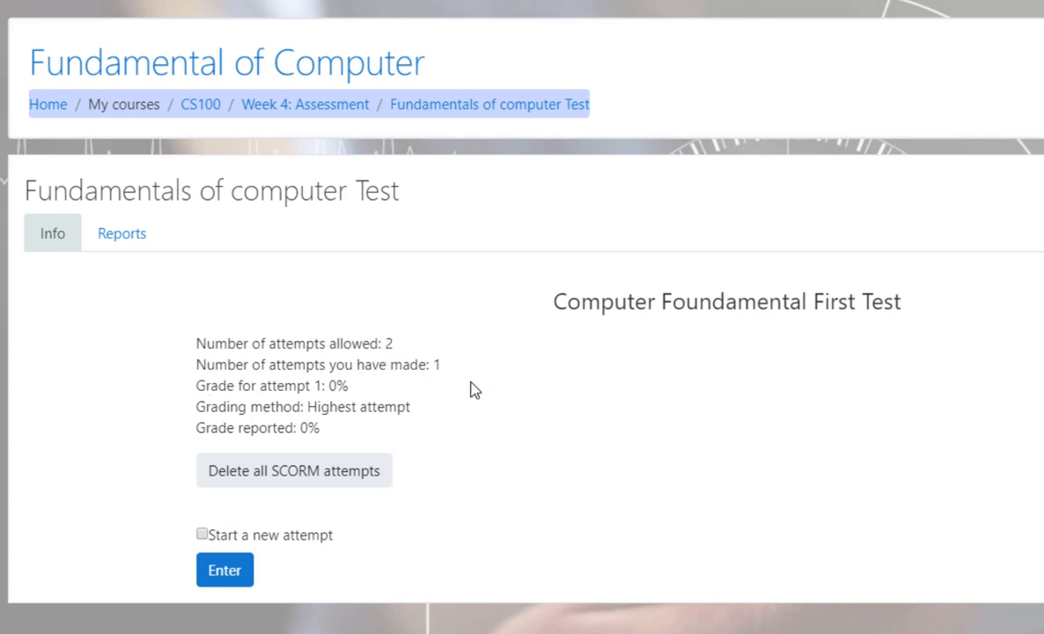
mouse_move(444, 389)
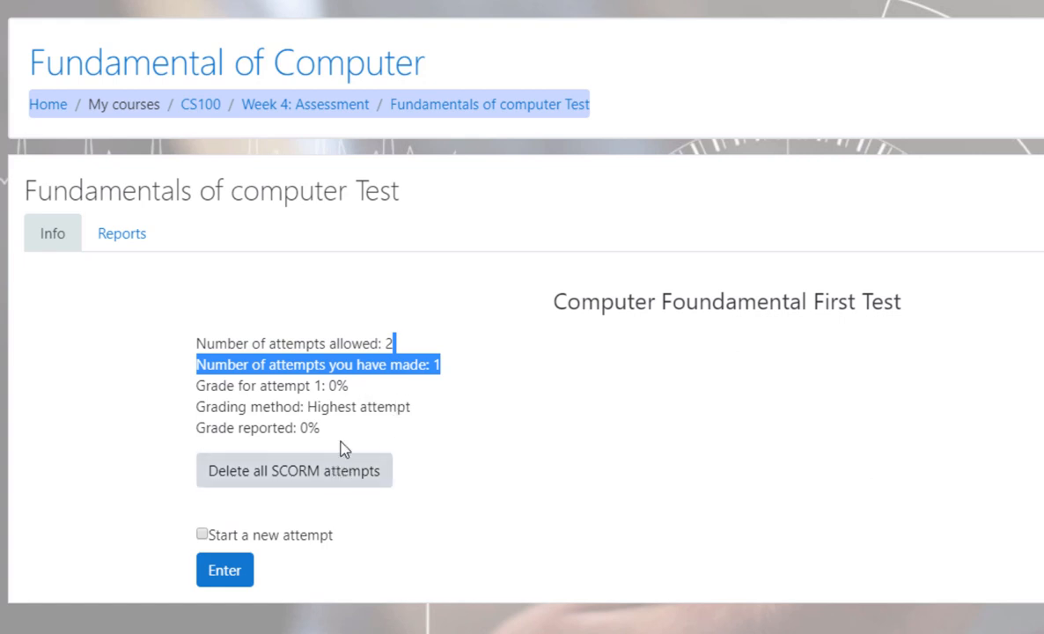
mouse_move(368, 403)
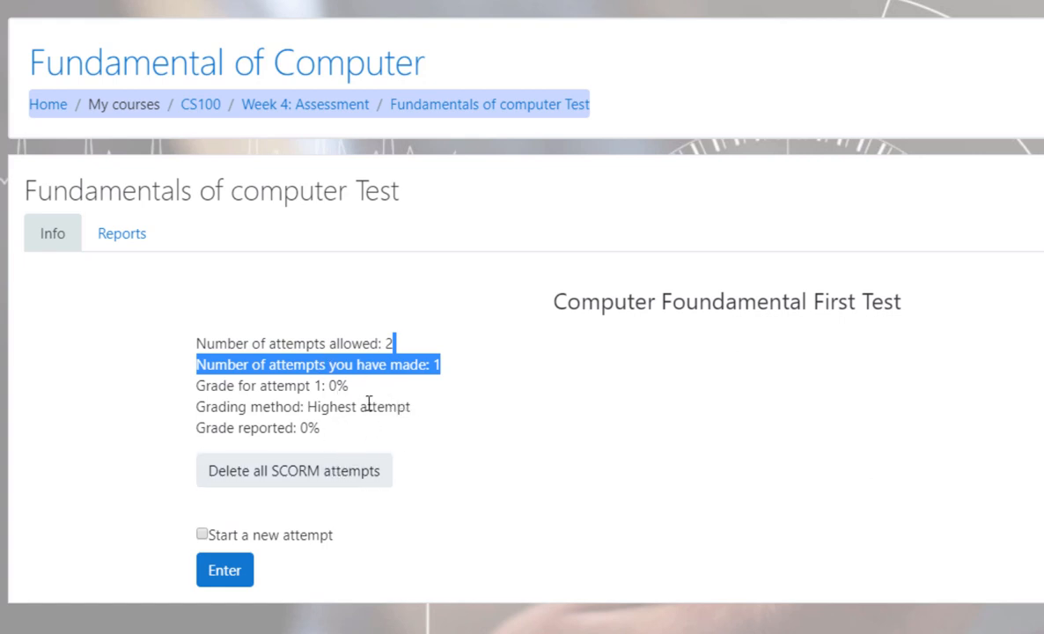
mouse_move(278, 502)
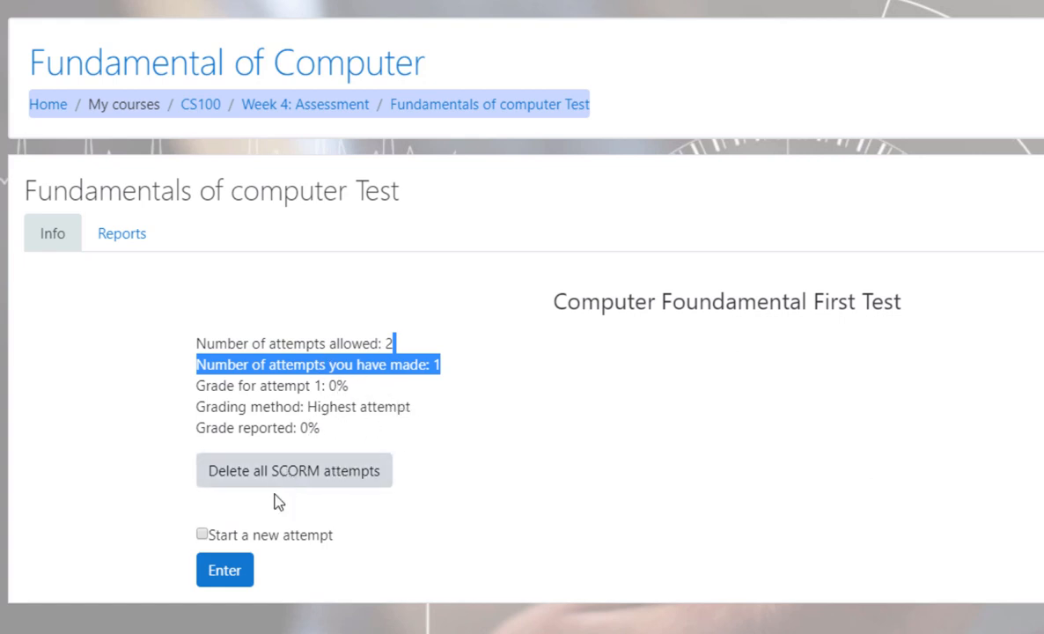
mouse_move(285, 484)
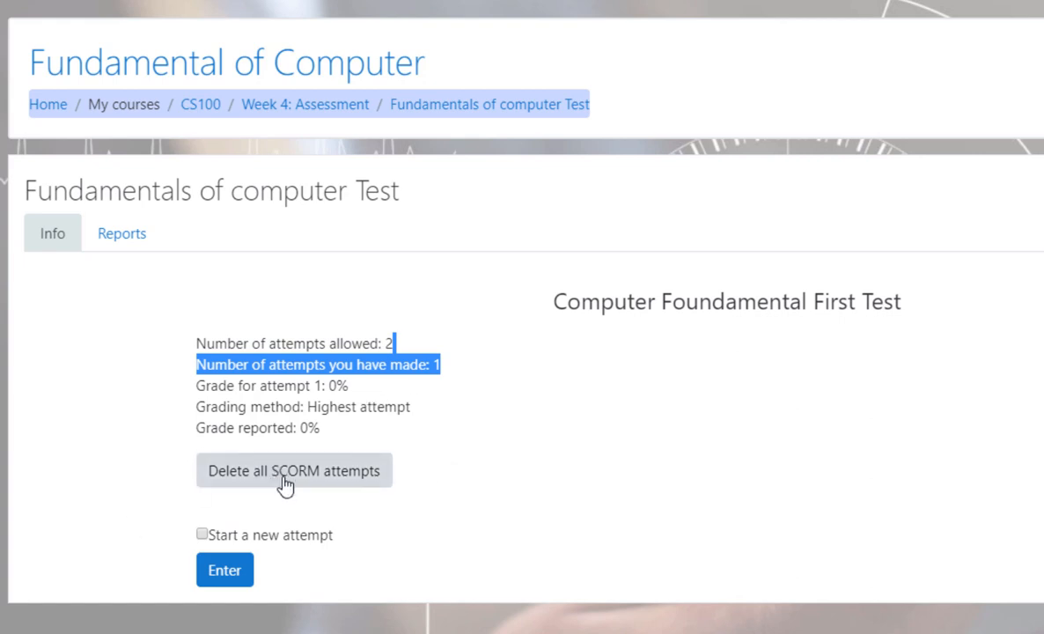
mouse_move(299, 487)
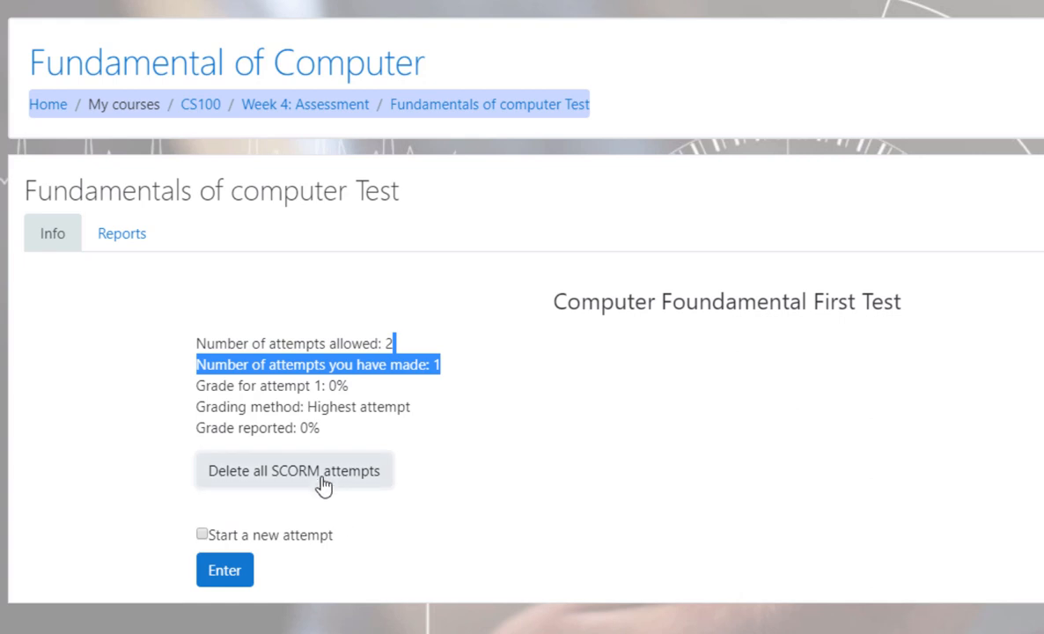
Step: Delete all SCORM attempts, leaving 0 attempts made and grade None
click(293, 470)
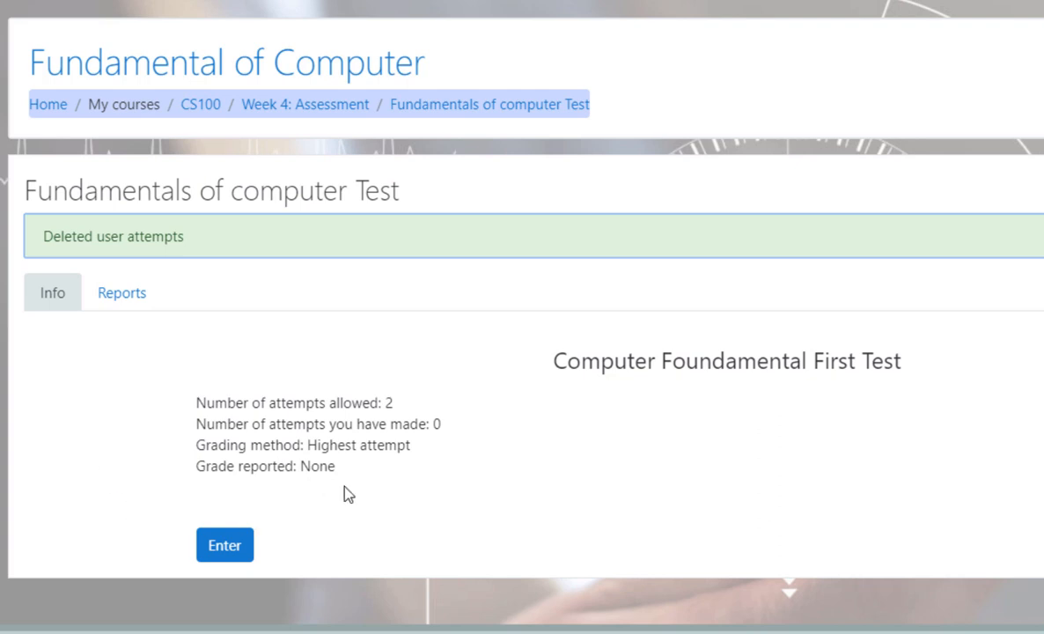
mouse_move(191, 401)
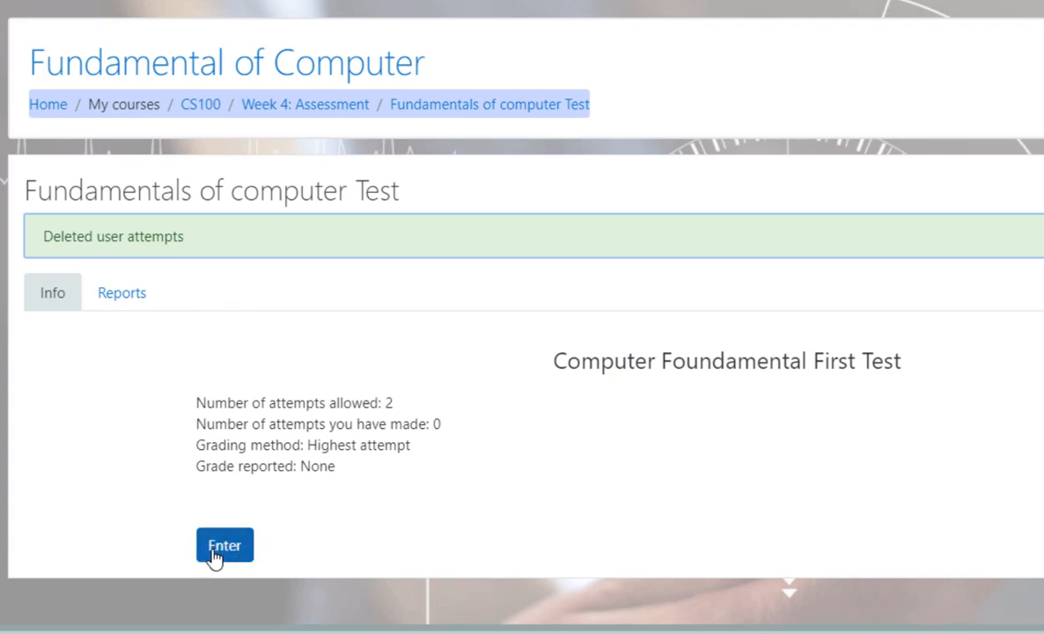
mouse_move(240, 517)
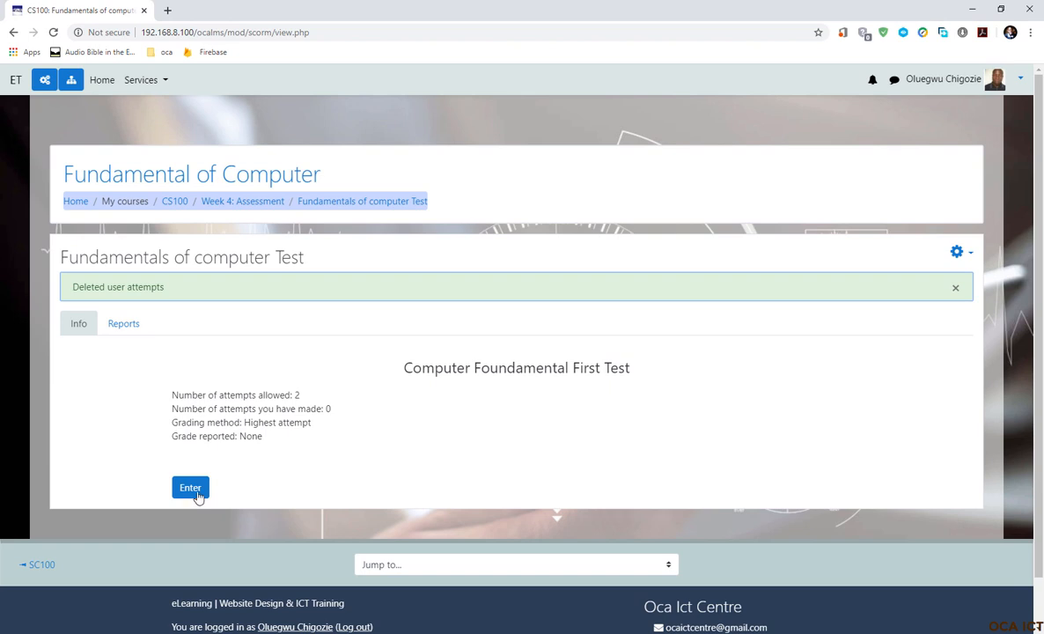
click(190, 487)
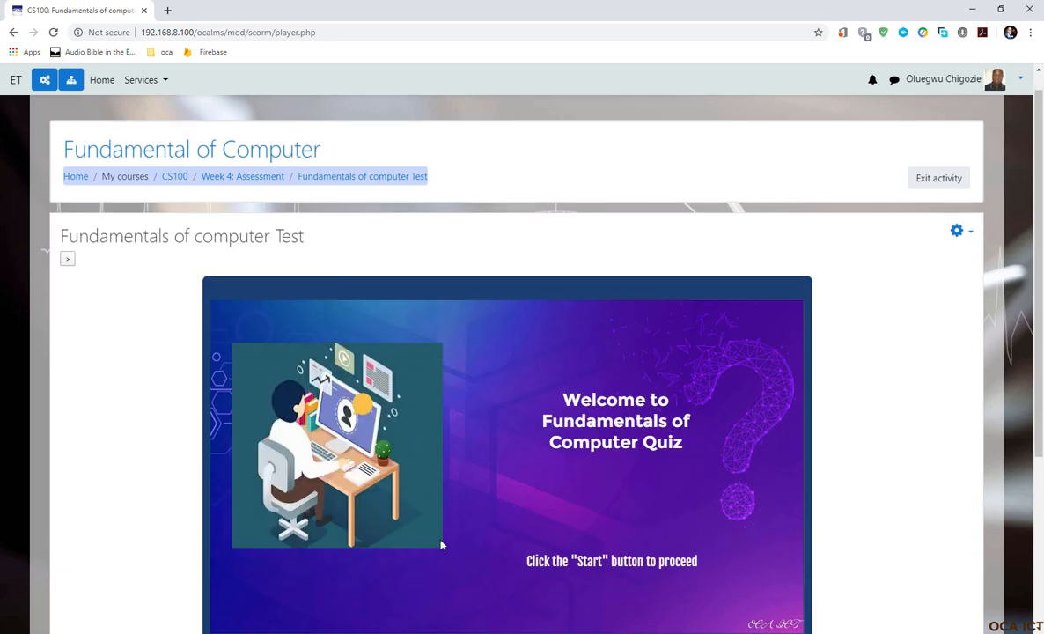
scroll(down, 3)
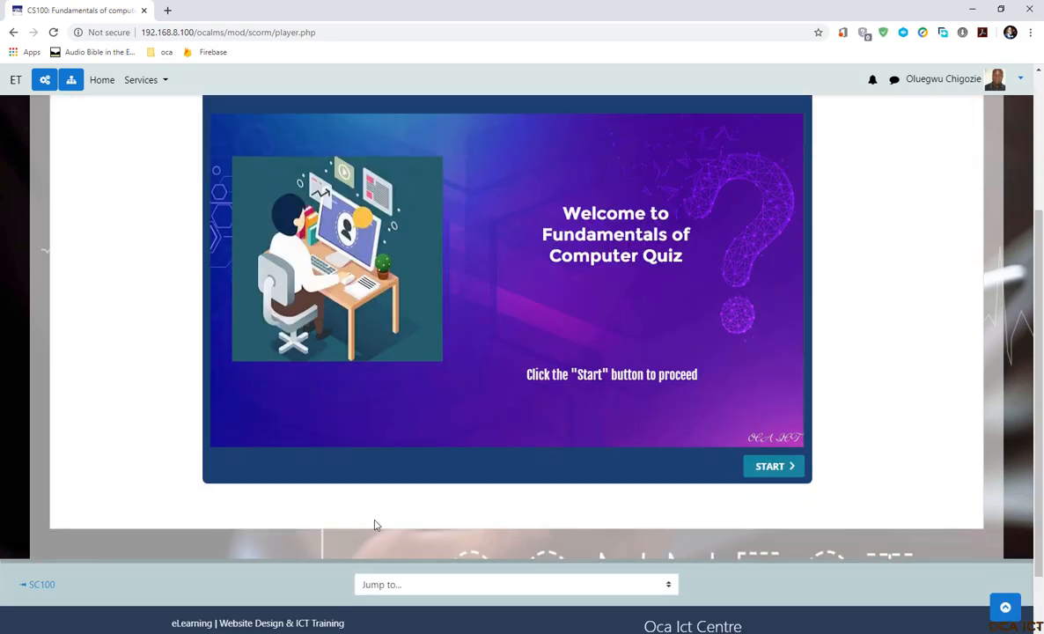
scroll(down, 3)
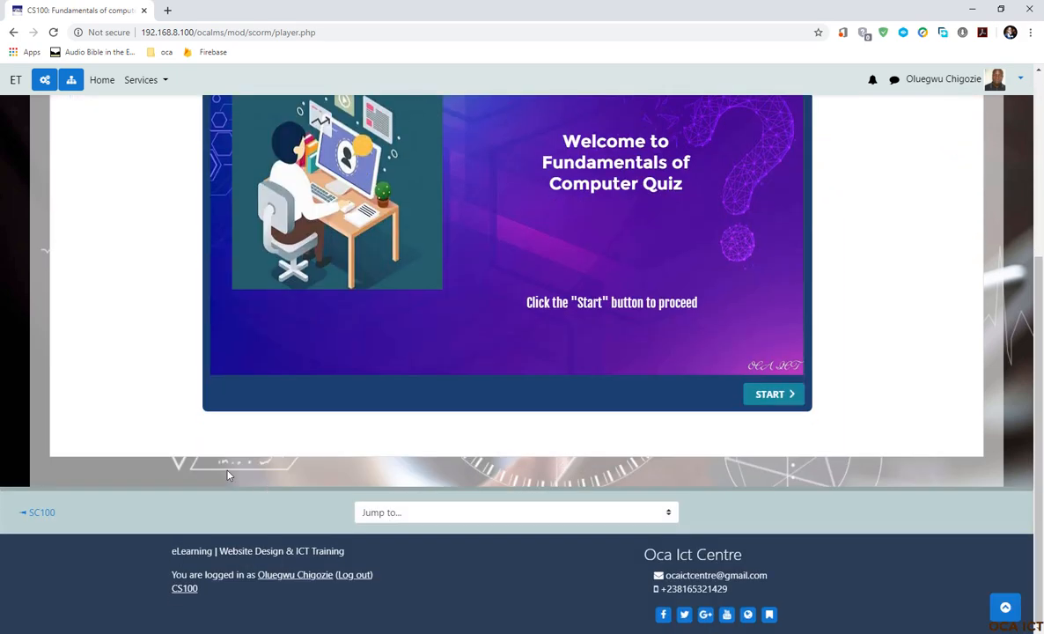
mouse_move(383, 454)
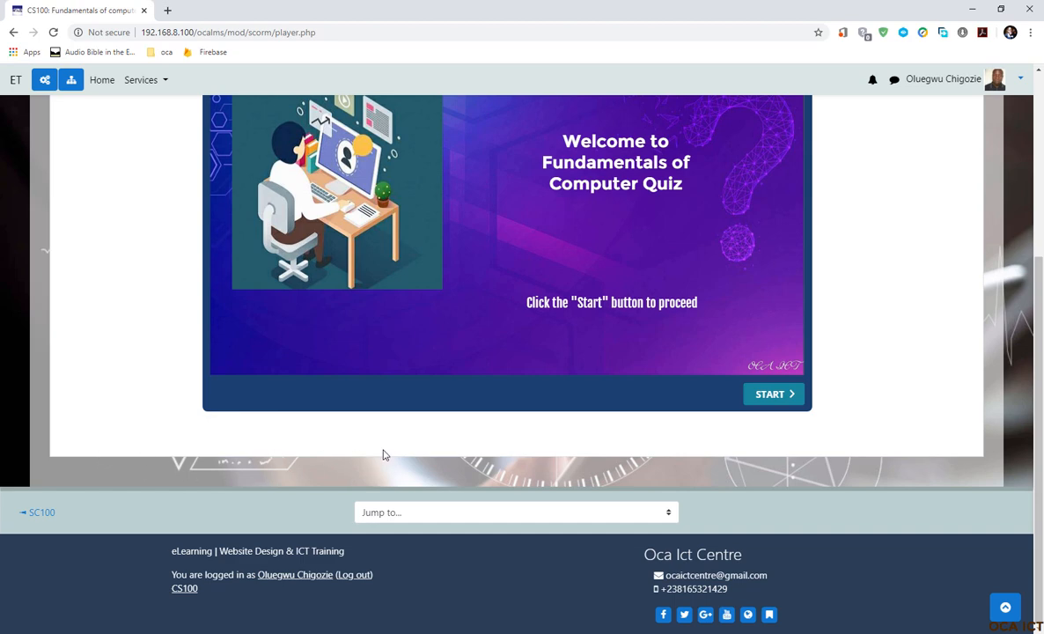
mouse_move(481, 470)
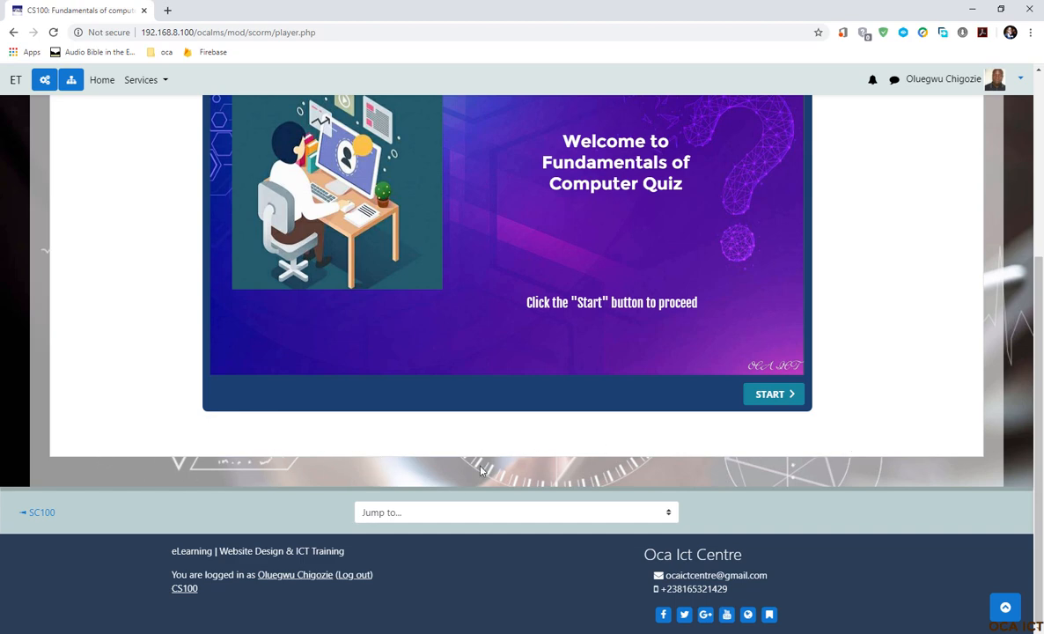
scroll(up, 3)
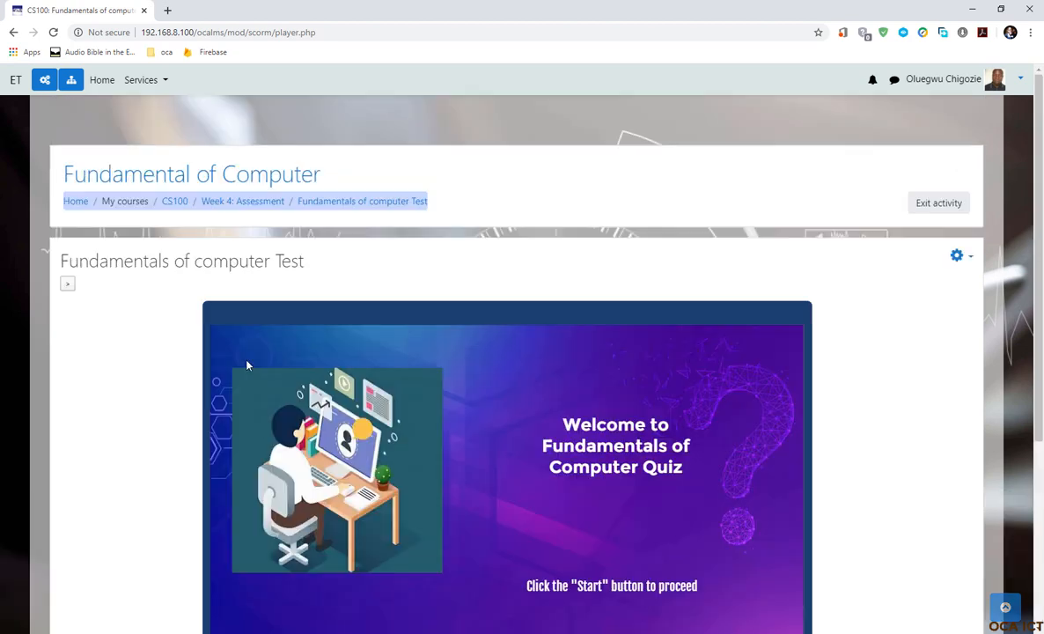
scroll(down, 3)
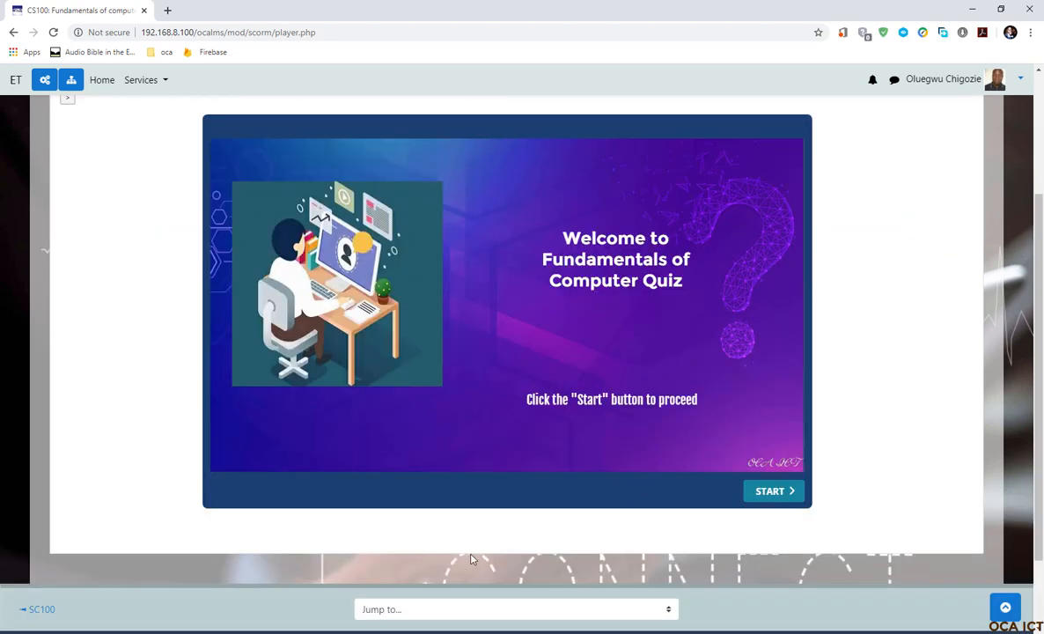
mouse_move(440, 546)
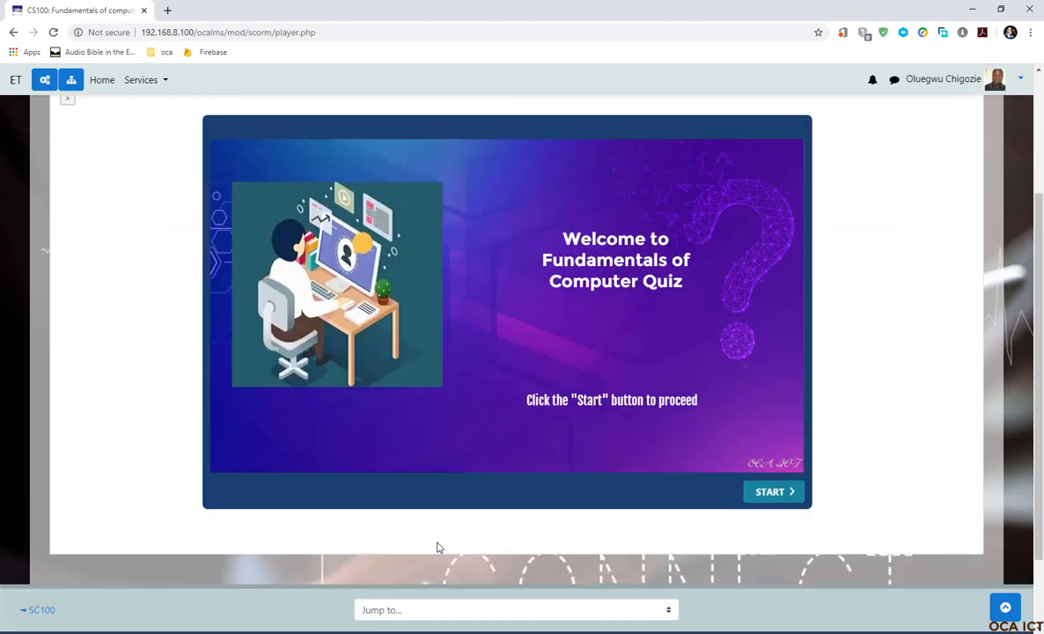
scroll(up, 3)
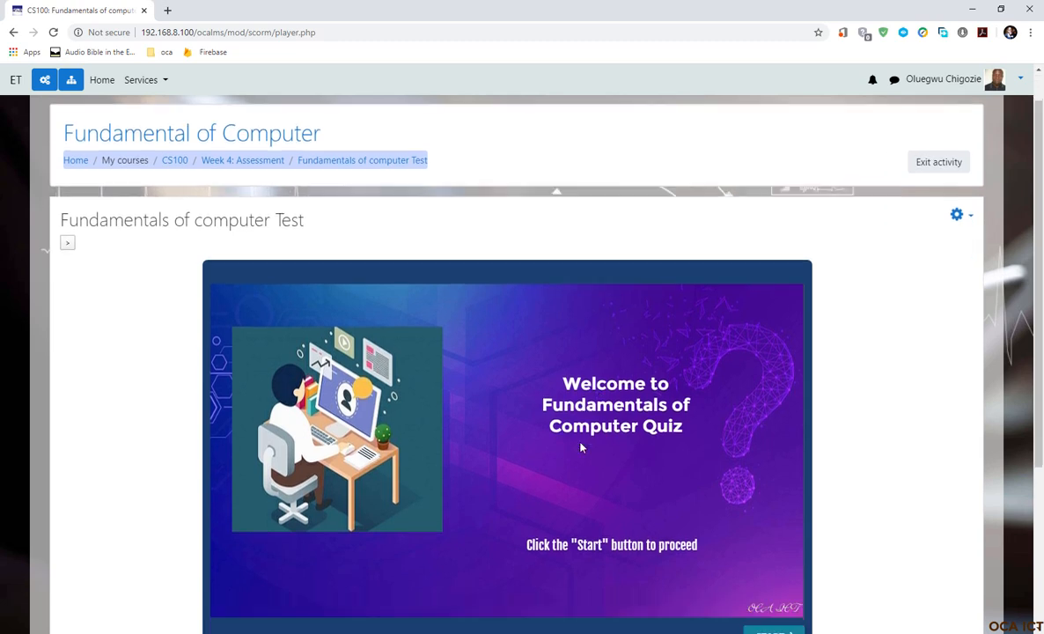
scroll(down, 3)
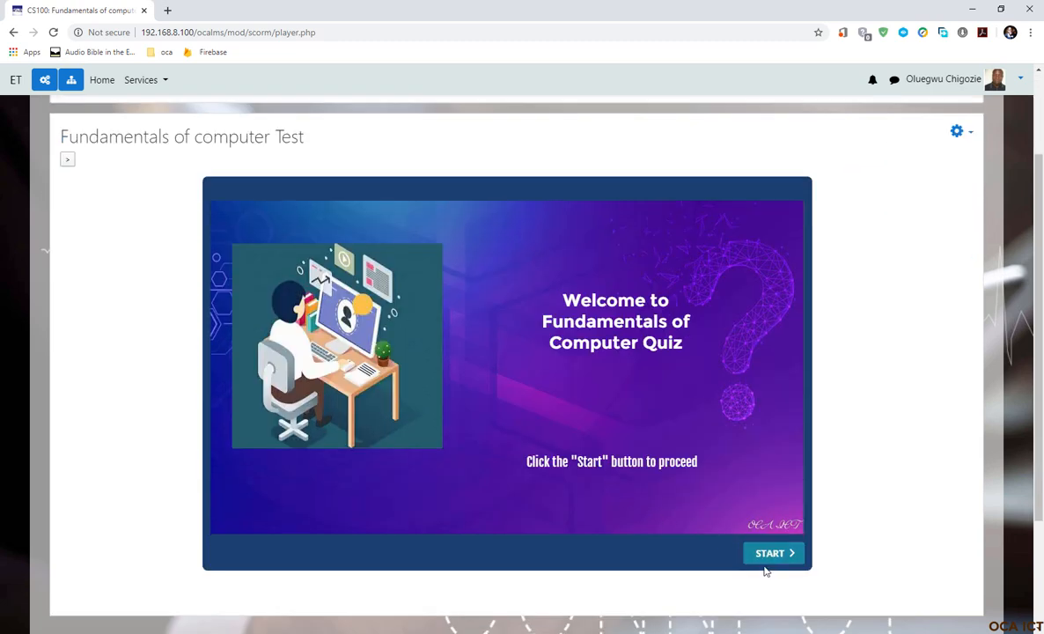
Step: Start the quiz and submit the participant details to reach the Instructions & Notice page
click(769, 552)
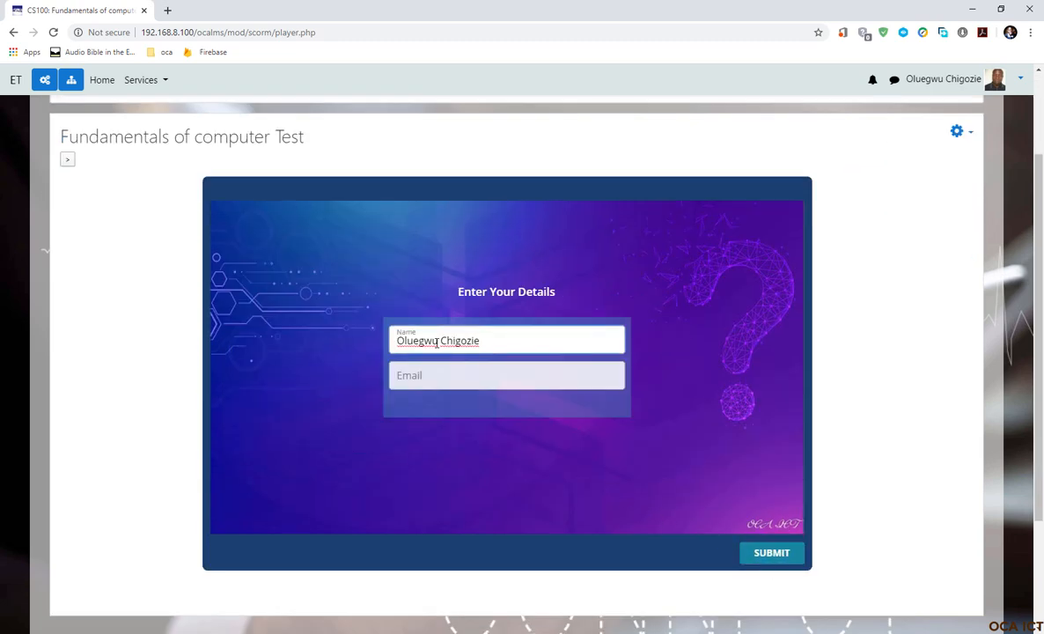
click(506, 375)
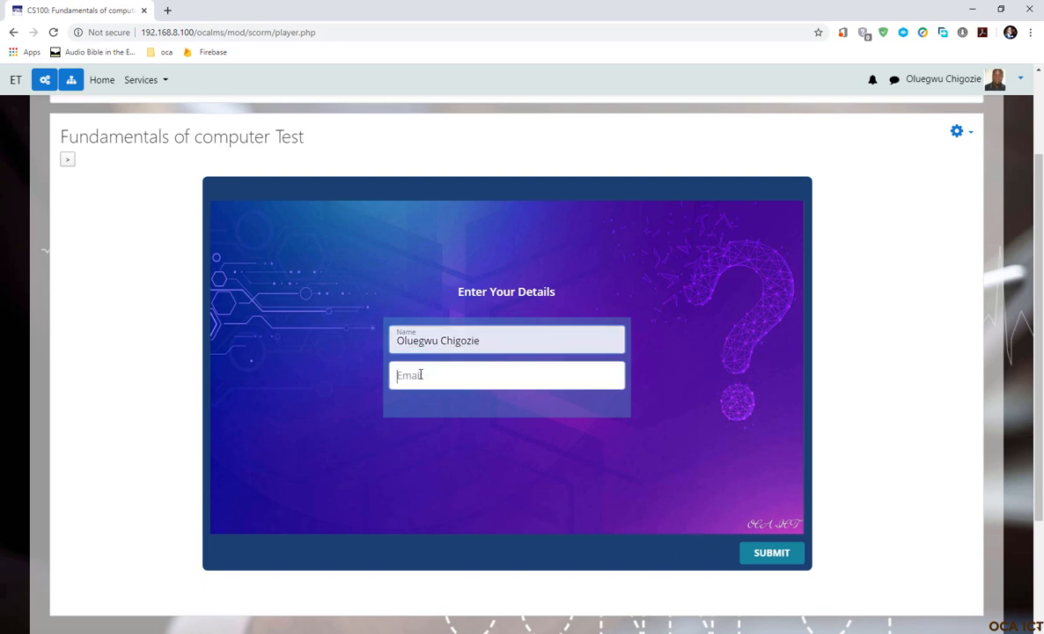
click(770, 552)
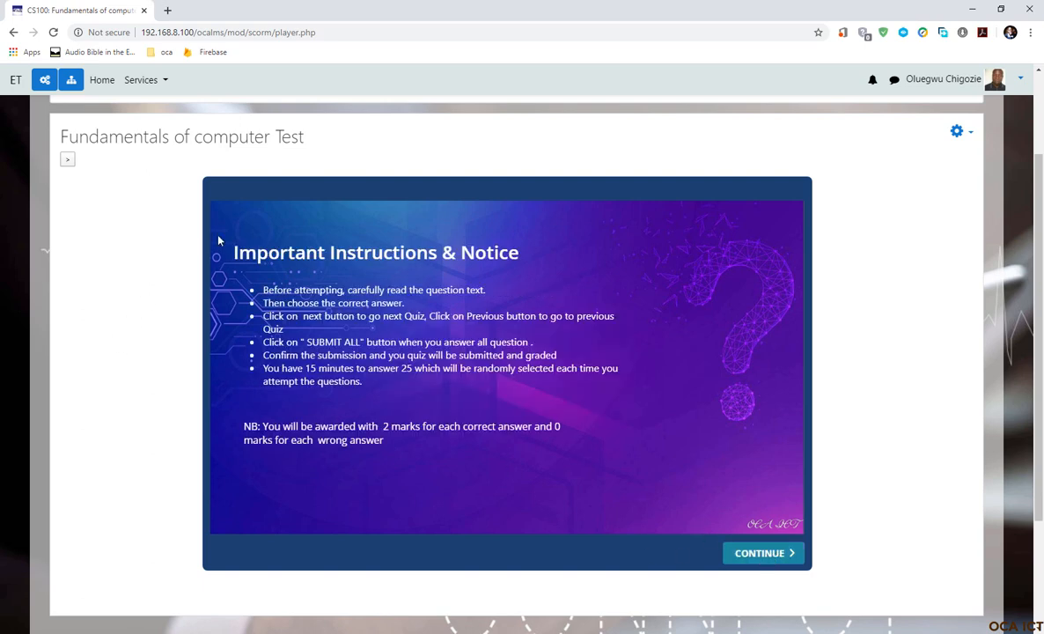
mouse_move(442, 373)
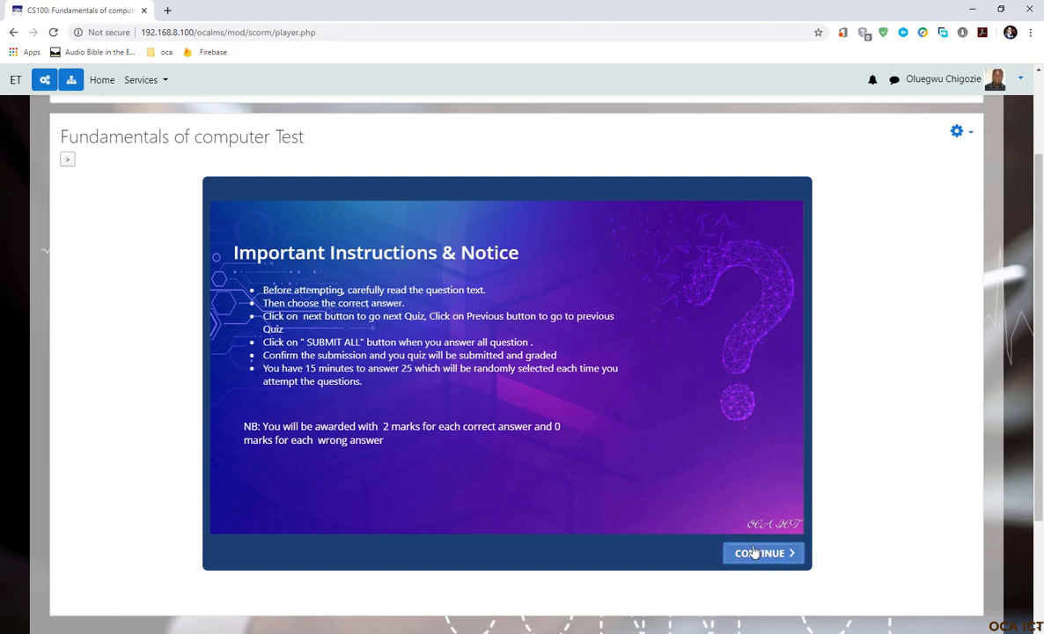
Step: Advance past the instructions and through quiz questions 1 to 15
click(759, 552)
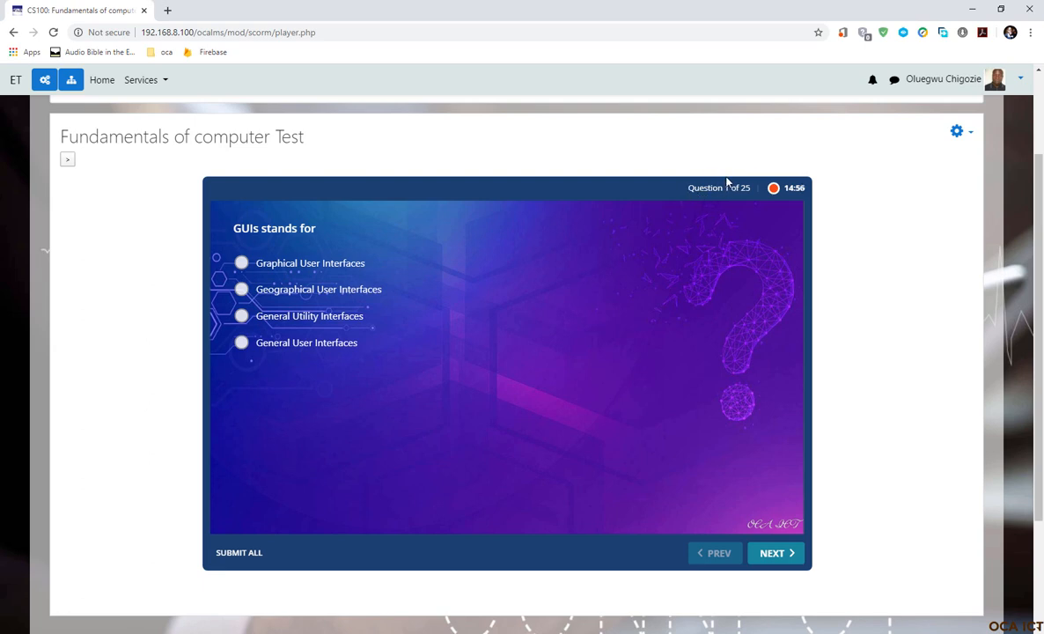
mouse_move(725, 215)
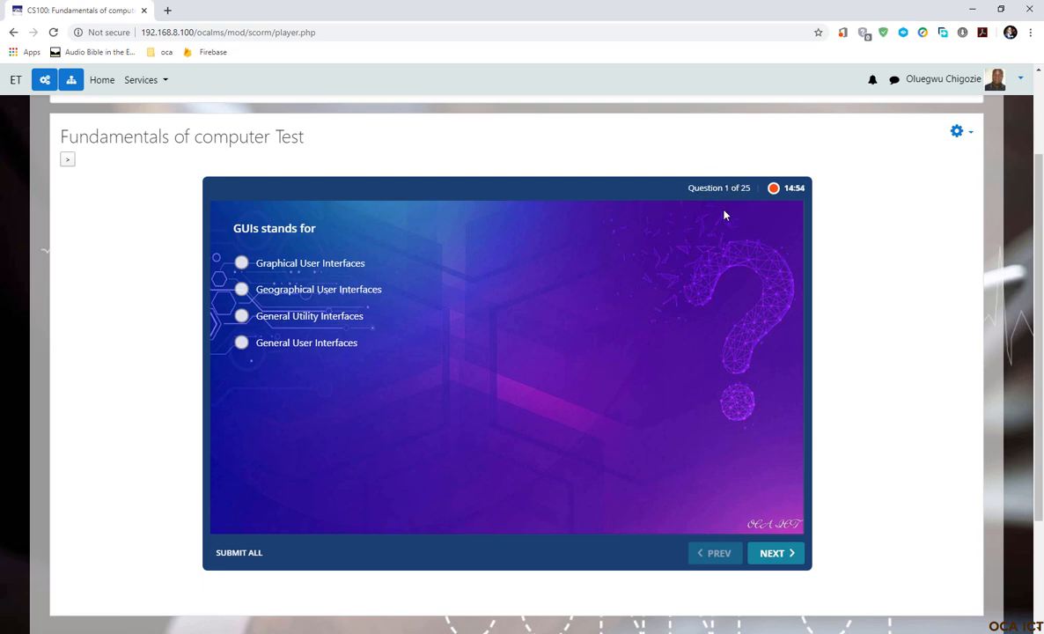
mouse_move(677, 190)
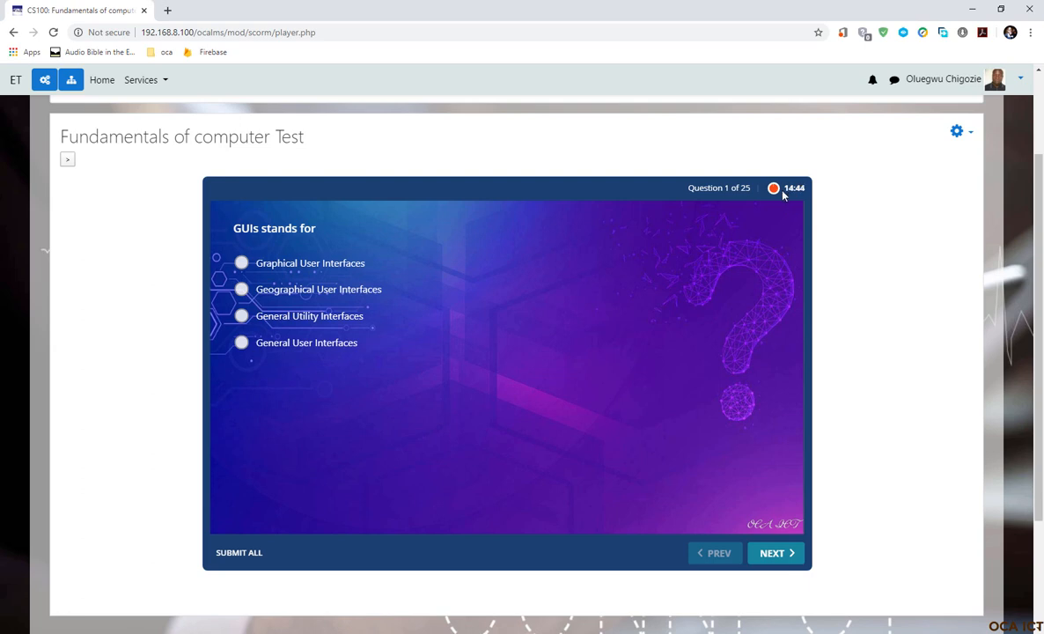
mouse_move(739, 196)
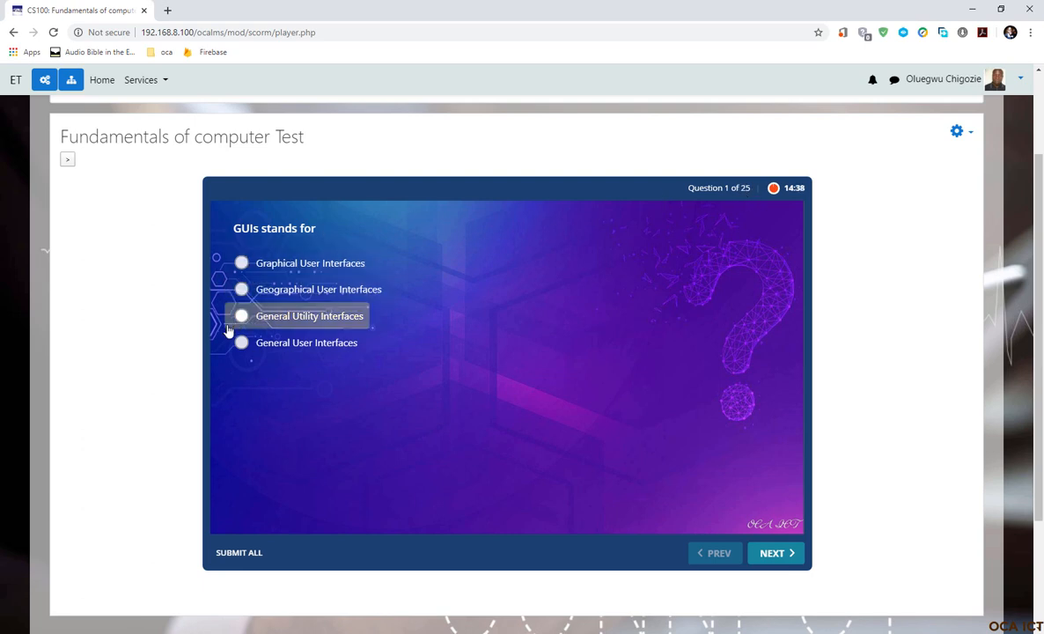
mouse_move(239, 552)
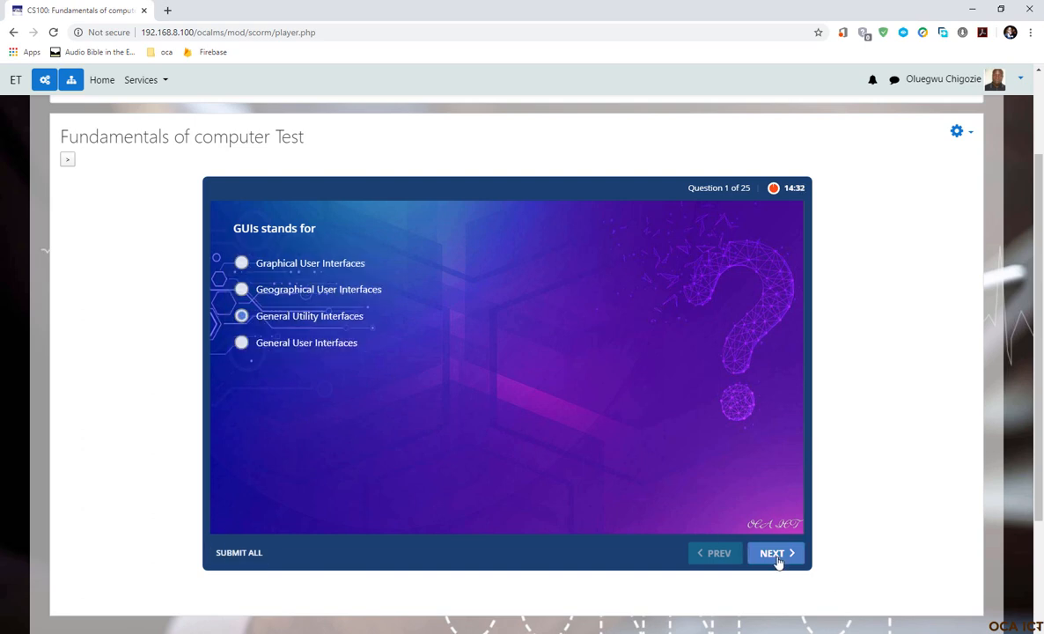
click(774, 552)
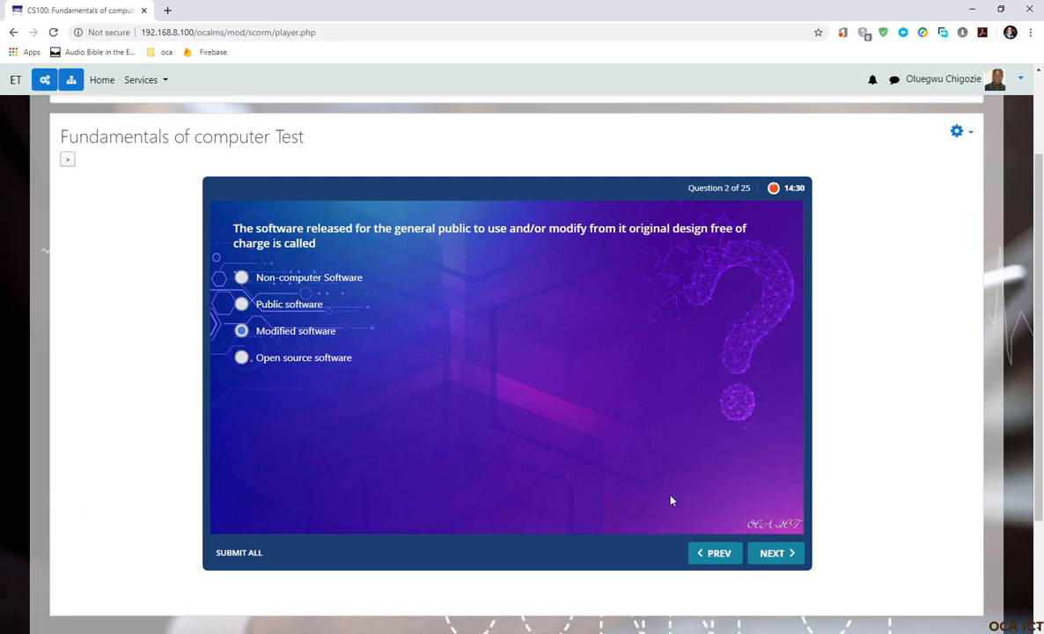
click(776, 552)
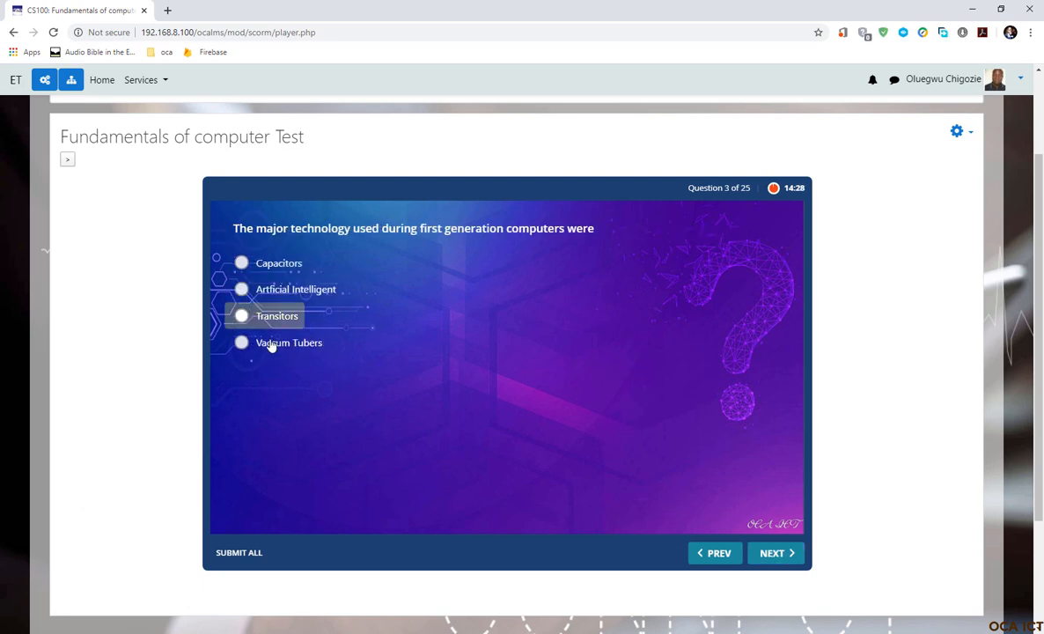
click(775, 552)
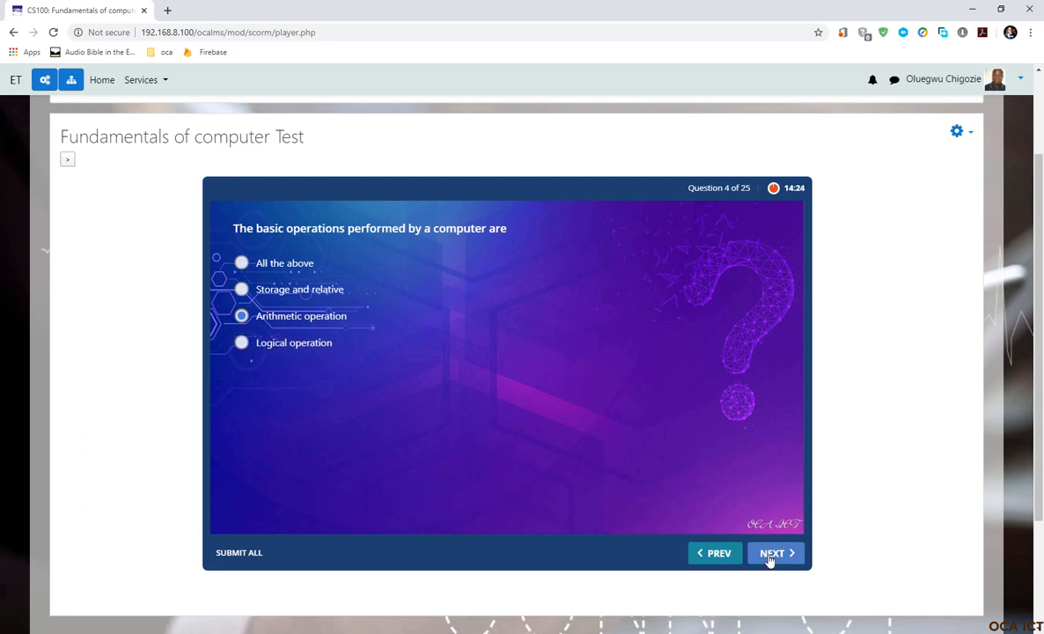
click(774, 553)
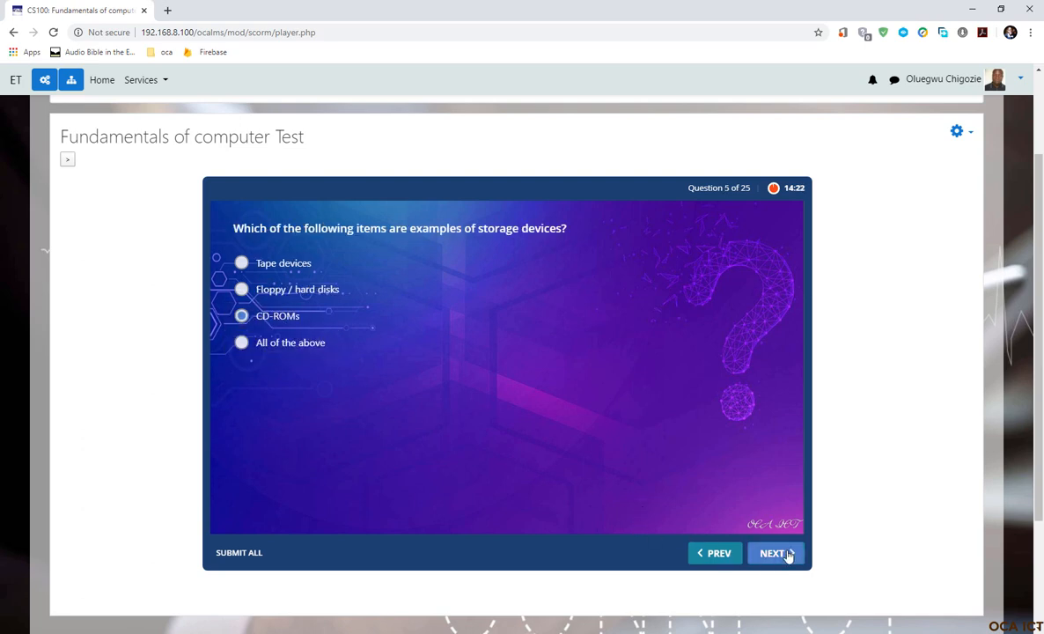
click(772, 553)
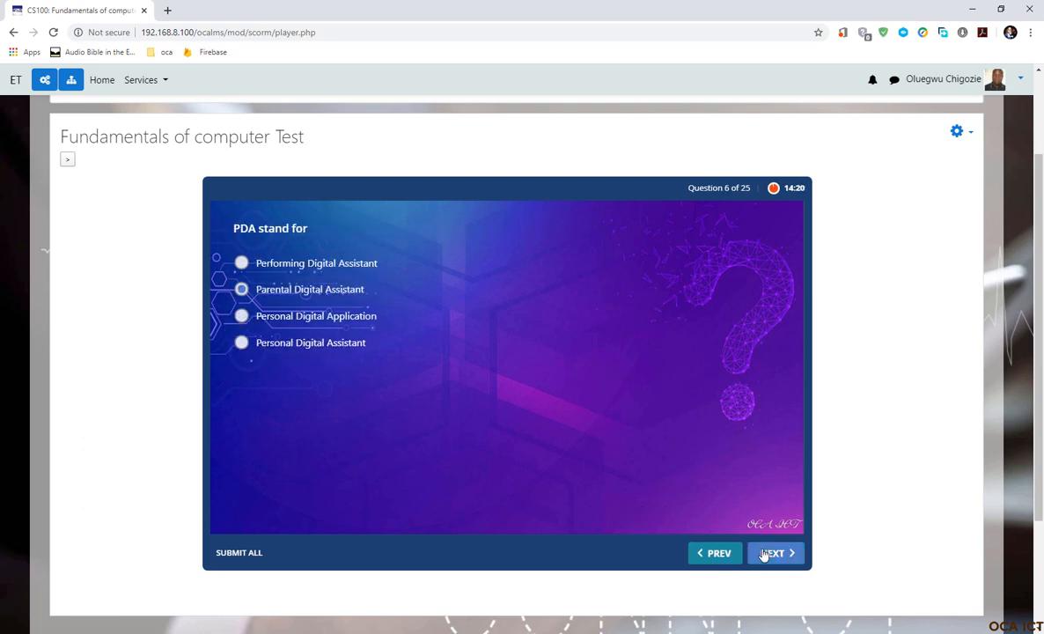
click(774, 552)
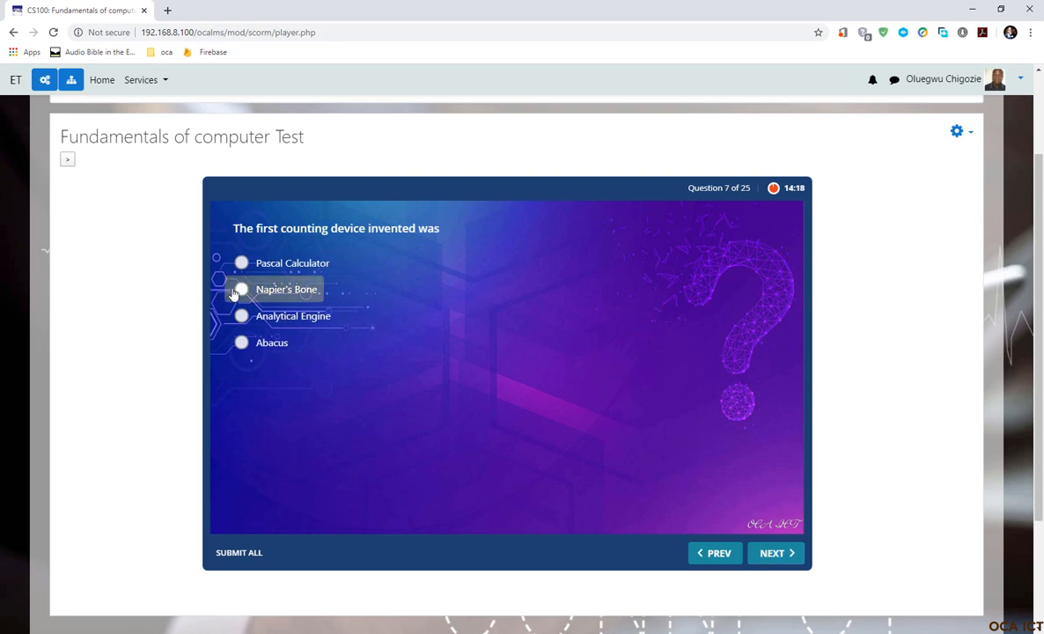
click(775, 553)
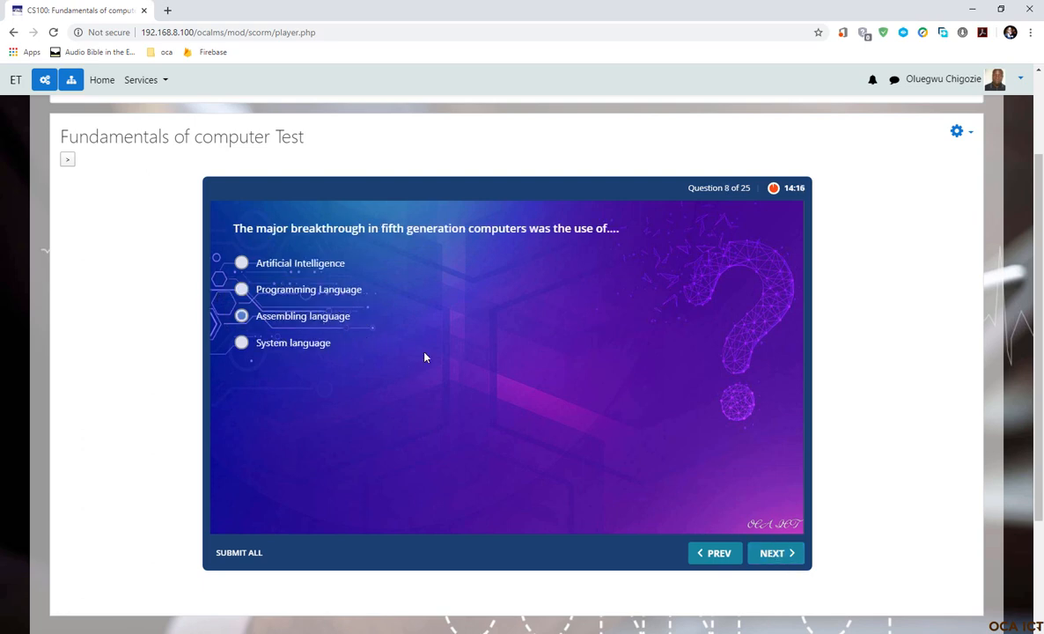
click(775, 552)
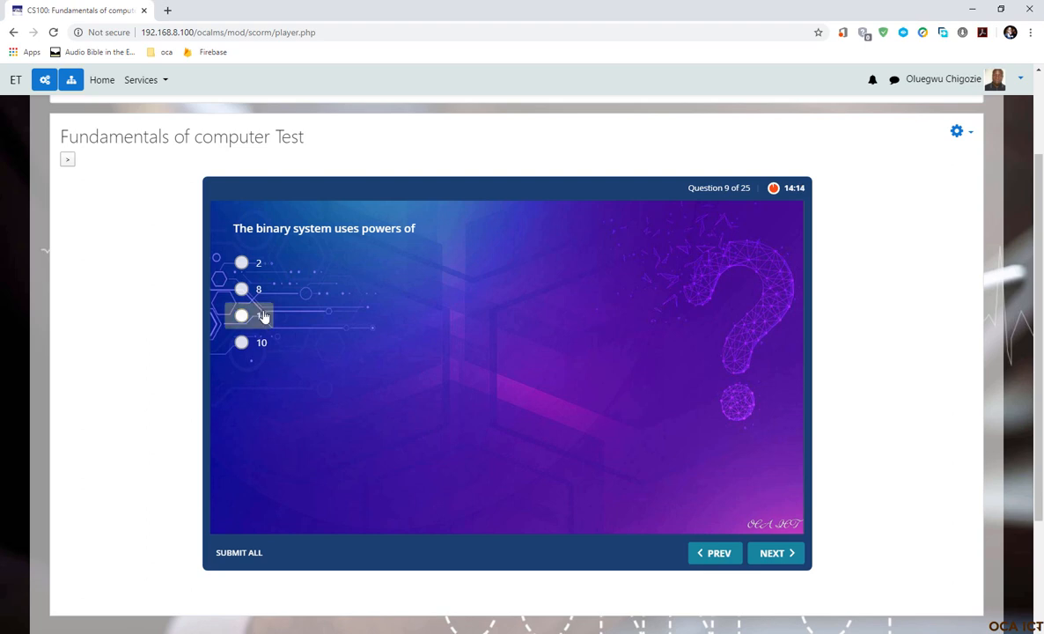
click(775, 552)
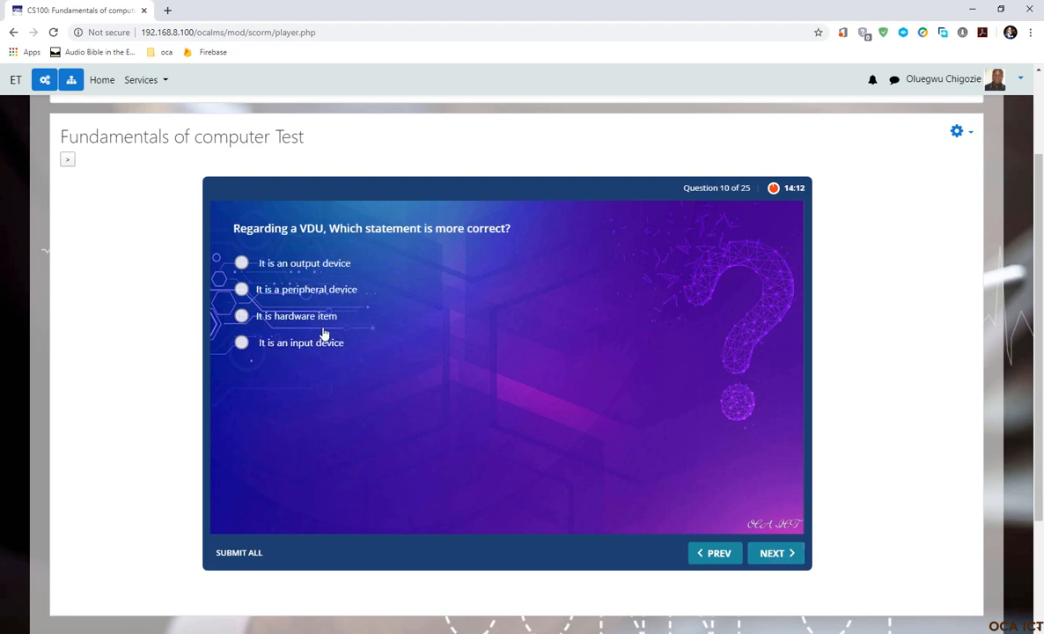
click(776, 552)
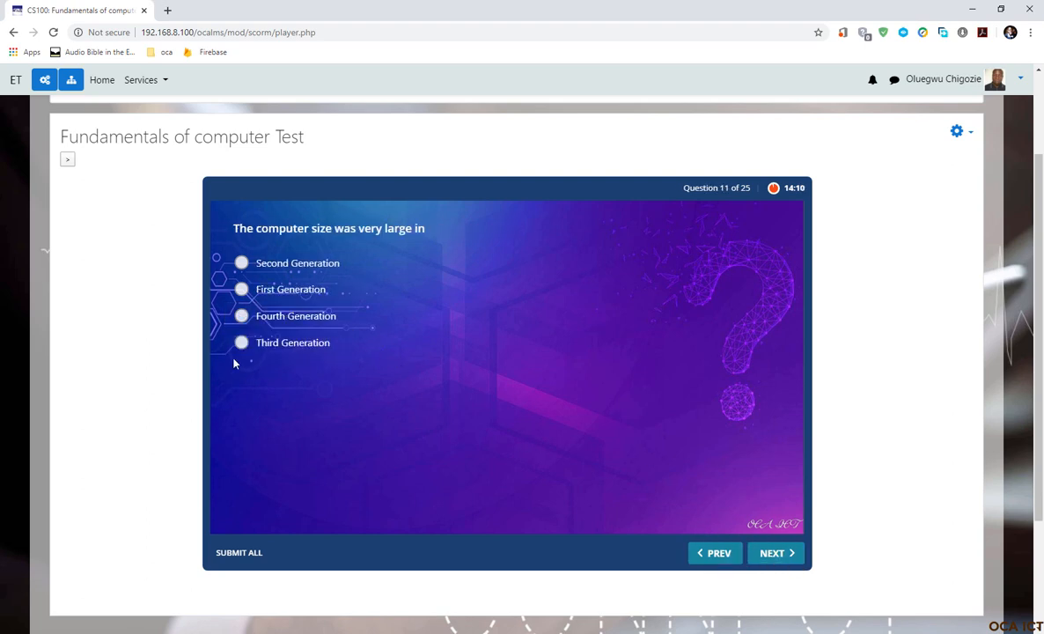
click(775, 553)
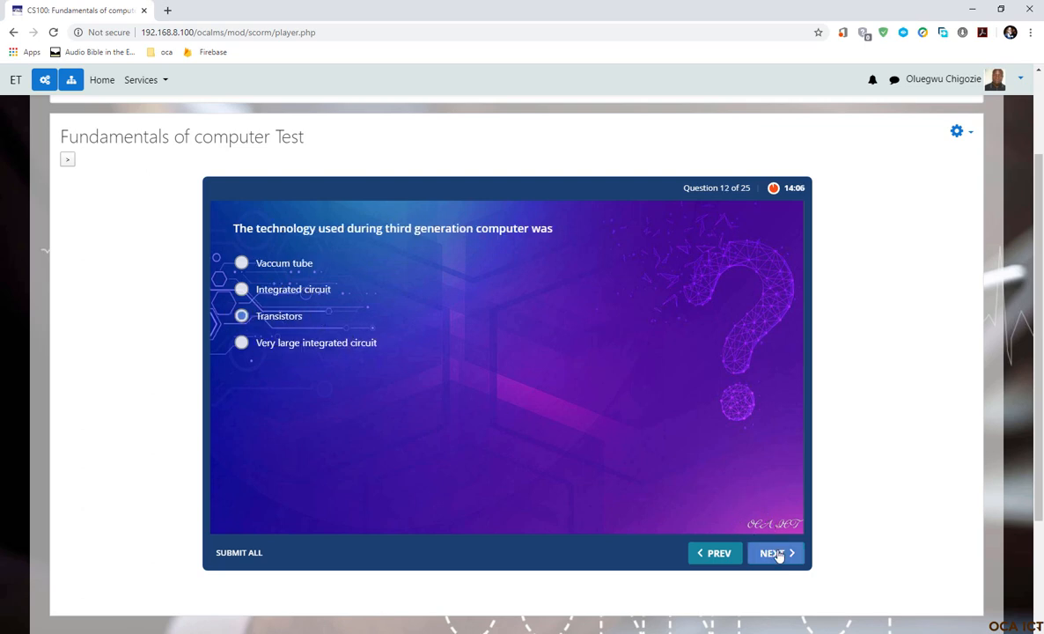
click(774, 553)
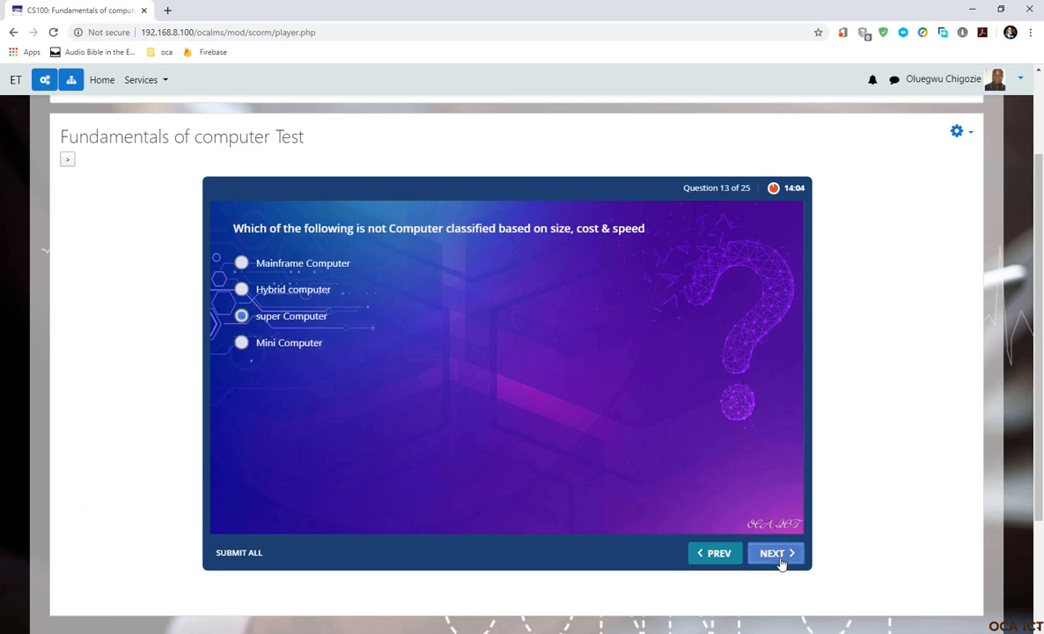
click(771, 553)
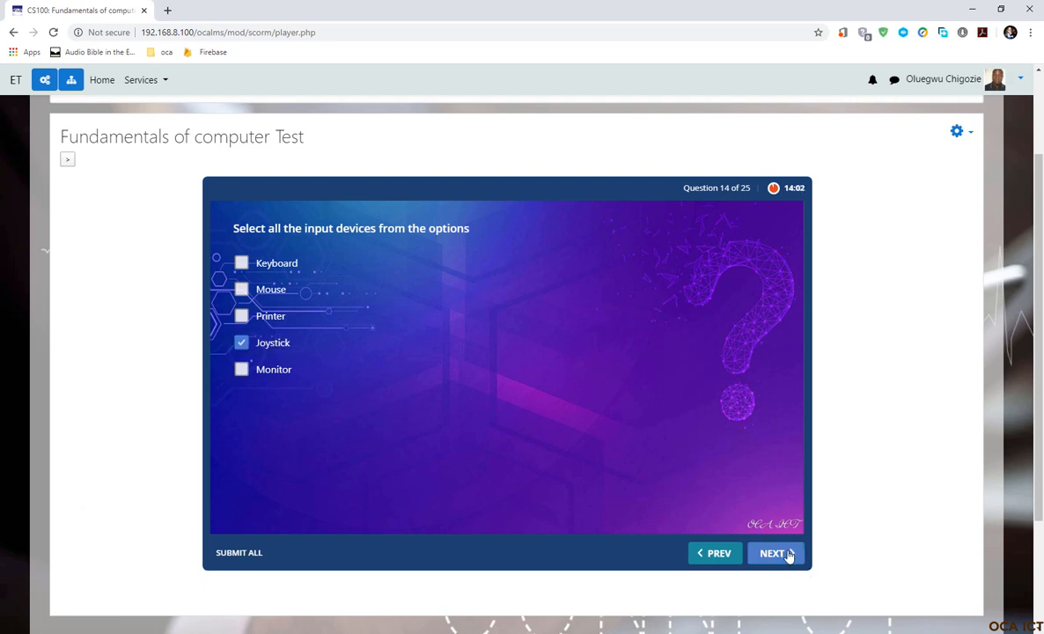
click(772, 553)
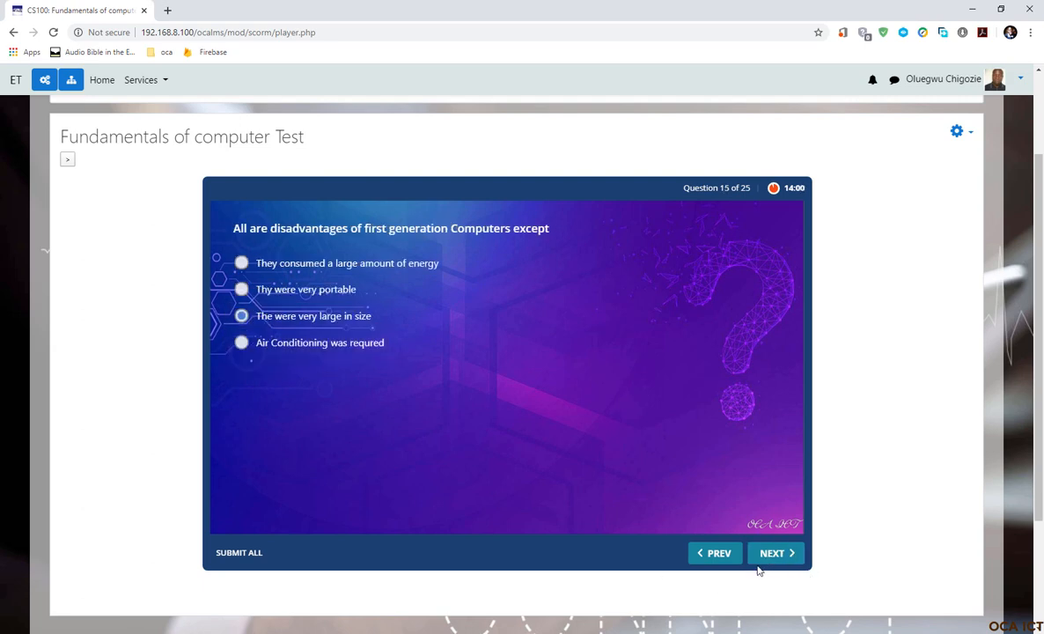
Step: Answer question 16 with Laptop, 22 with 1990, 23 with Windows, and reach question 25
click(775, 552)
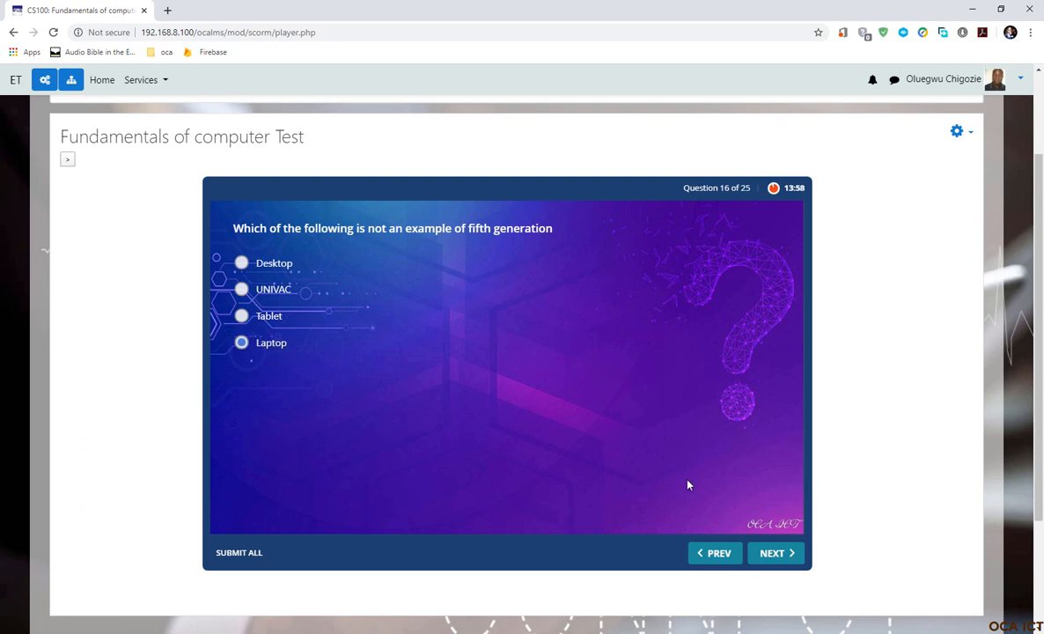
click(775, 553)
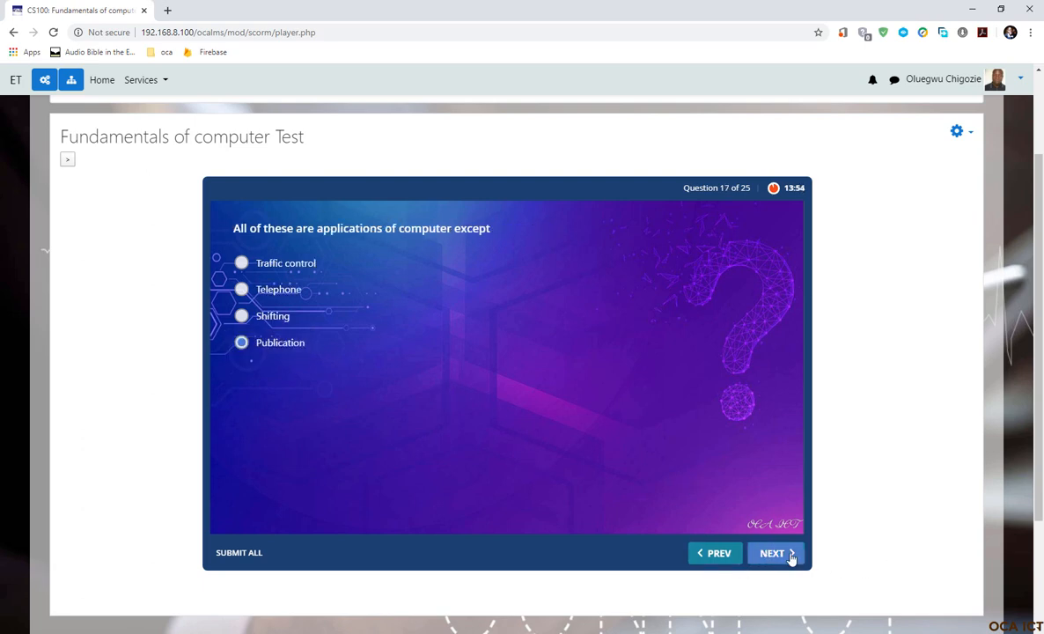
click(771, 553)
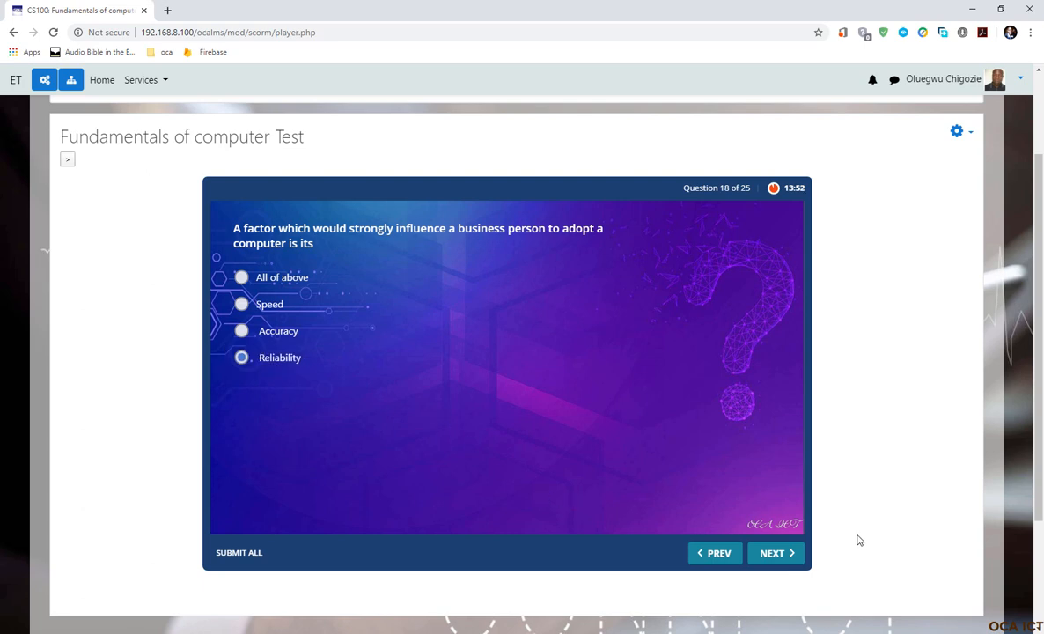
click(775, 552)
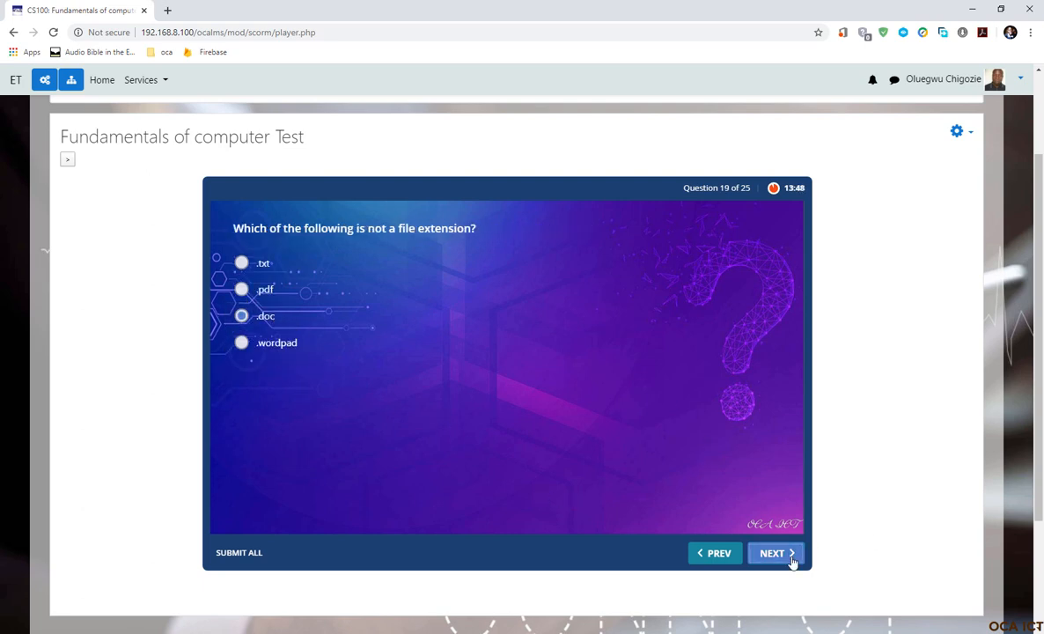
click(771, 552)
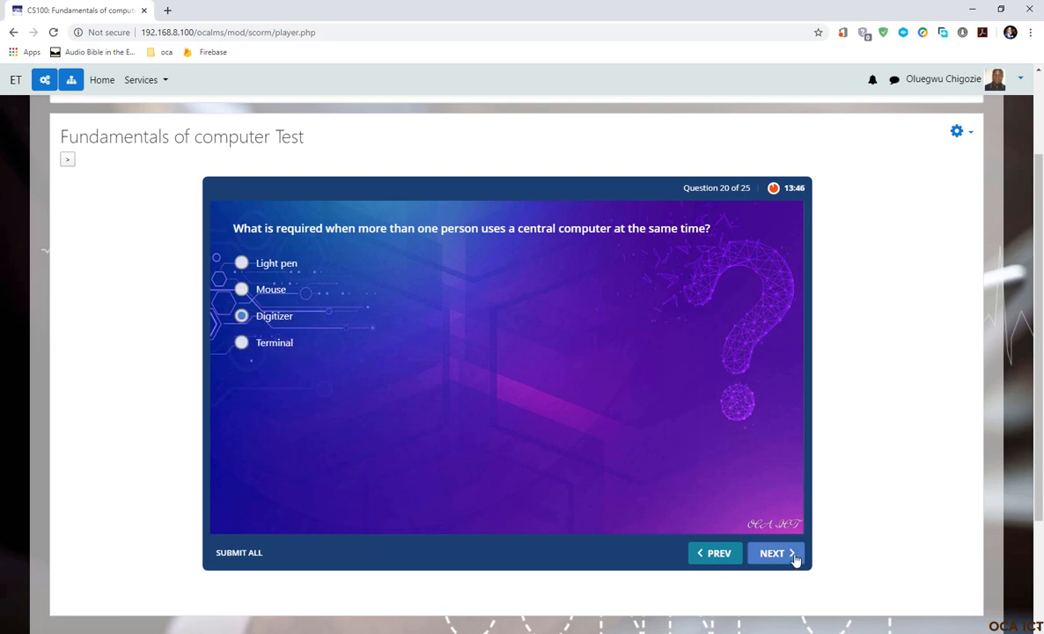
click(772, 553)
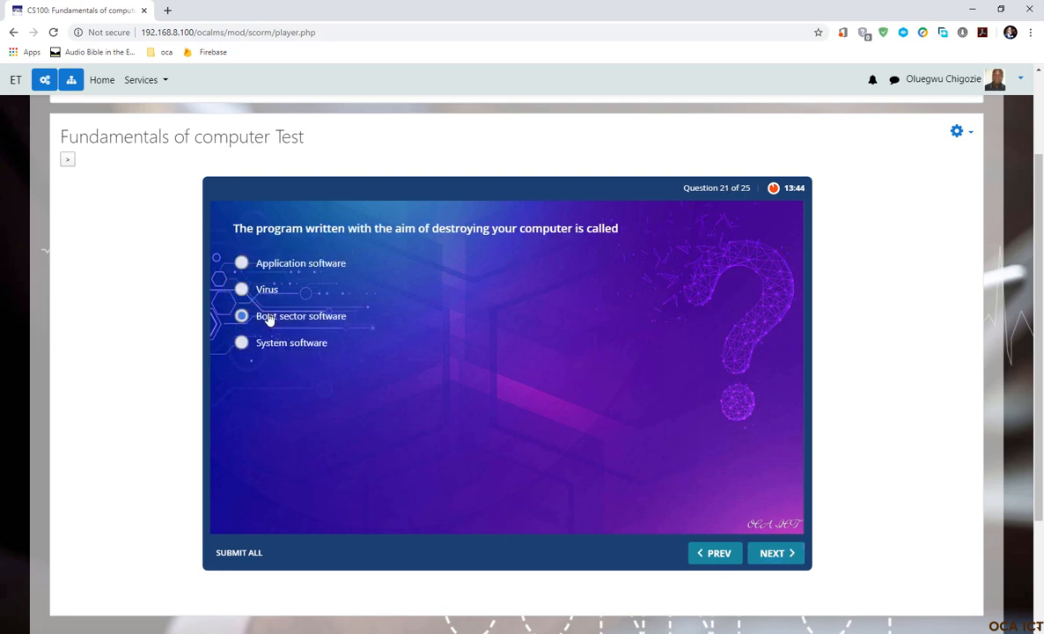
click(775, 553)
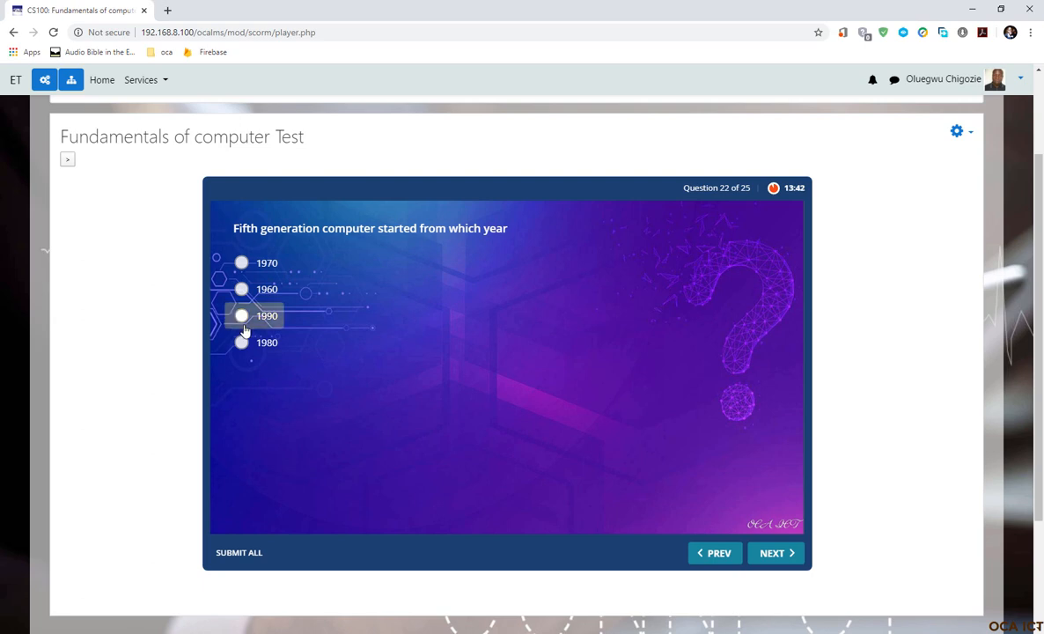
click(775, 552)
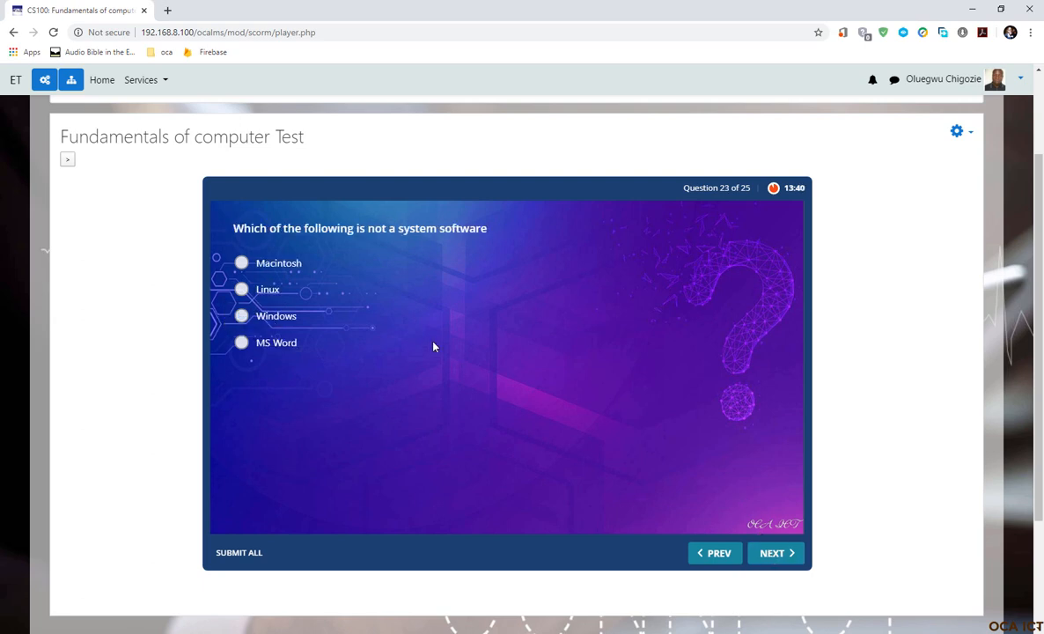
click(241, 315)
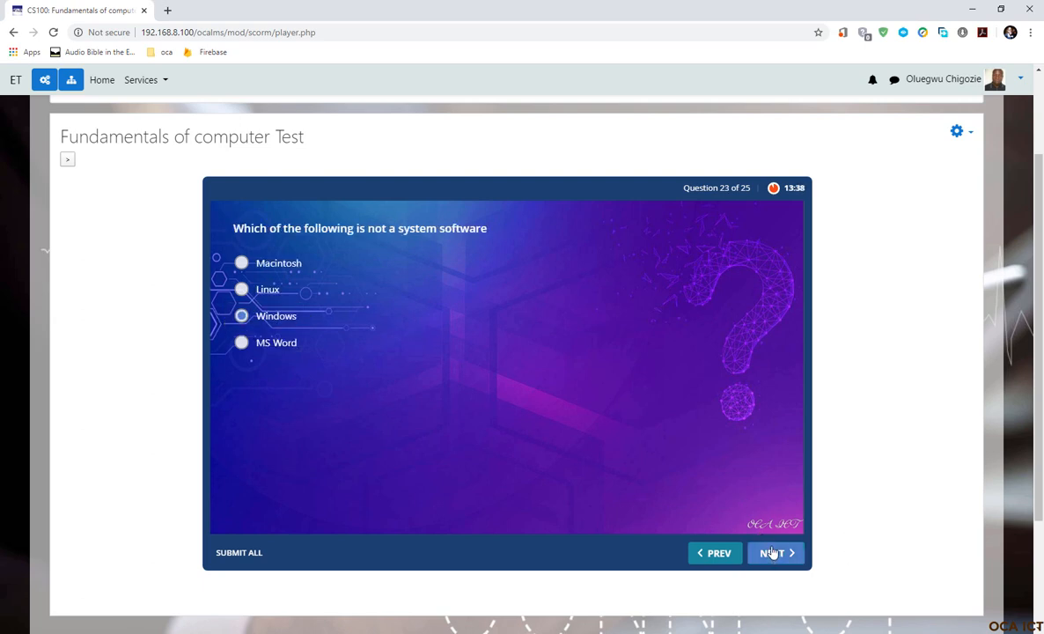
mouse_move(302, 341)
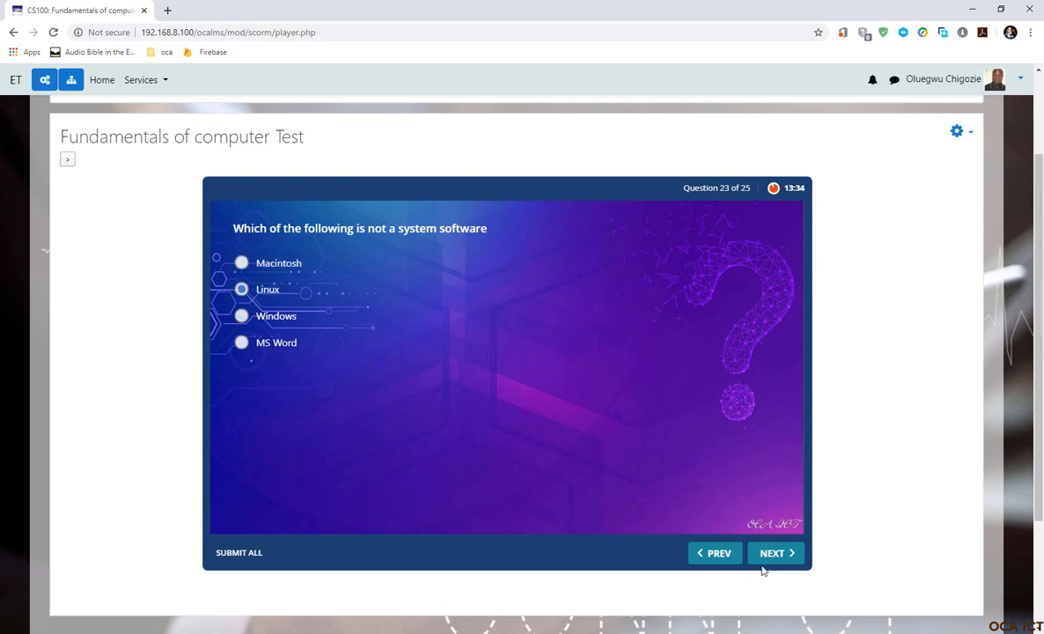
click(775, 552)
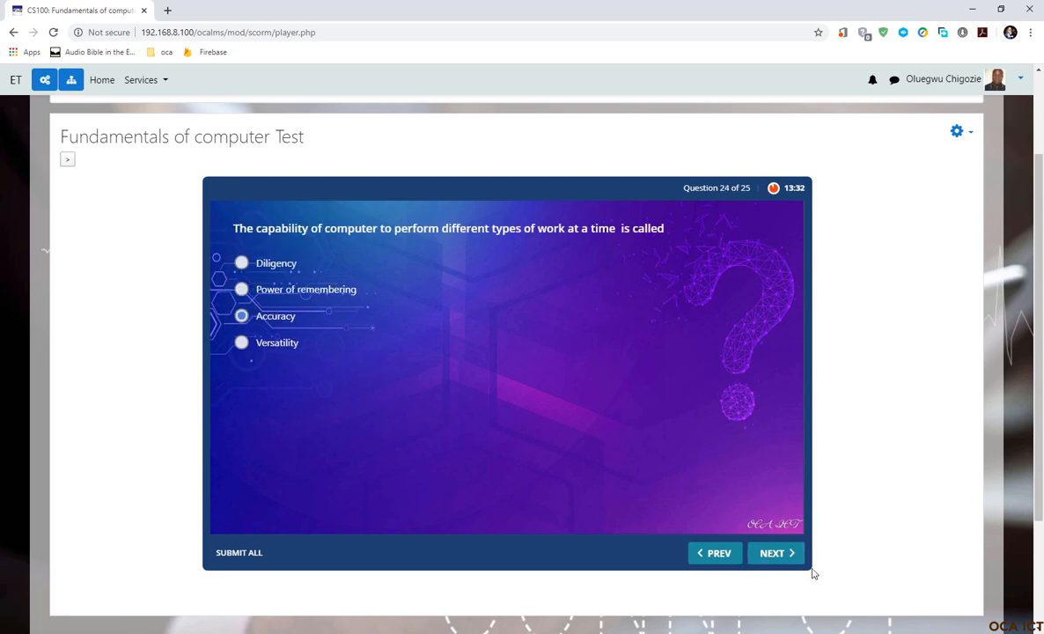
click(776, 553)
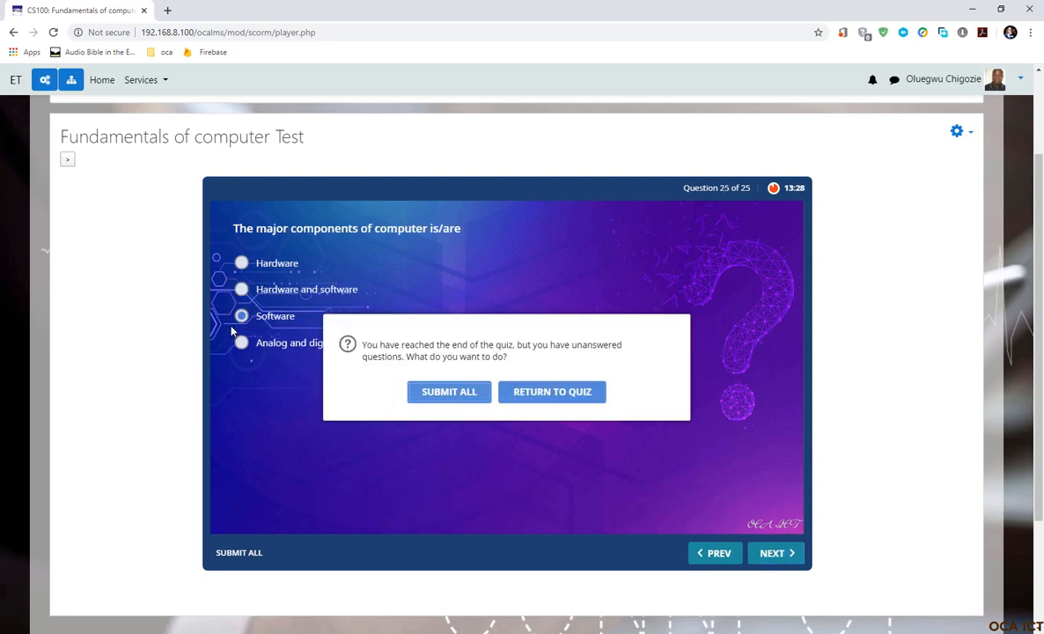
mouse_move(437, 379)
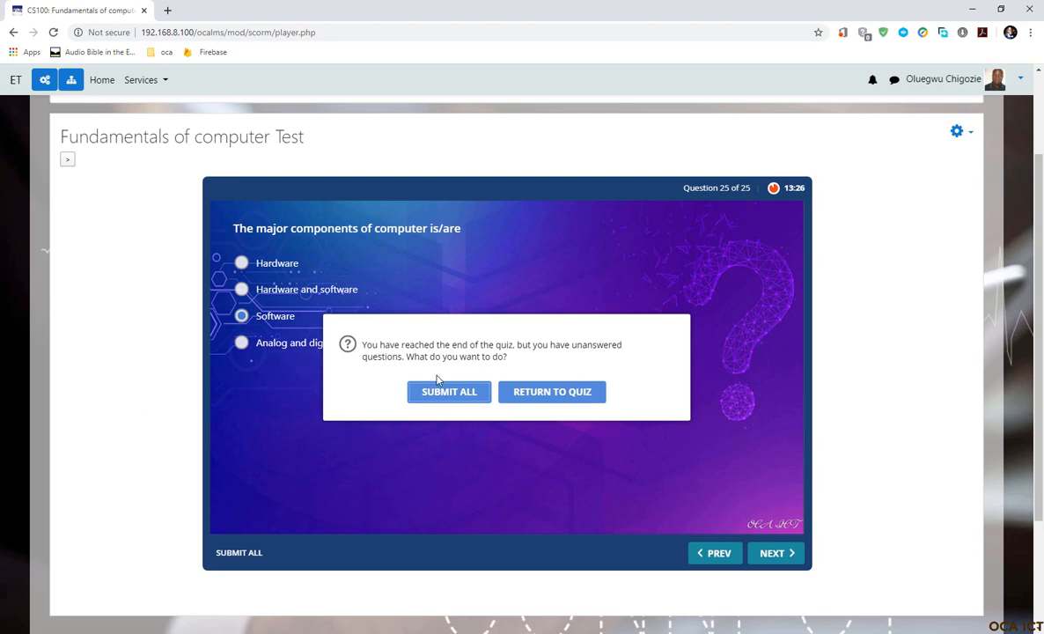
mouse_move(438, 410)
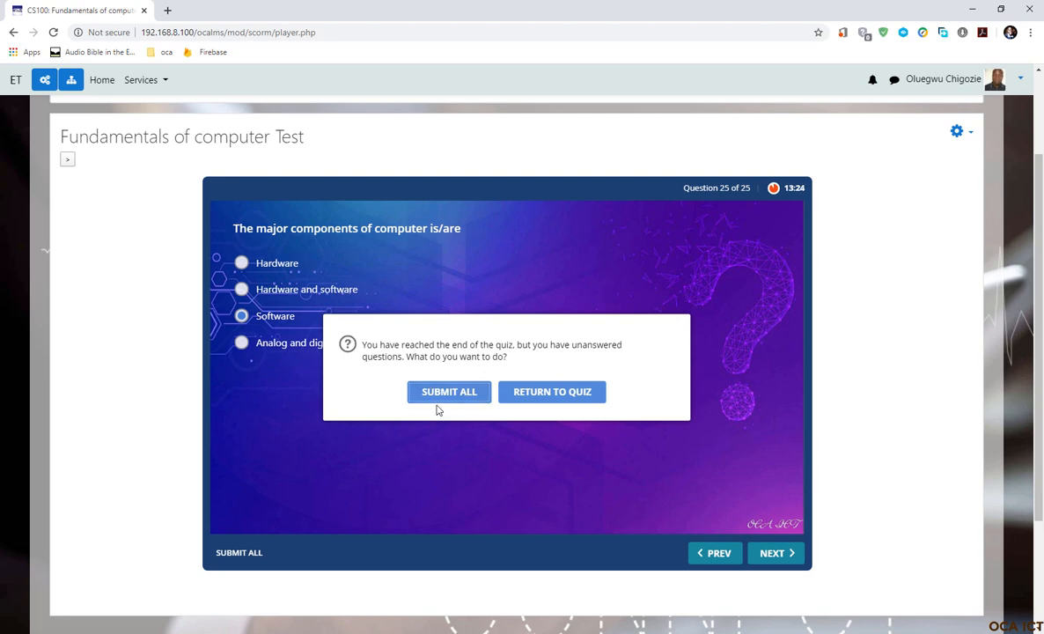
mouse_move(448, 391)
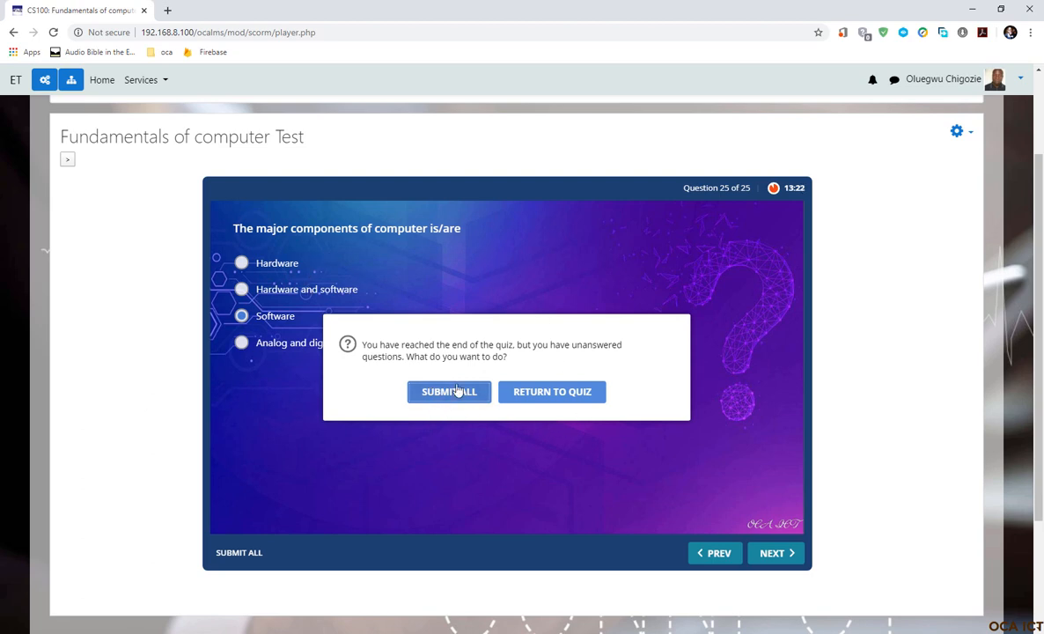
mouse_move(402, 291)
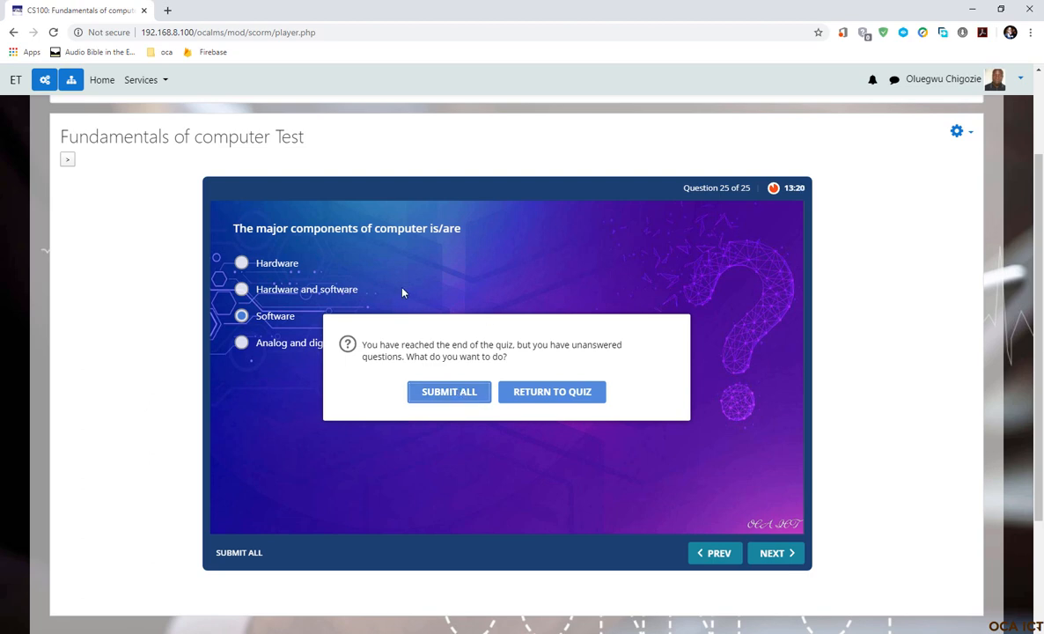
mouse_move(456, 406)
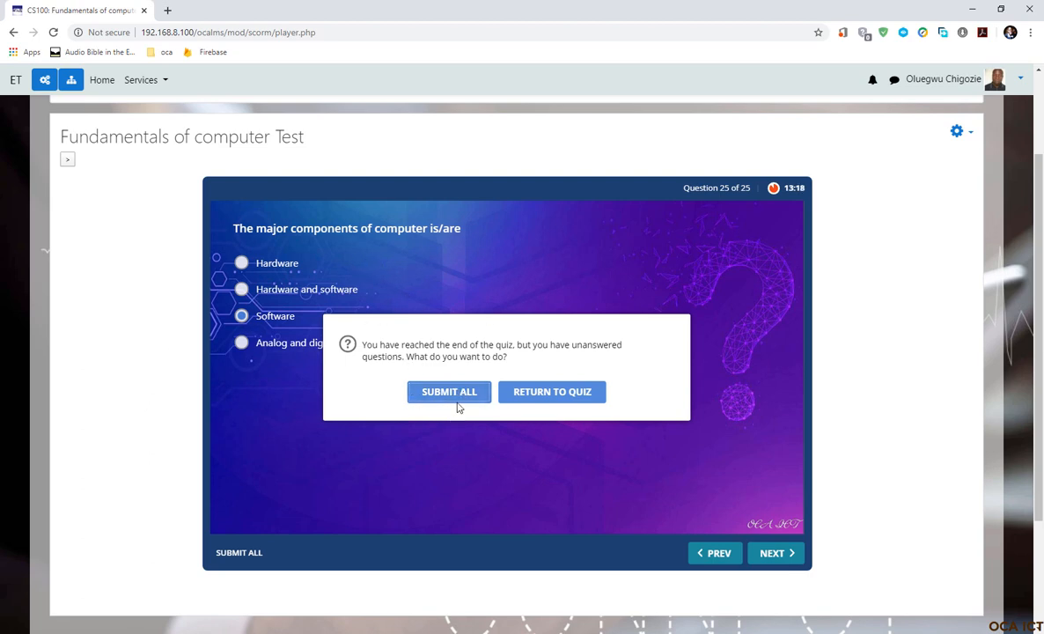
mouse_move(443, 402)
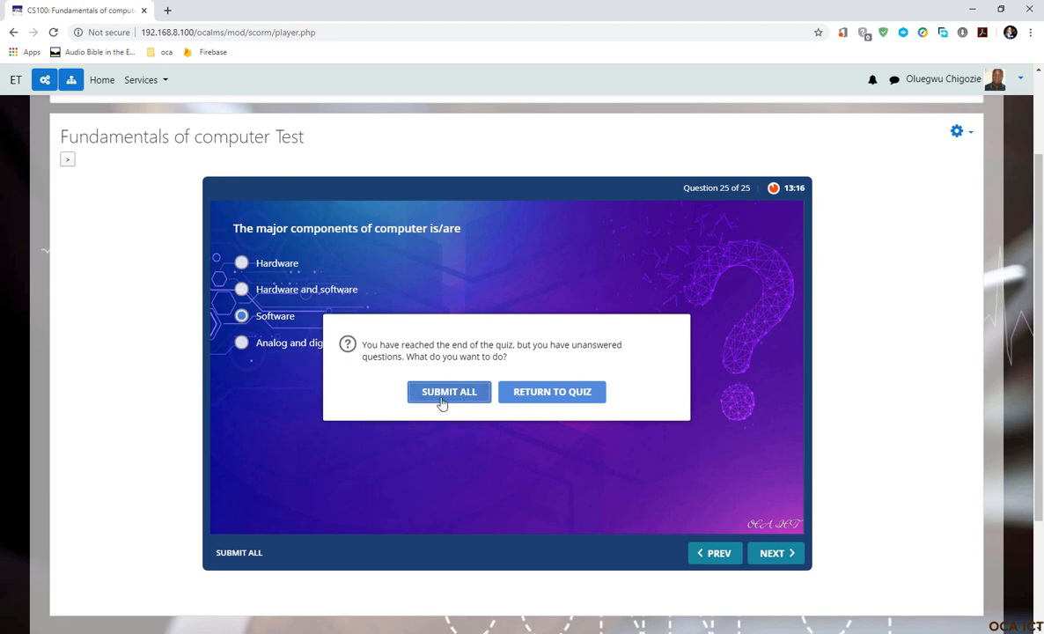
Step: Confirm Submit All despite unanswered questions, reaching the not-passed result screen
click(552, 391)
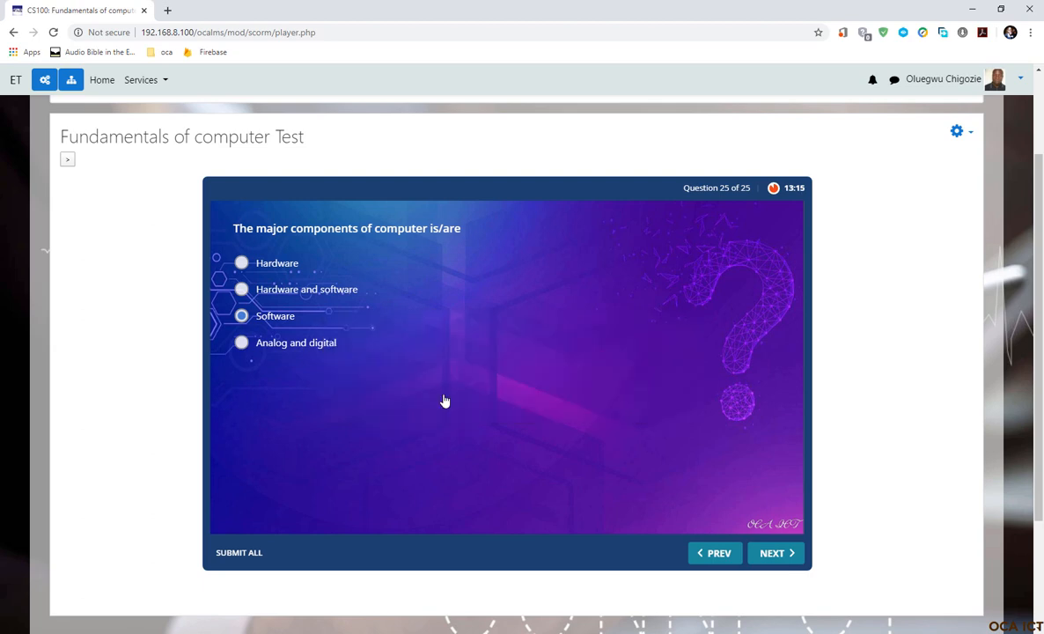
click(238, 551)
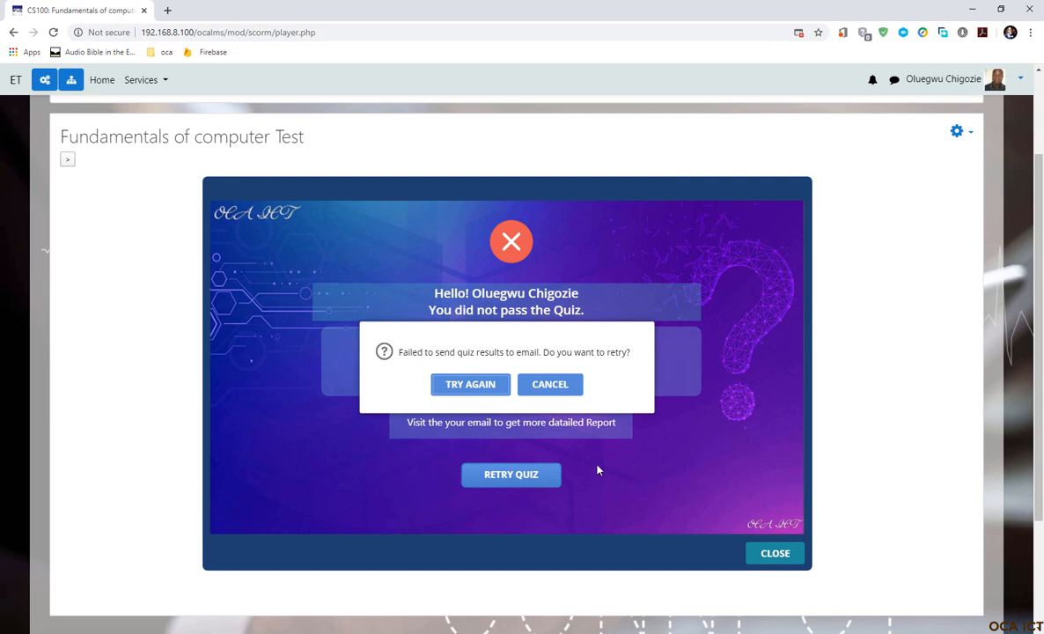
mouse_move(549, 384)
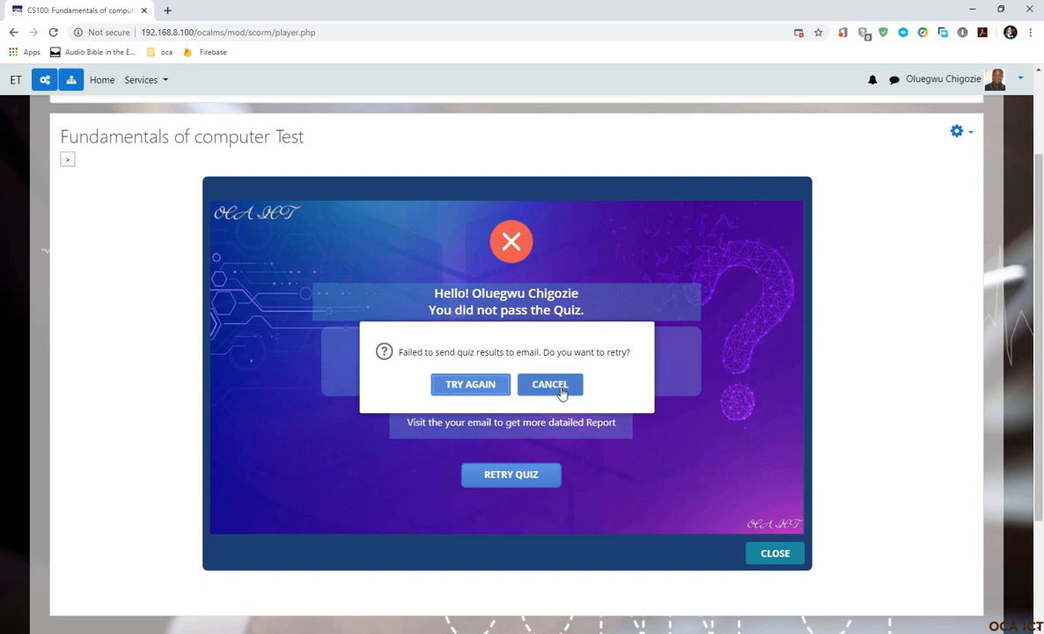
mouse_move(532, 402)
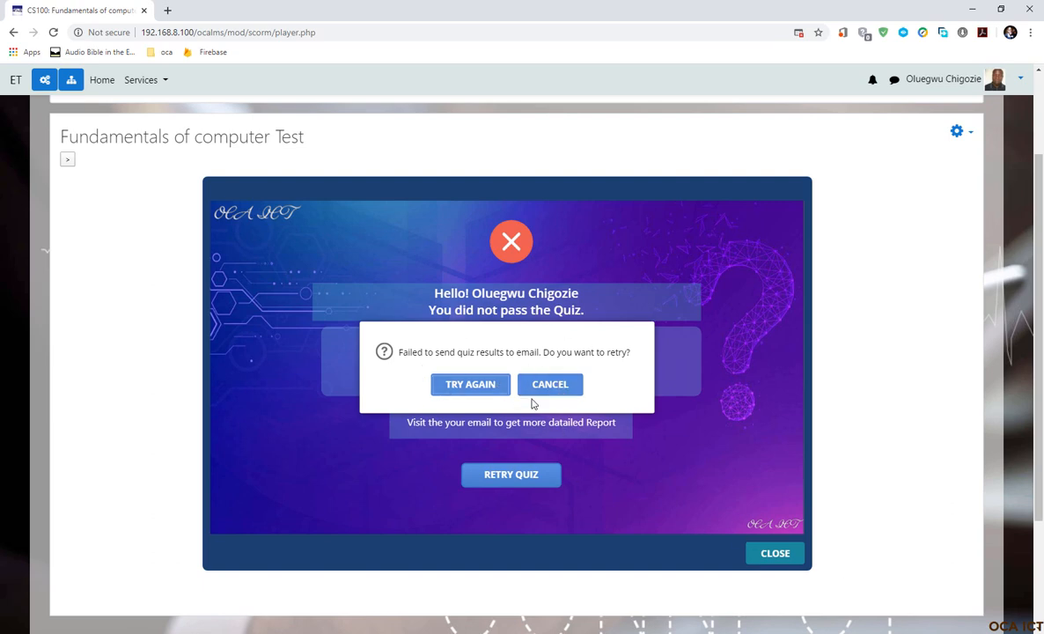
Step: Dismiss the failed email retry prompt and close the quiz results player
click(549, 383)
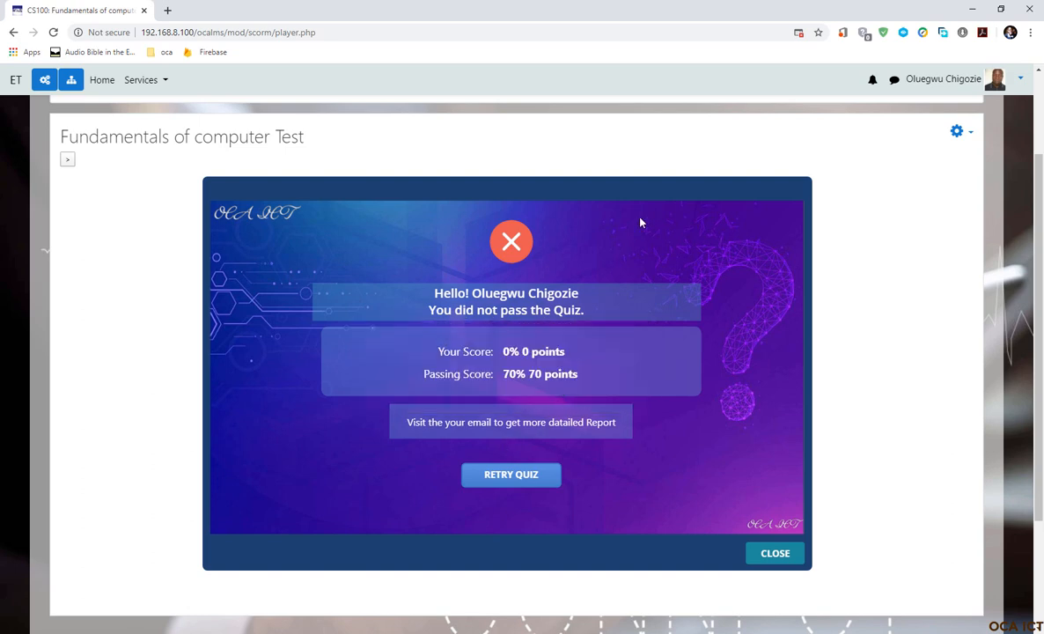
mouse_move(501, 371)
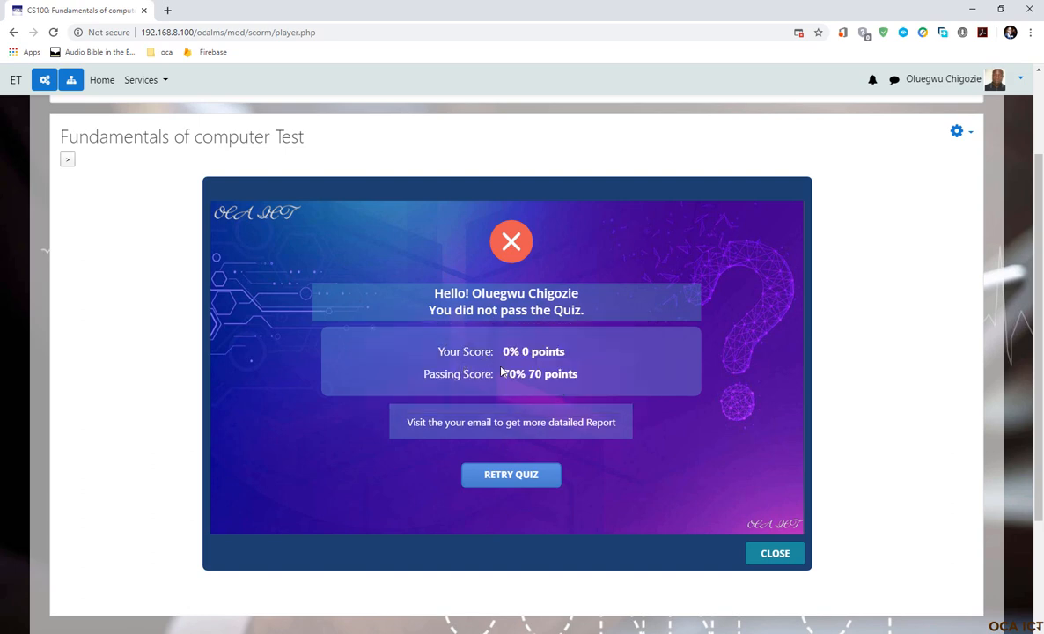
mouse_move(526, 379)
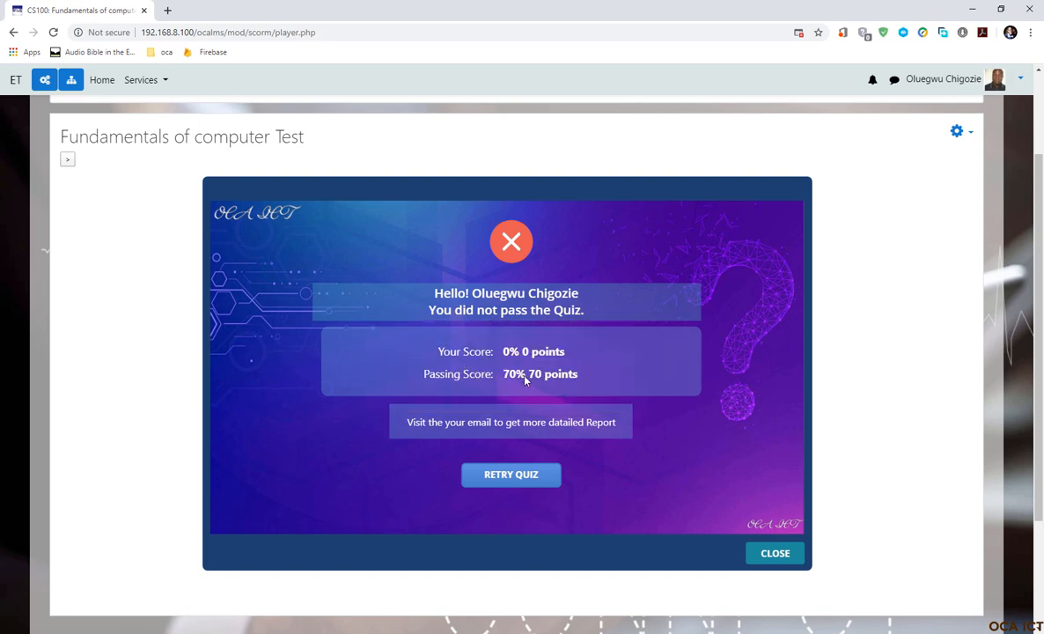
mouse_move(491, 380)
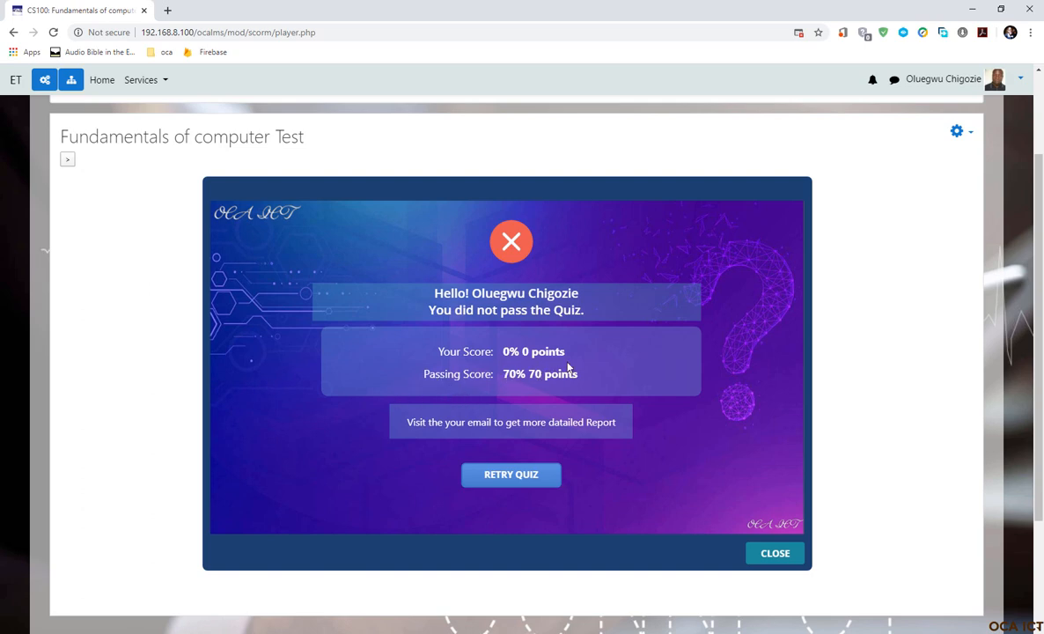
mouse_move(394, 437)
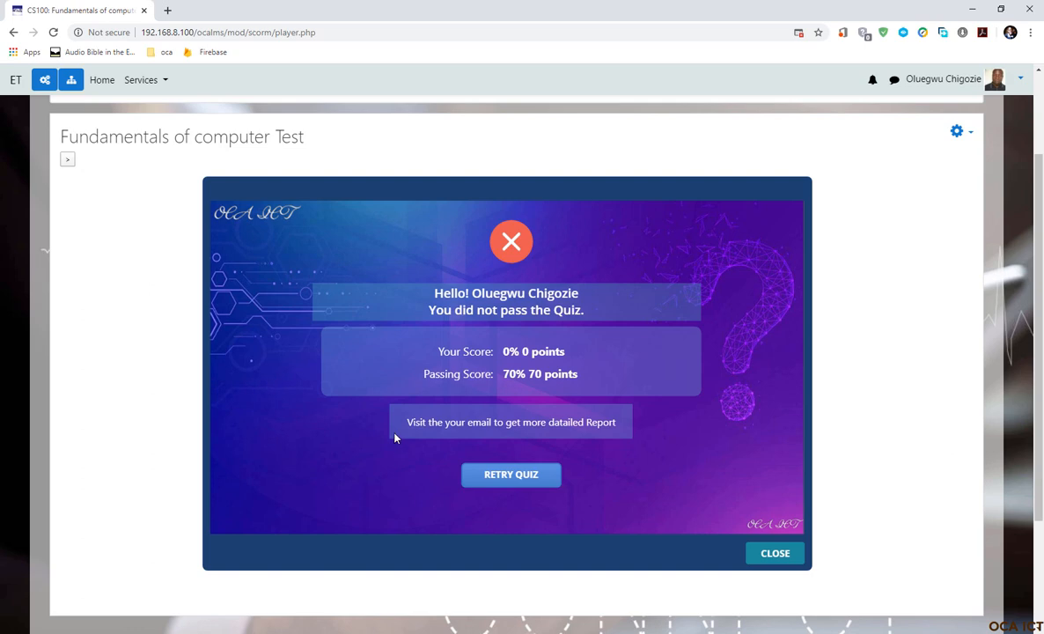
mouse_move(510, 473)
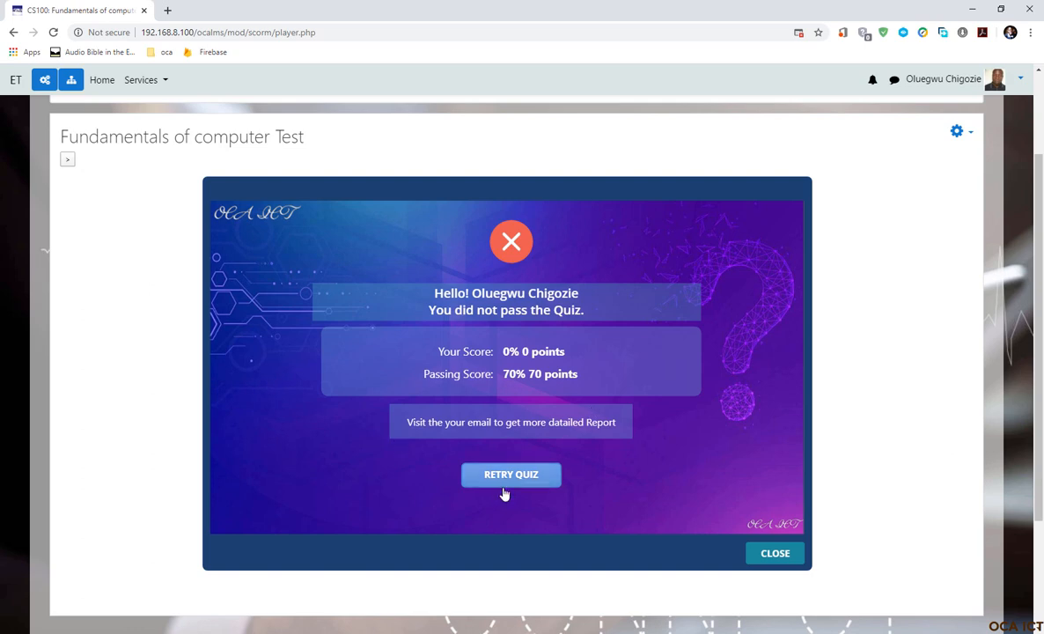
mouse_move(529, 490)
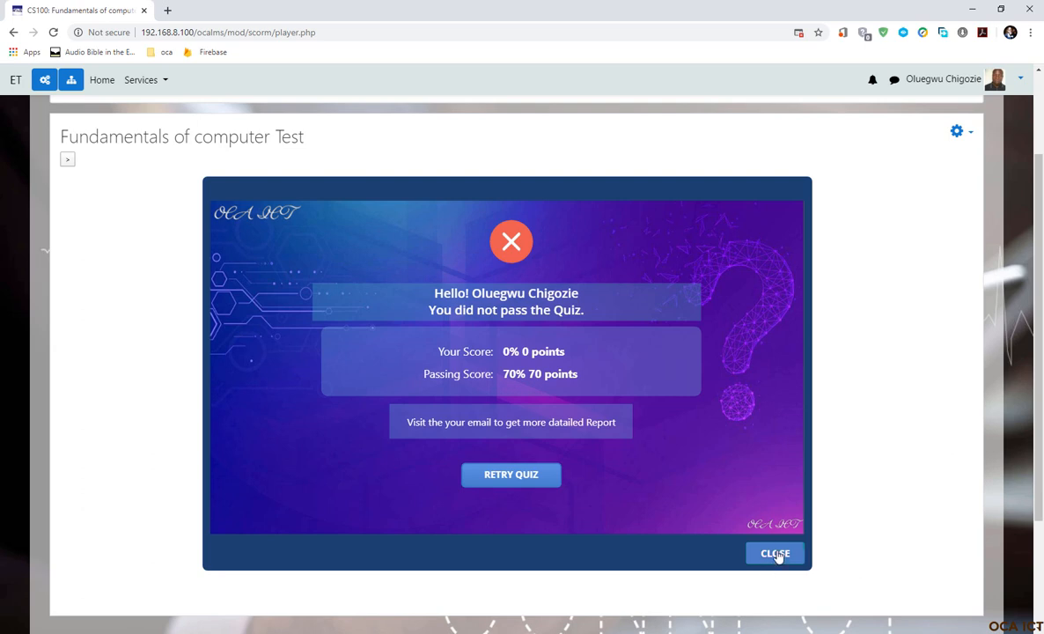
click(773, 553)
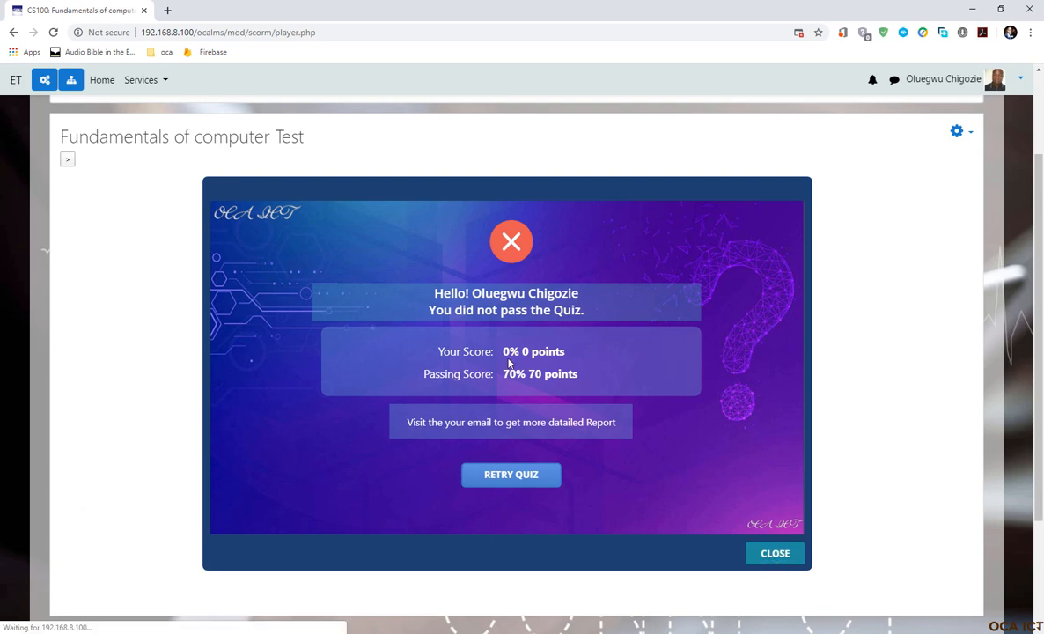
click(773, 552)
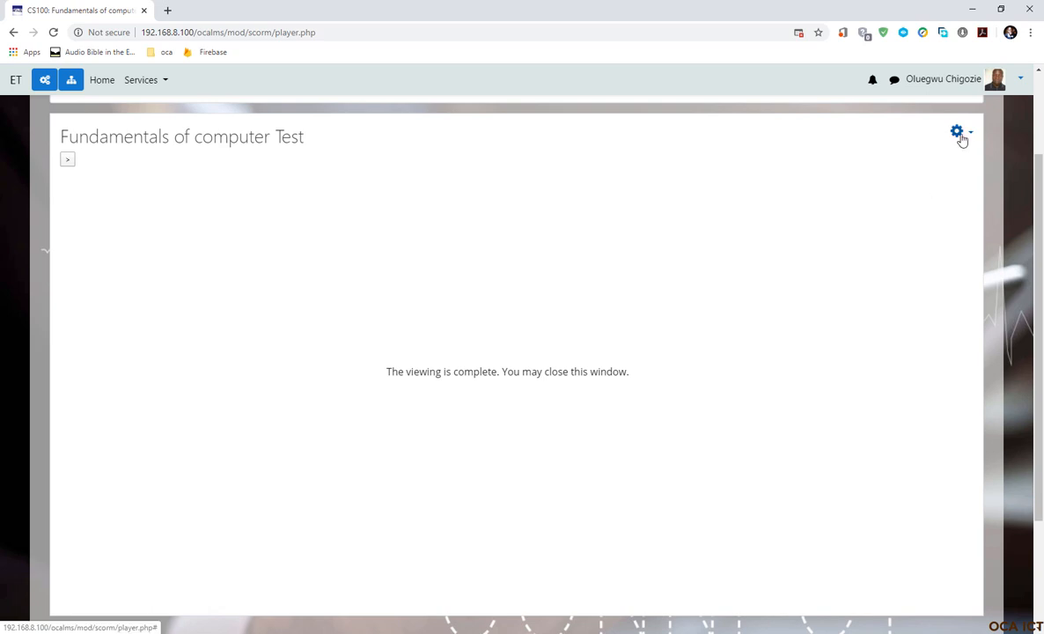
Step: Return to the course and reopen the Fundamentals of computer Test activity
click(956, 131)
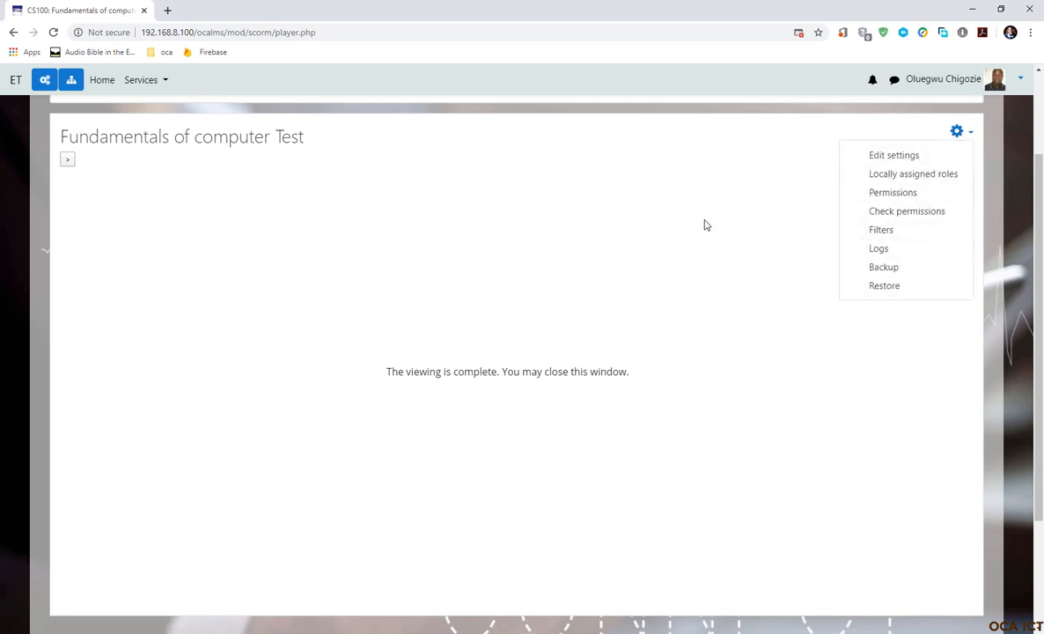
scroll(up, 3)
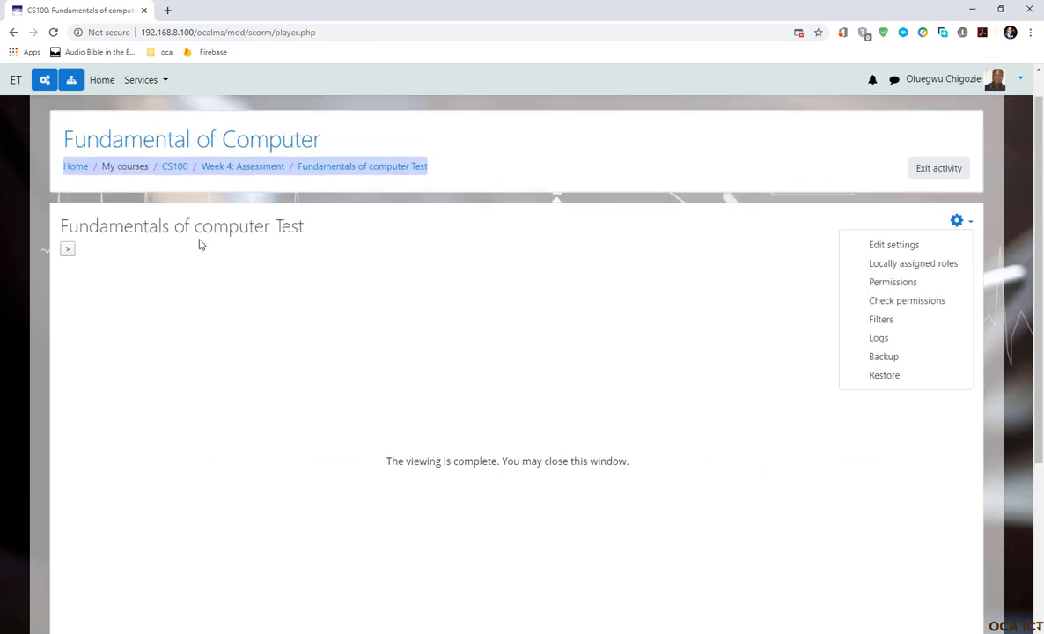
mouse_move(201, 169)
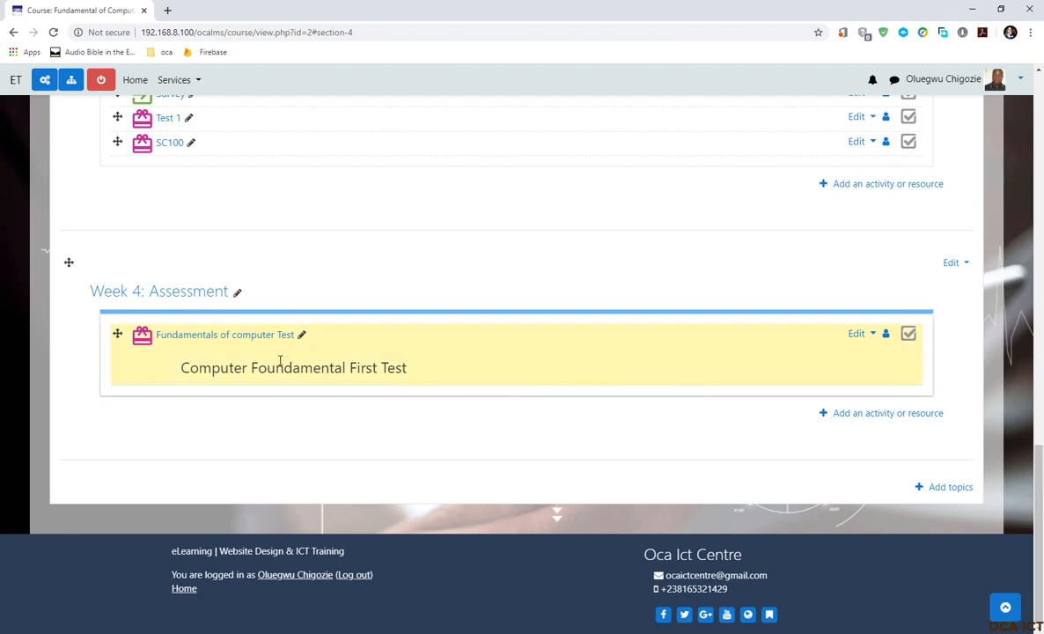
click(226, 334)
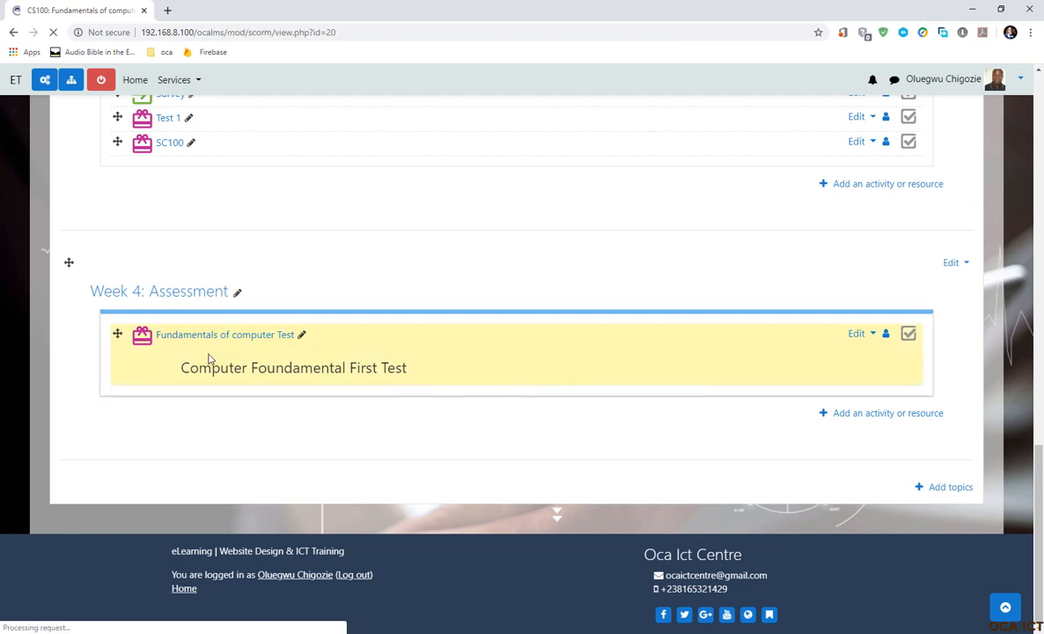
click(225, 335)
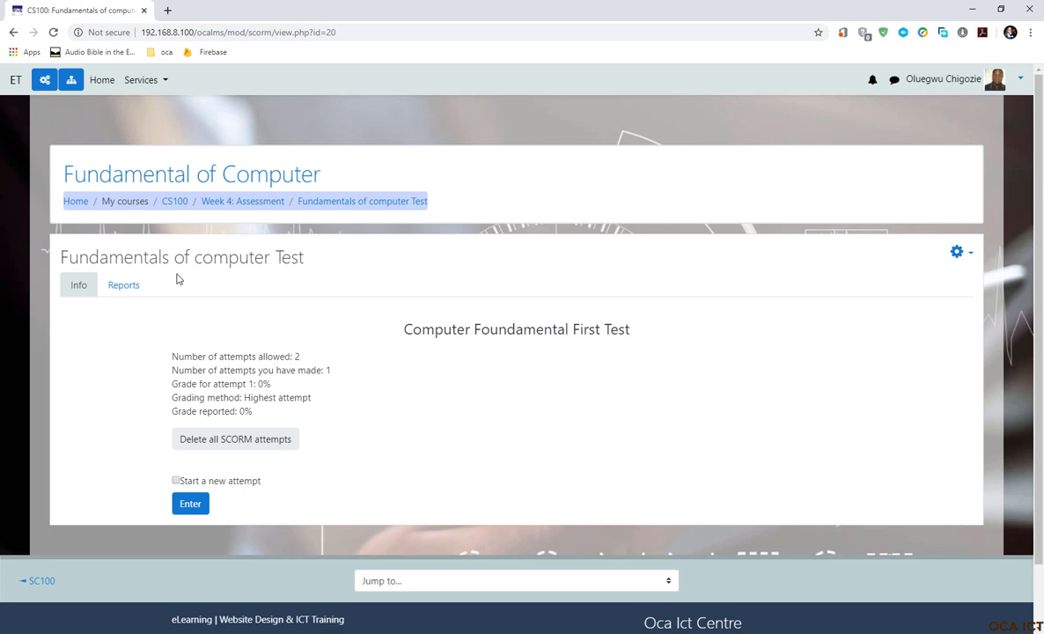
mouse_move(147, 270)
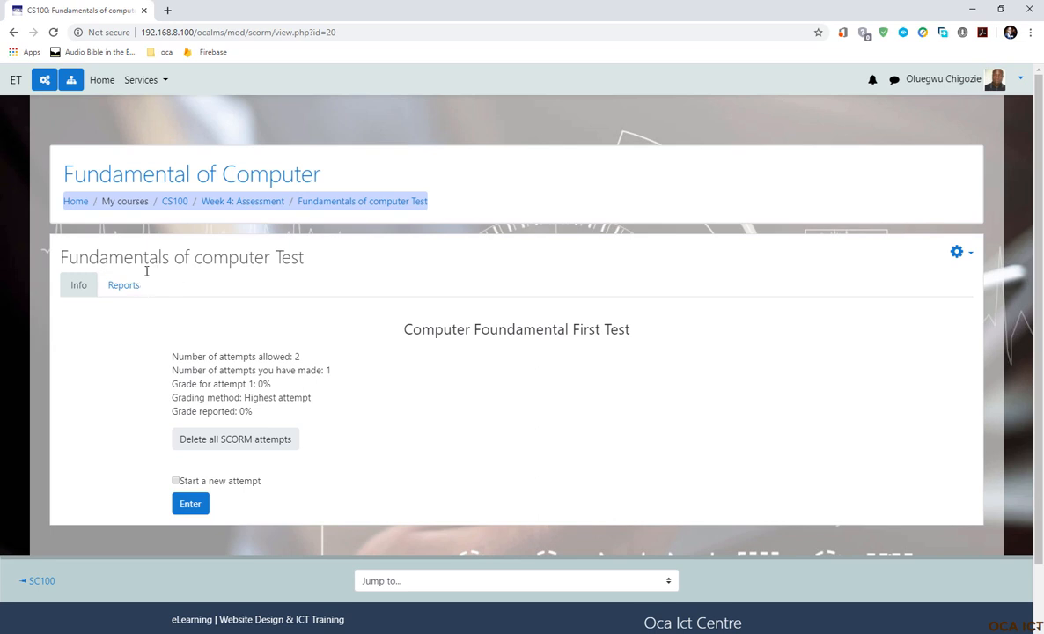
Step: Open the Reports tab showing the single attempt scored 0
click(123, 284)
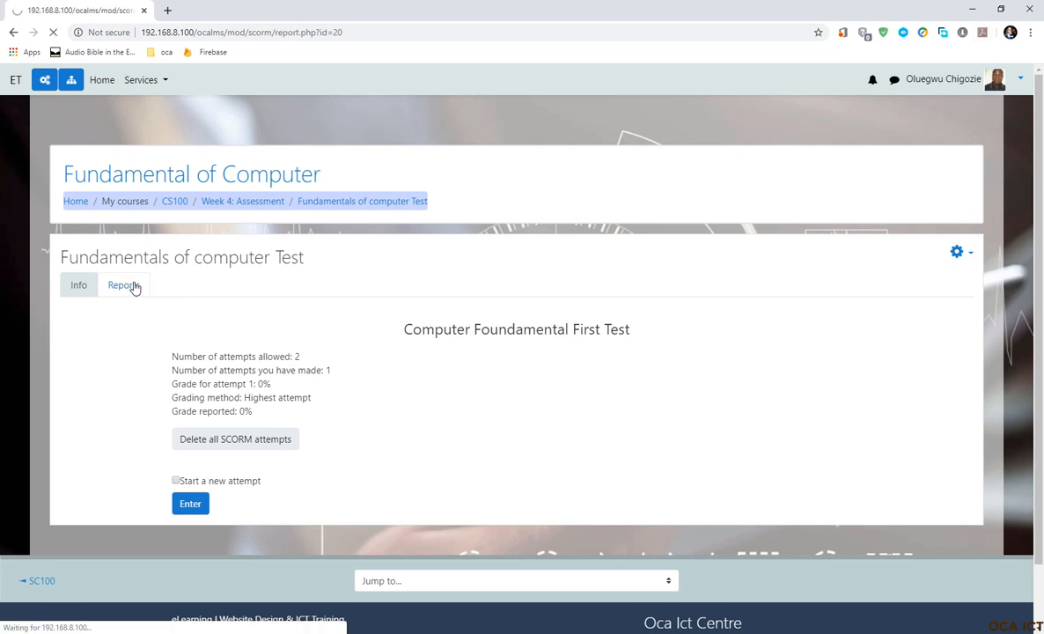
click(122, 284)
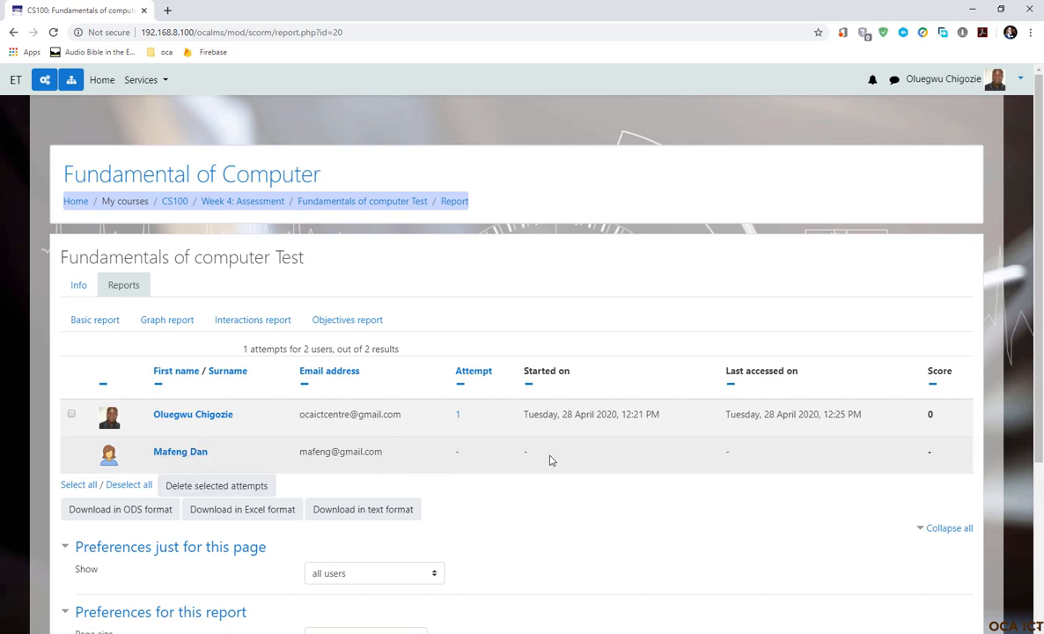
mouse_move(197, 445)
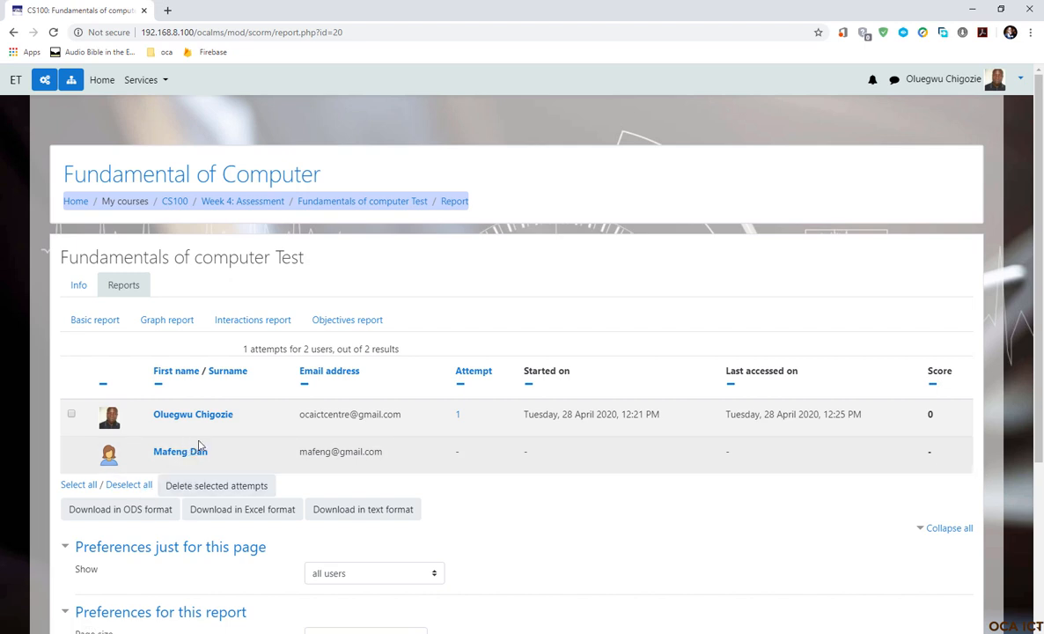
mouse_move(643, 449)
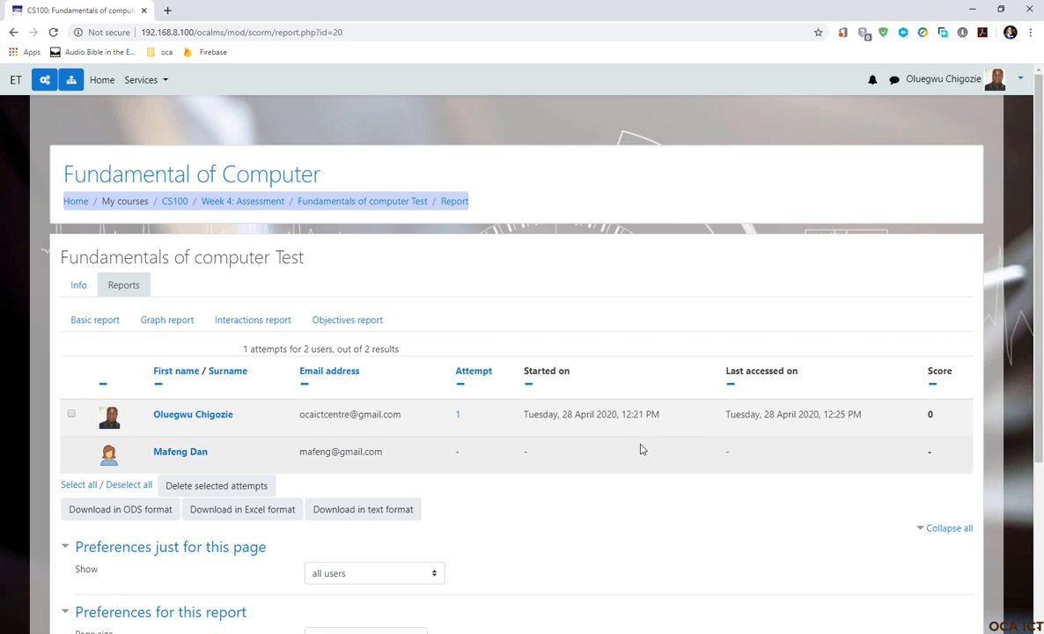
mouse_move(193, 414)
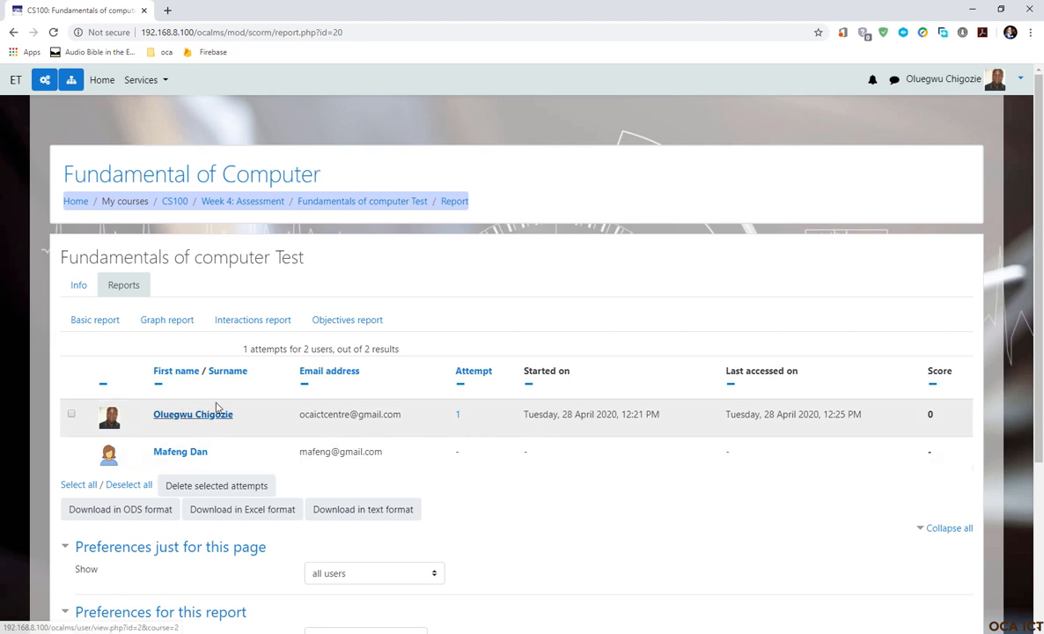
mouse_move(270, 432)
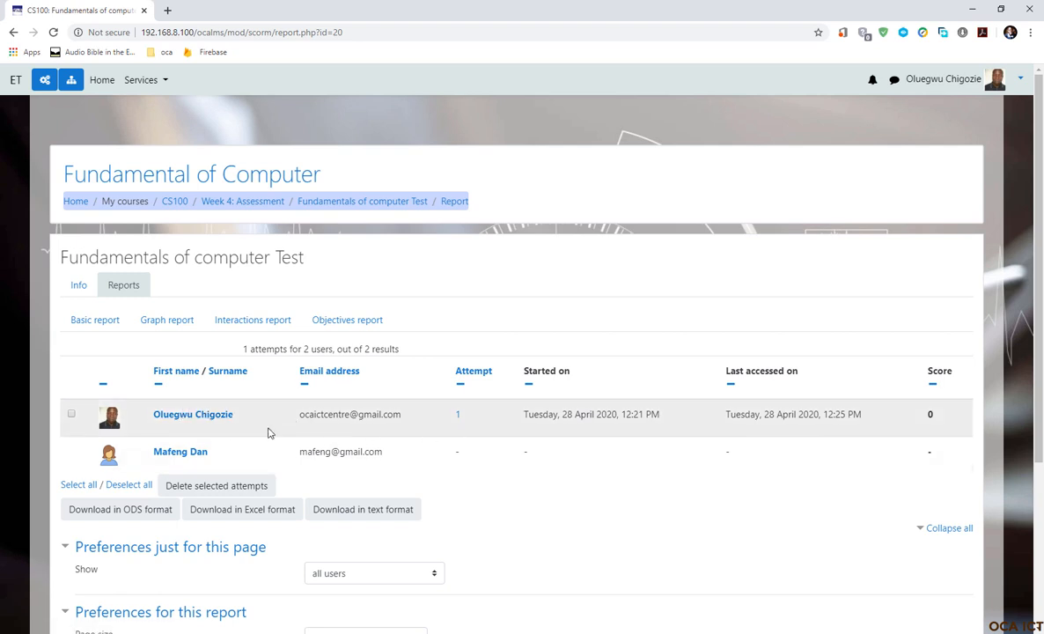
mouse_move(466, 438)
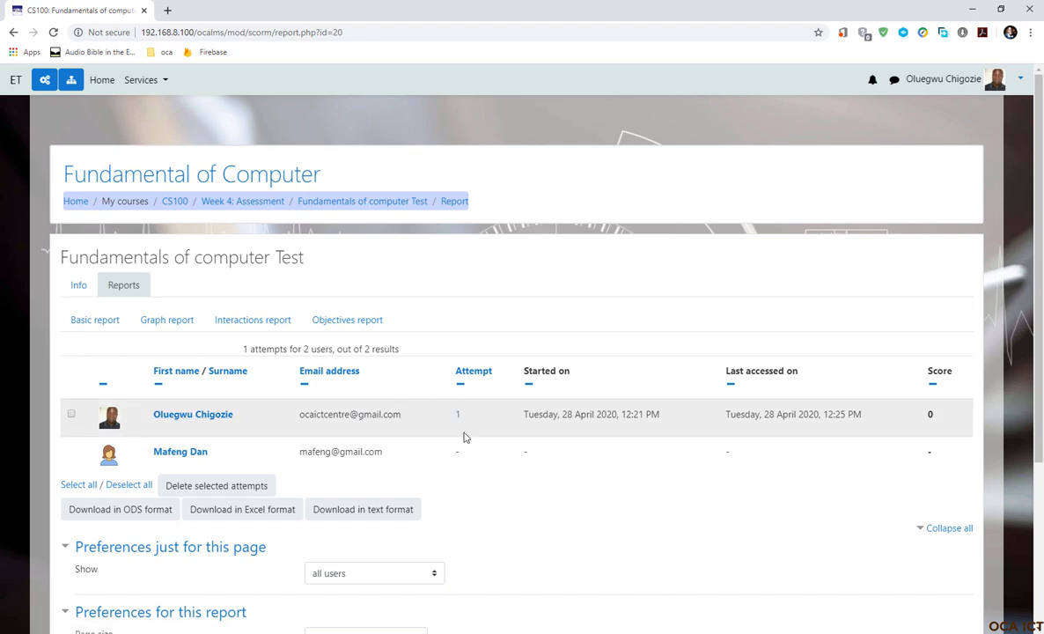
mouse_move(527, 431)
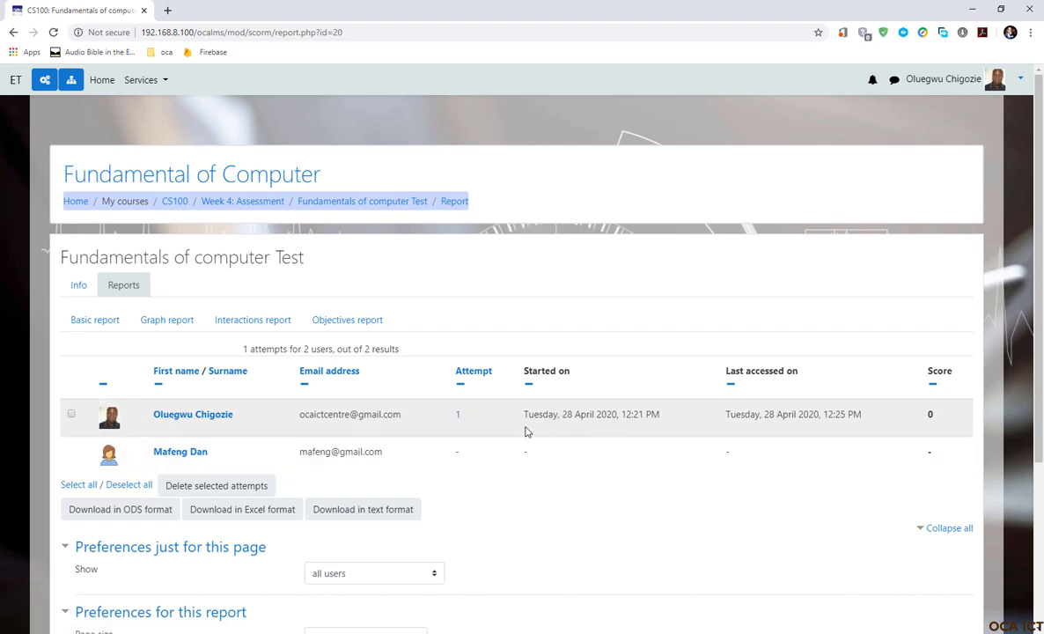
mouse_move(576, 403)
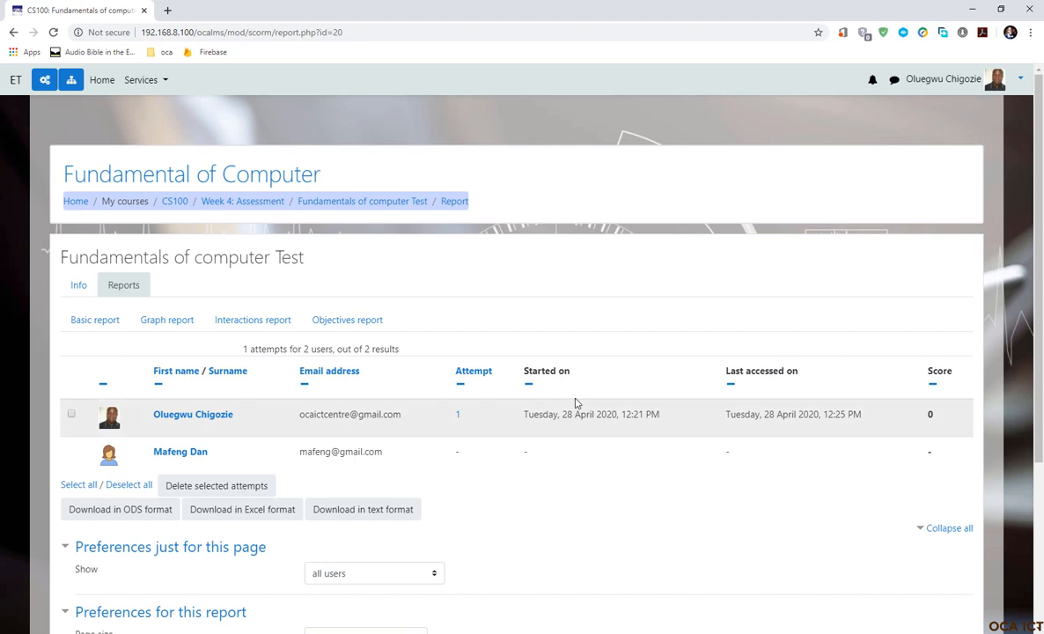
mouse_move(597, 418)
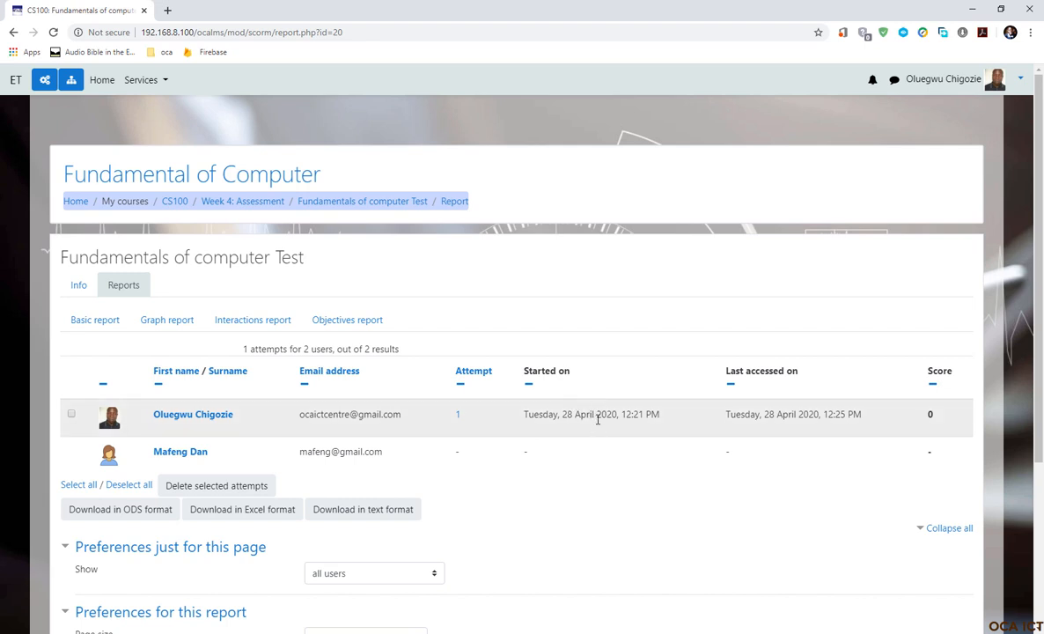
mouse_move(784, 416)
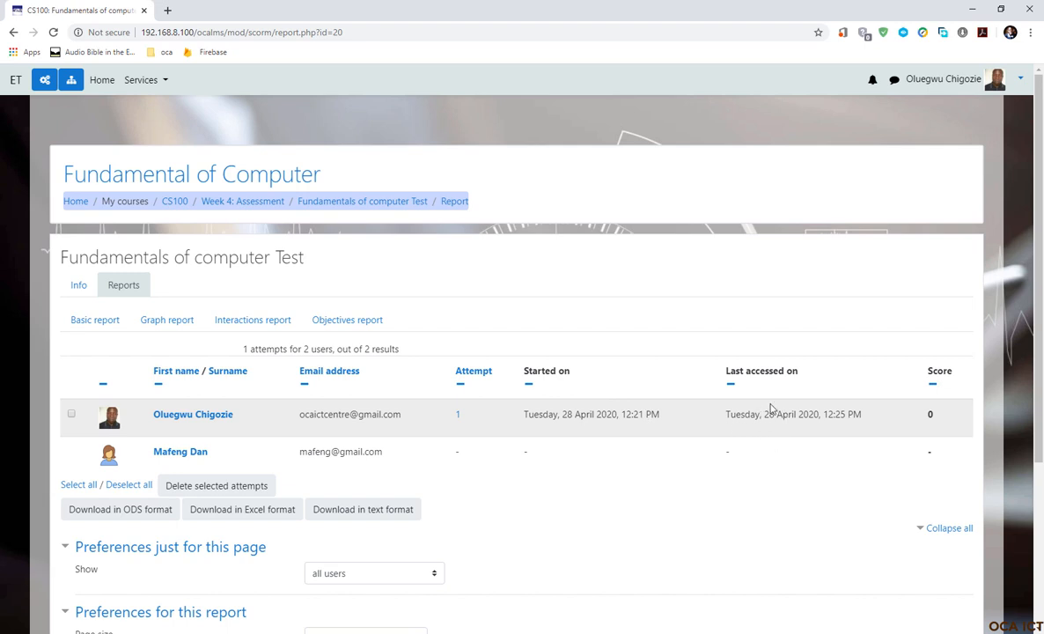
mouse_move(857, 413)
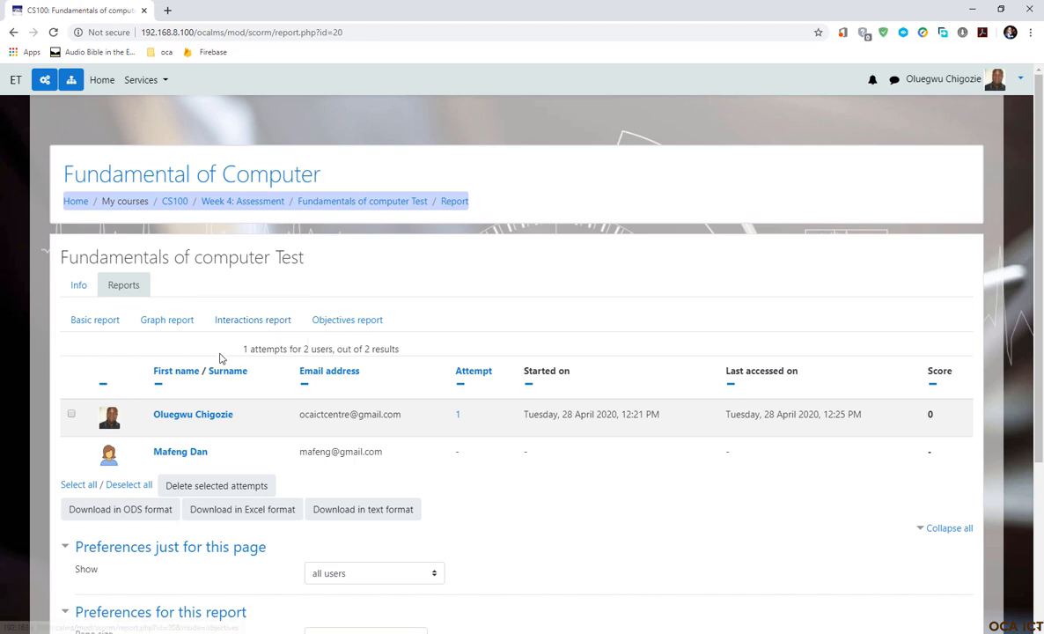
mouse_move(262, 361)
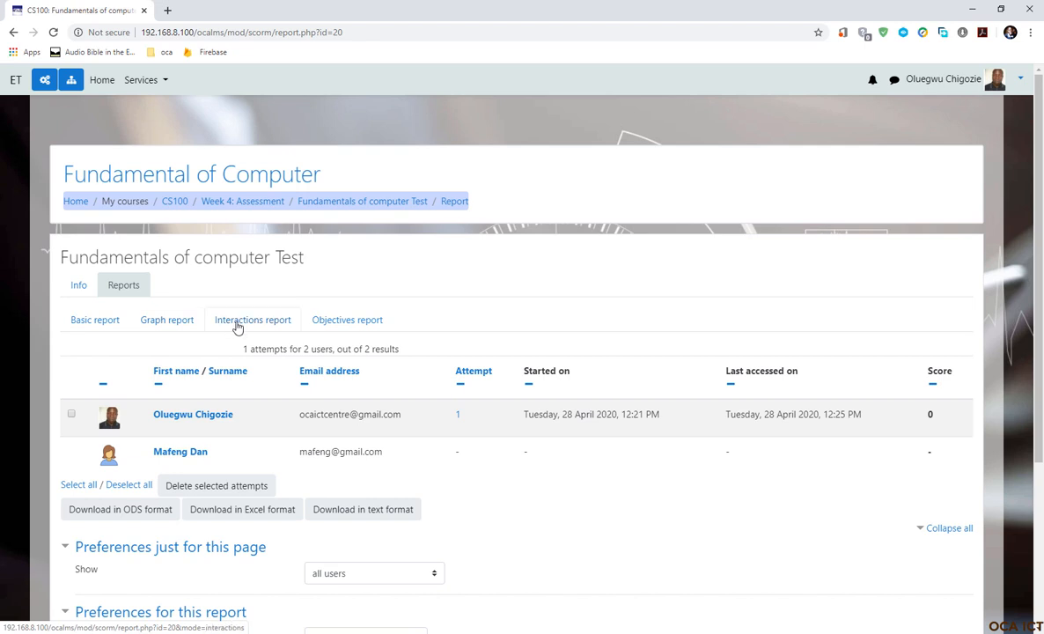
mouse_move(264, 446)
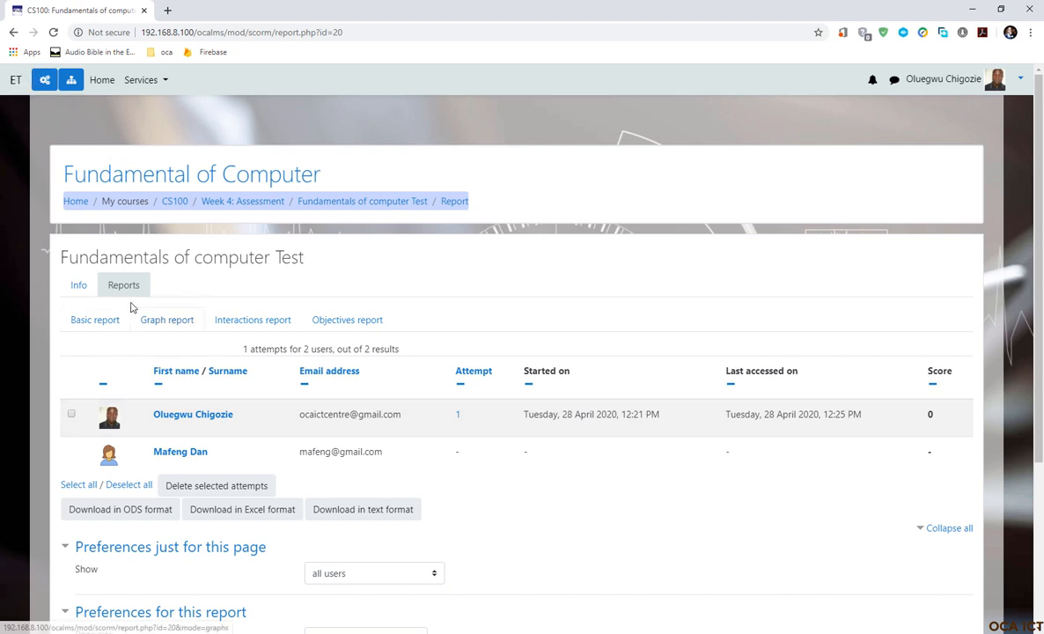
mouse_move(145, 334)
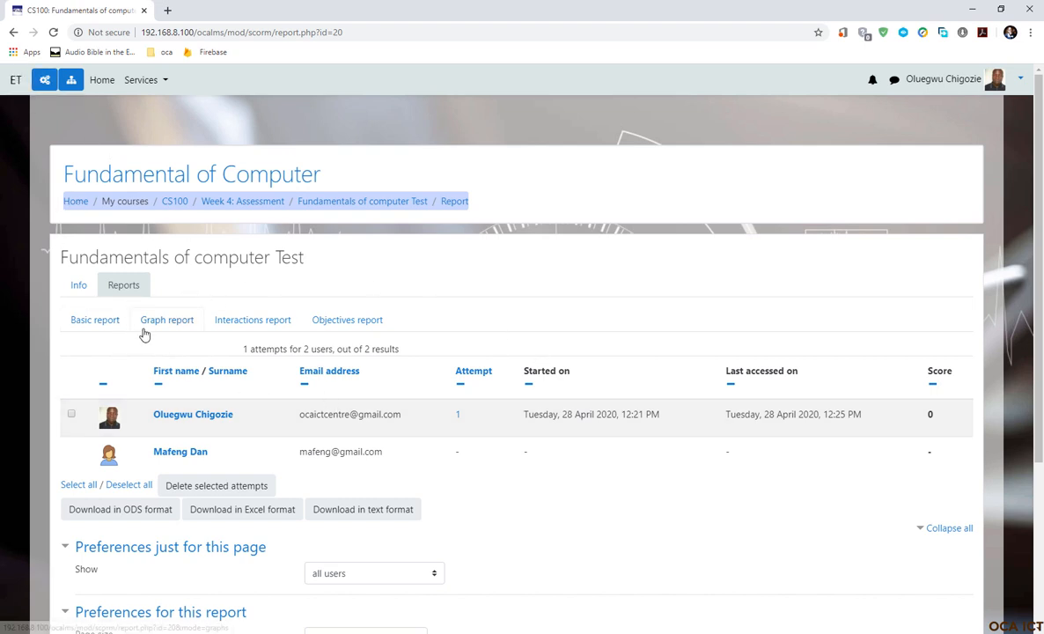
mouse_move(161, 213)
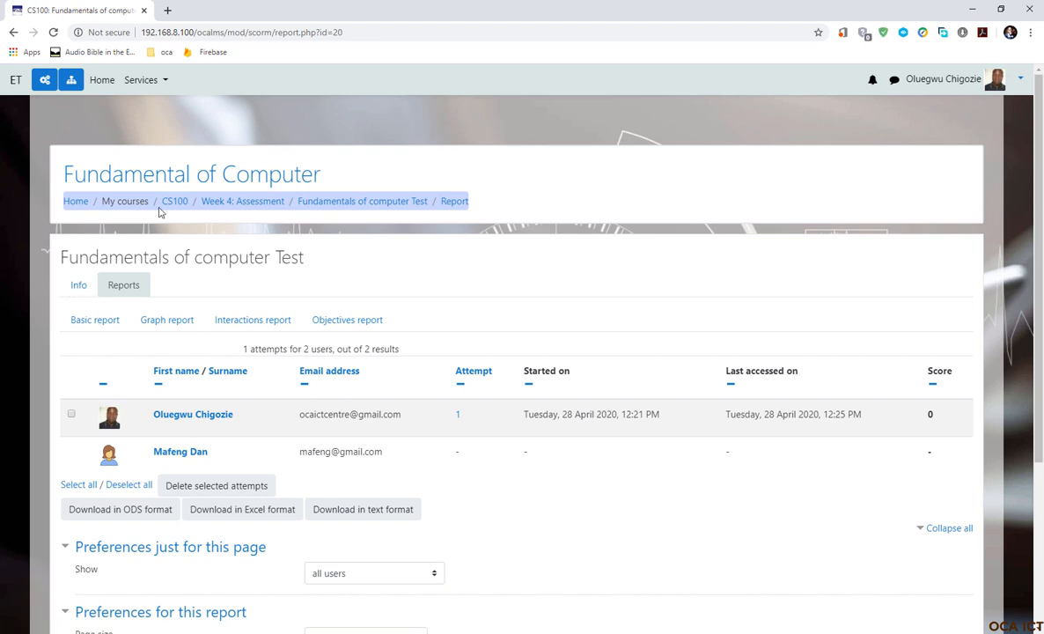
Step: Reopen the test from the CS100 course page and enter it as a new attempt
click(217, 485)
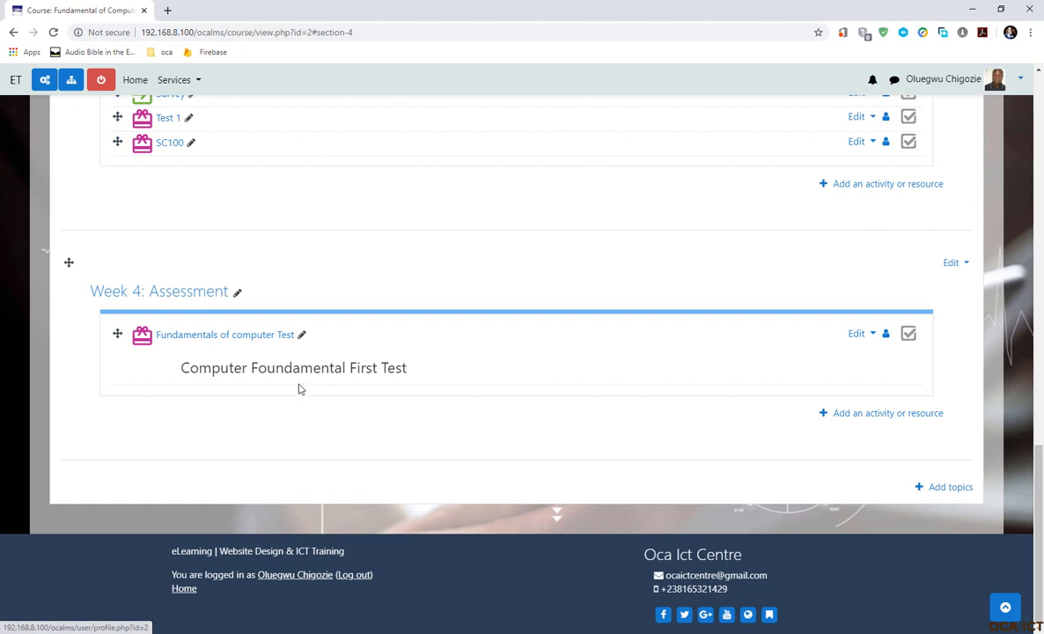
click(225, 334)
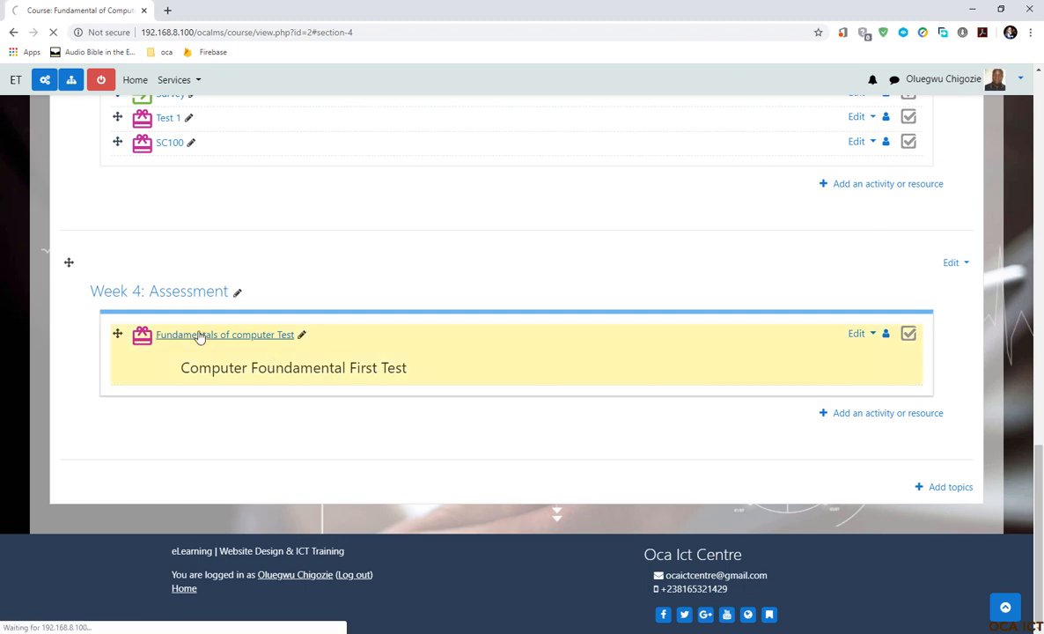
click(225, 334)
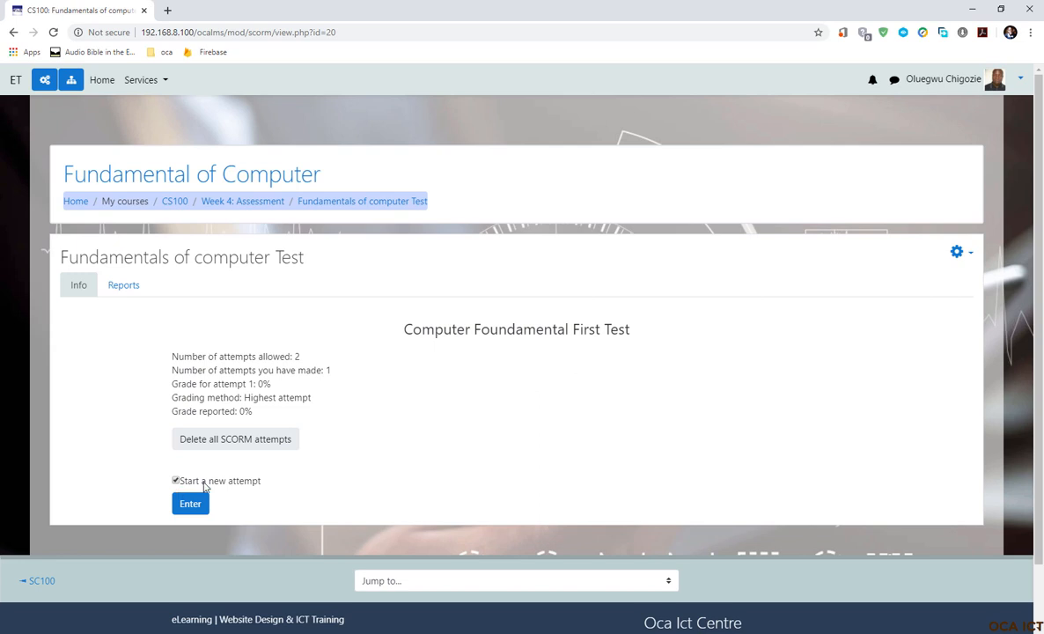
mouse_move(234, 482)
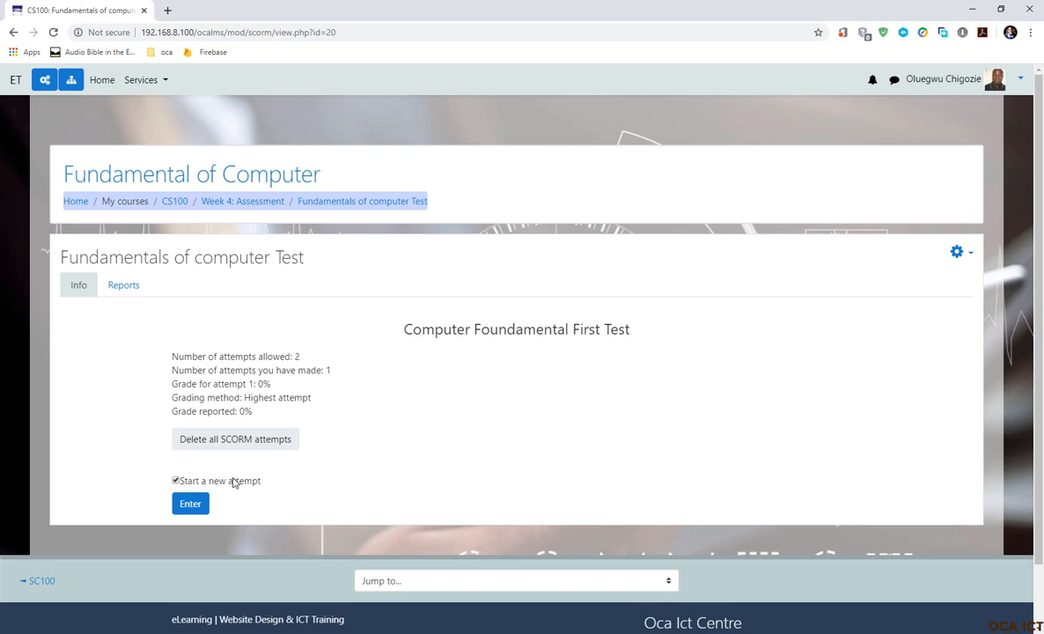
click(190, 503)
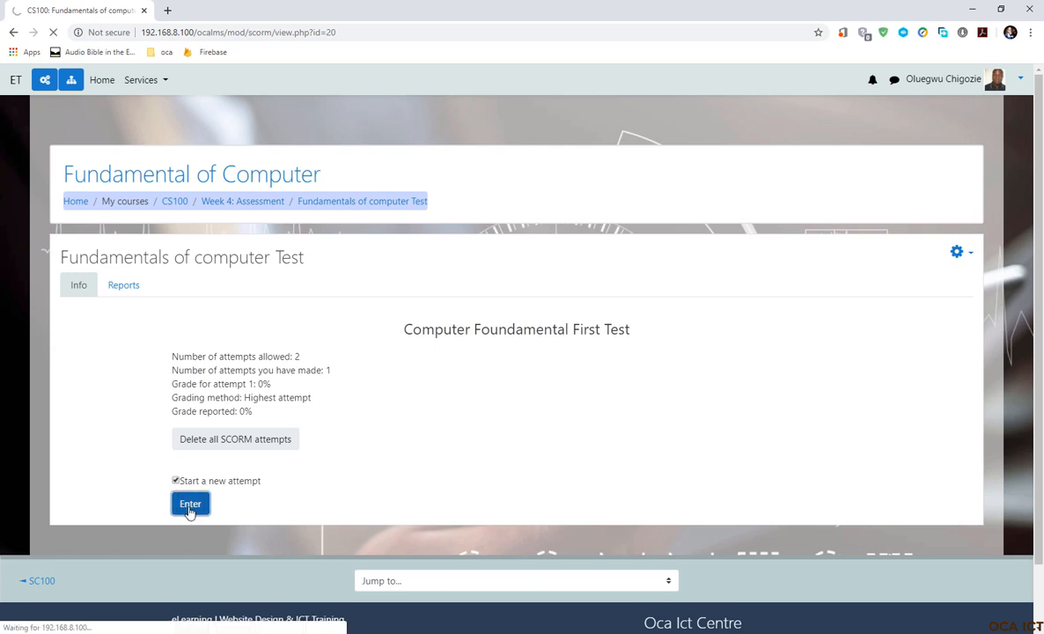
Step: Start the quiz, submit the learner details, and scroll the Important Instructions & Notice page
click(190, 502)
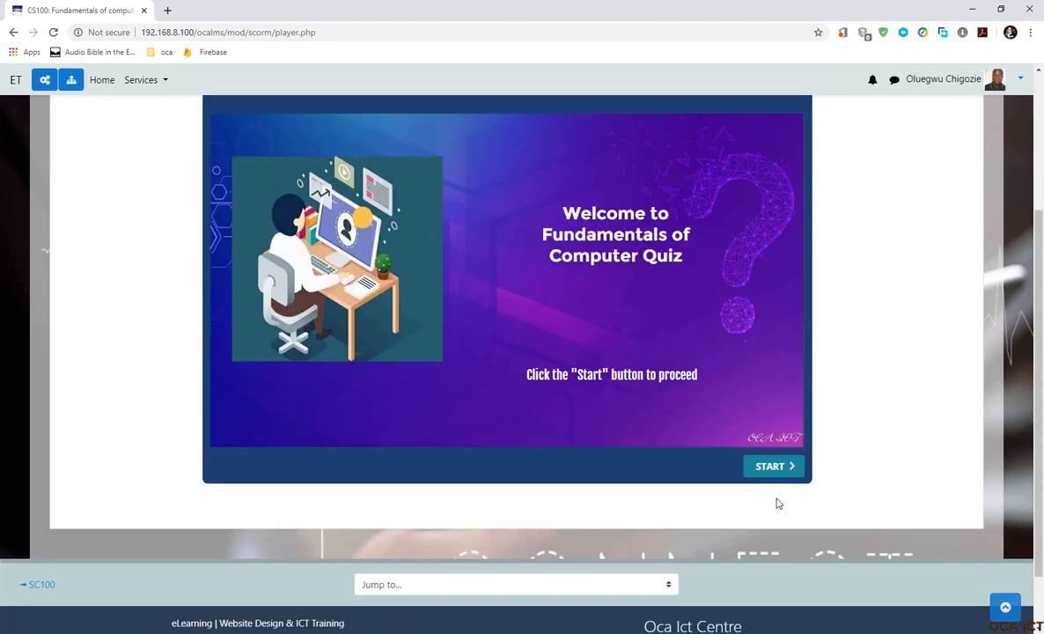
scroll(up, 3)
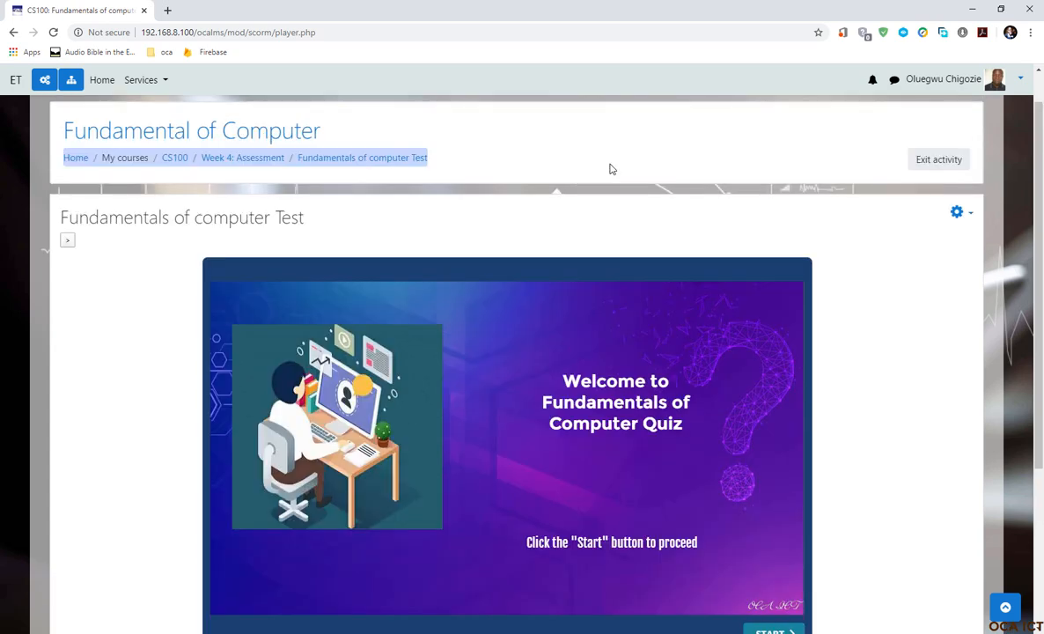
scroll(down, 3)
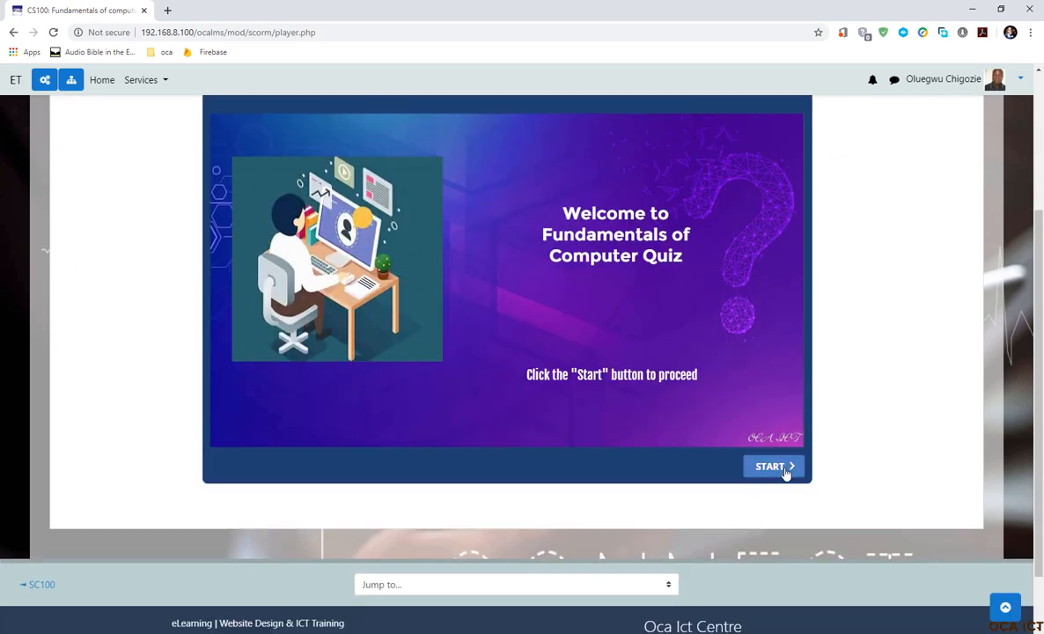
click(774, 466)
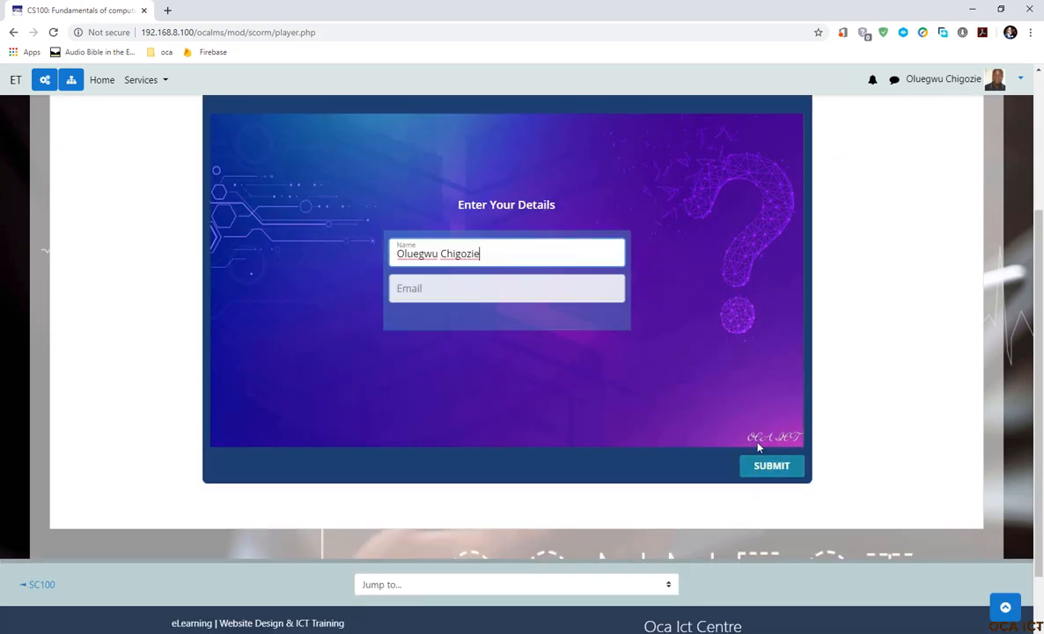
click(771, 464)
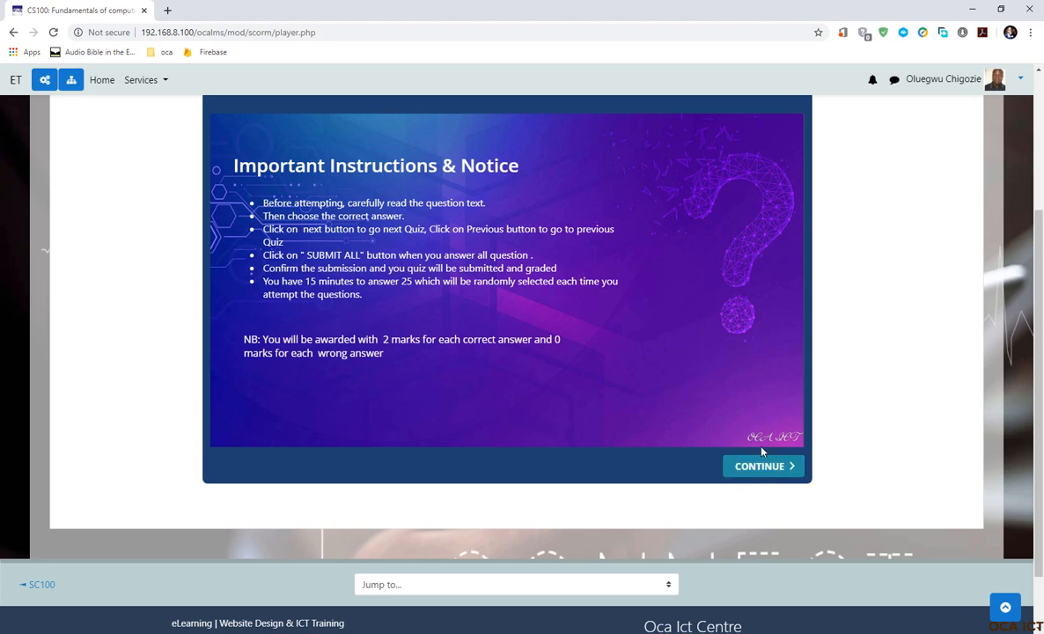
scroll(up, 3)
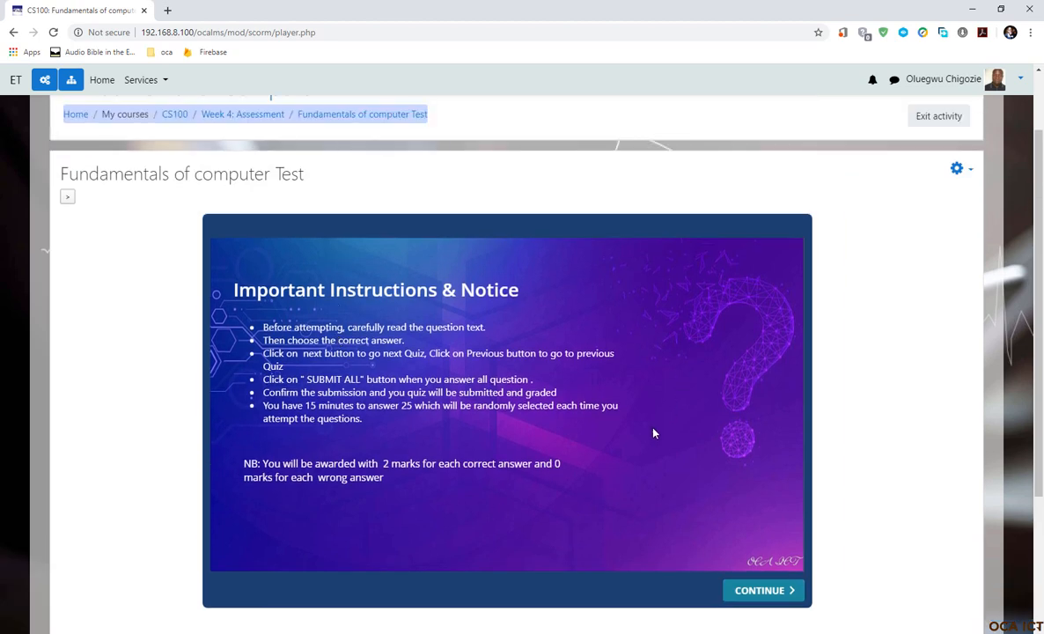
scroll(down, 3)
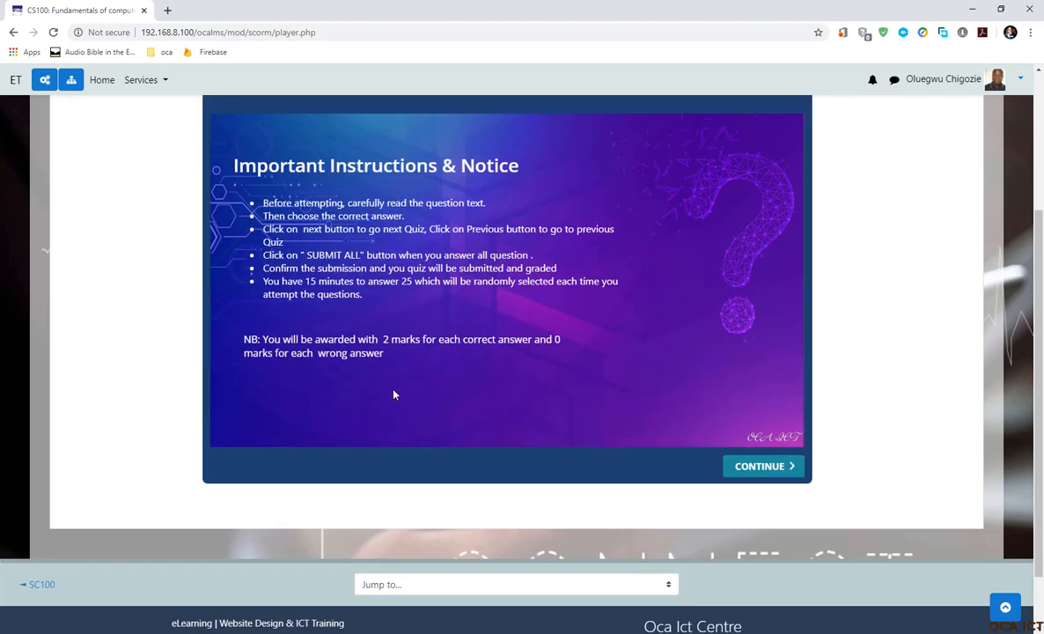
mouse_move(569, 391)
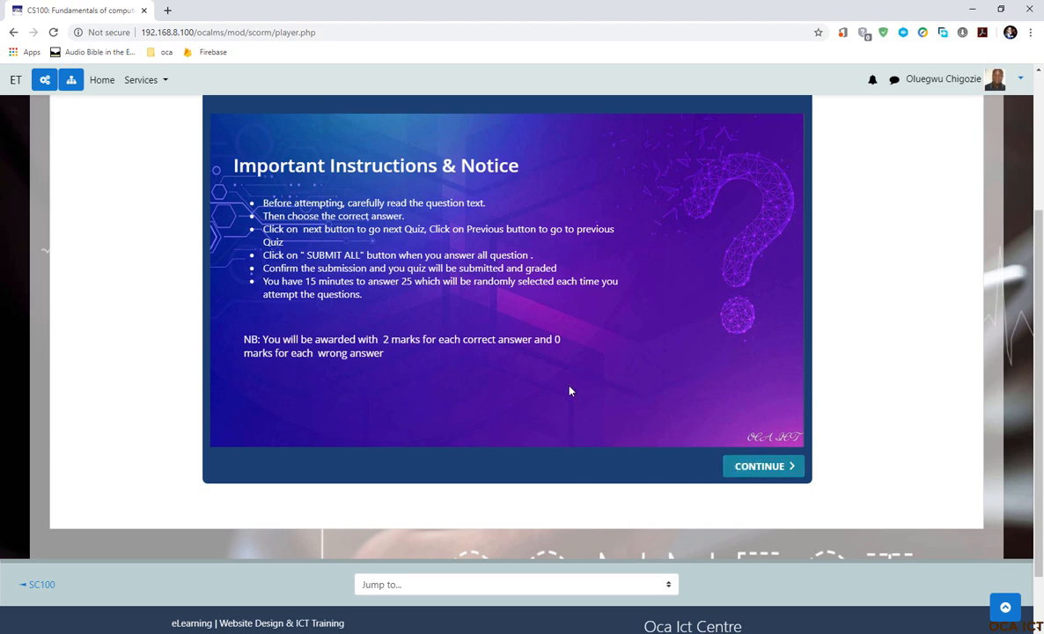
scroll(up, 3)
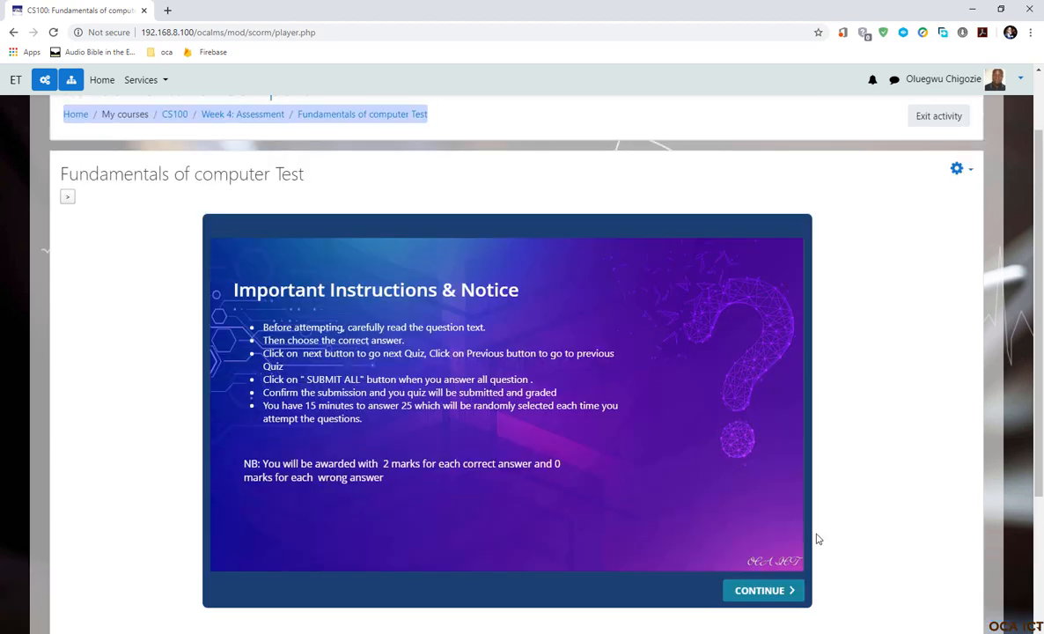
scroll(down, 3)
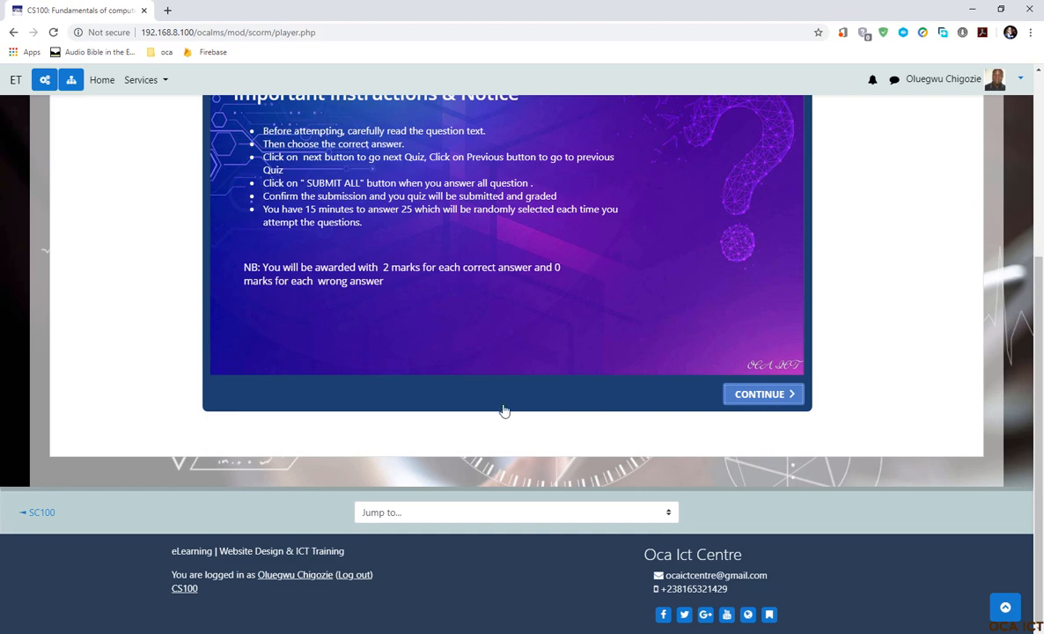
Step: Answer questions through 24, including 'All of the above', then answer the VDU question and advance
click(762, 394)
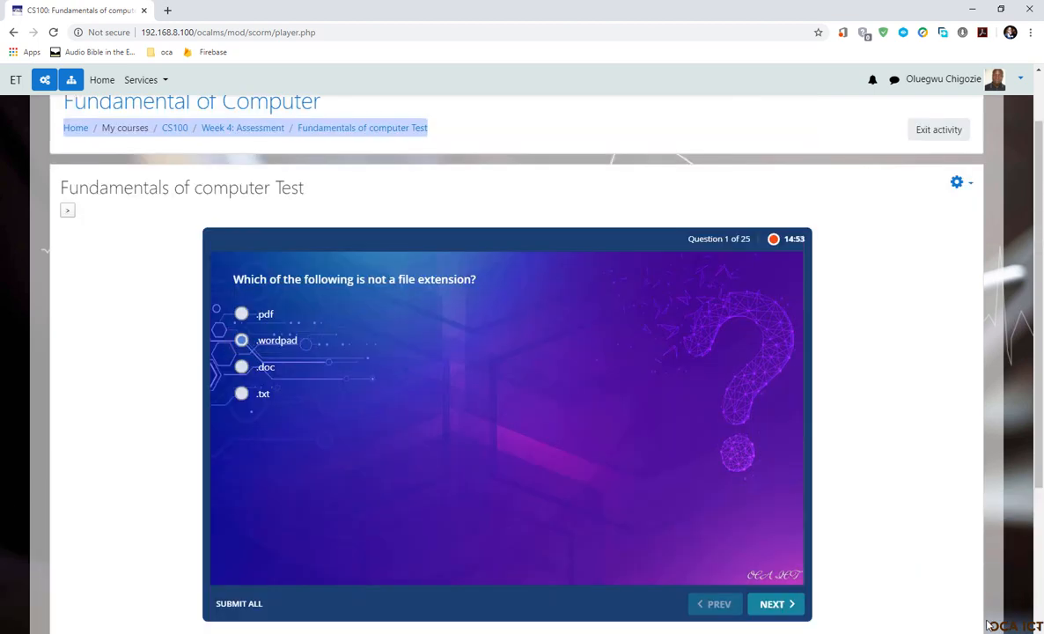
click(775, 603)
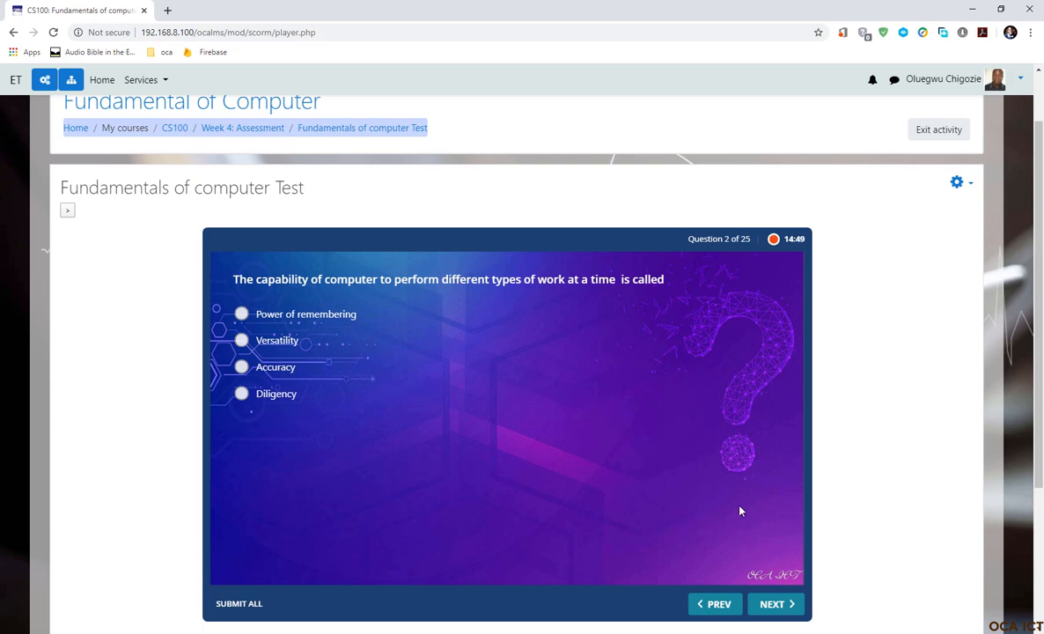
mouse_move(765, 579)
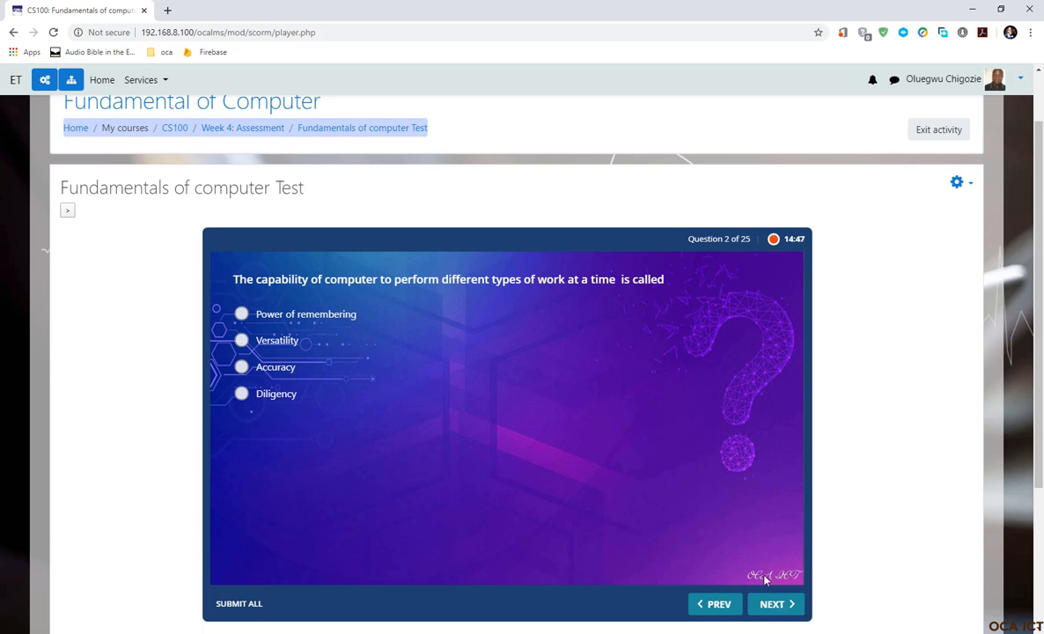
mouse_move(705, 542)
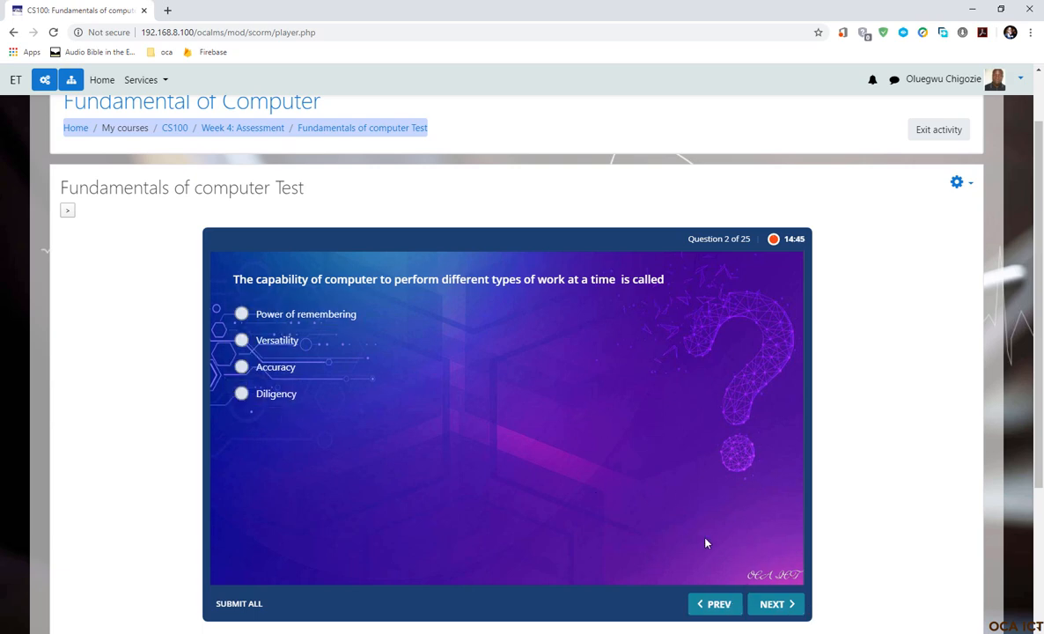
mouse_move(502, 385)
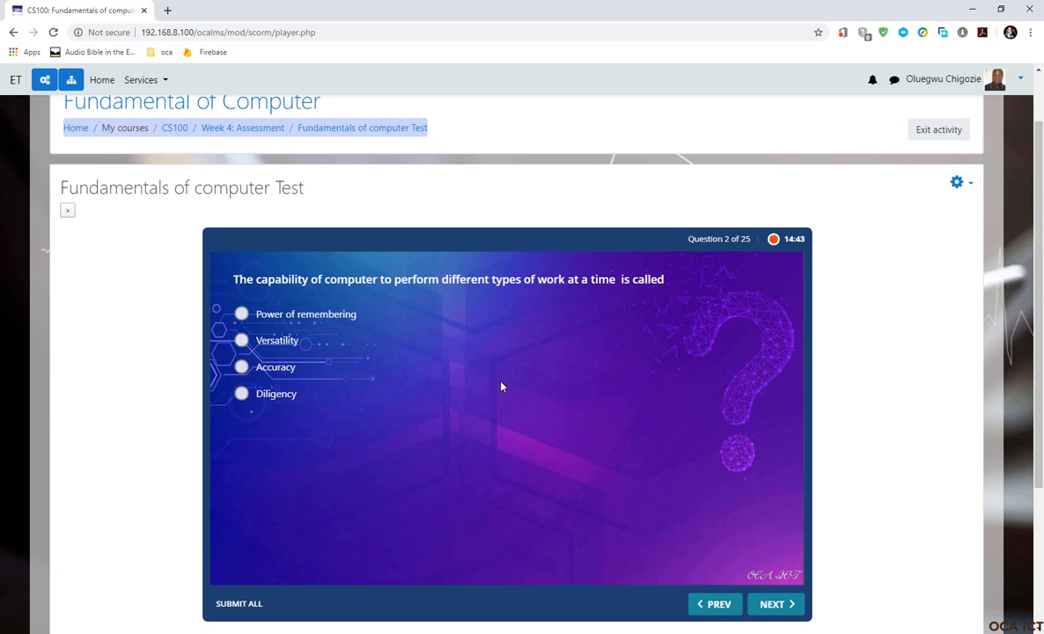
mouse_move(527, 464)
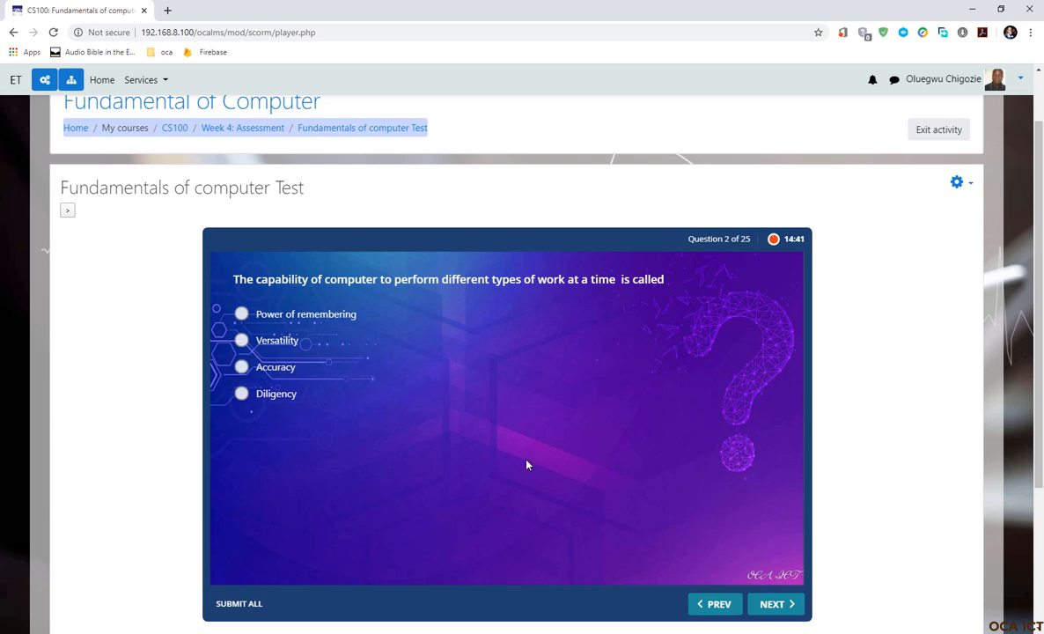
mouse_move(719, 246)
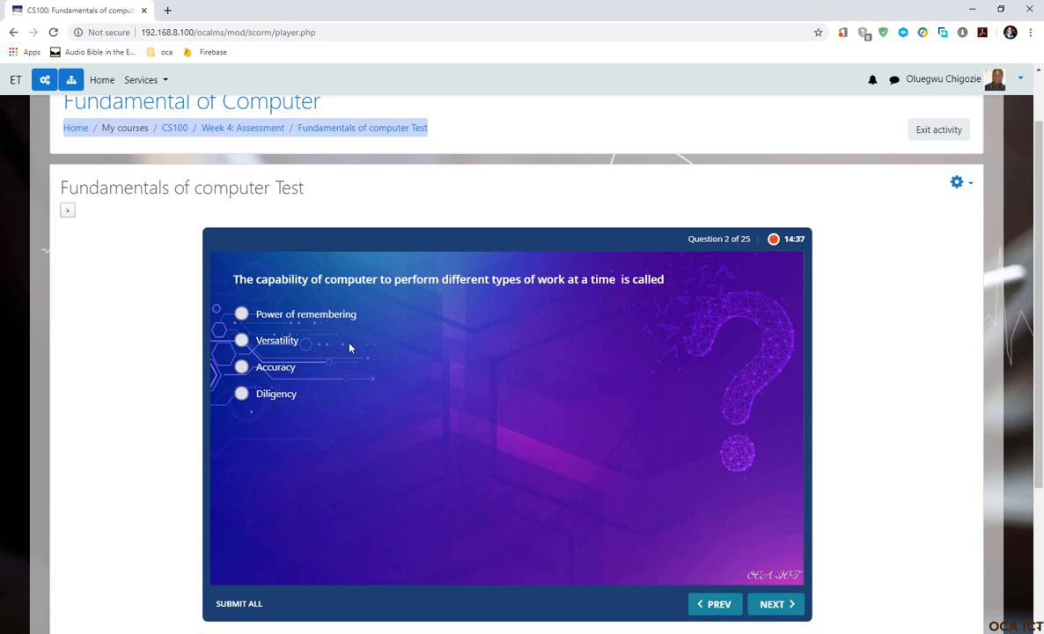
mouse_move(234, 414)
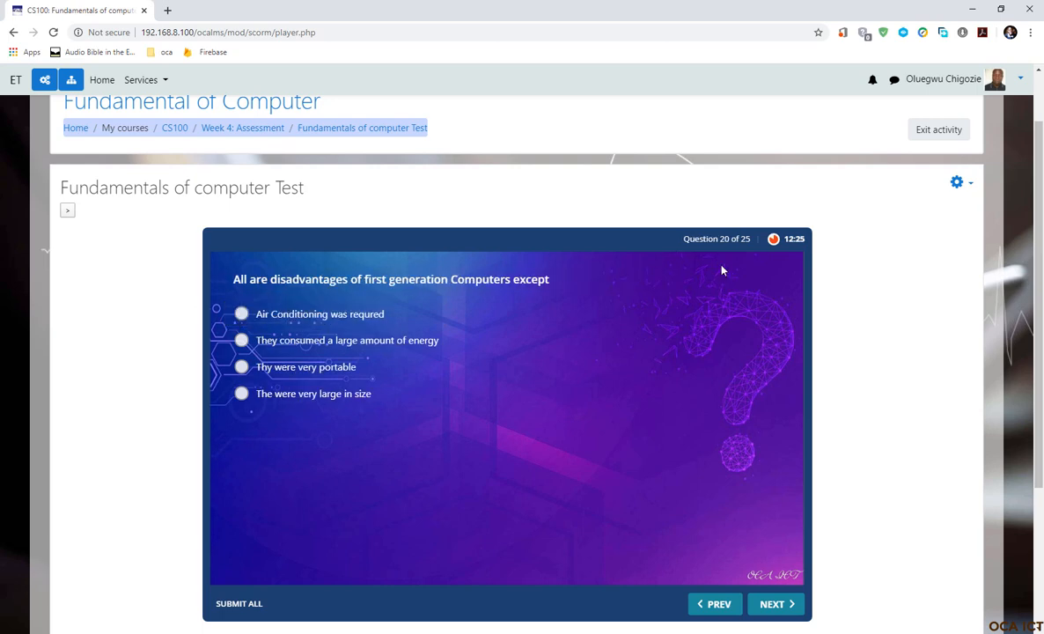
mouse_move(728, 239)
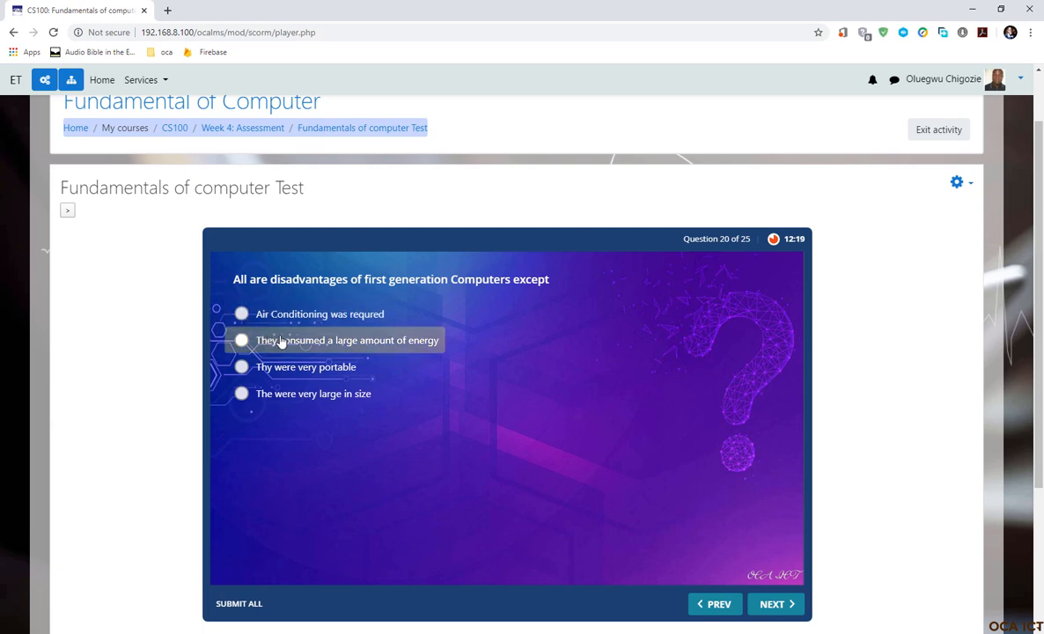
mouse_move(391, 300)
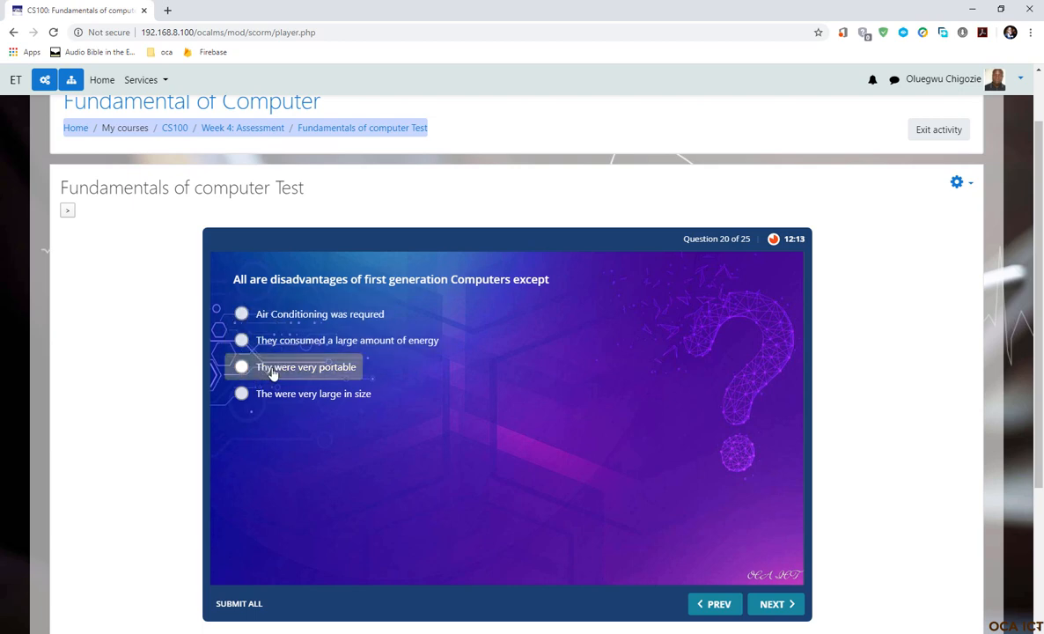
click(776, 604)
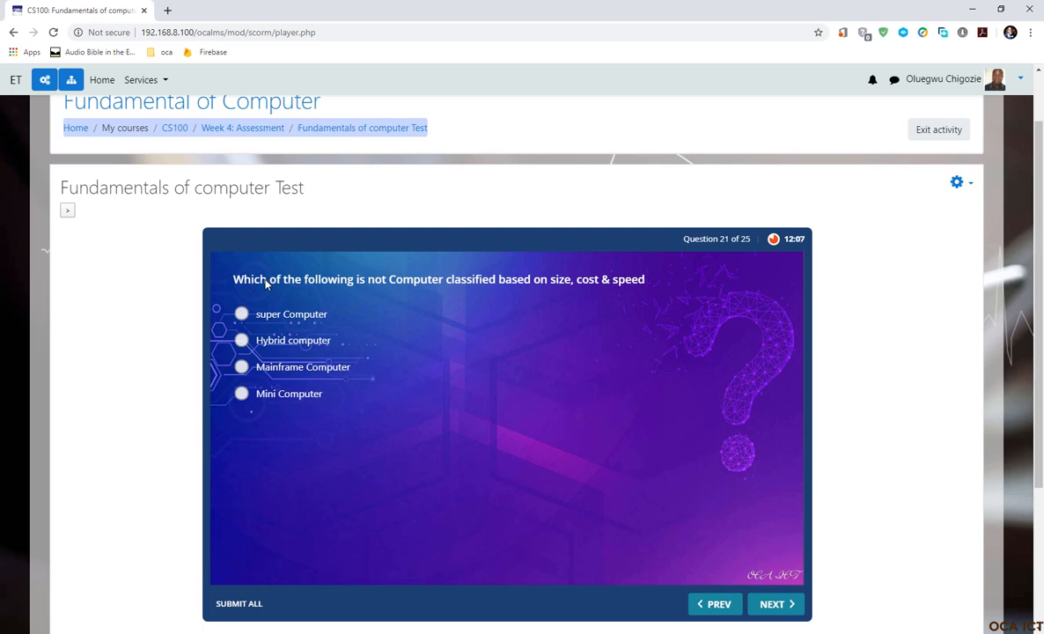
mouse_move(504, 299)
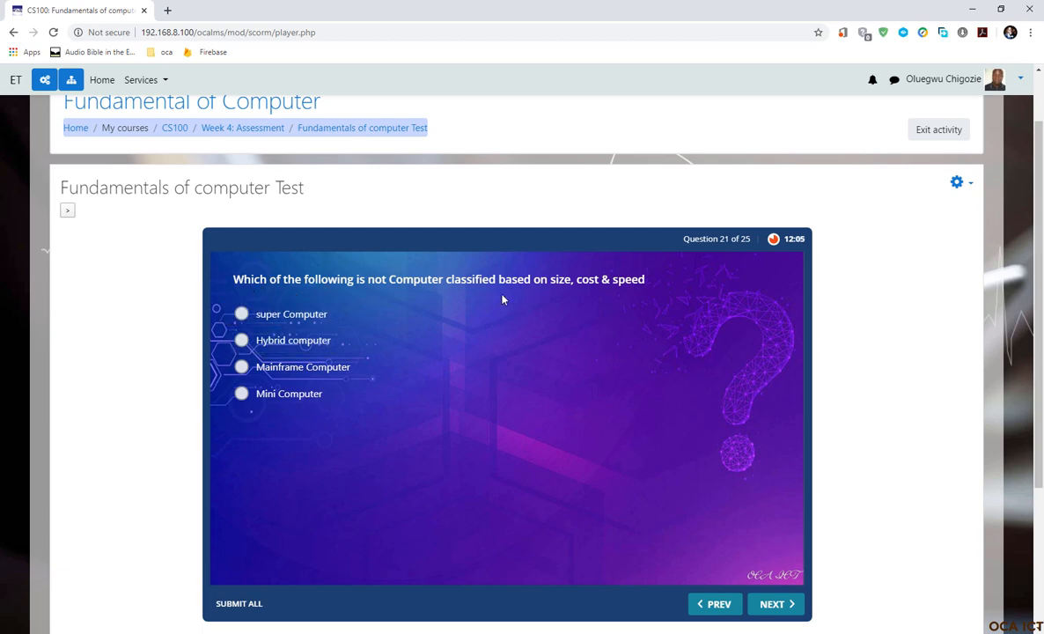
mouse_move(480, 312)
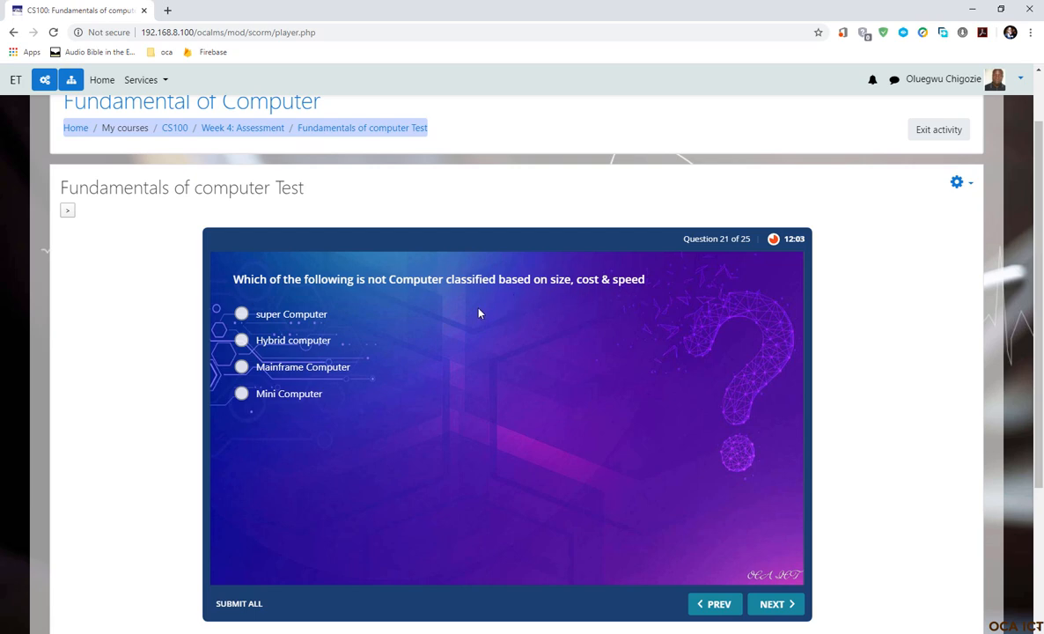
mouse_move(273, 426)
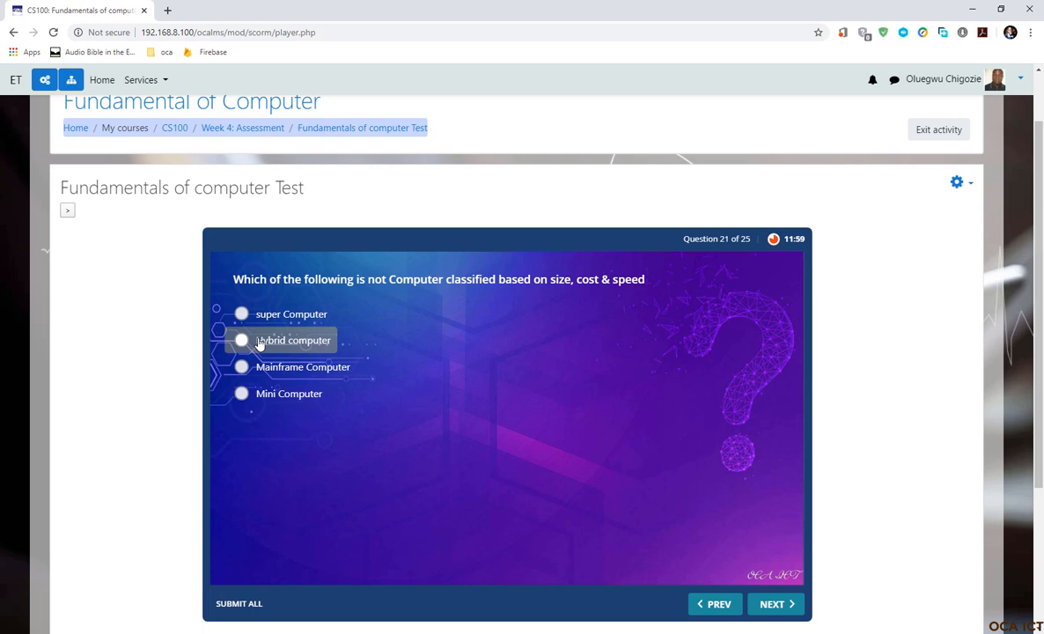
mouse_move(755, 595)
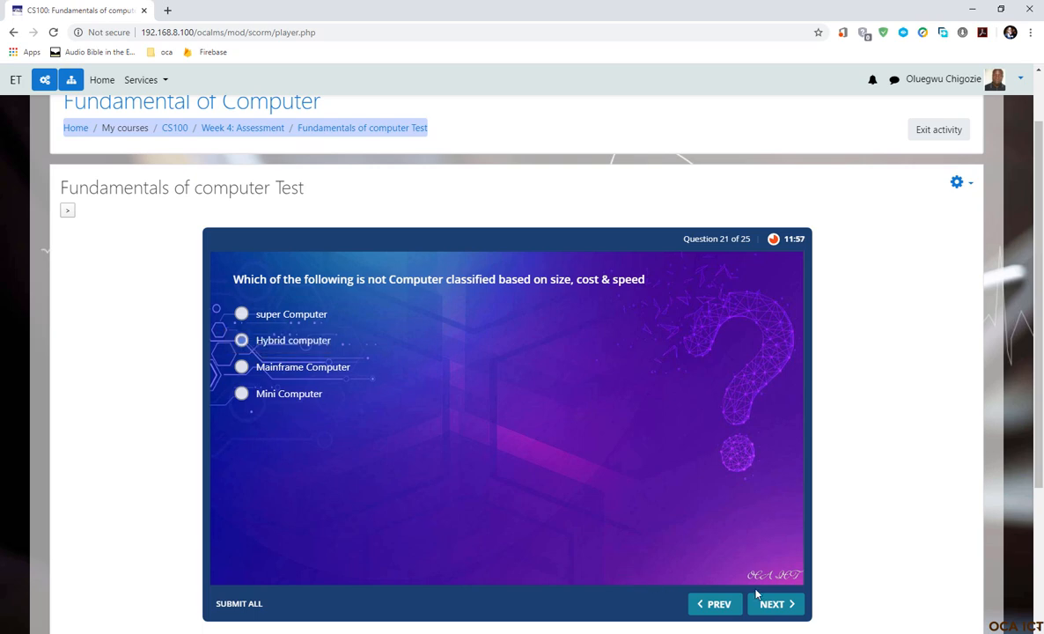
click(776, 604)
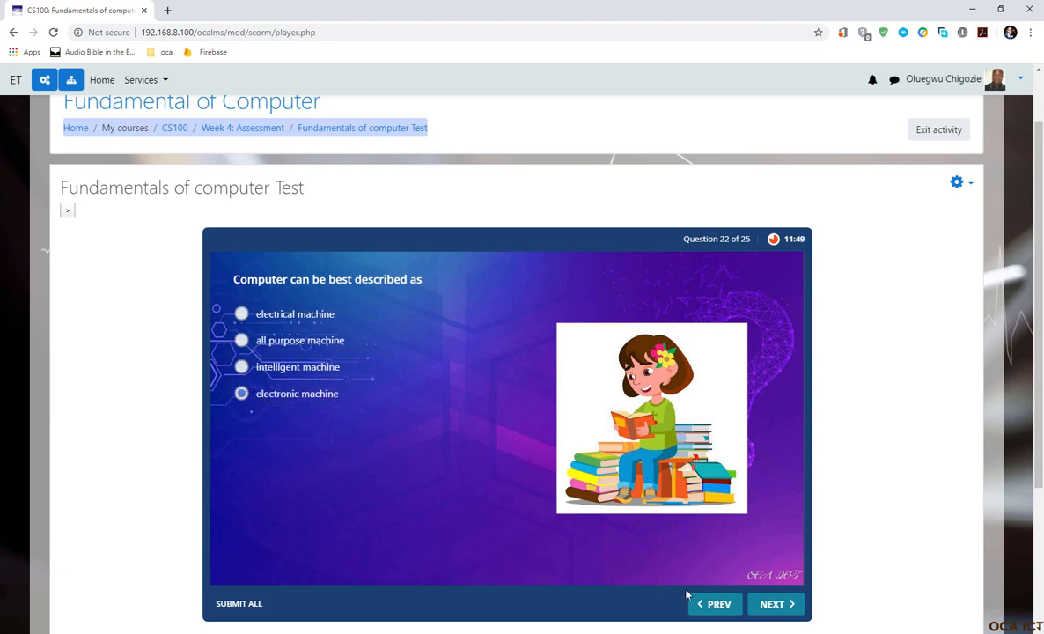
click(776, 603)
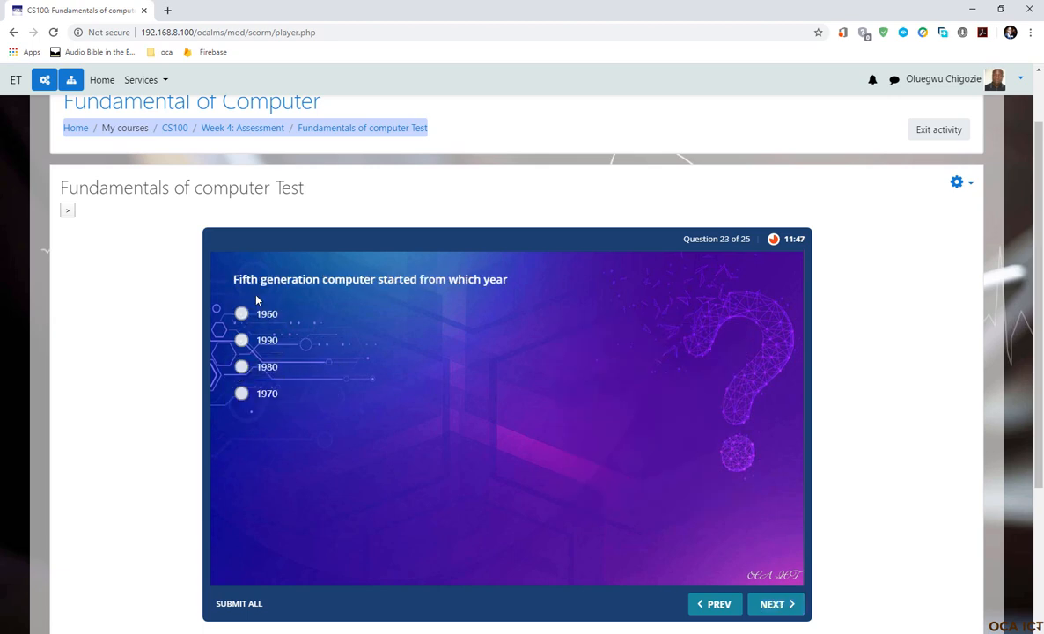
mouse_move(468, 305)
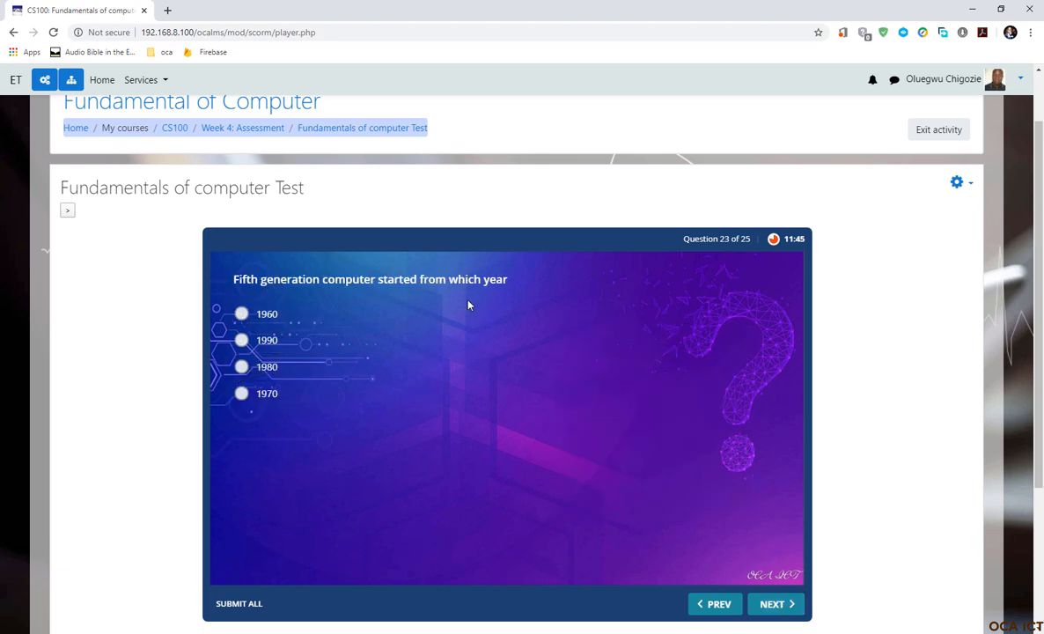
mouse_move(242, 413)
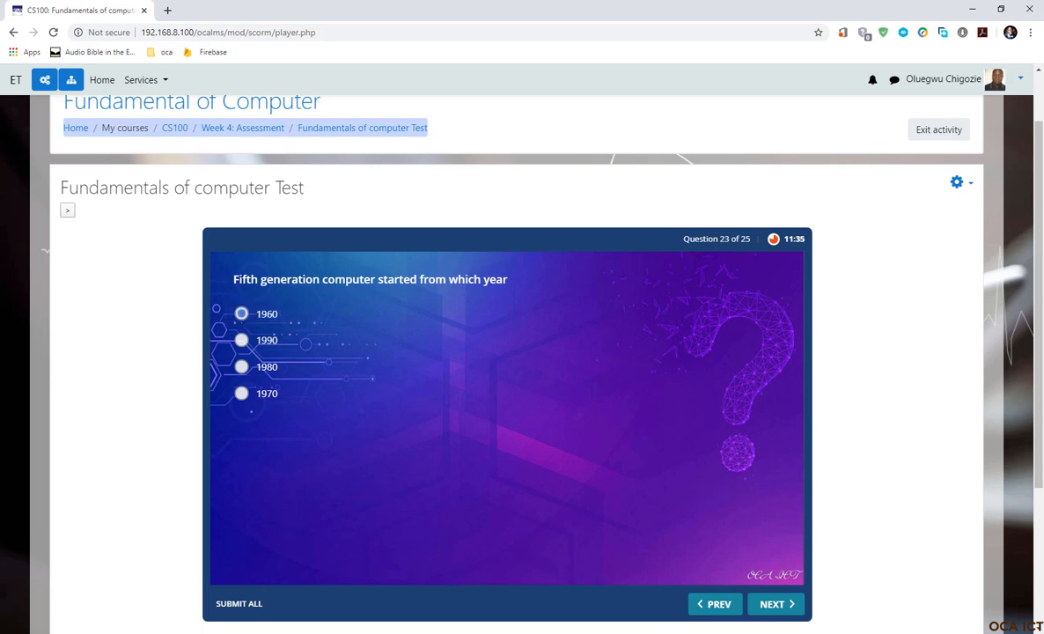
click(774, 602)
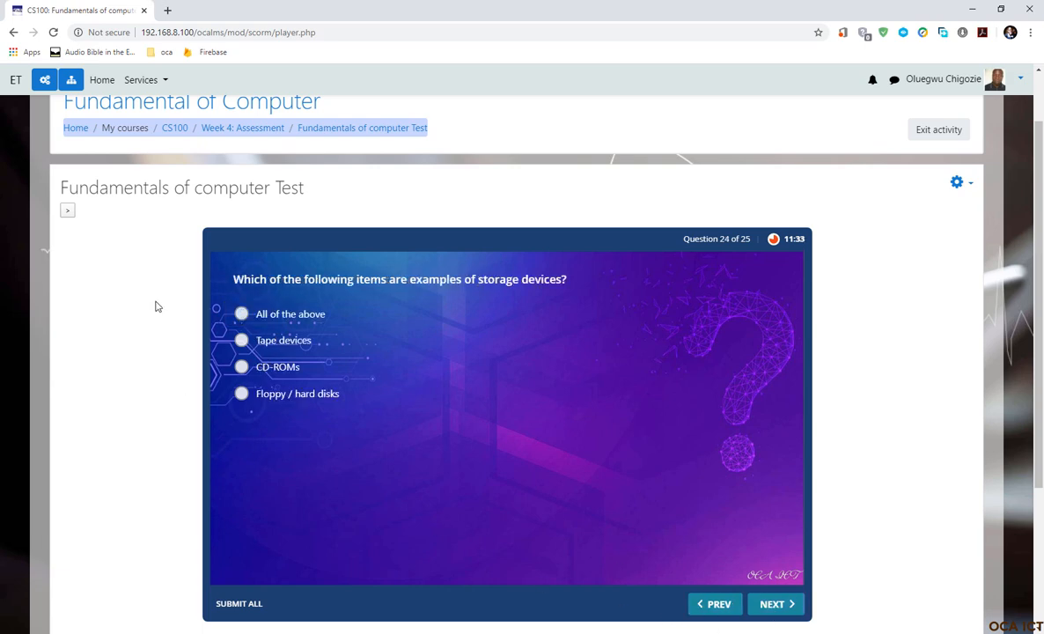
mouse_move(553, 291)
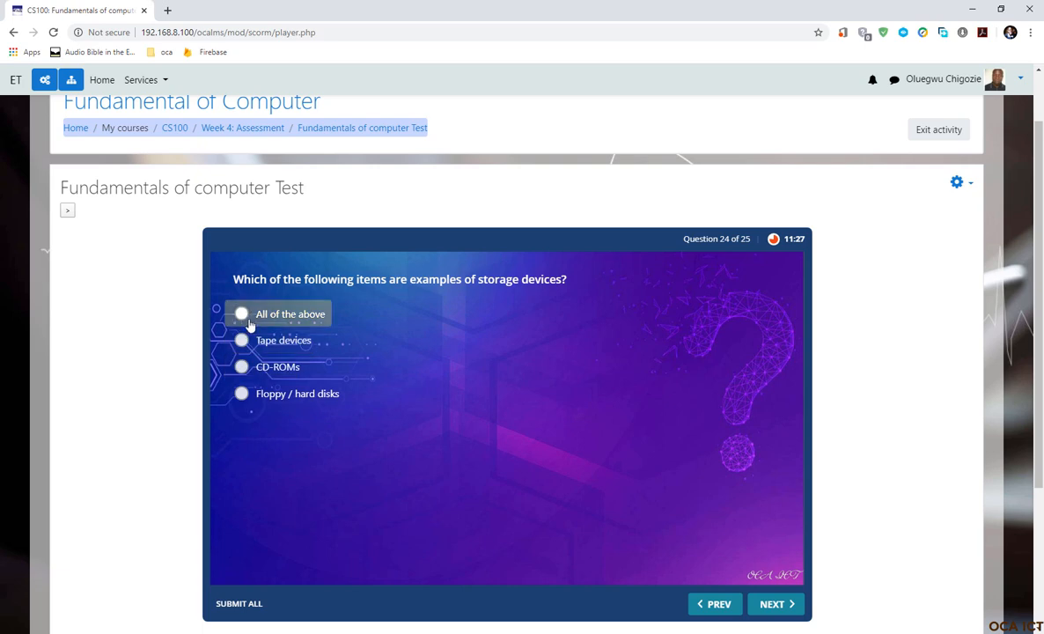
click(775, 603)
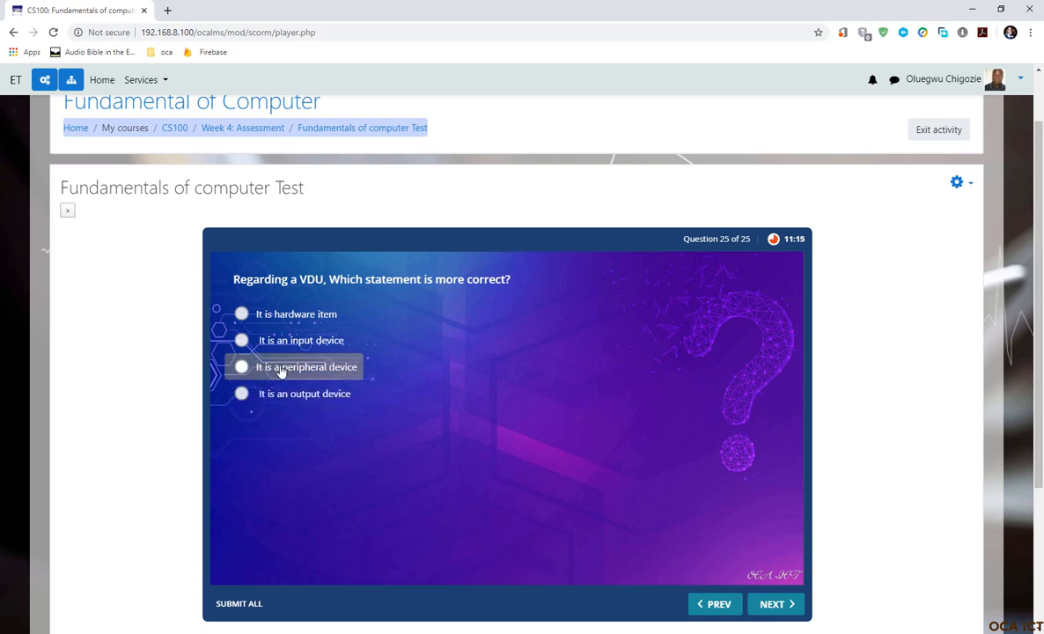
mouse_move(262, 319)
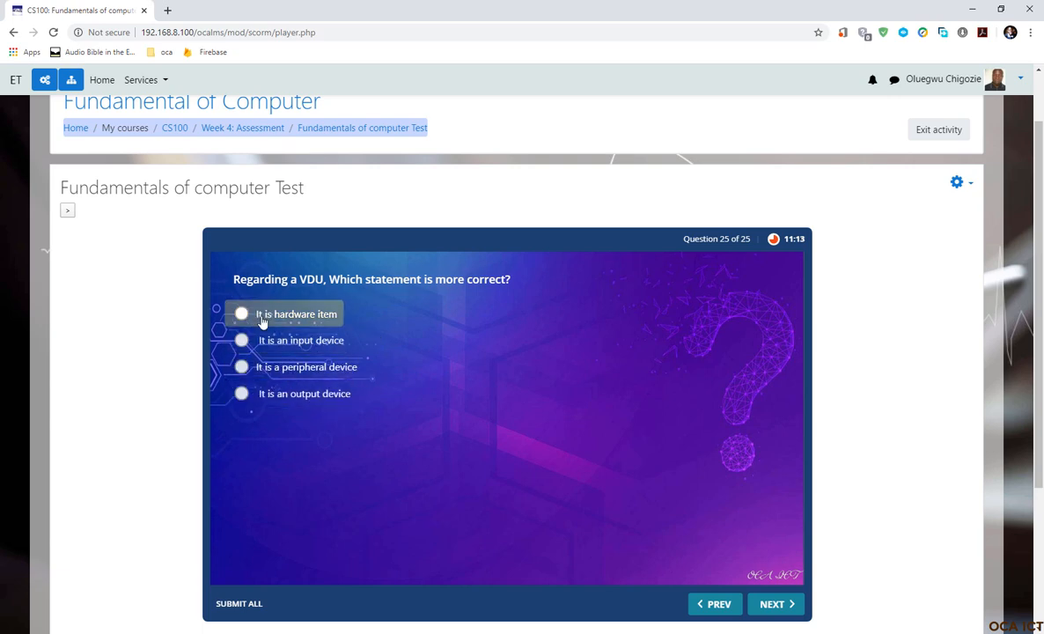
click(241, 393)
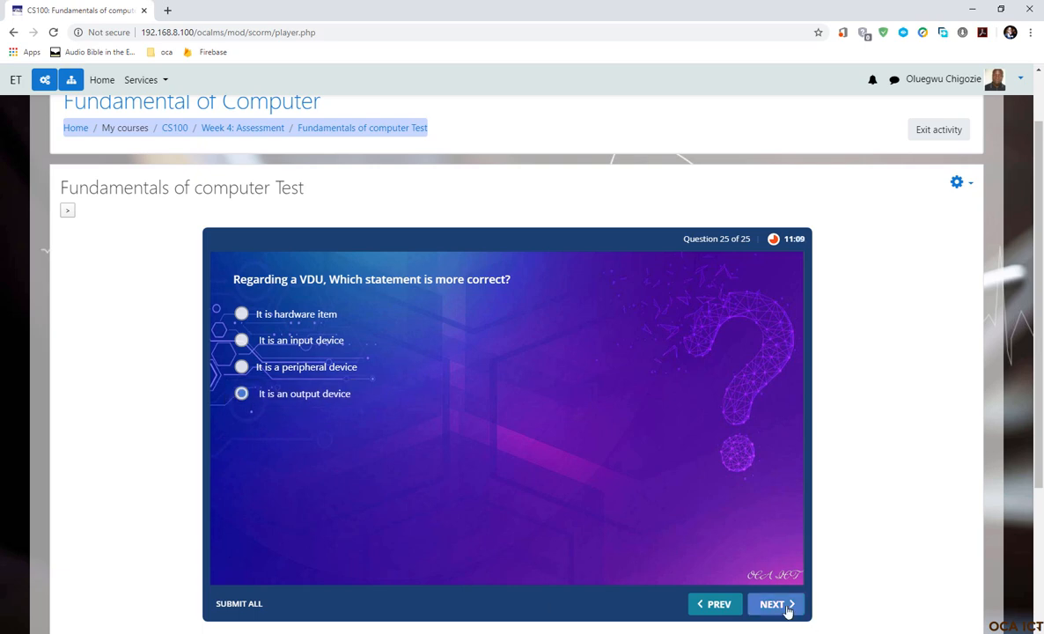
click(775, 604)
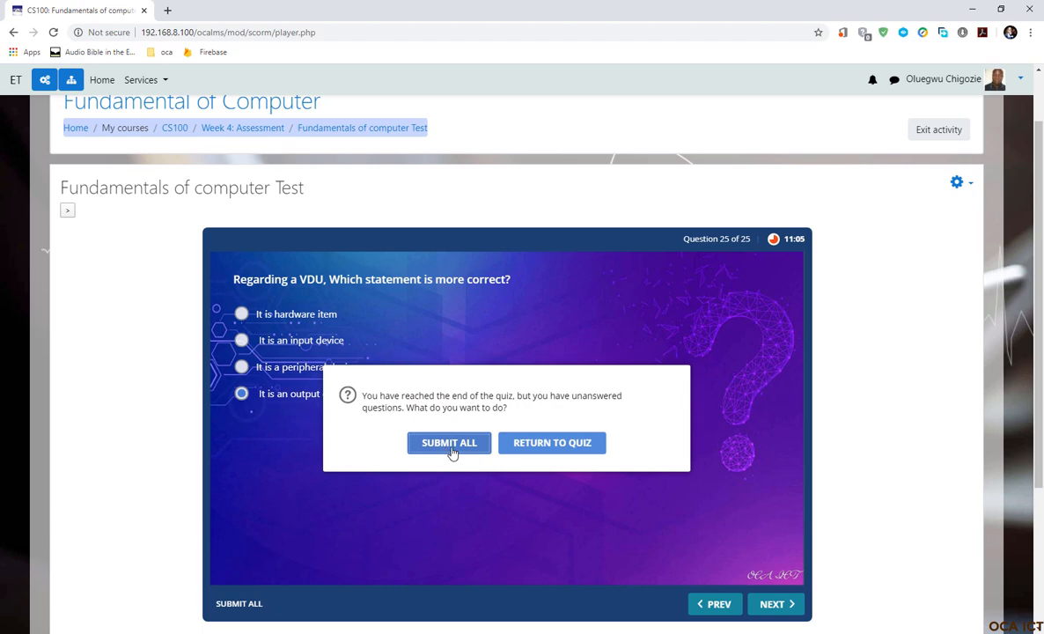
Step: Submit all answers, cancel the email retry prompt, and close the 92% results screen
click(449, 442)
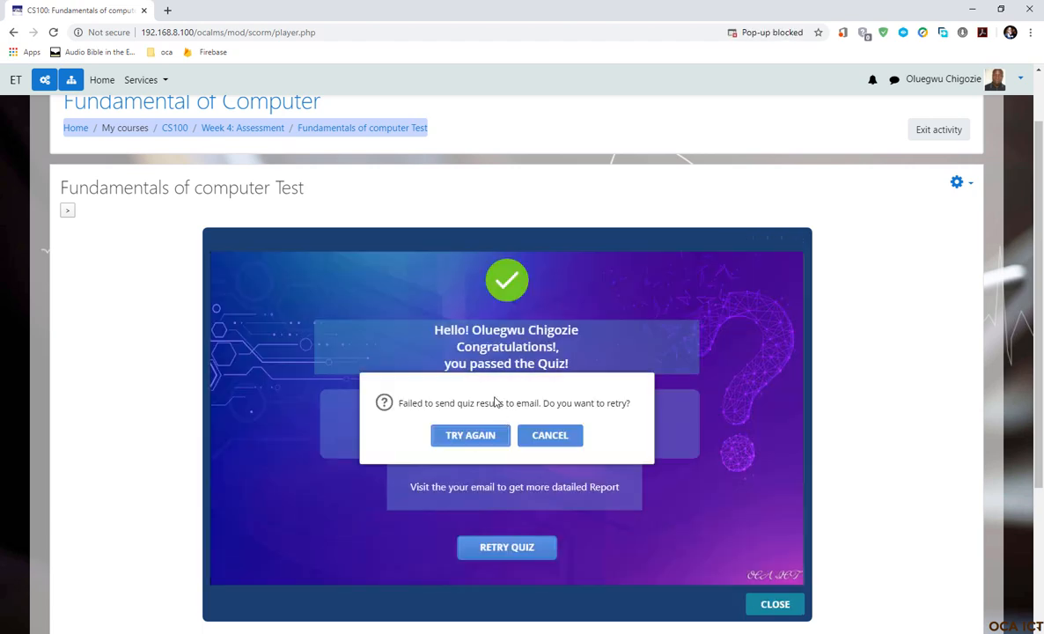
click(550, 435)
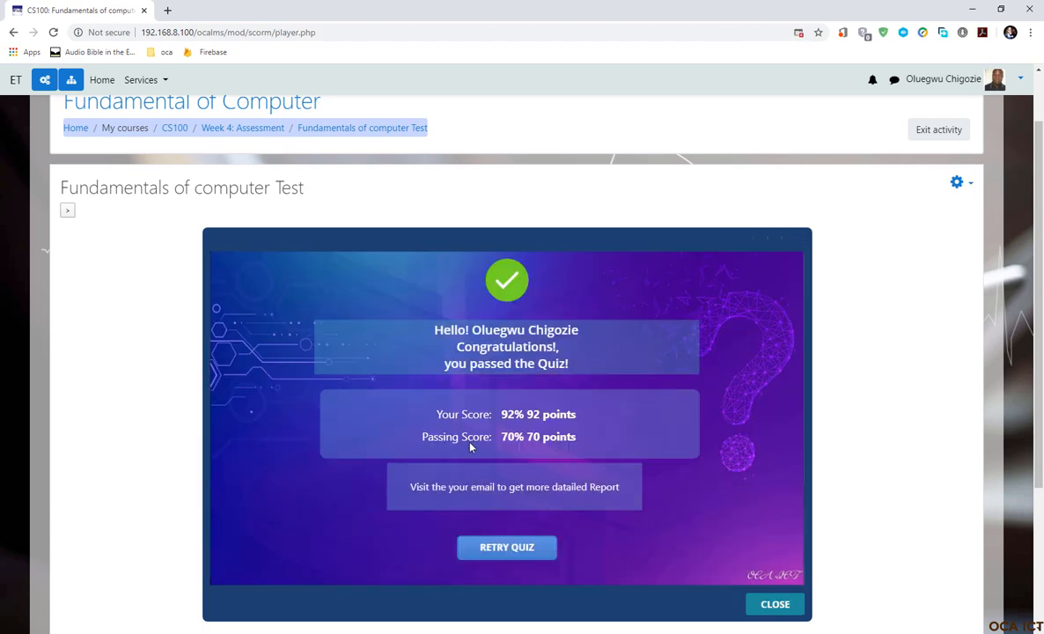
mouse_move(574, 432)
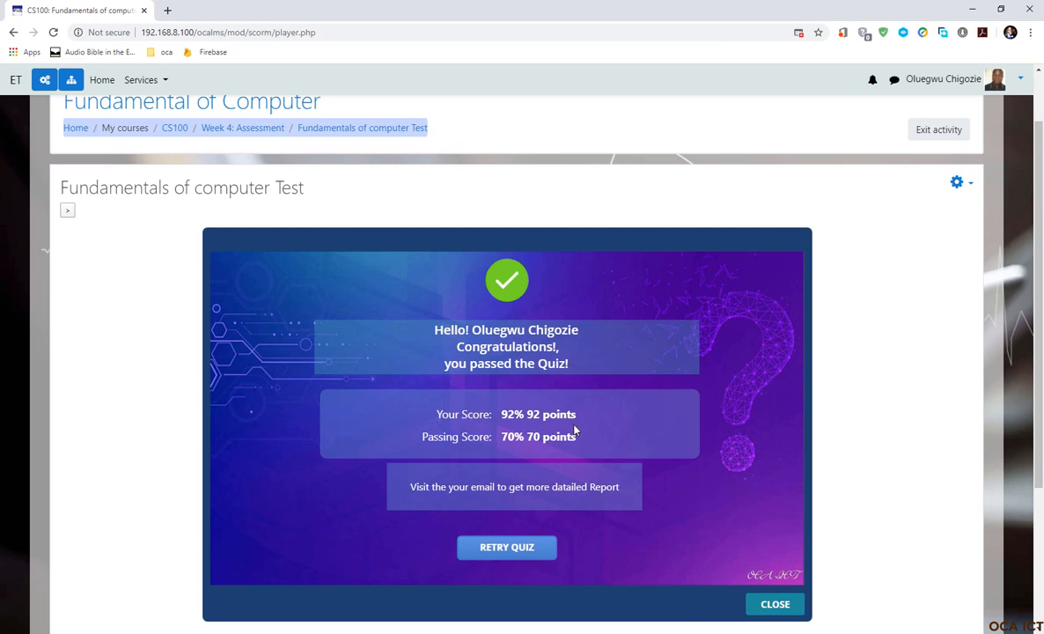
mouse_move(512, 497)
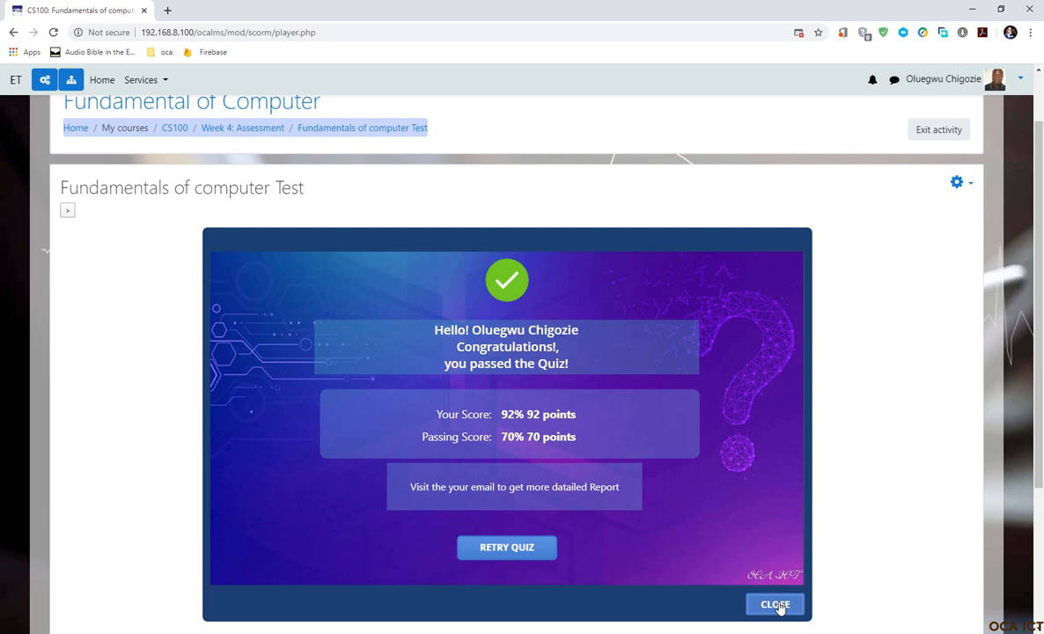
click(774, 603)
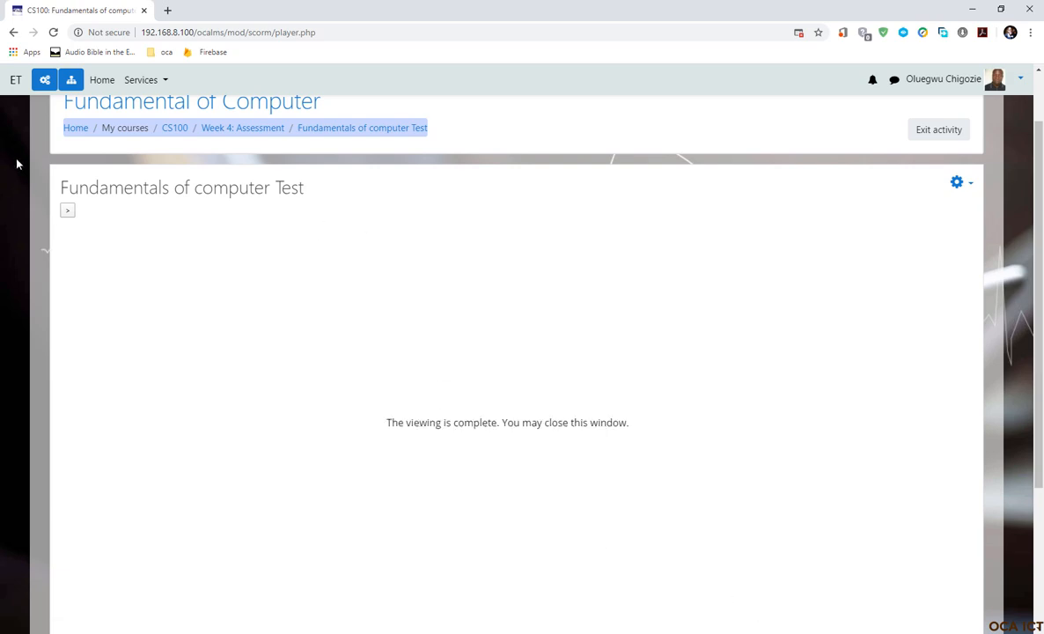
mouse_move(242, 127)
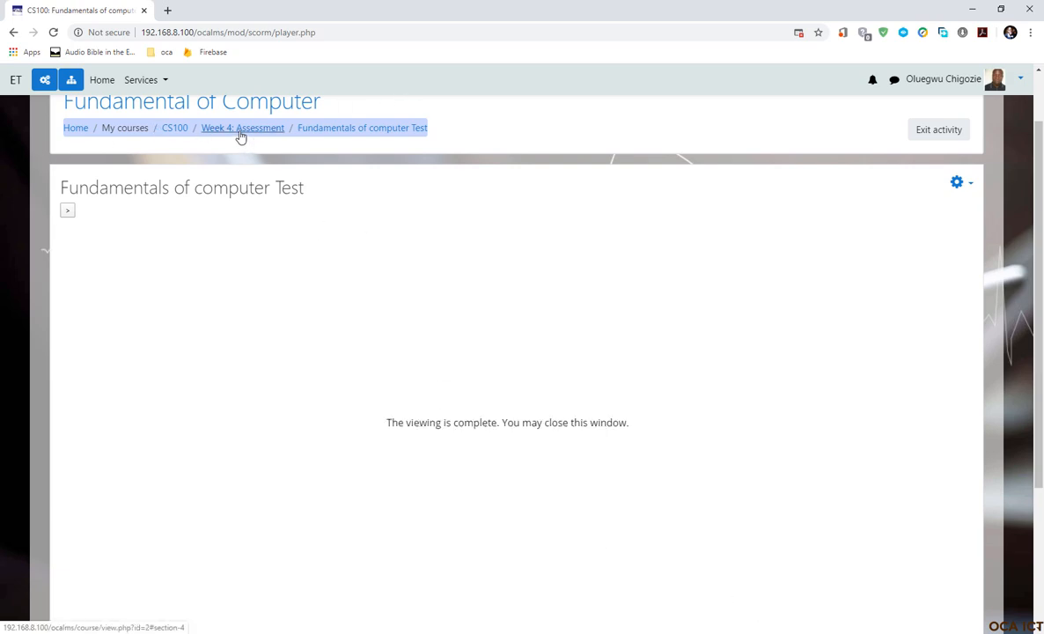
Step: Return via the Week 4: Assessment breadcrumb and open the Fundamentals of computer Test
click(242, 127)
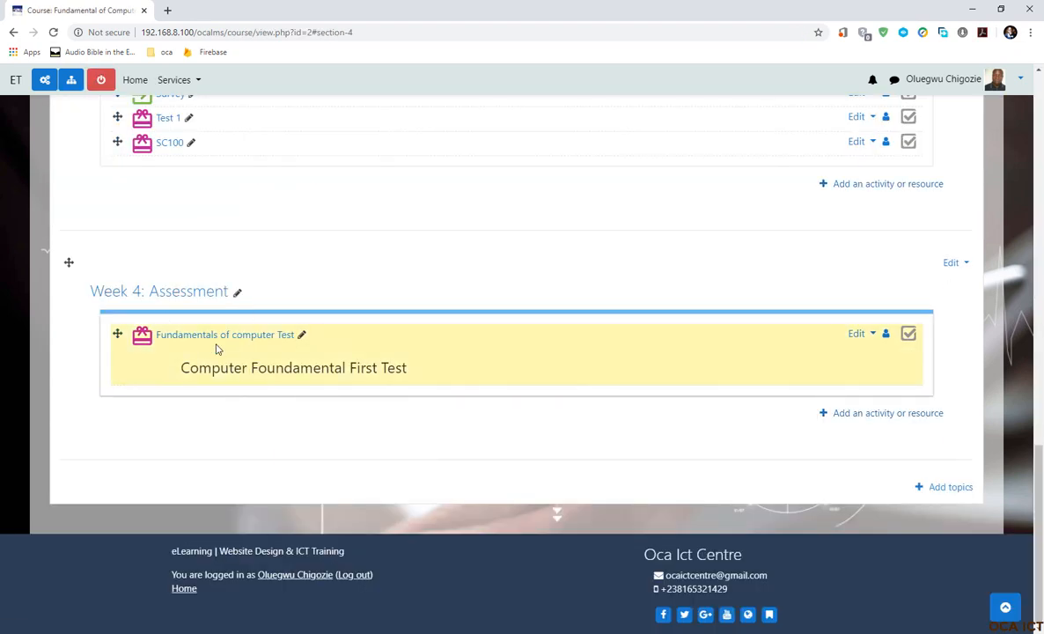
click(225, 334)
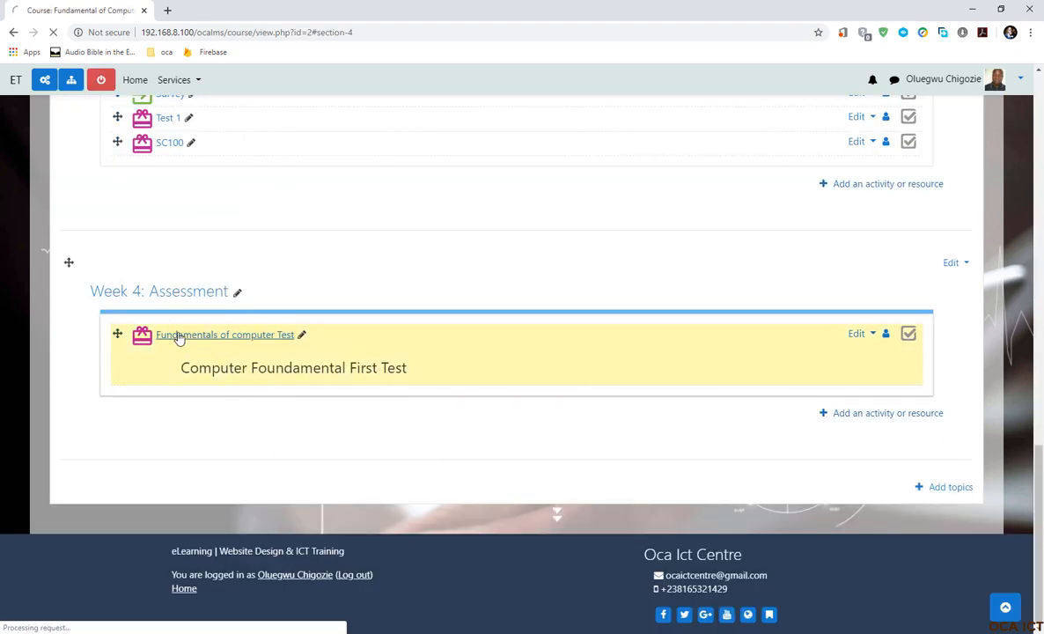
click(225, 335)
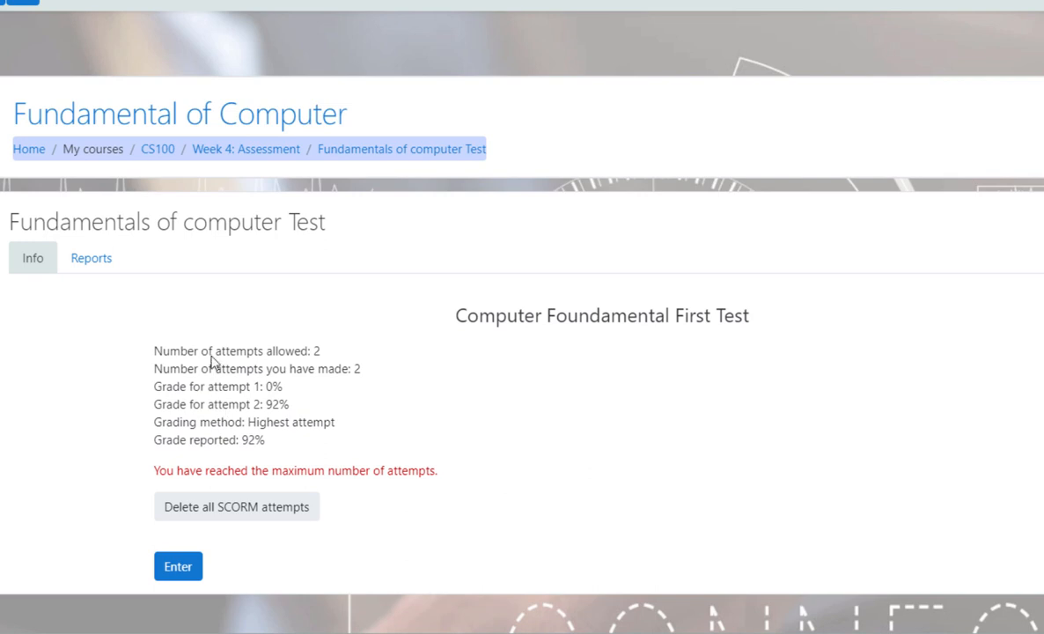
mouse_move(412, 366)
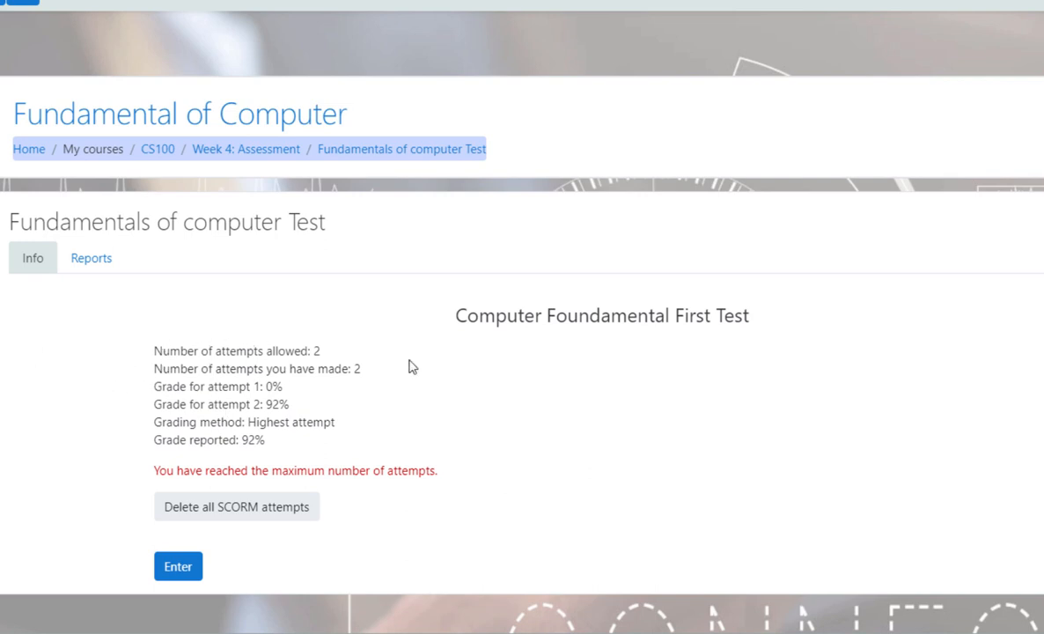
mouse_move(290, 364)
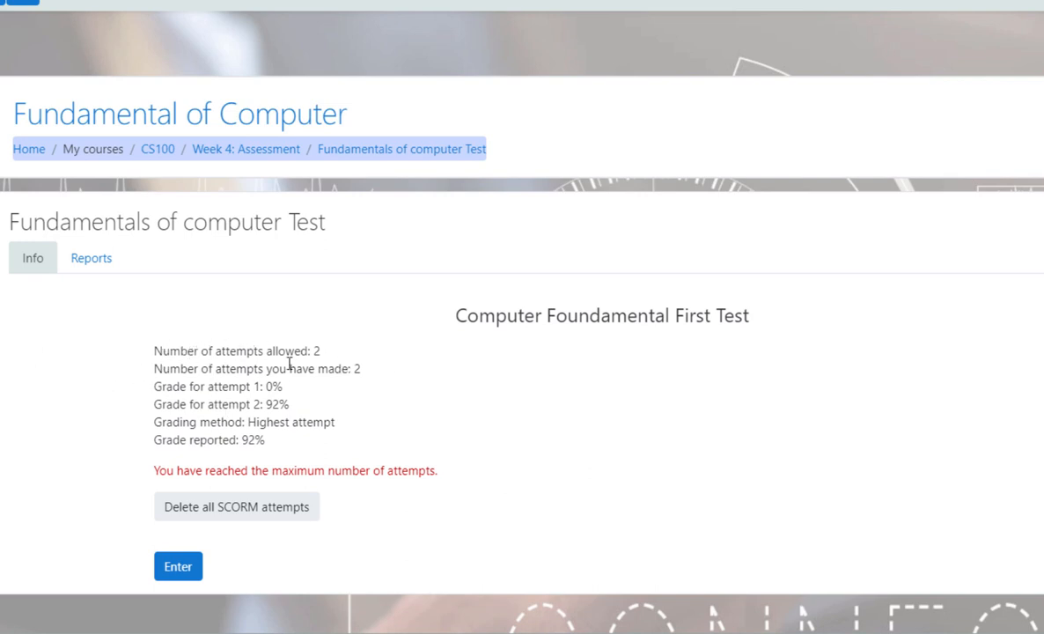
mouse_move(166, 382)
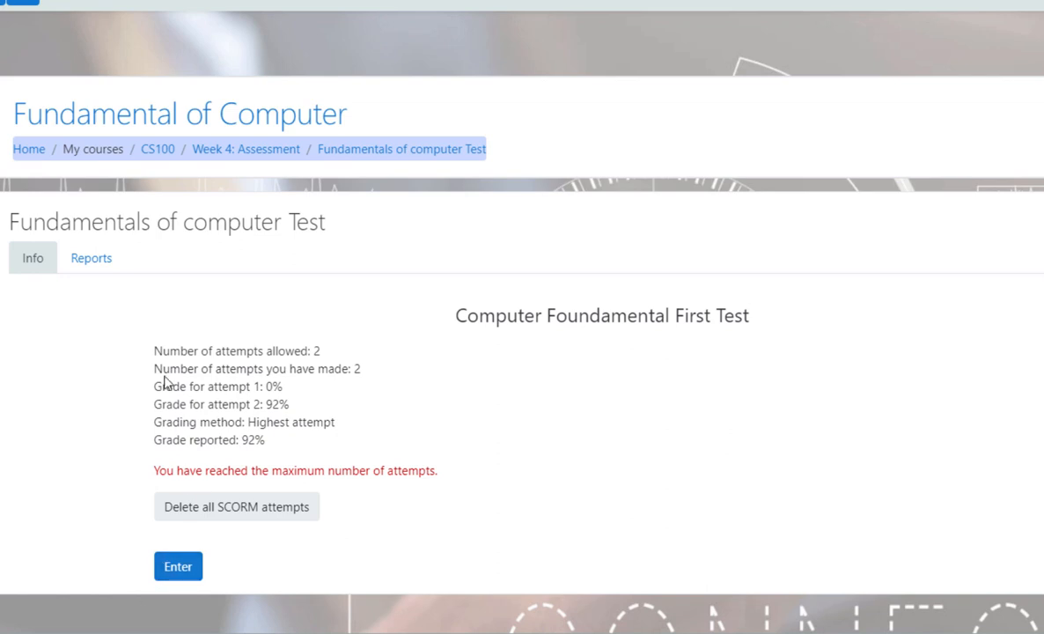
mouse_move(376, 382)
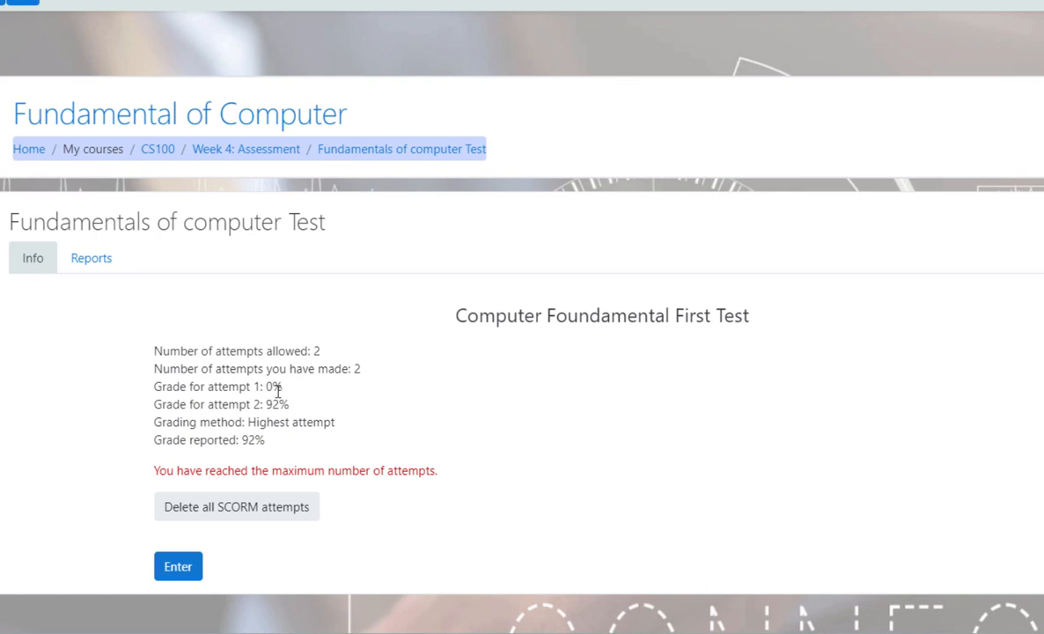
mouse_move(273, 389)
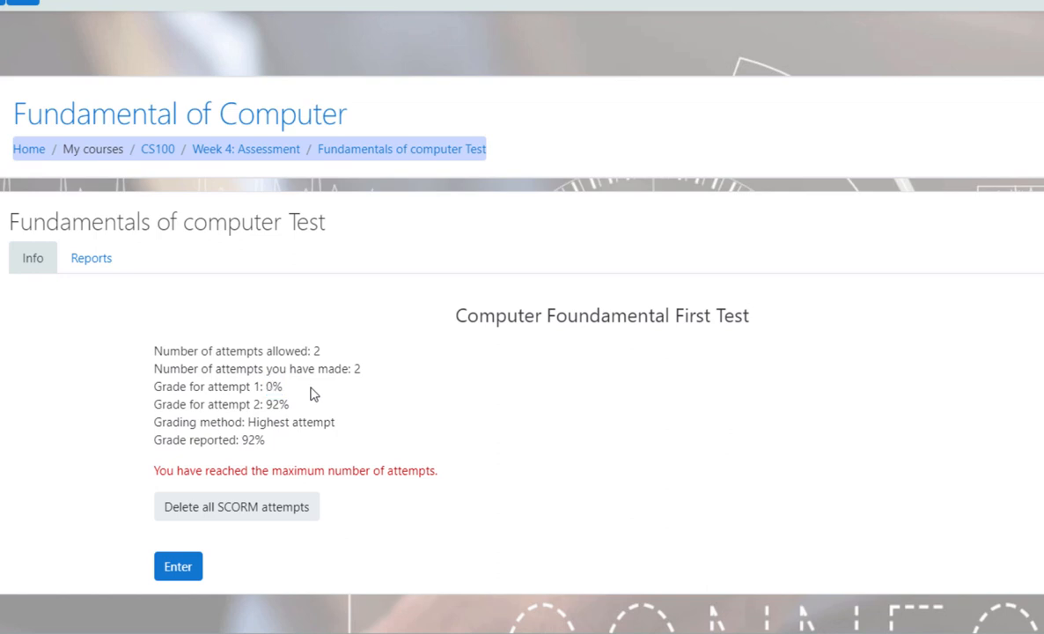
mouse_move(215, 413)
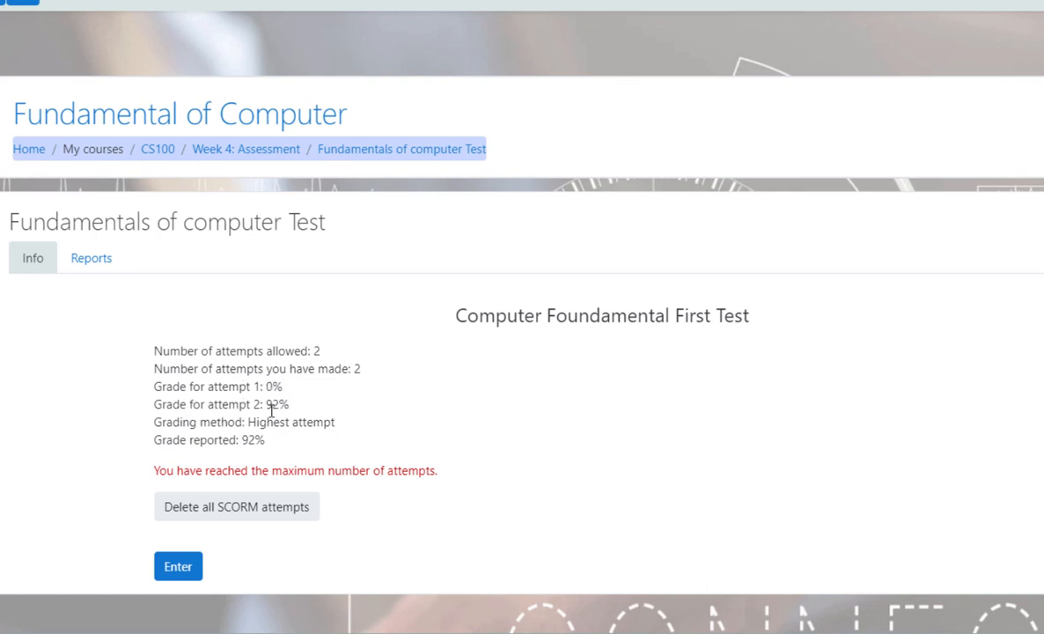
mouse_move(214, 437)
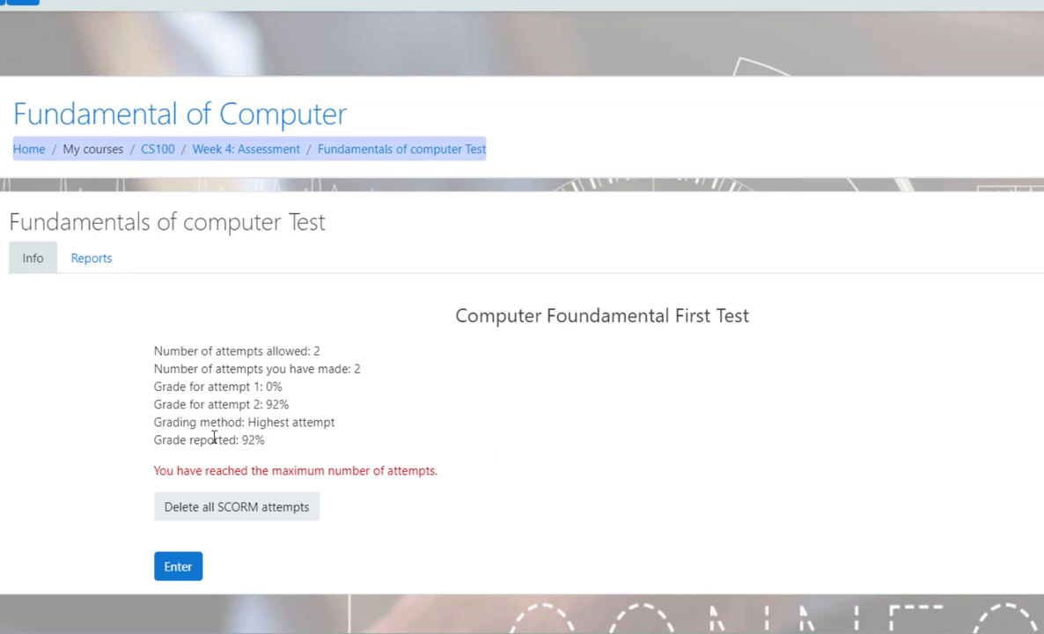
mouse_move(314, 438)
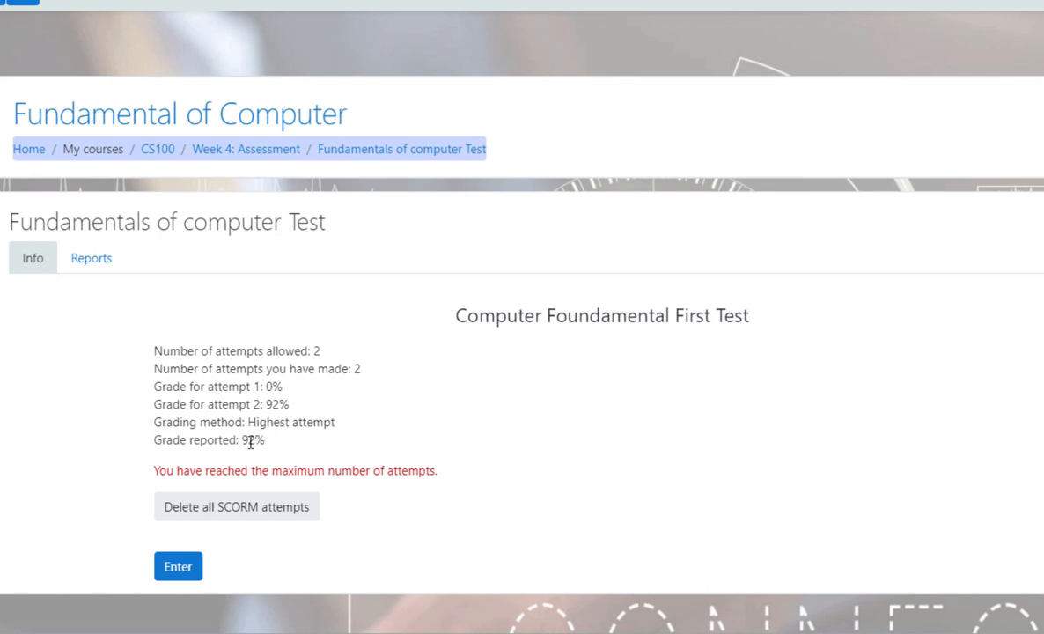
mouse_move(238, 430)
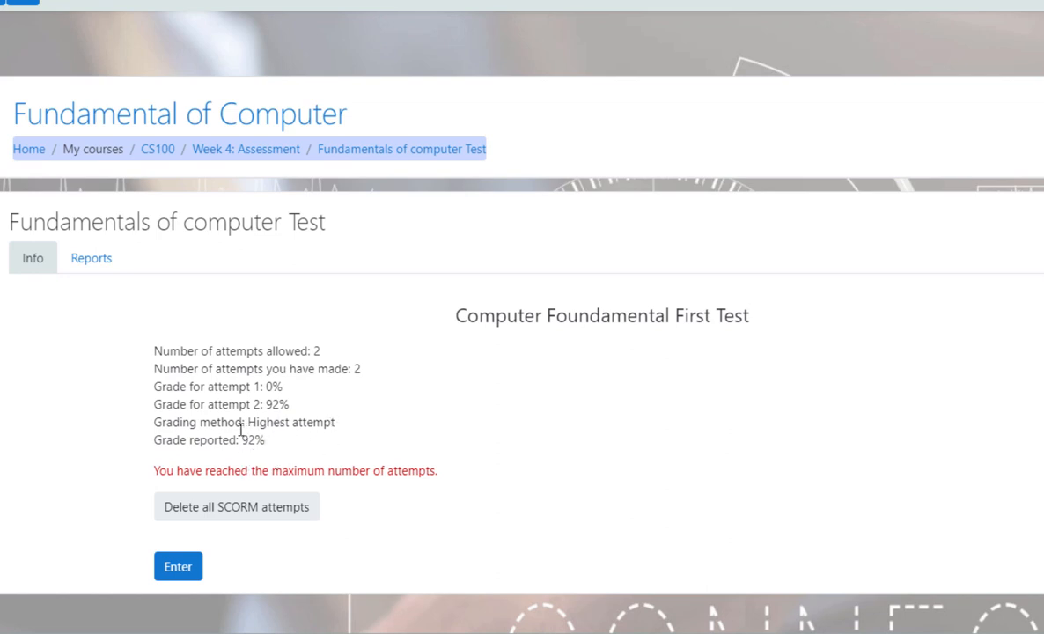
mouse_move(4, 260)
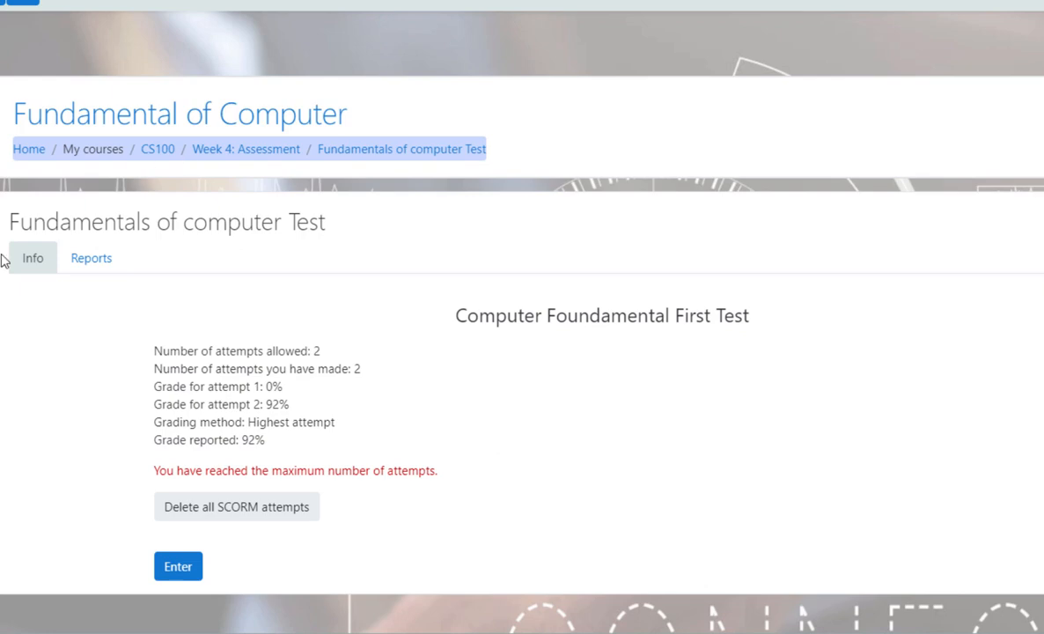
Step: Open the activity's Reports tab to list the student's two attempts scored 0 and 92
click(123, 284)
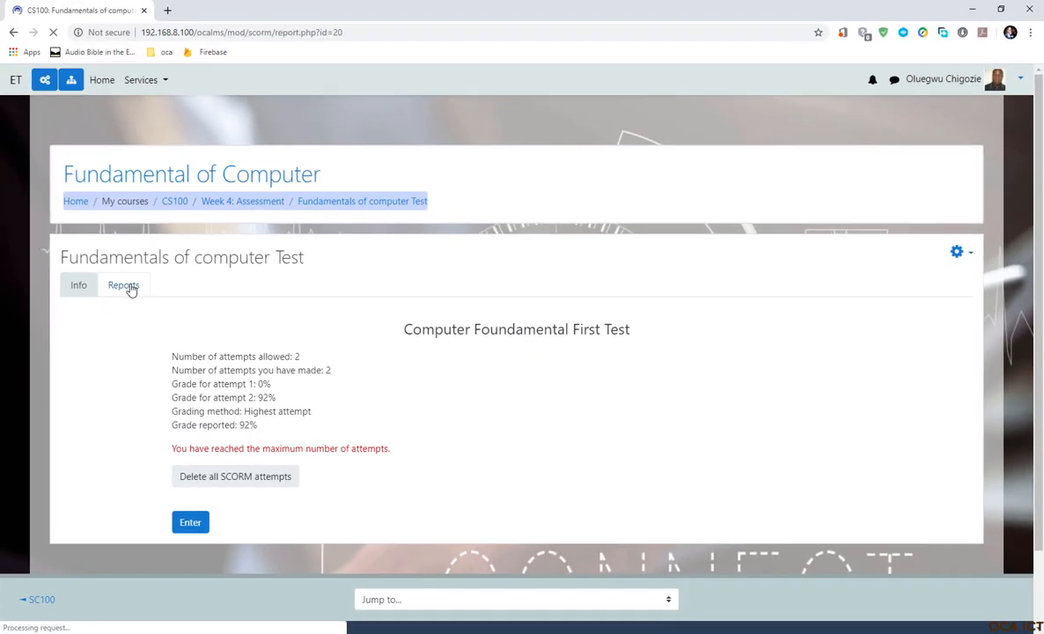
click(123, 285)
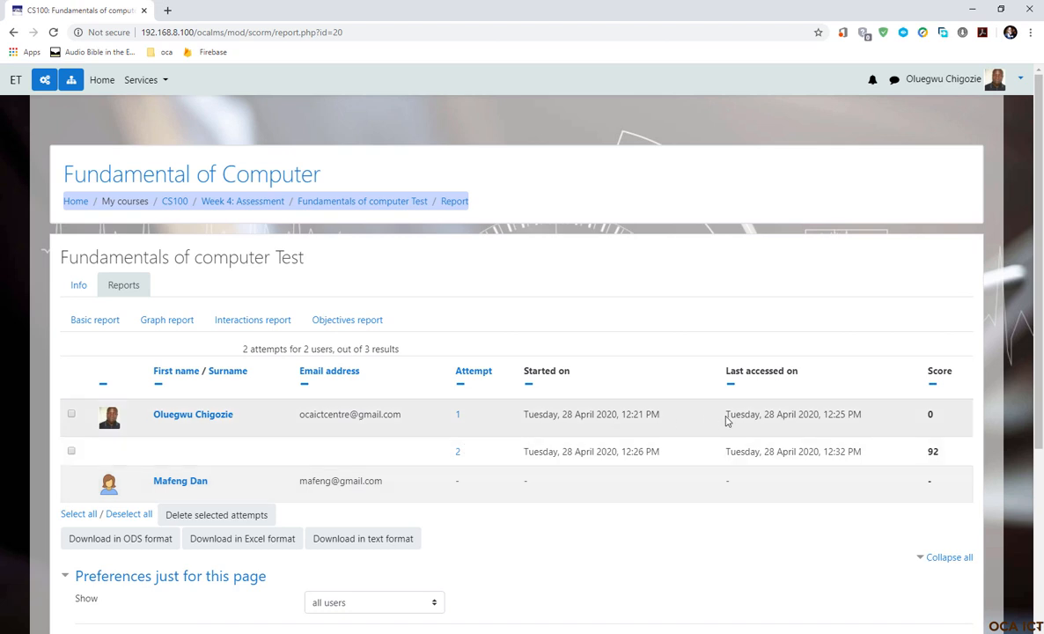
mouse_move(433, 432)
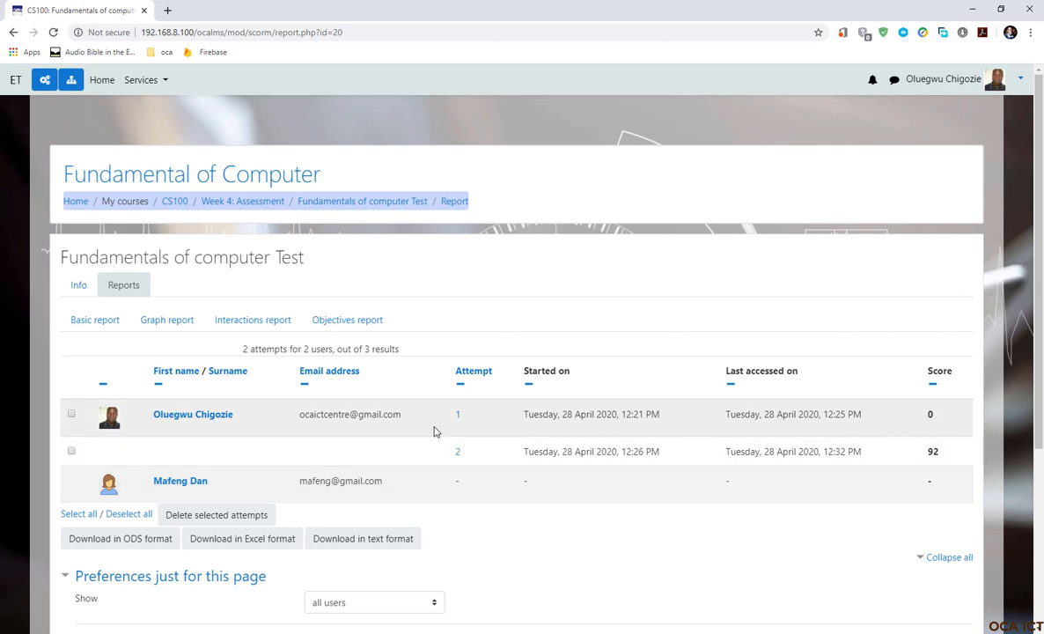
mouse_move(929, 414)
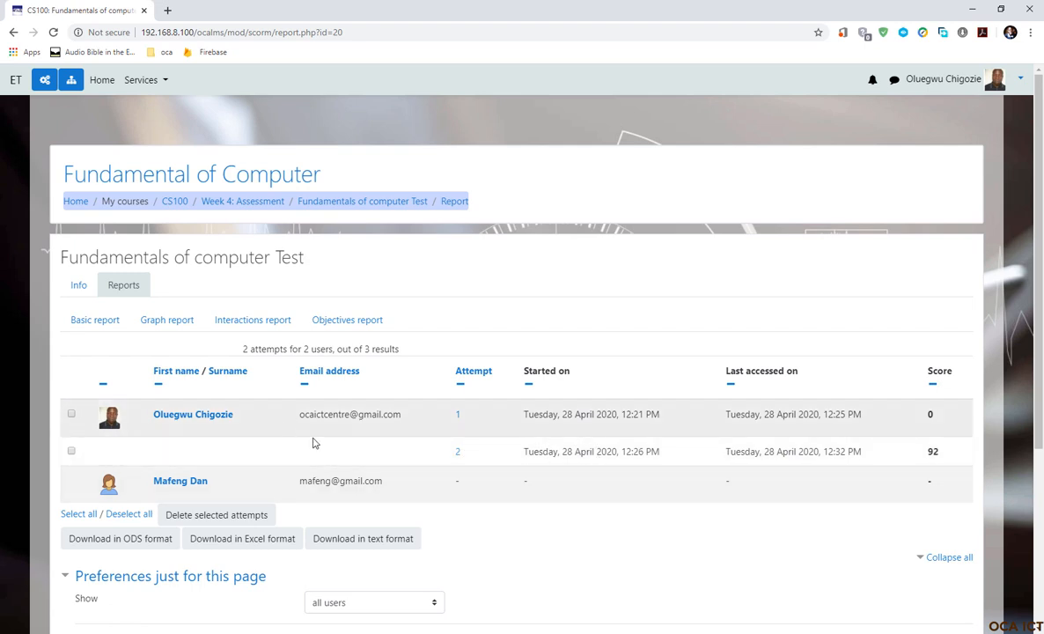
mouse_move(950, 452)
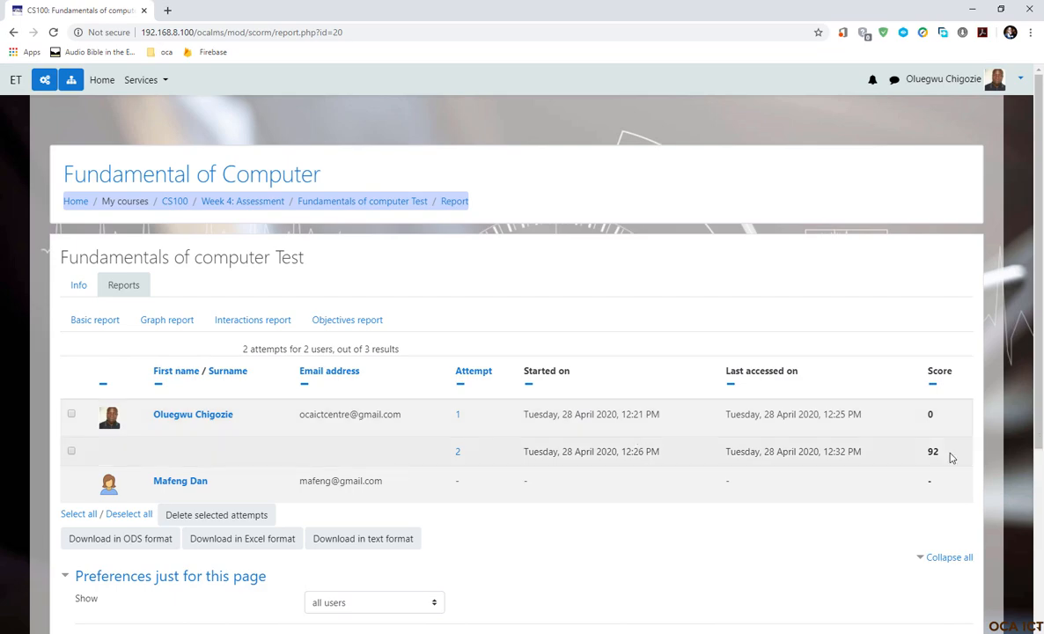